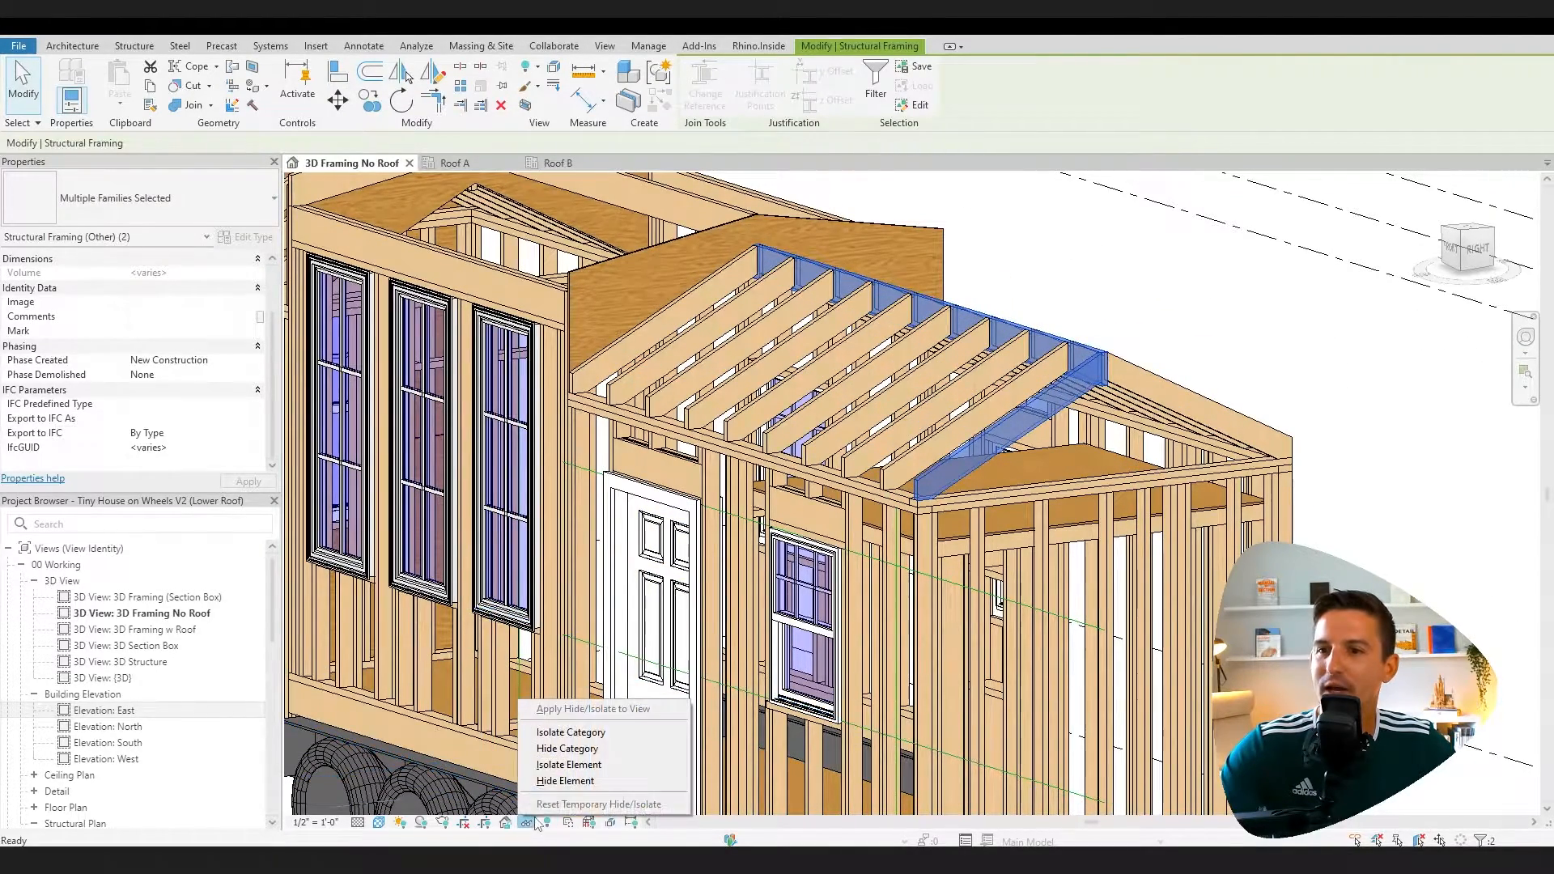
mouse_move(568, 764)
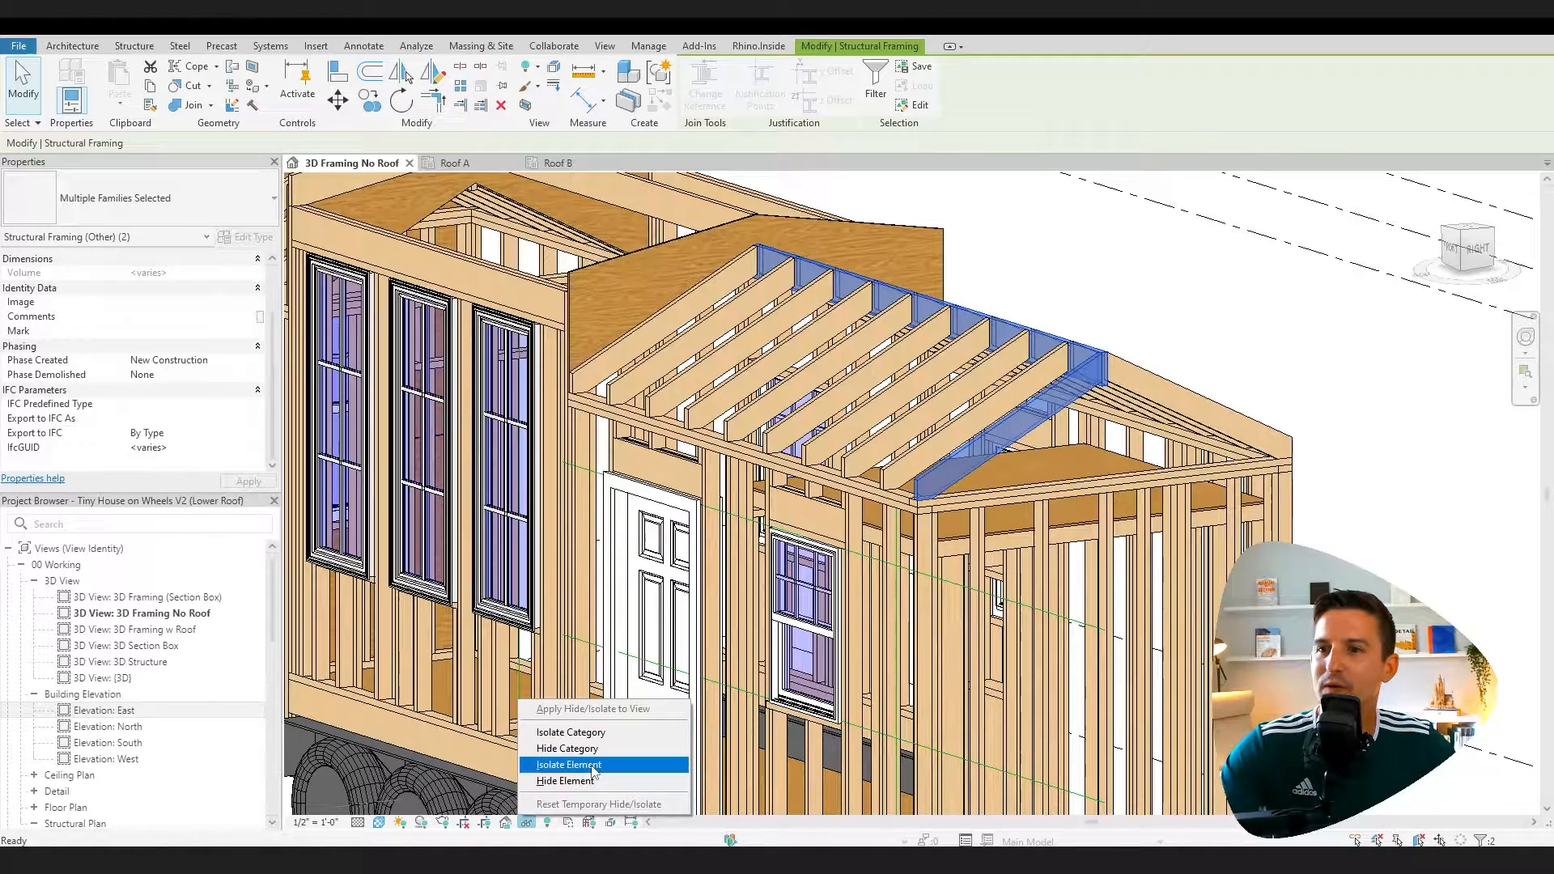
Isolate the rafter and ridge board, then select the sloped rafter for inspection
click(567, 764)
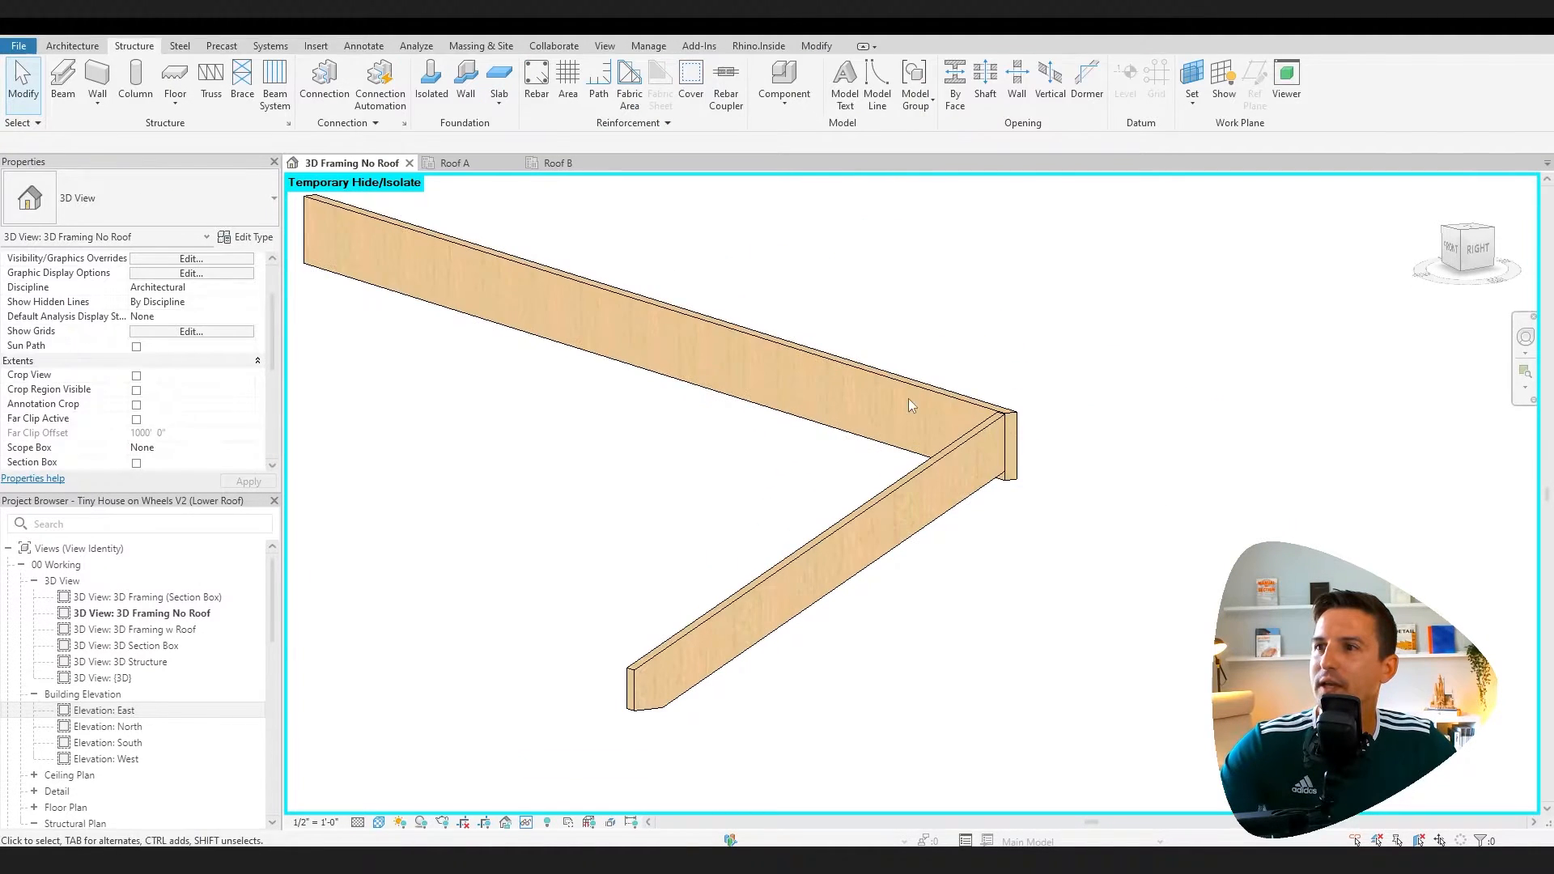
click(837, 561)
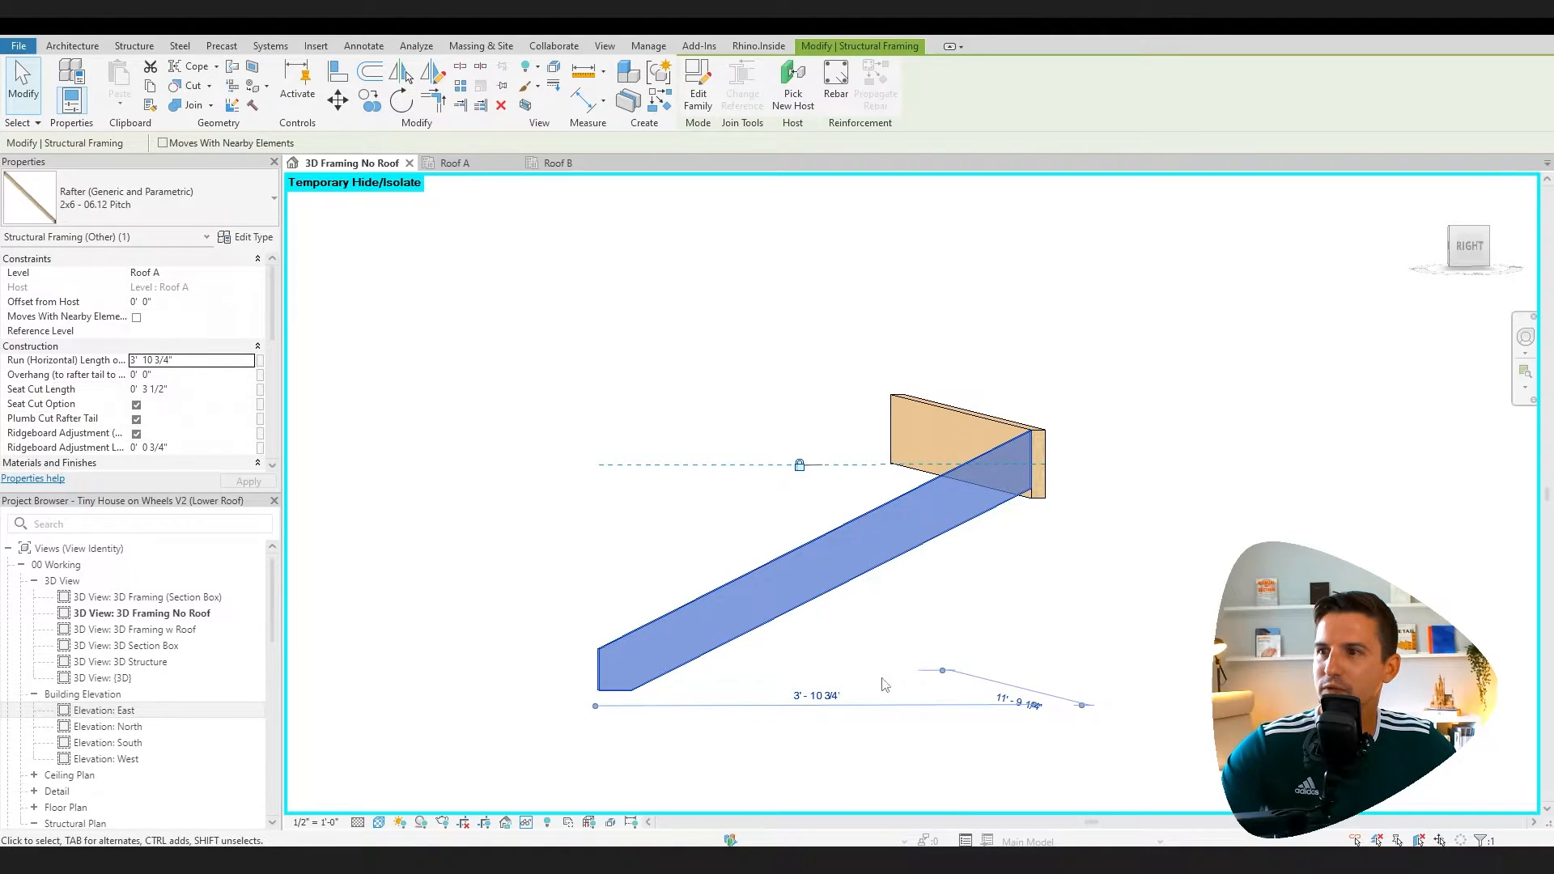
Check the Roof A plan view and return to the 3D view to give the rafter a 1' 0" overhang
click(453, 162)
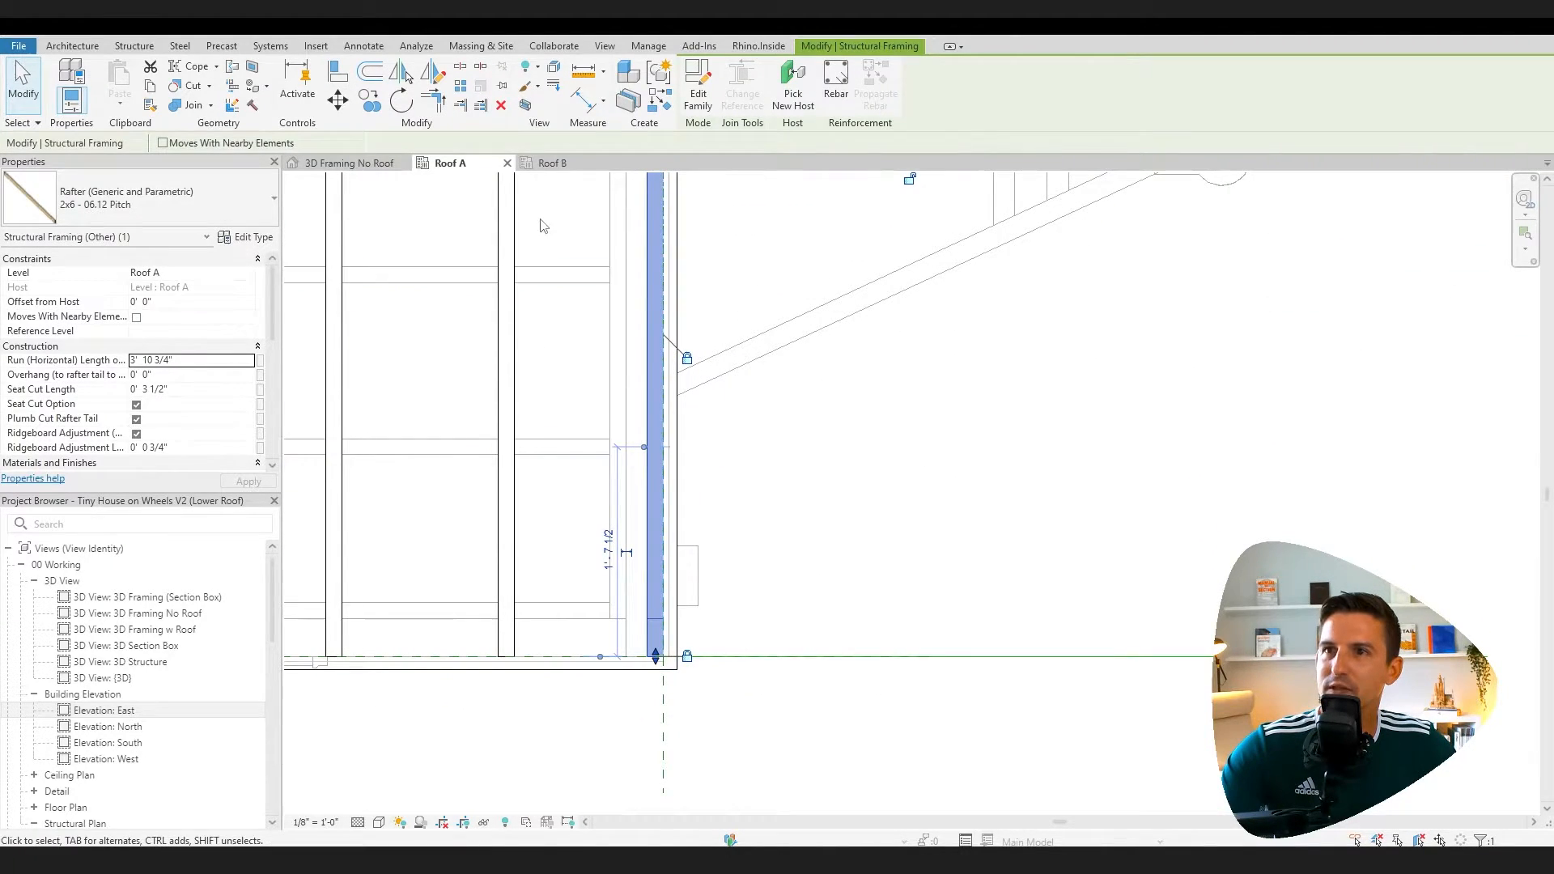
click(350, 162)
text(1)
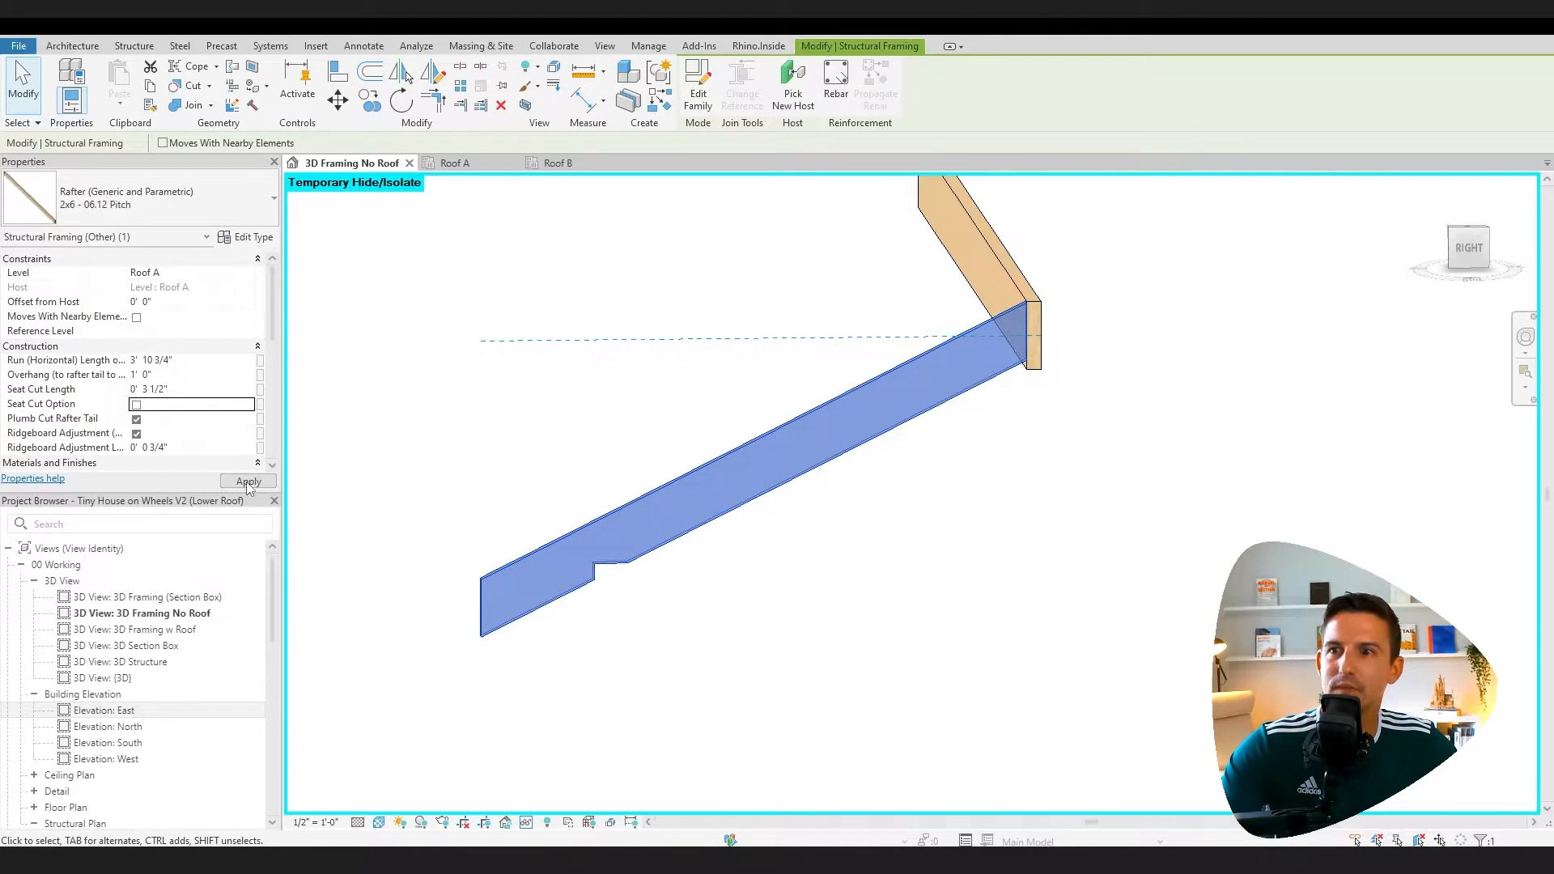
Set the rafter's Seat Cut Length to 5.5 and review the Dimensions properties
click(248, 482)
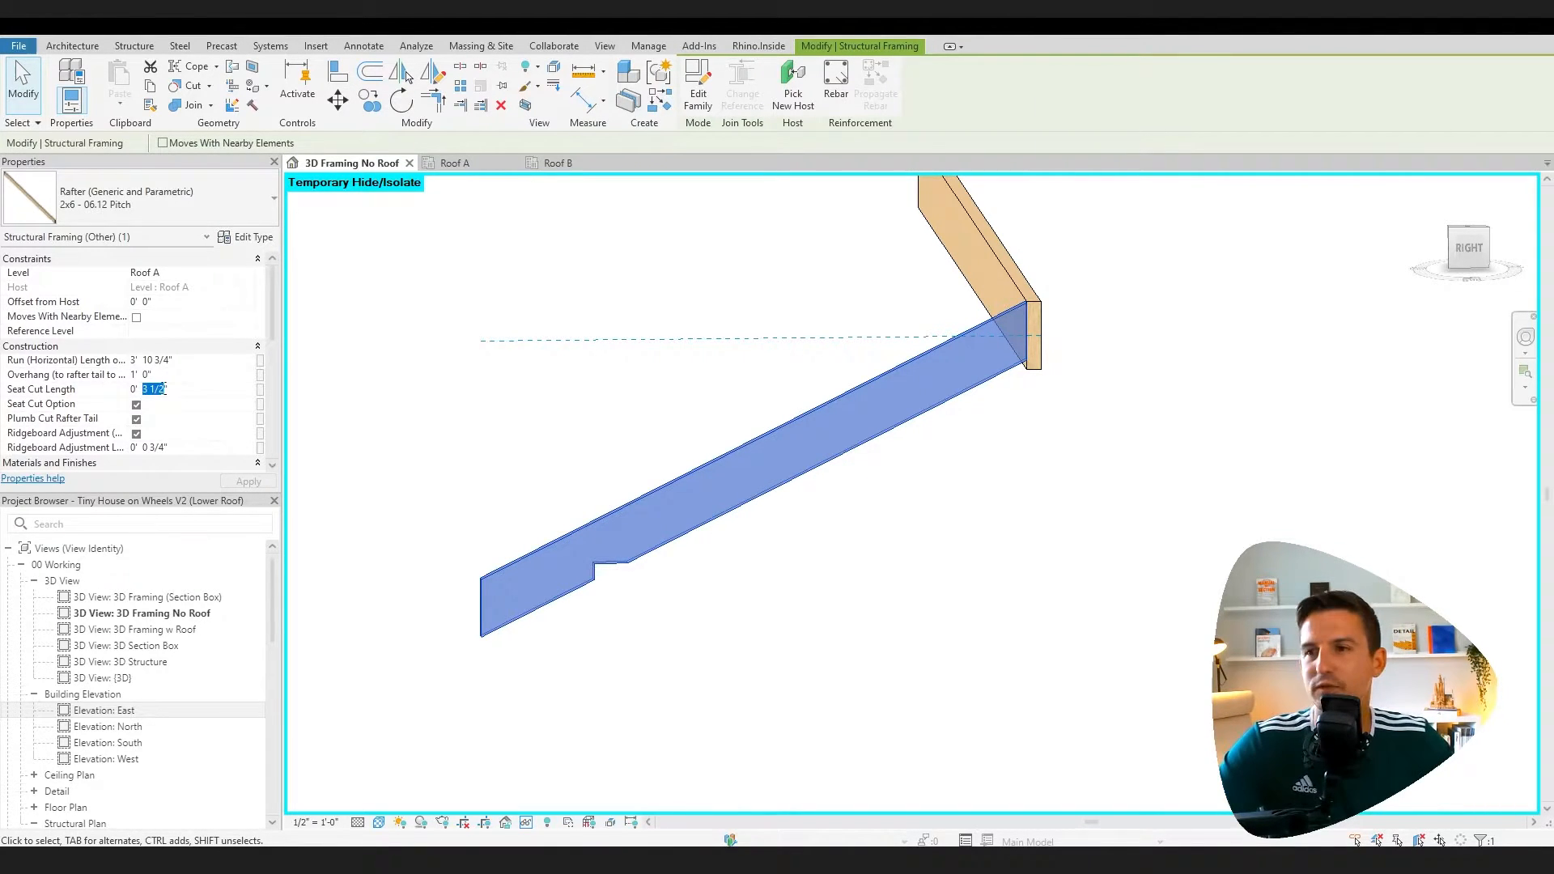
text(5.5)
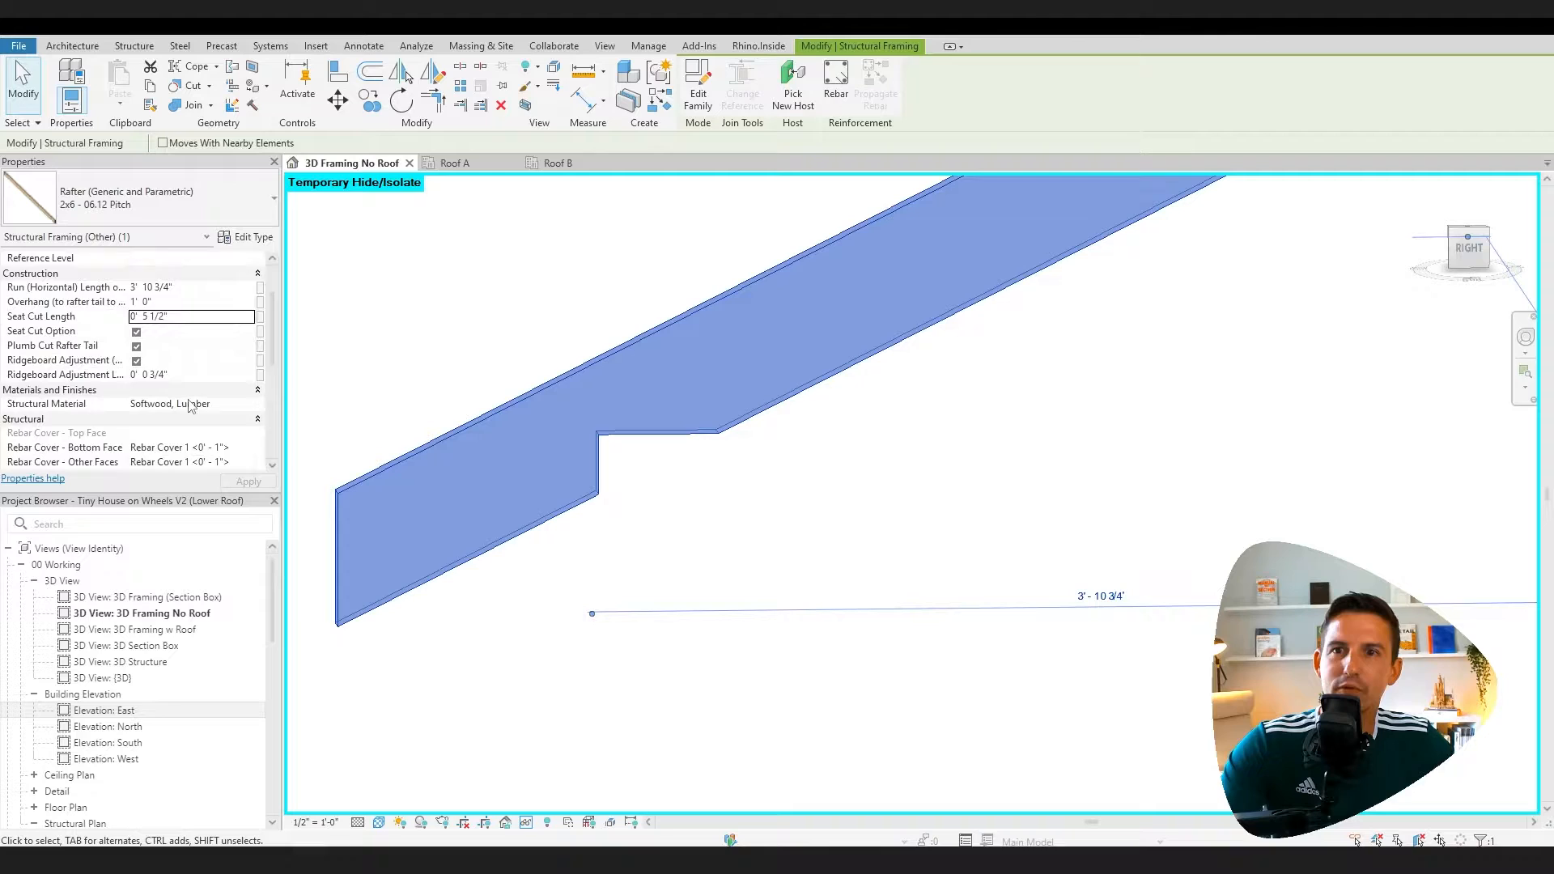
scroll(down, 3)
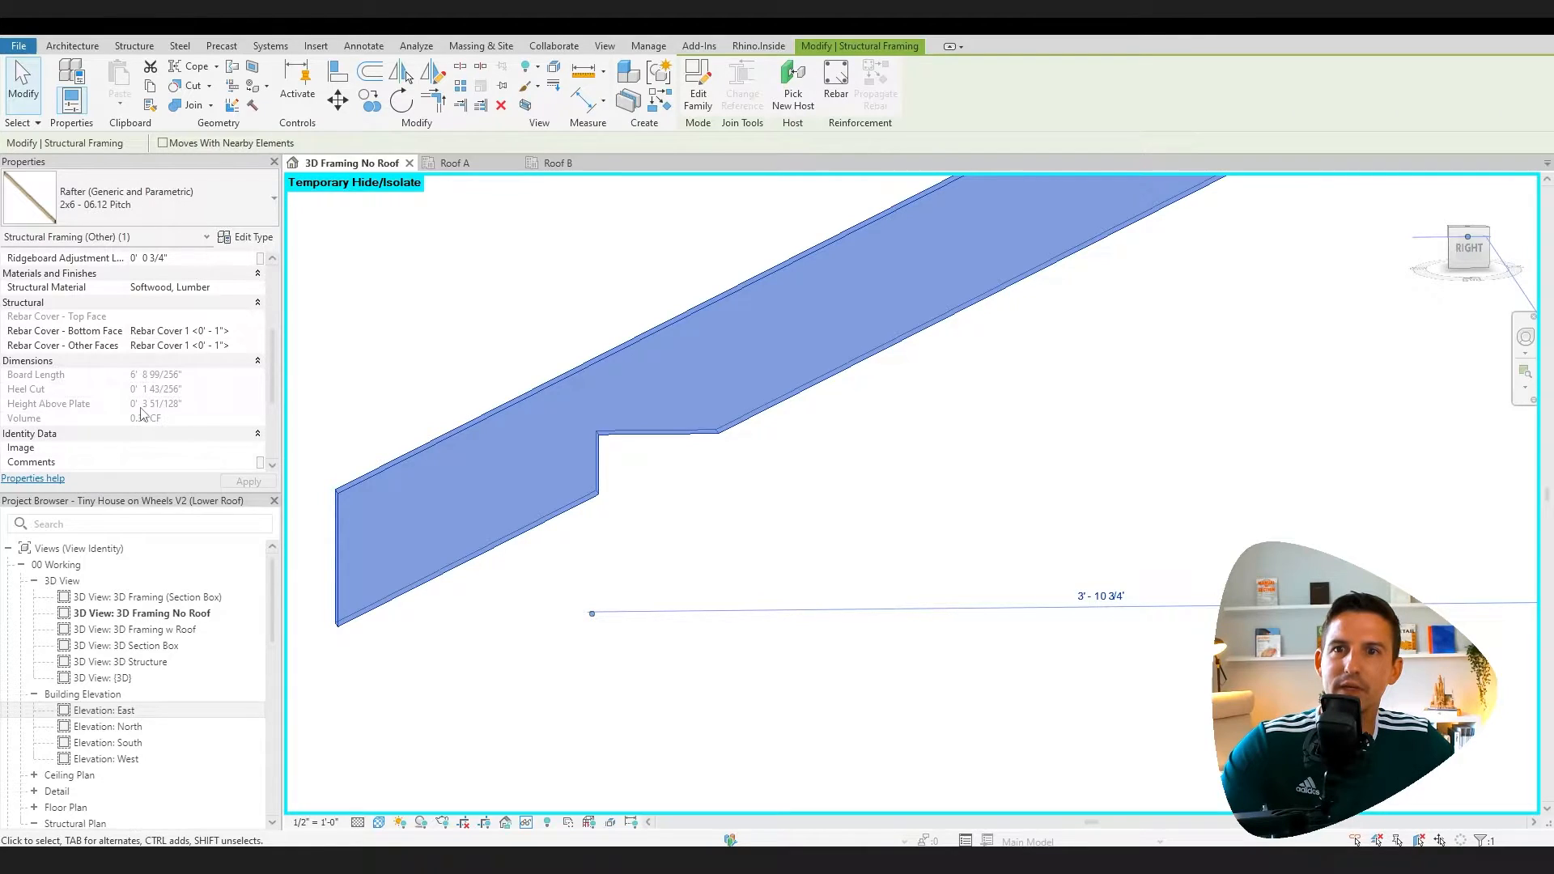
mouse_move(177, 413)
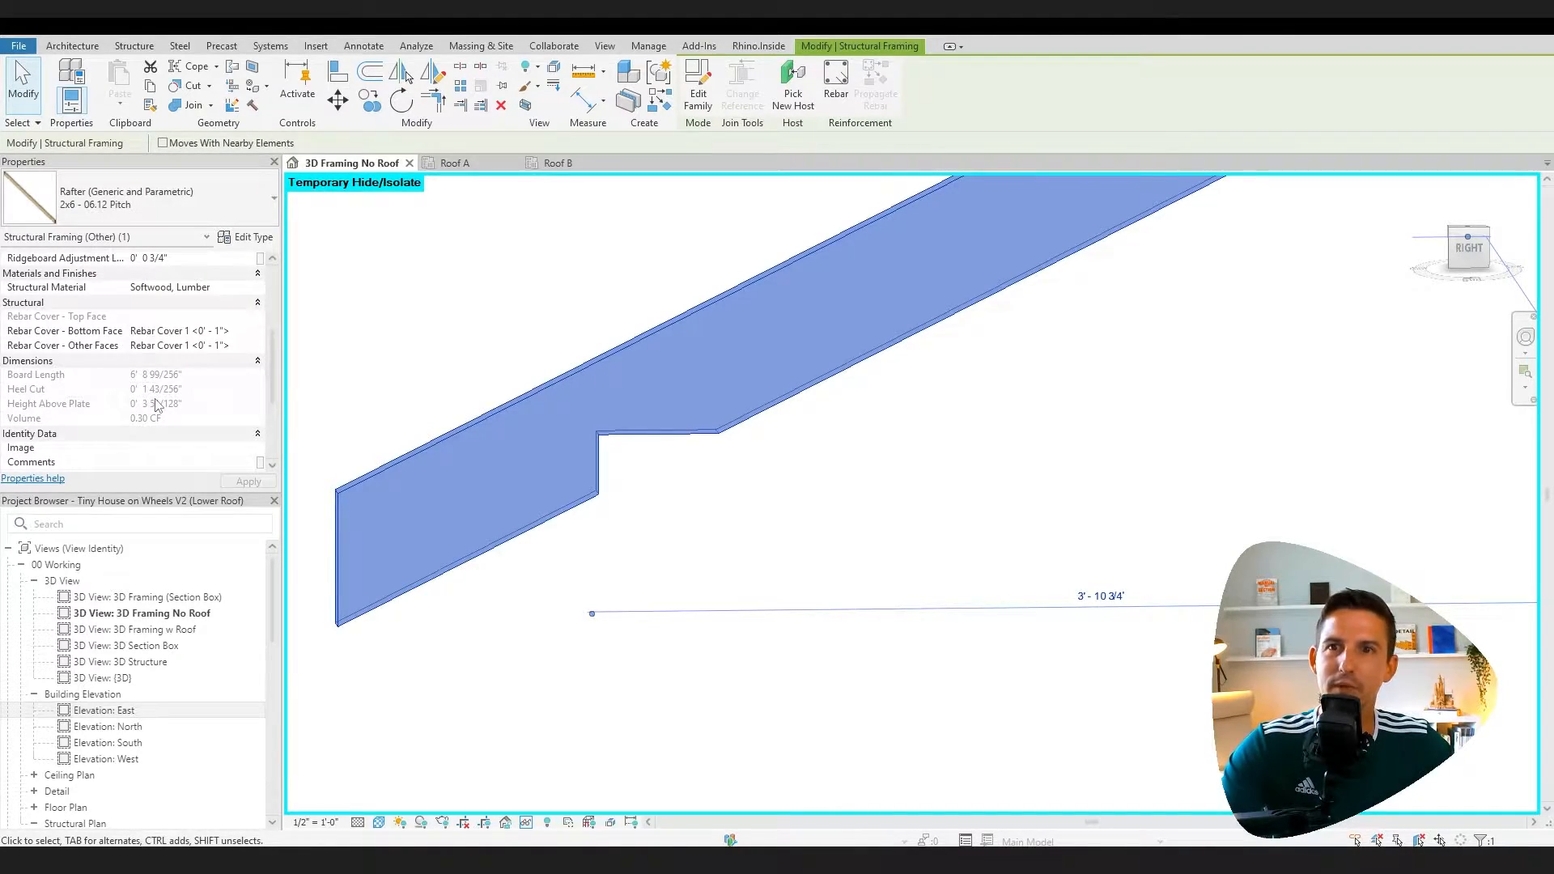
mouse_move(590, 384)
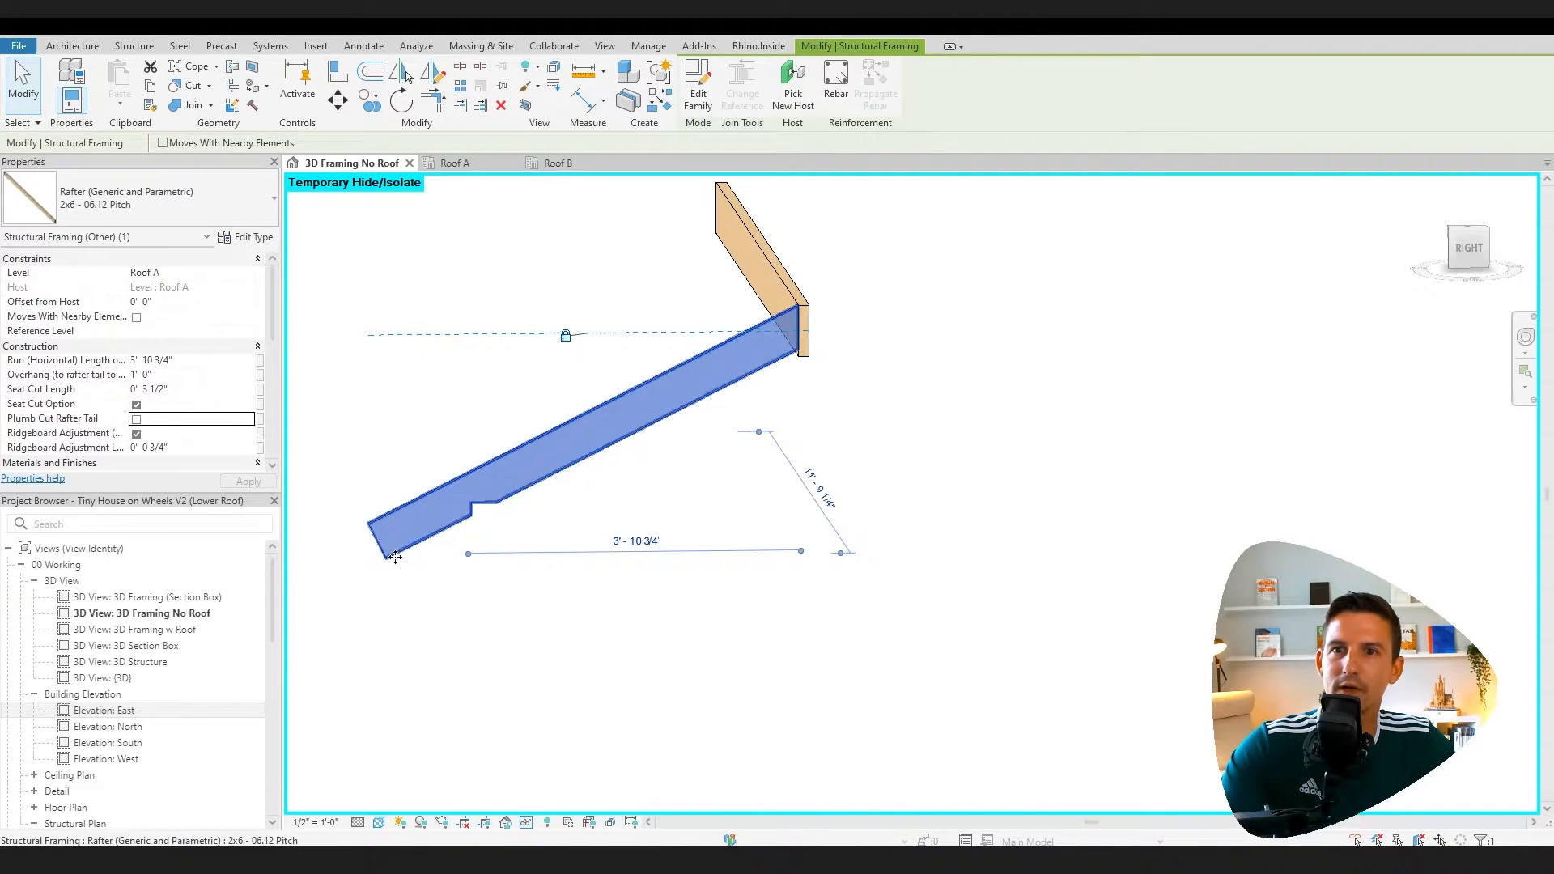
Edit the Ridgeboard Adjustment and dismiss the family constraint warning
click(136, 434)
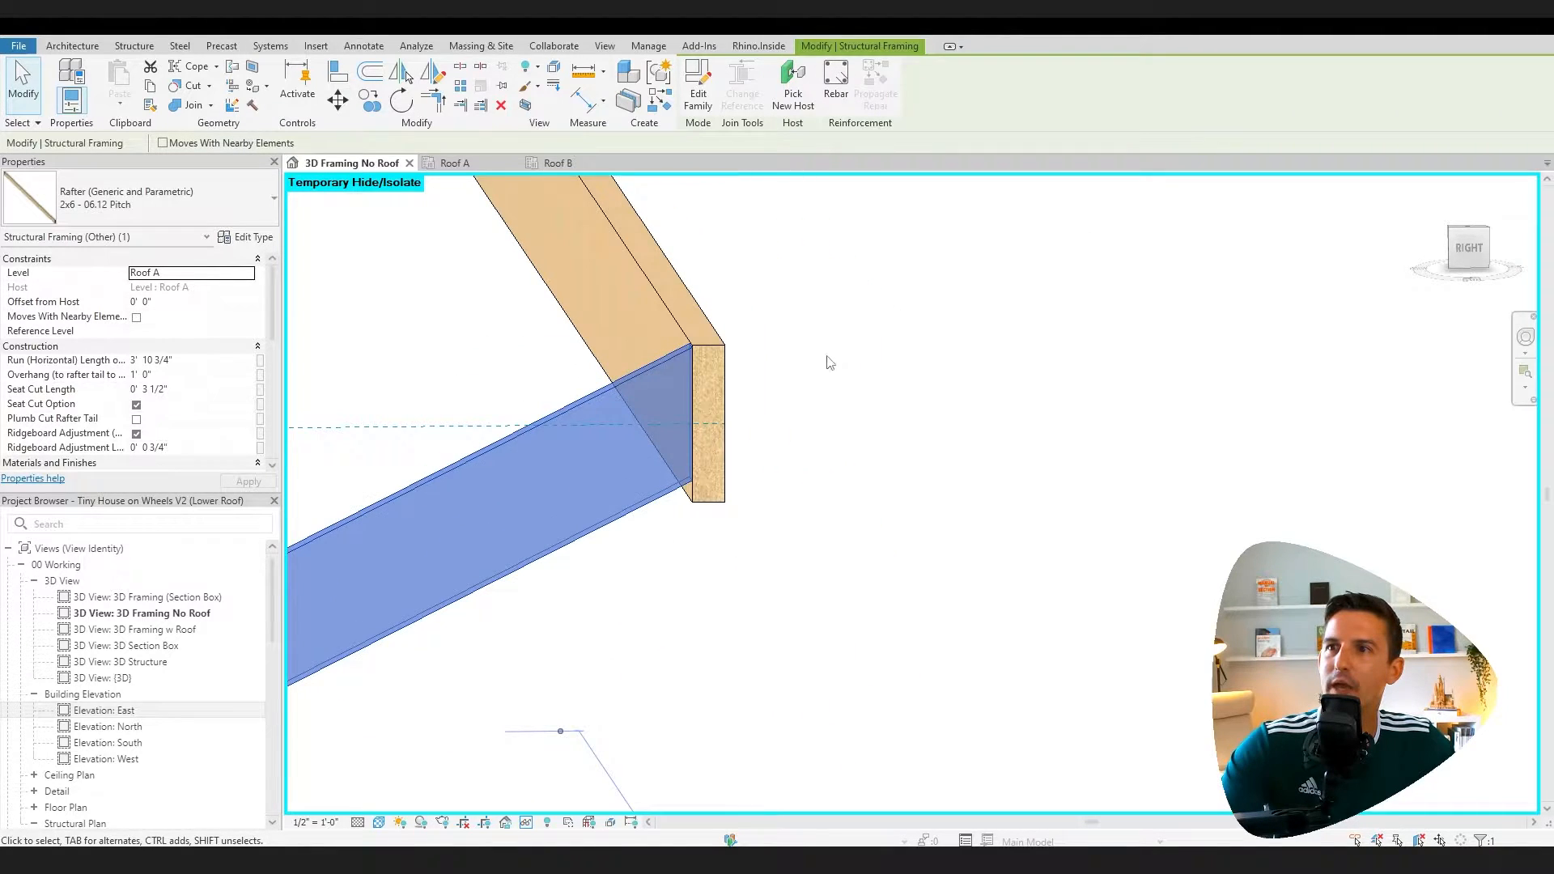
mouse_move(686, 348)
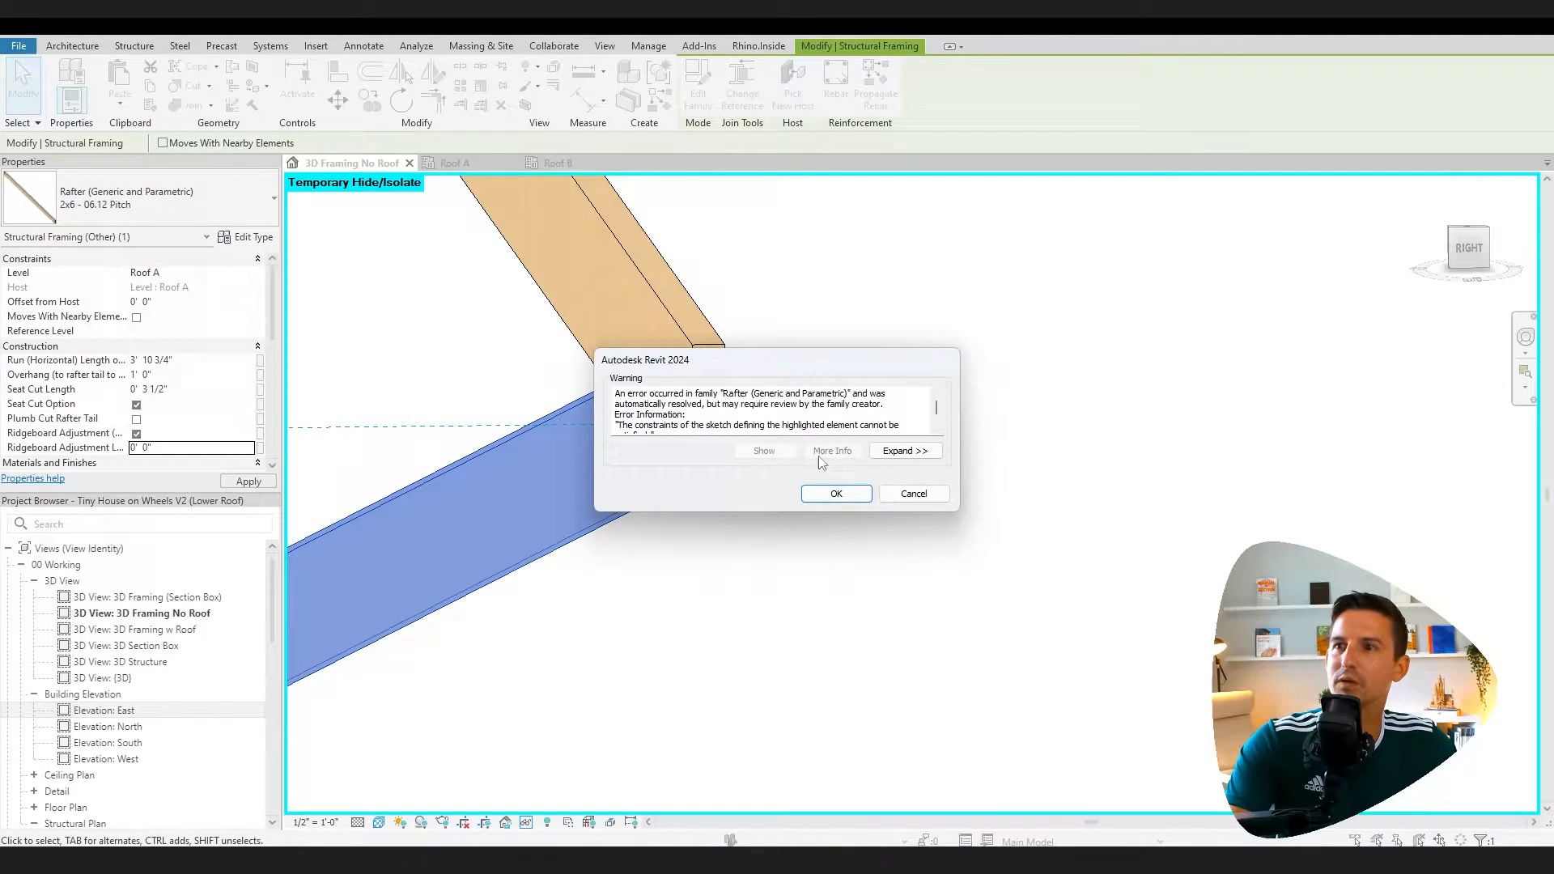
click(835, 492)
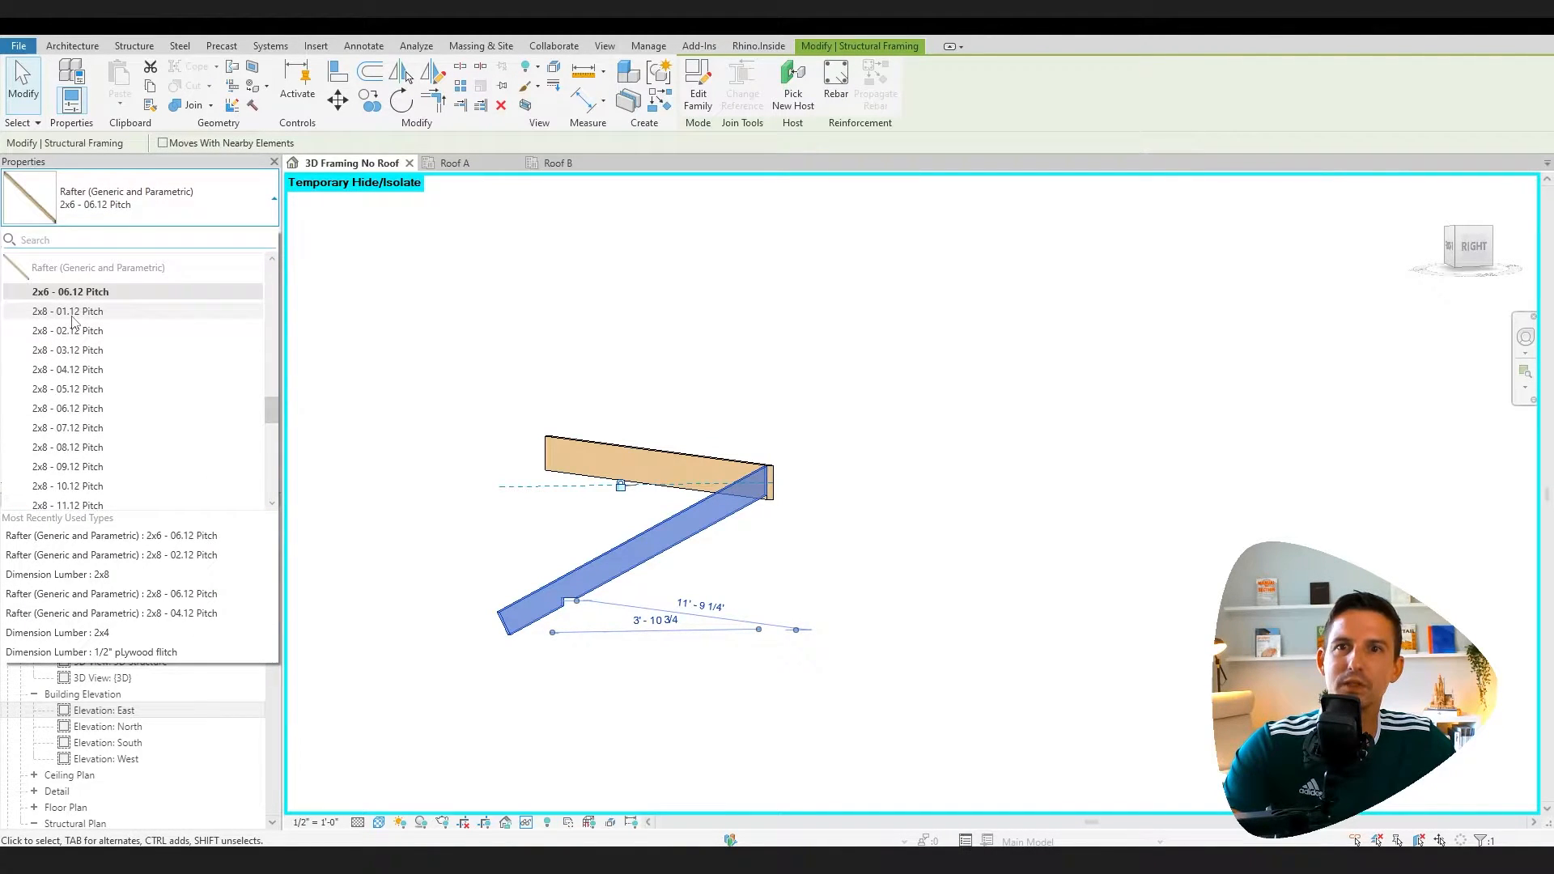
mouse_move(78, 489)
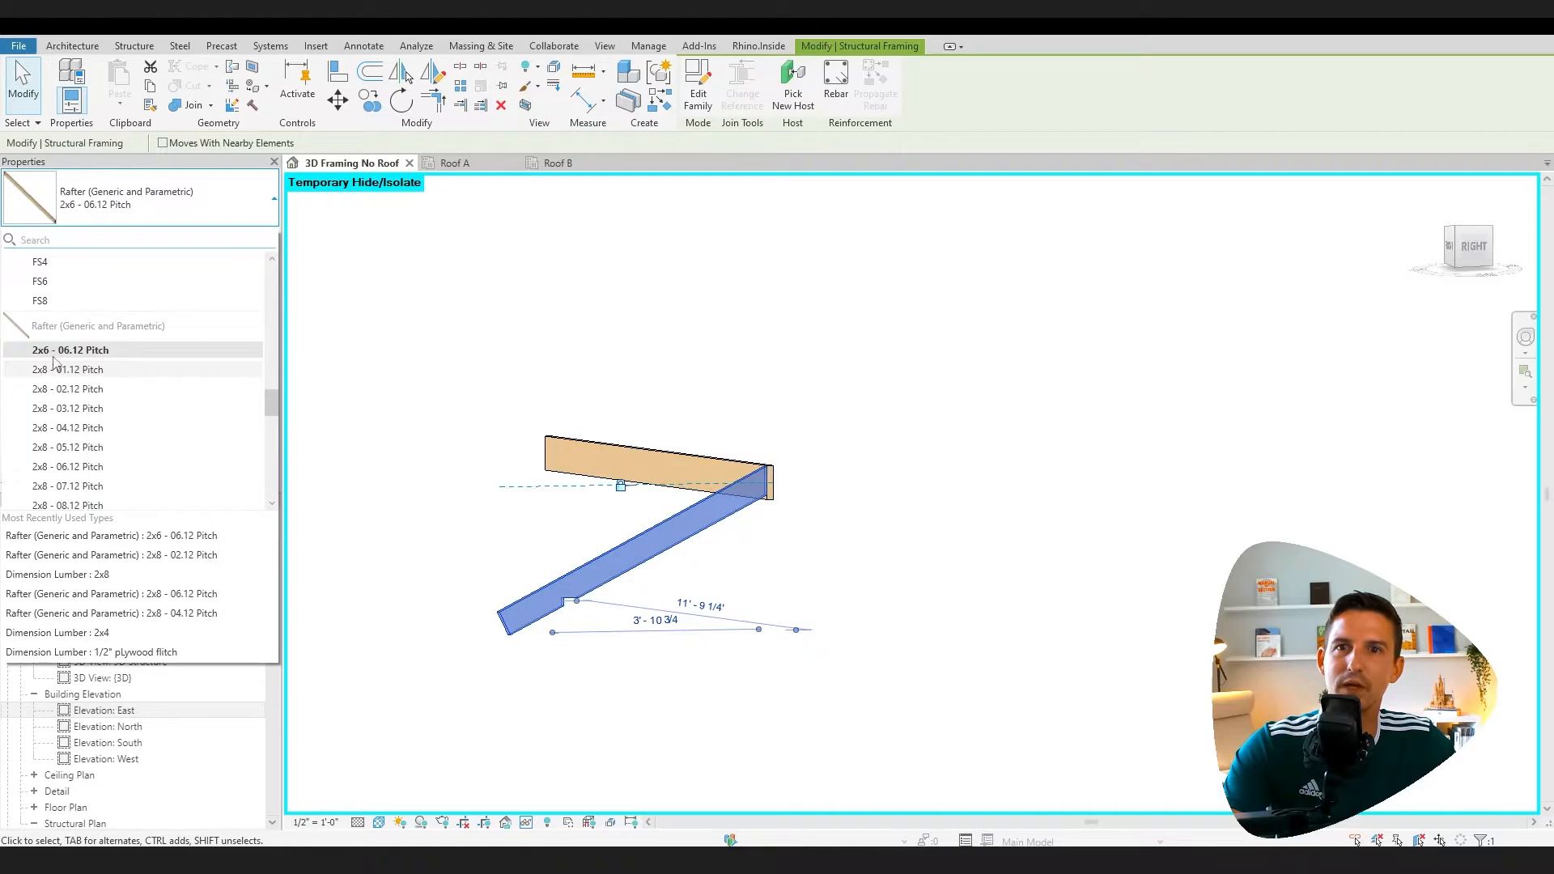
mouse_move(84, 349)
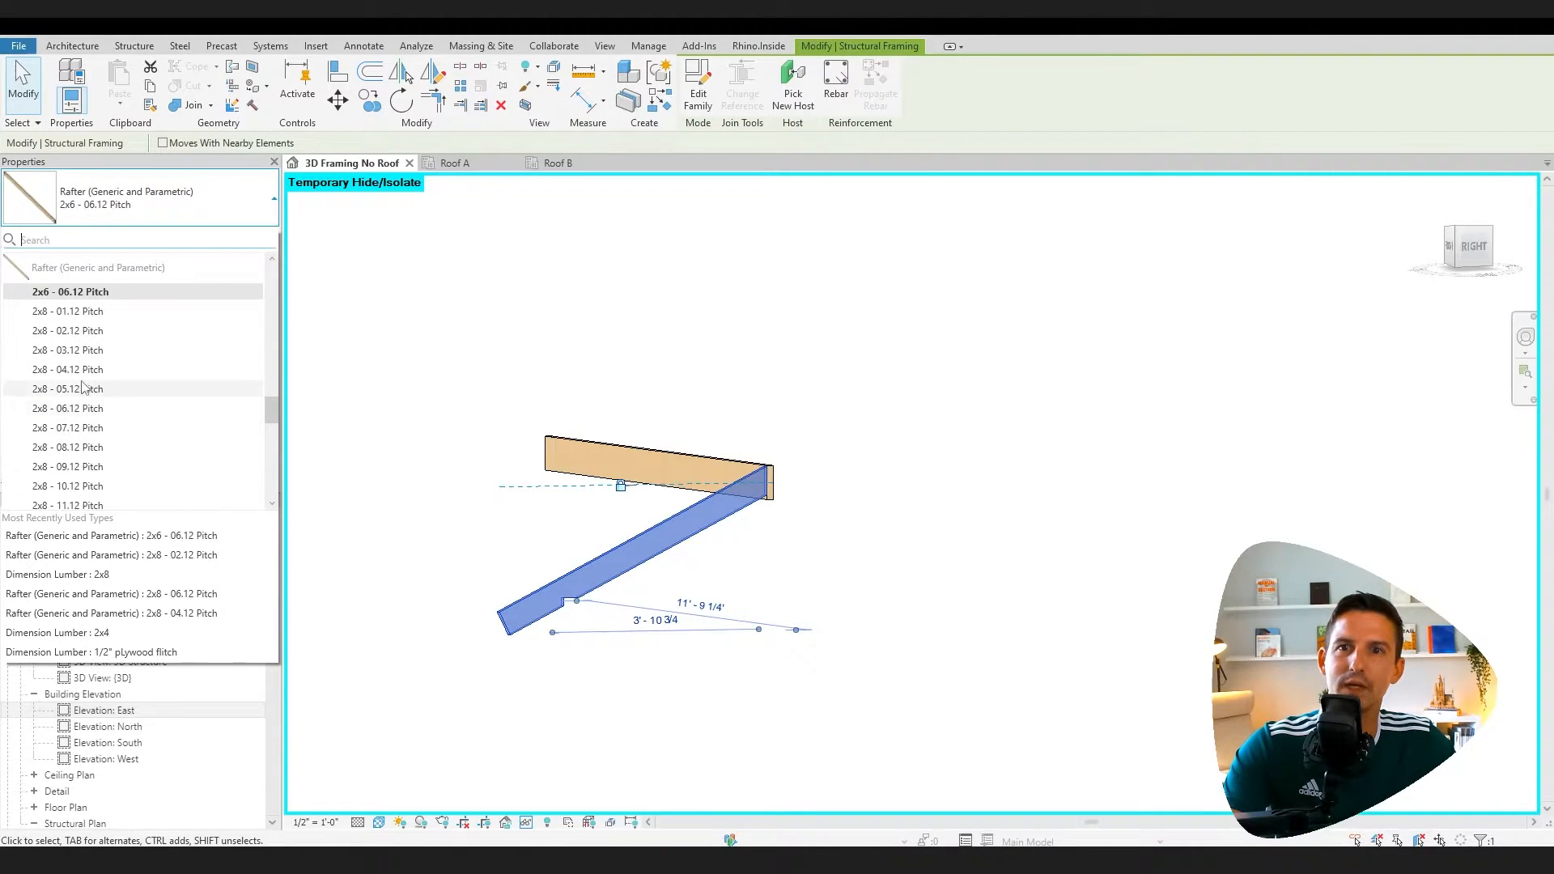
mouse_move(78, 330)
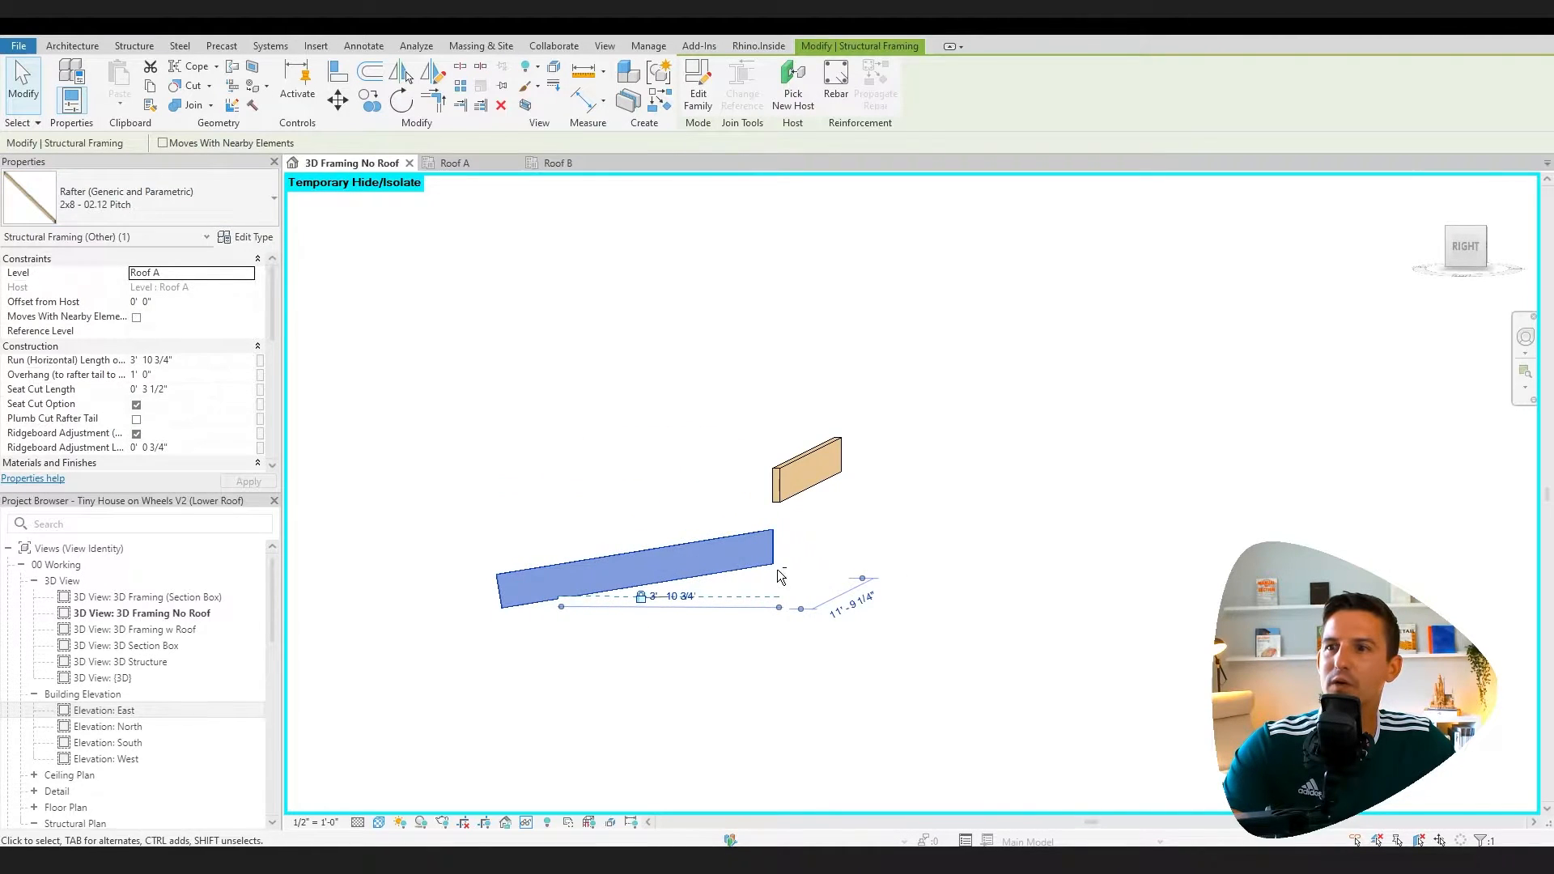
mouse_move(724, 569)
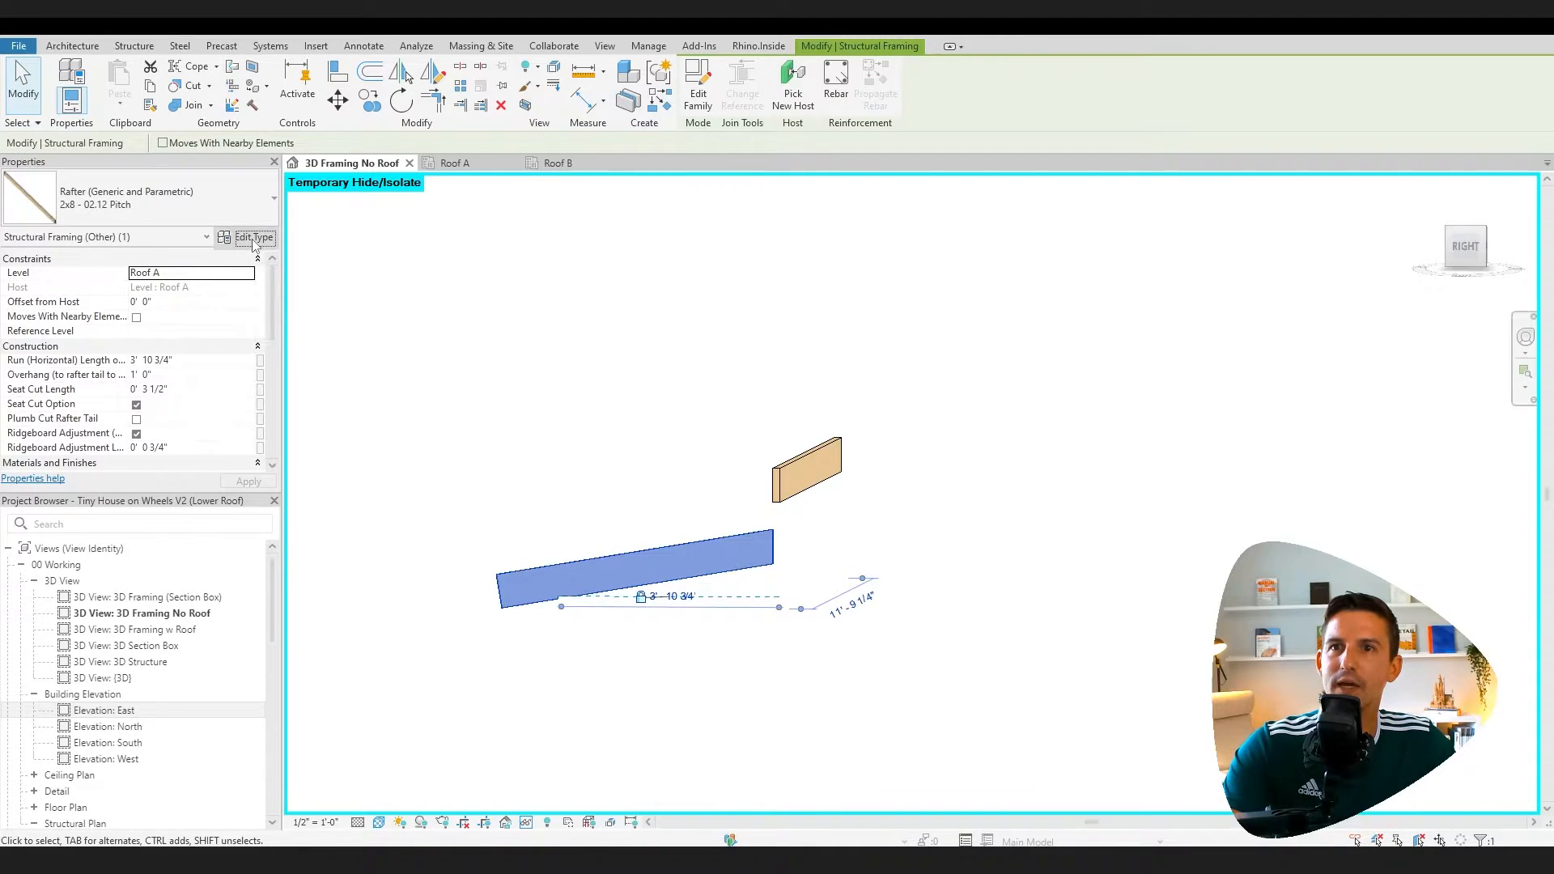
Duplicate the rafter type as 2x6 - 02.12 Pitch with Board Depth 5.5 and apply it
click(252, 237)
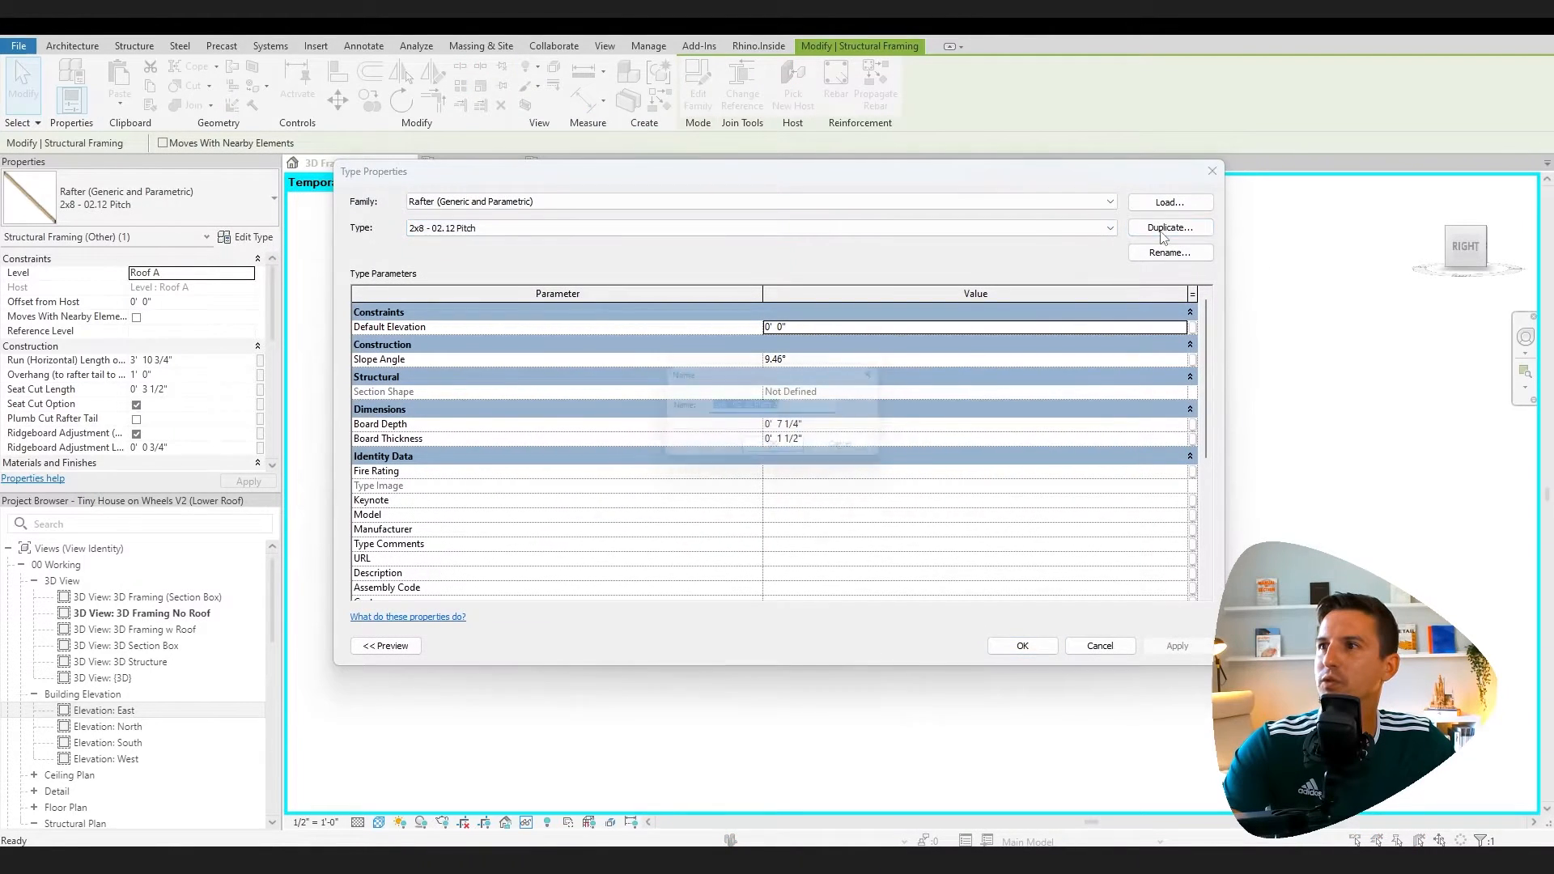
click(1169, 227)
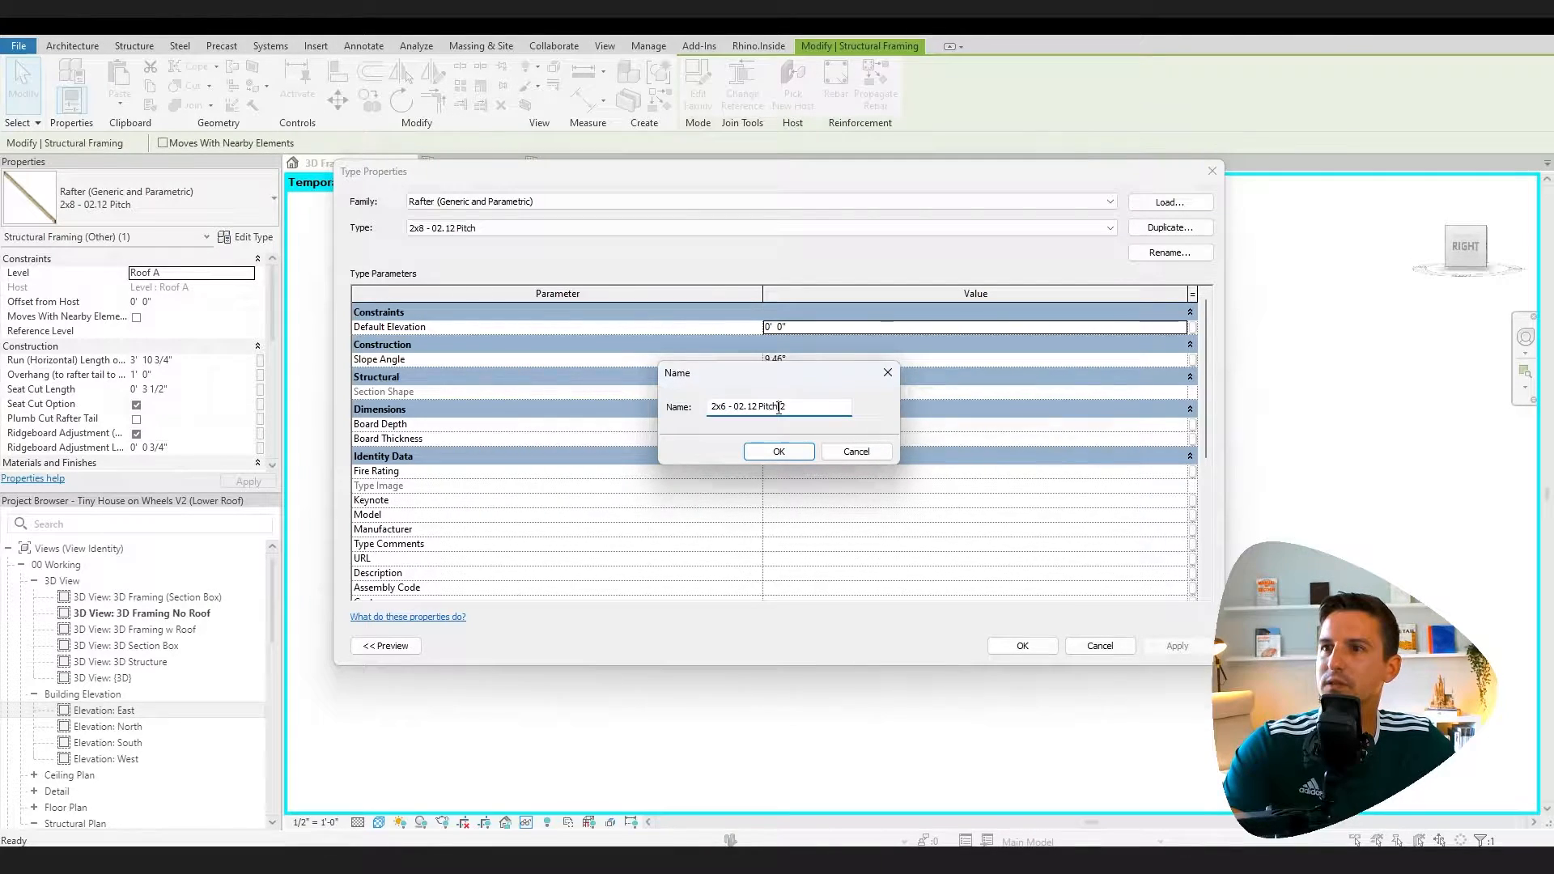
click(779, 451)
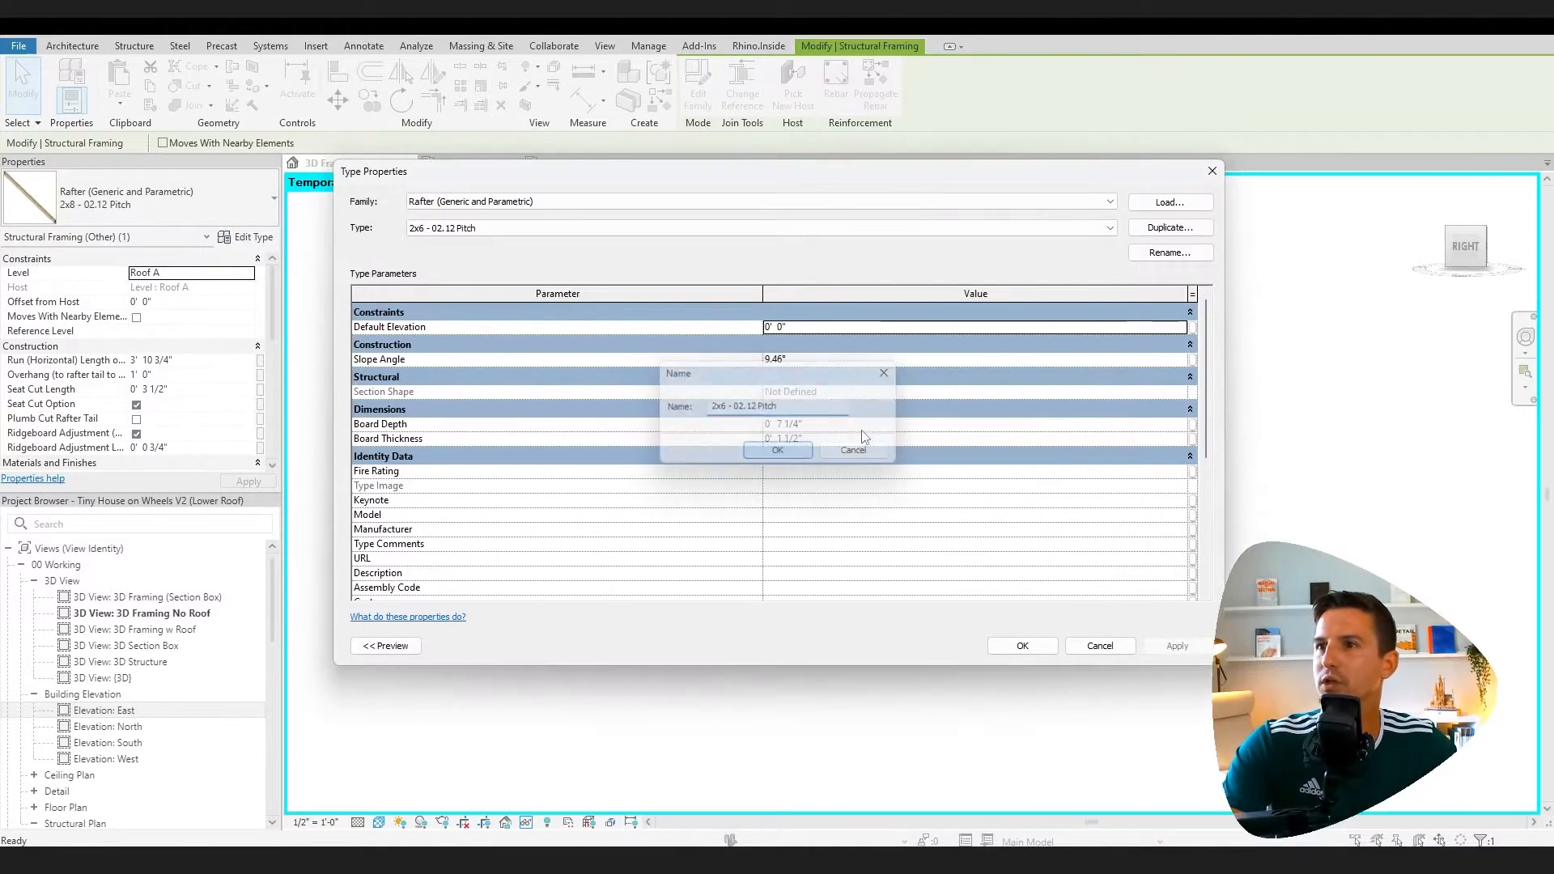
click(777, 450)
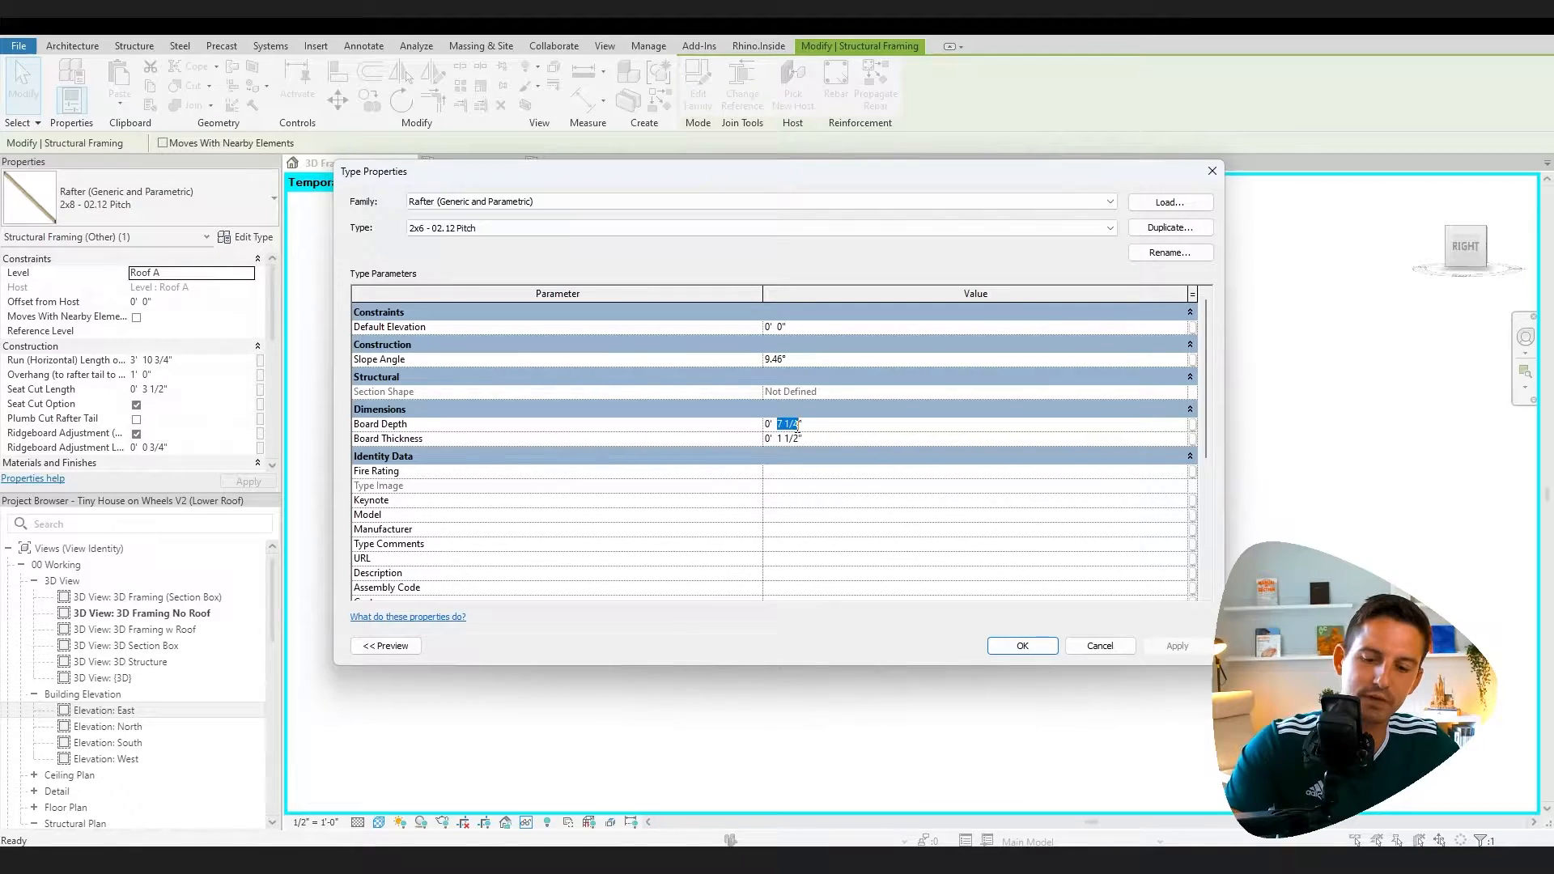
text(5.5)
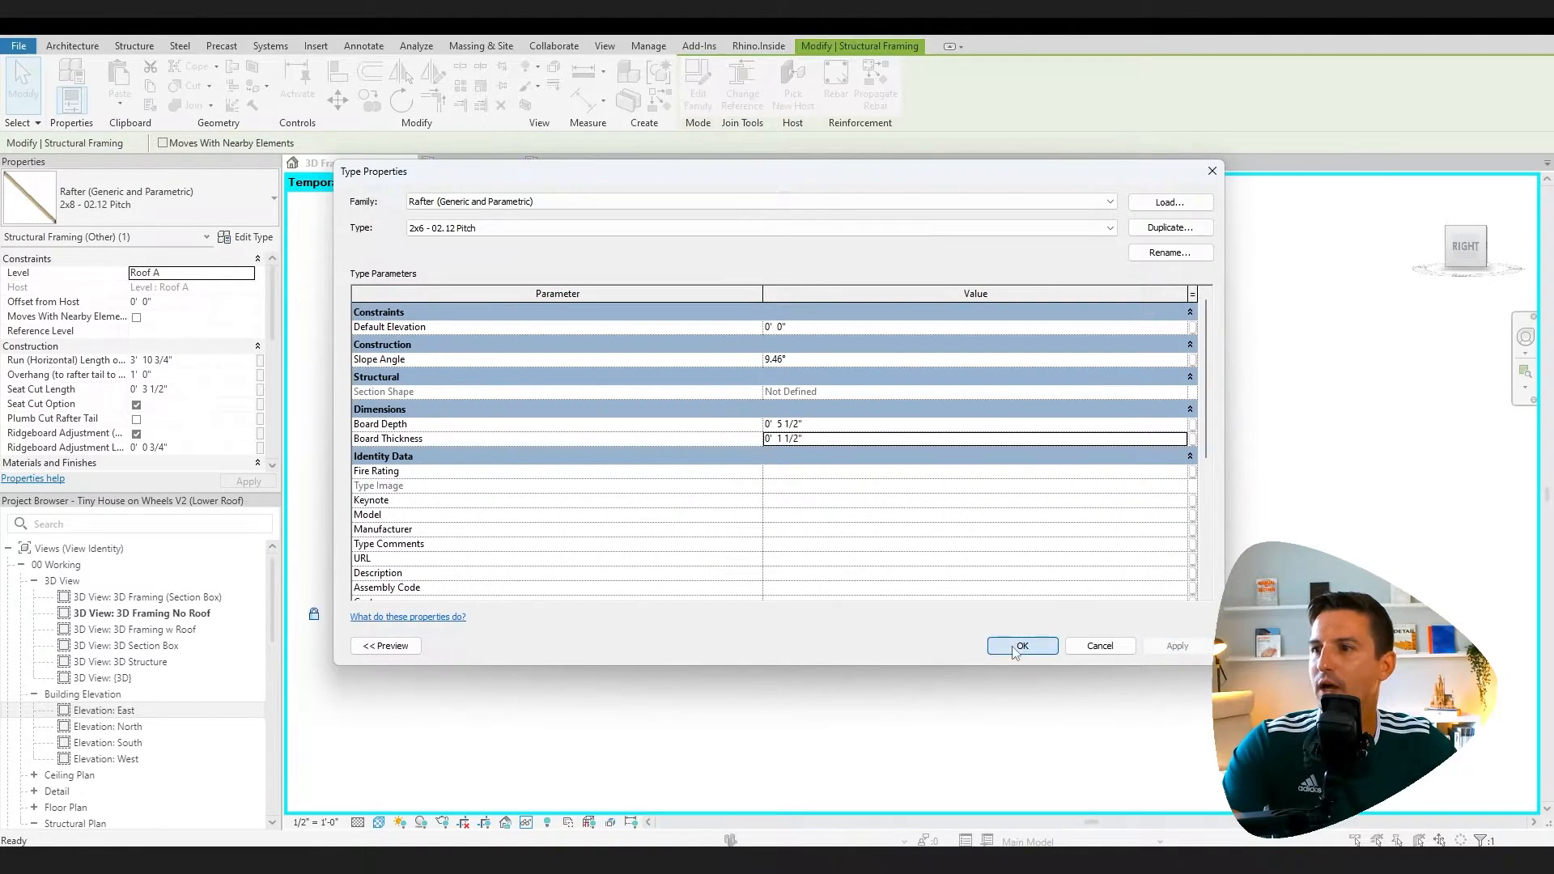
click(1022, 646)
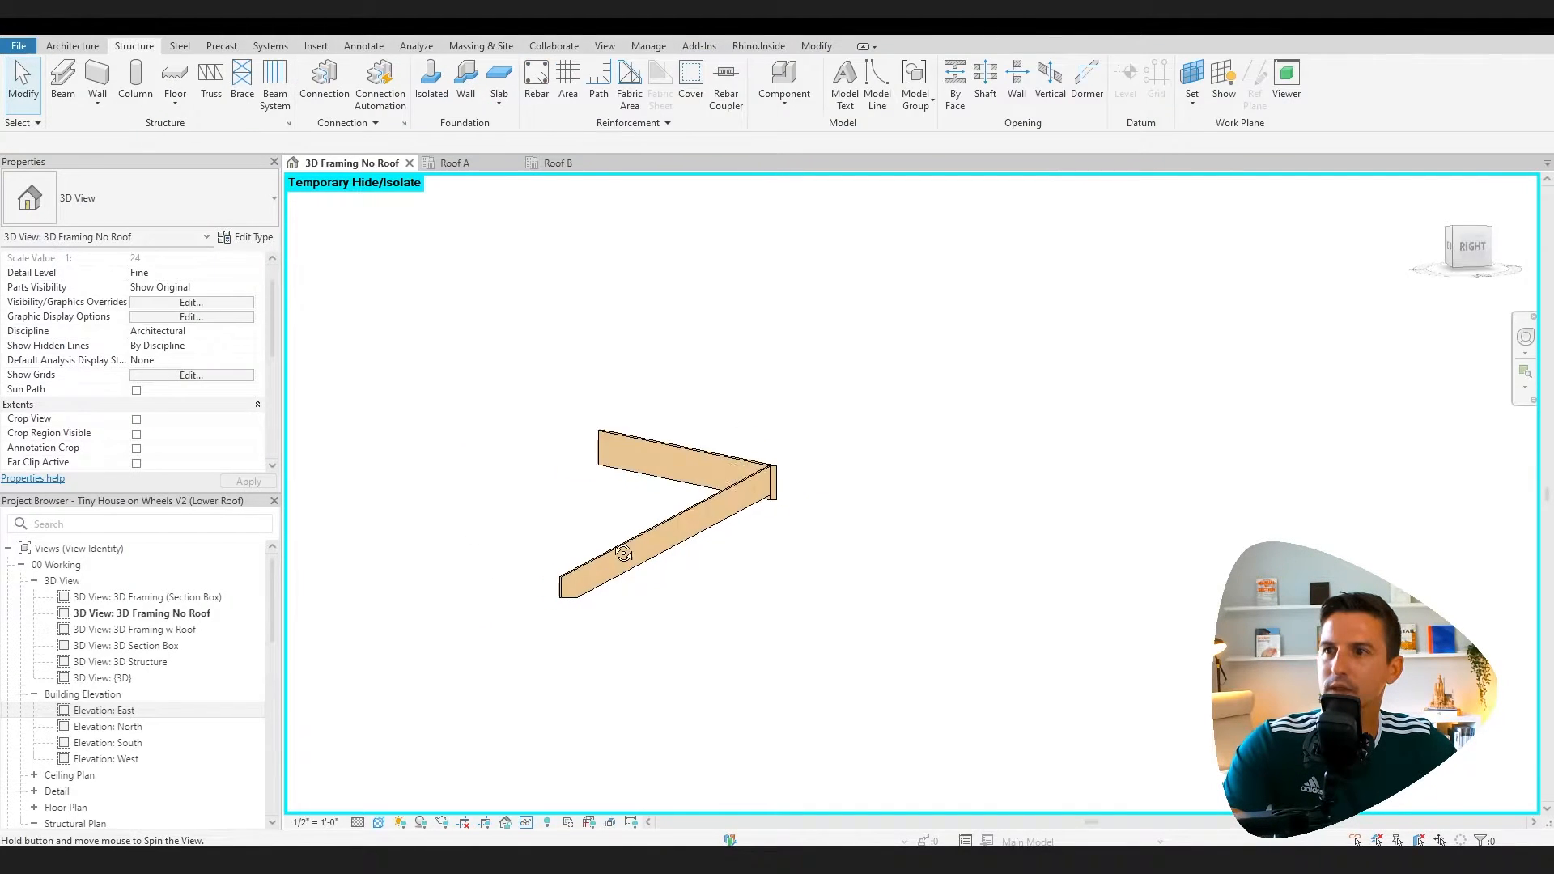
Restore the full model, align the front gable rafter, and select the lower roof's parametric rafters
click(545, 823)
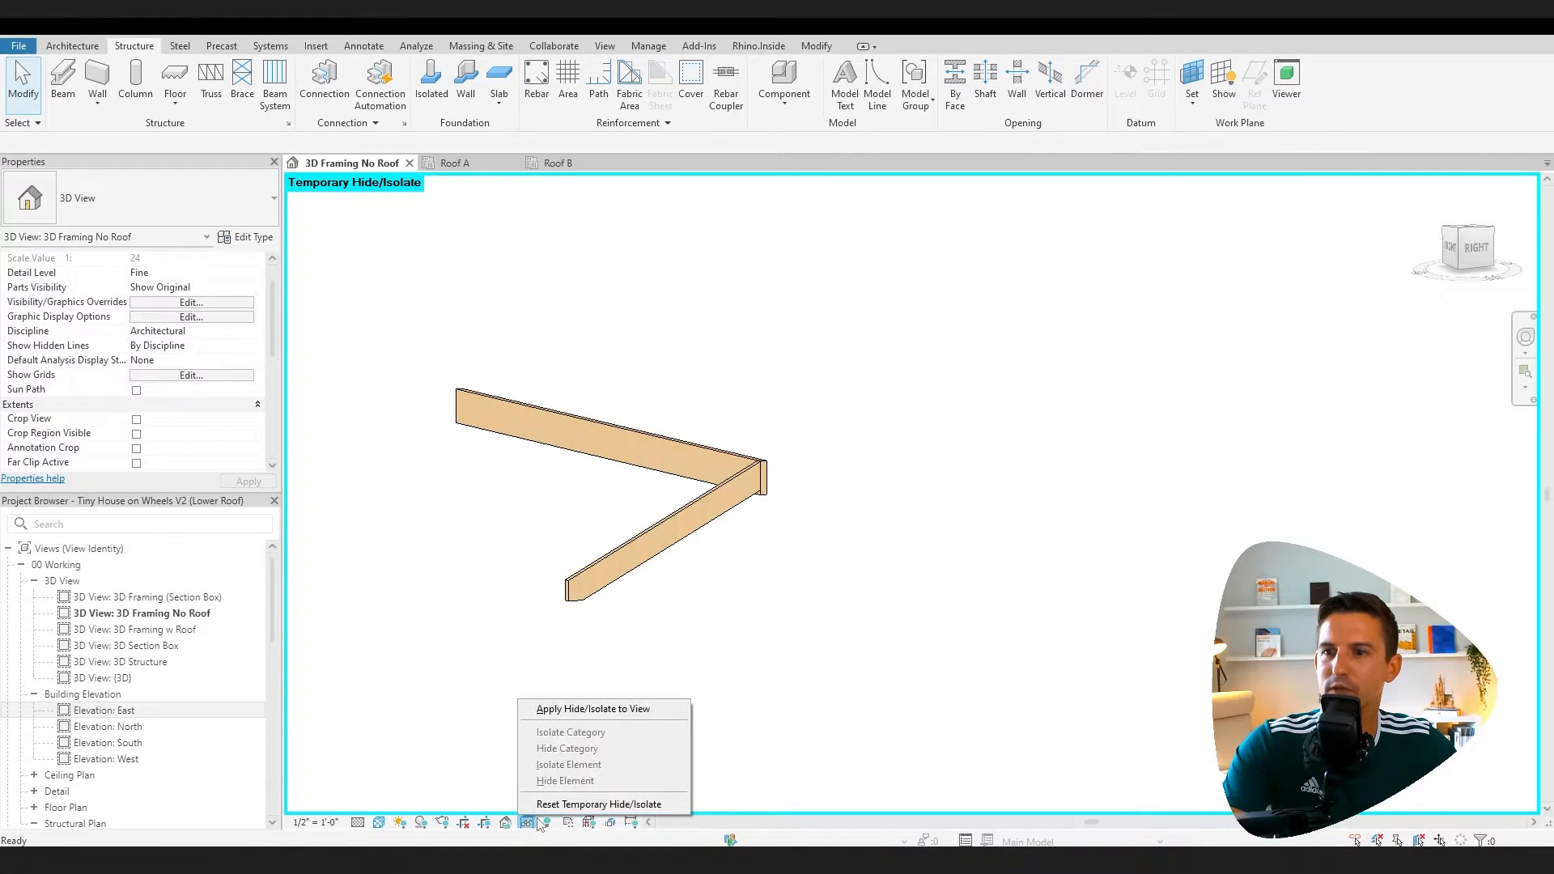
click(599, 803)
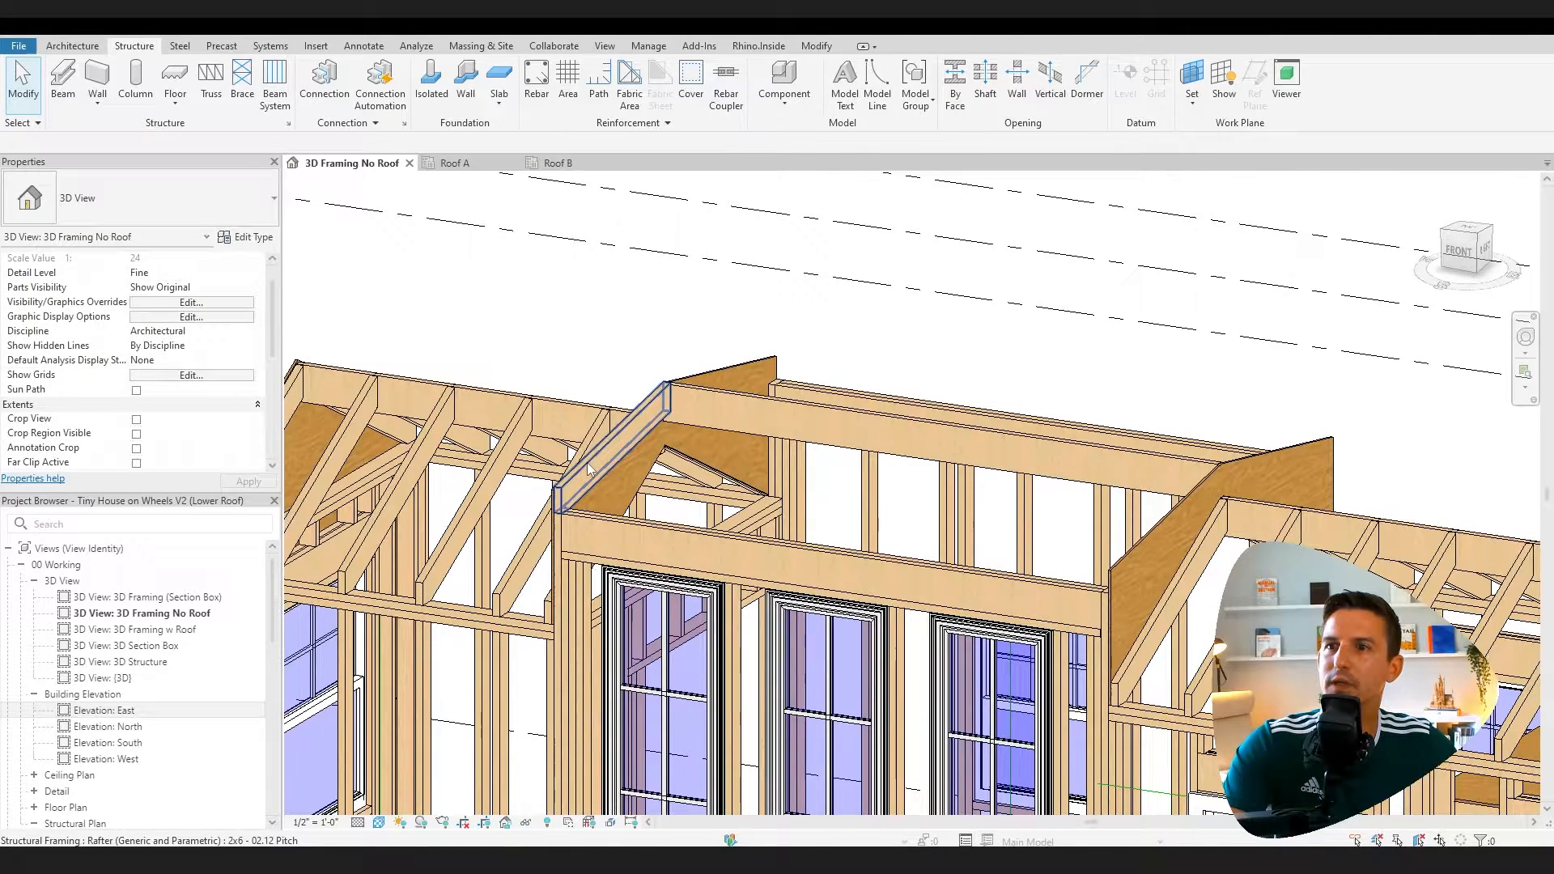
click(557, 162)
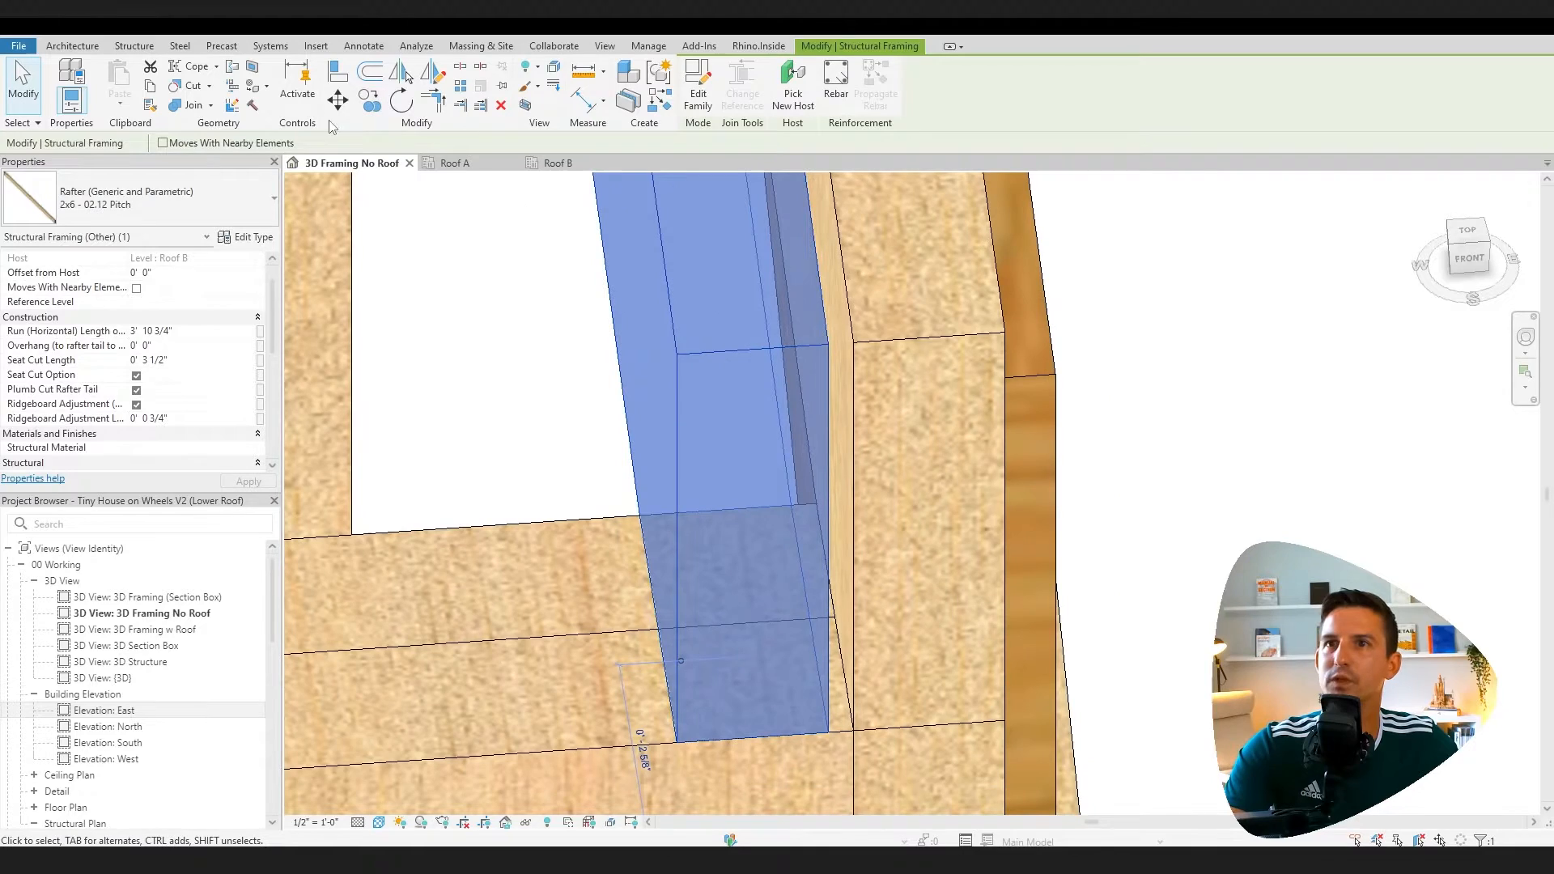
click(337, 69)
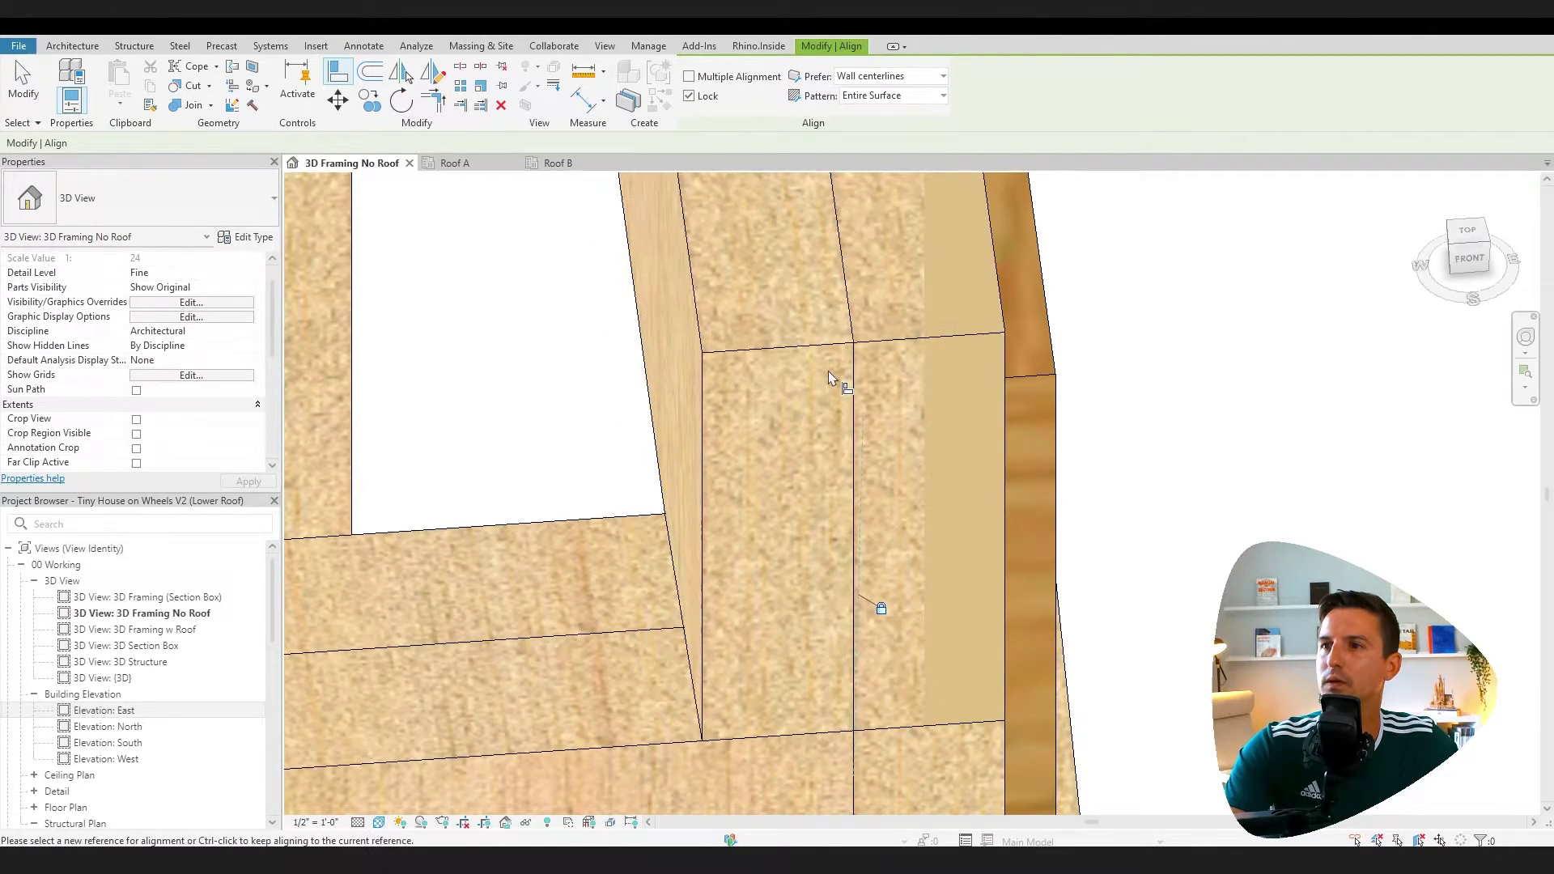
click(554, 162)
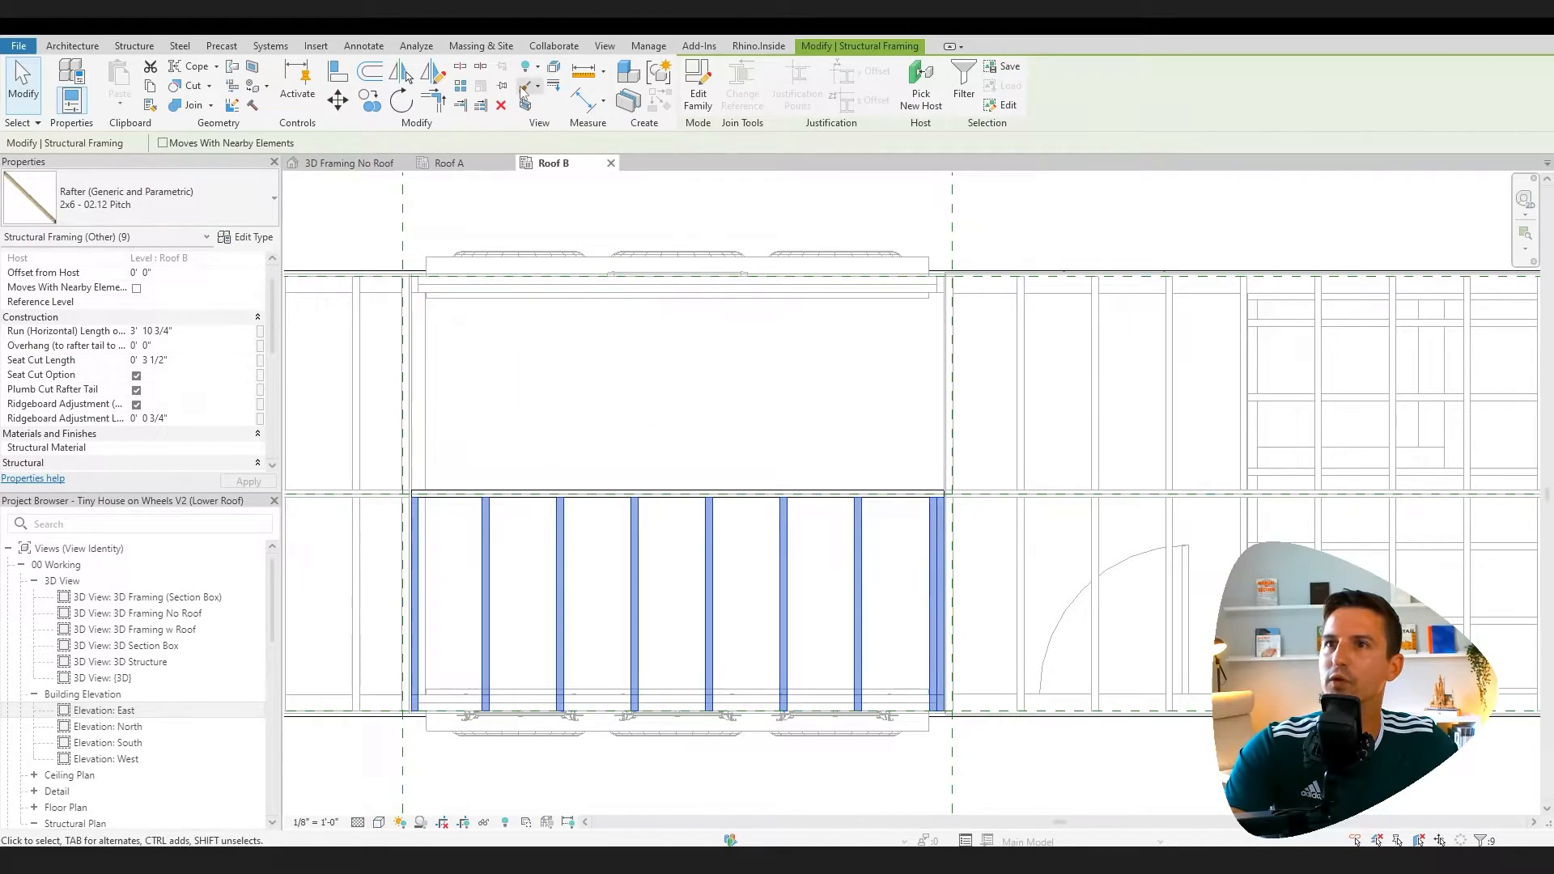
Open the rafter family for editing and temporarily hide its framing board category
click(350, 162)
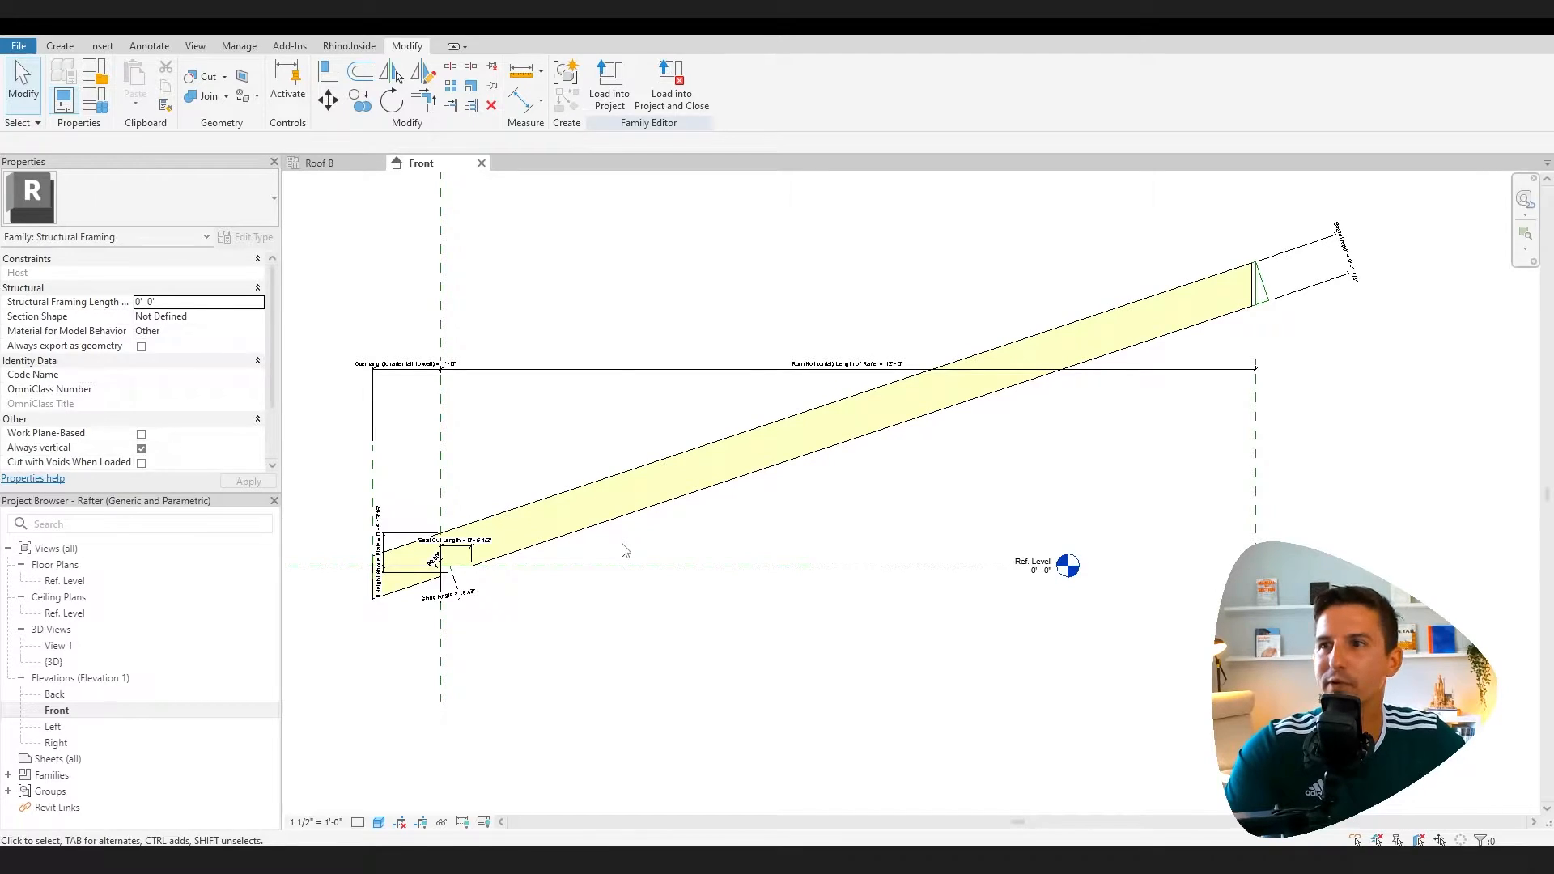
mouse_move(784, 436)
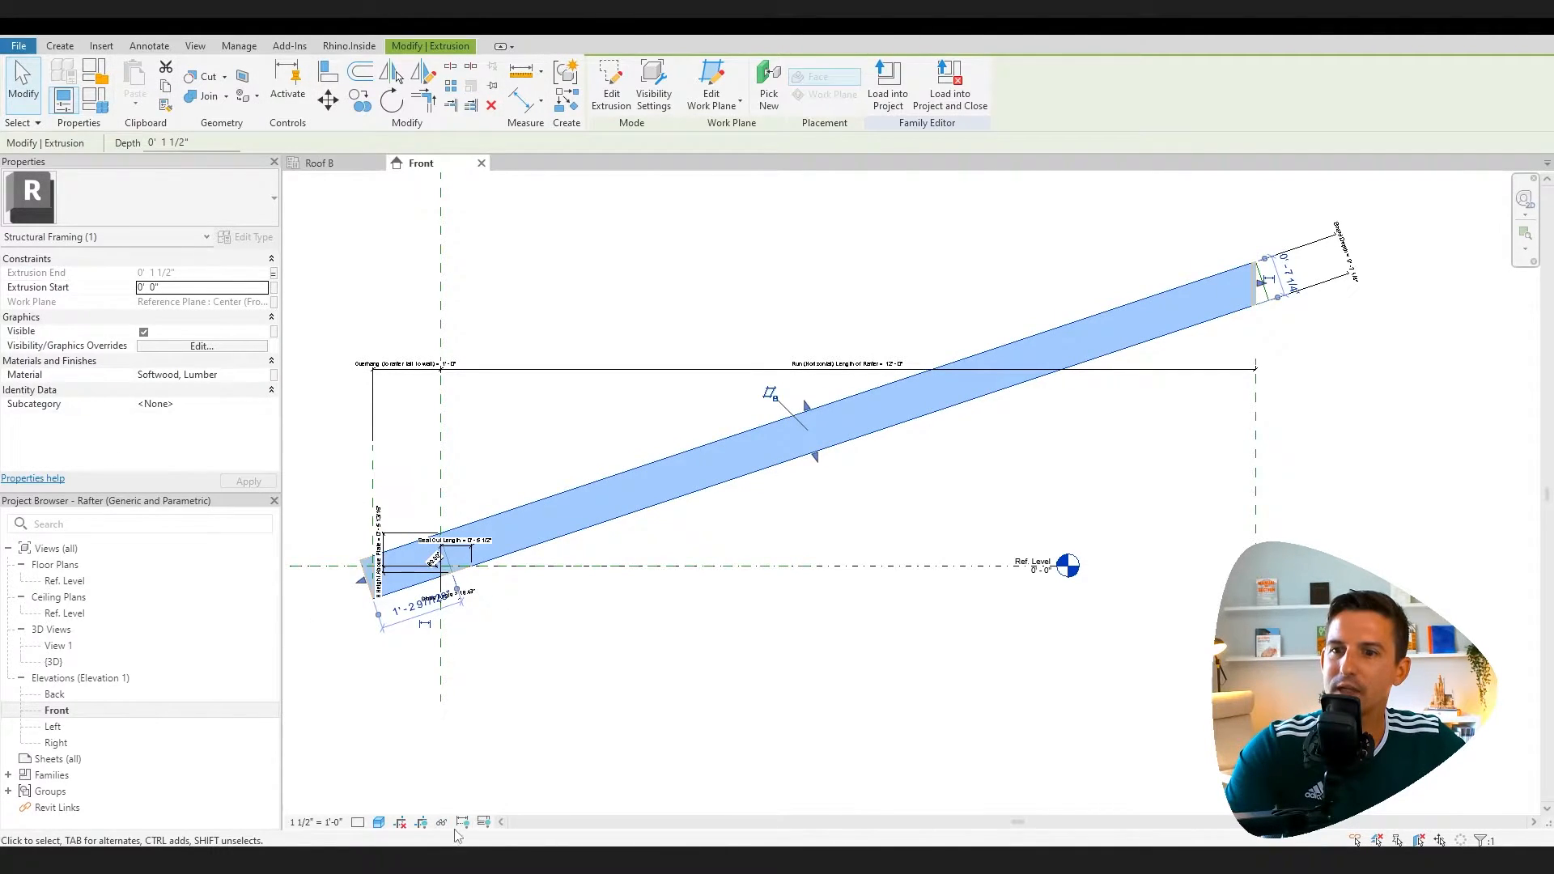
click(441, 822)
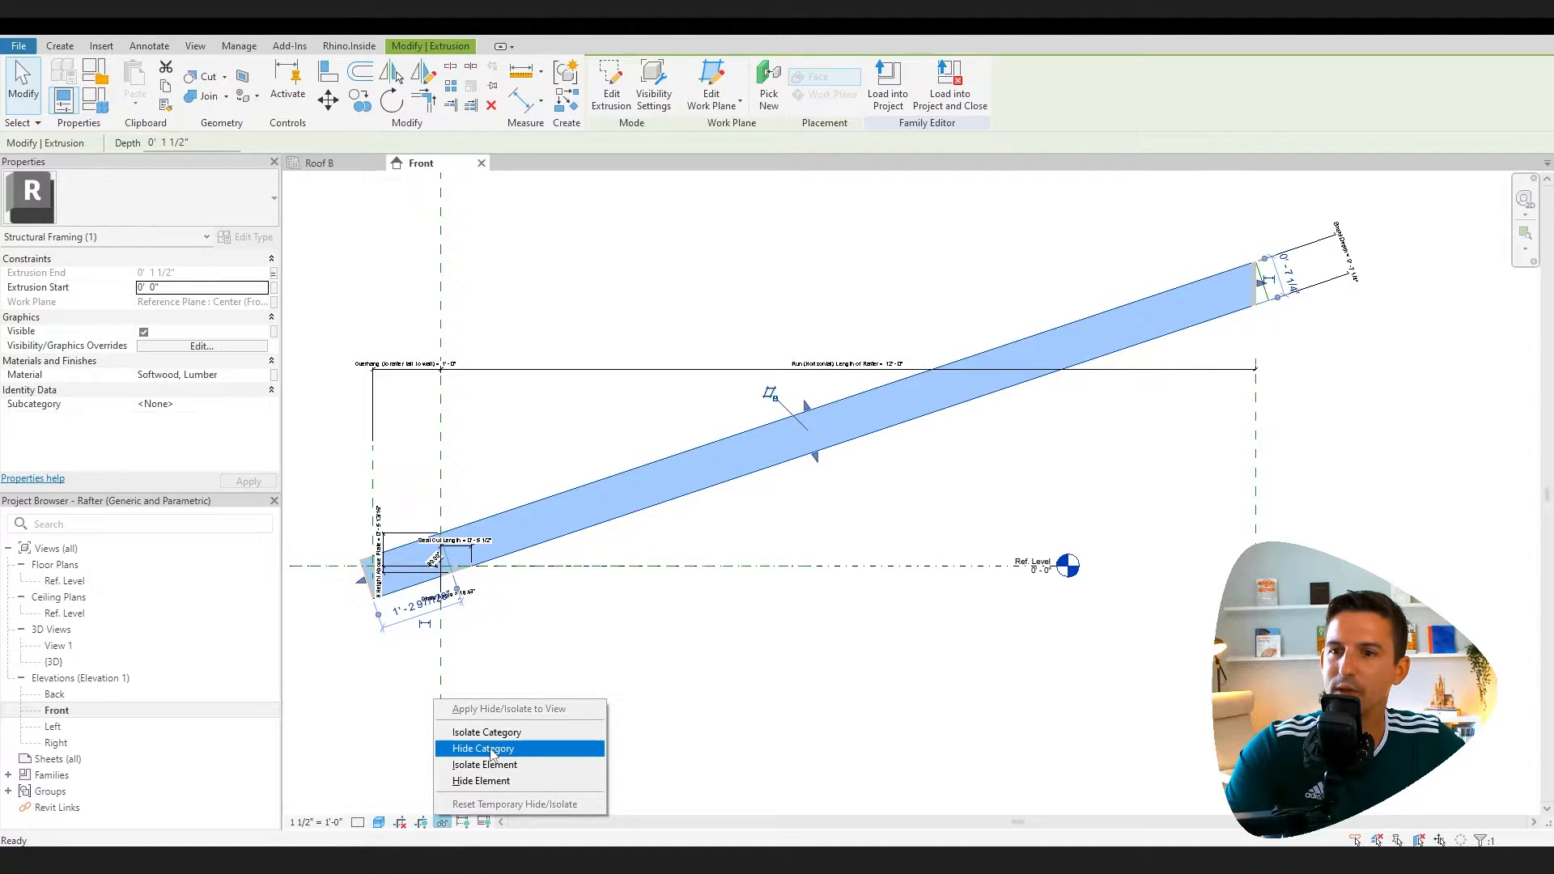
click(482, 748)
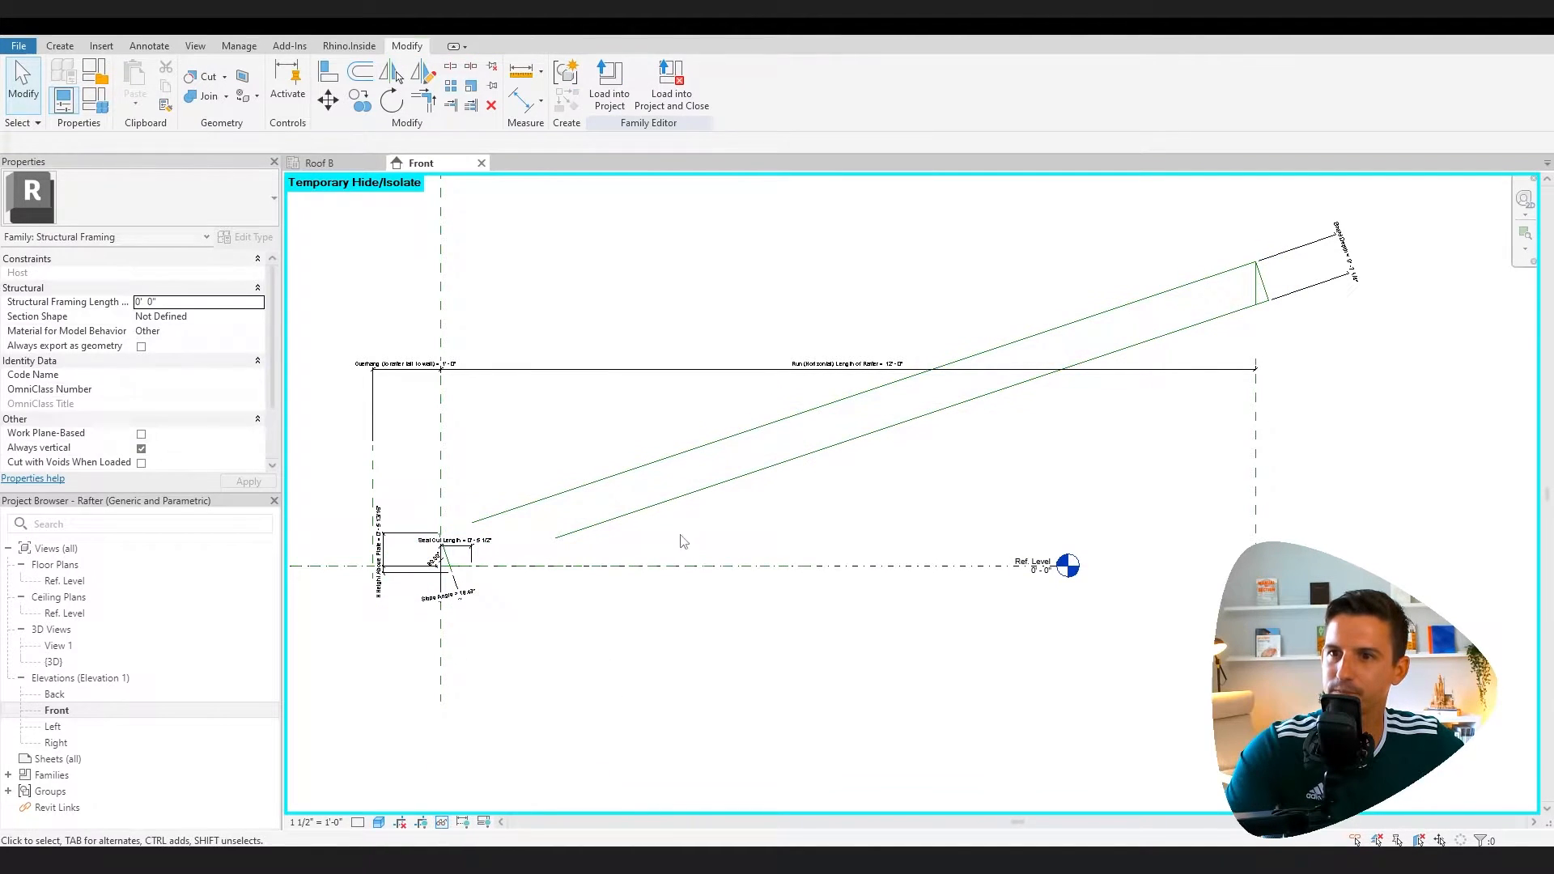
mouse_move(940, 450)
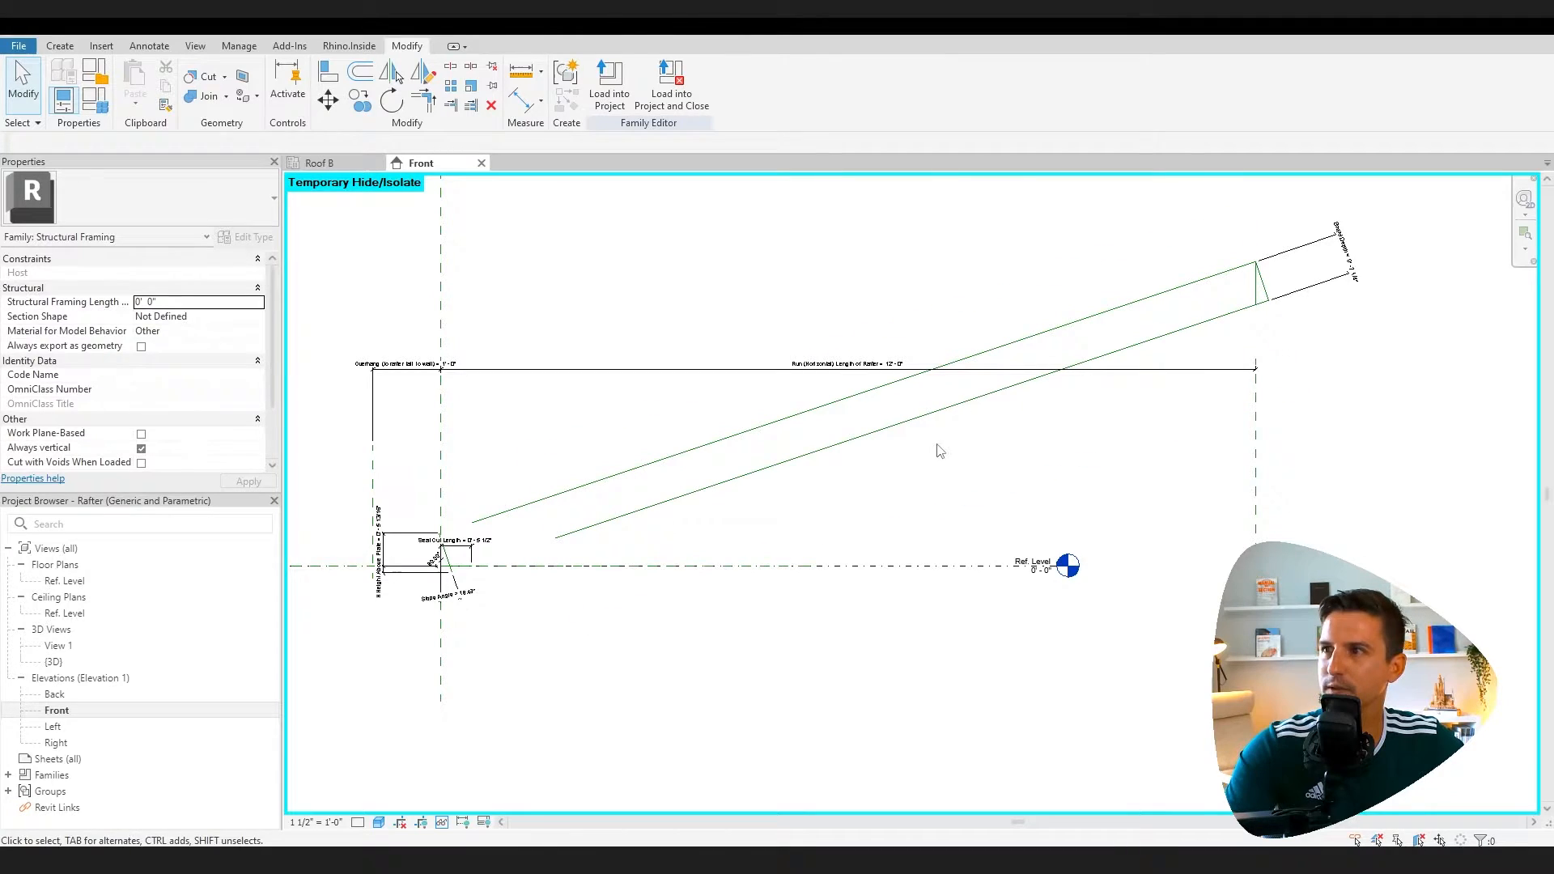
Dimension 12' between the two vertical reference planes and review the Label parameter list
click(58, 46)
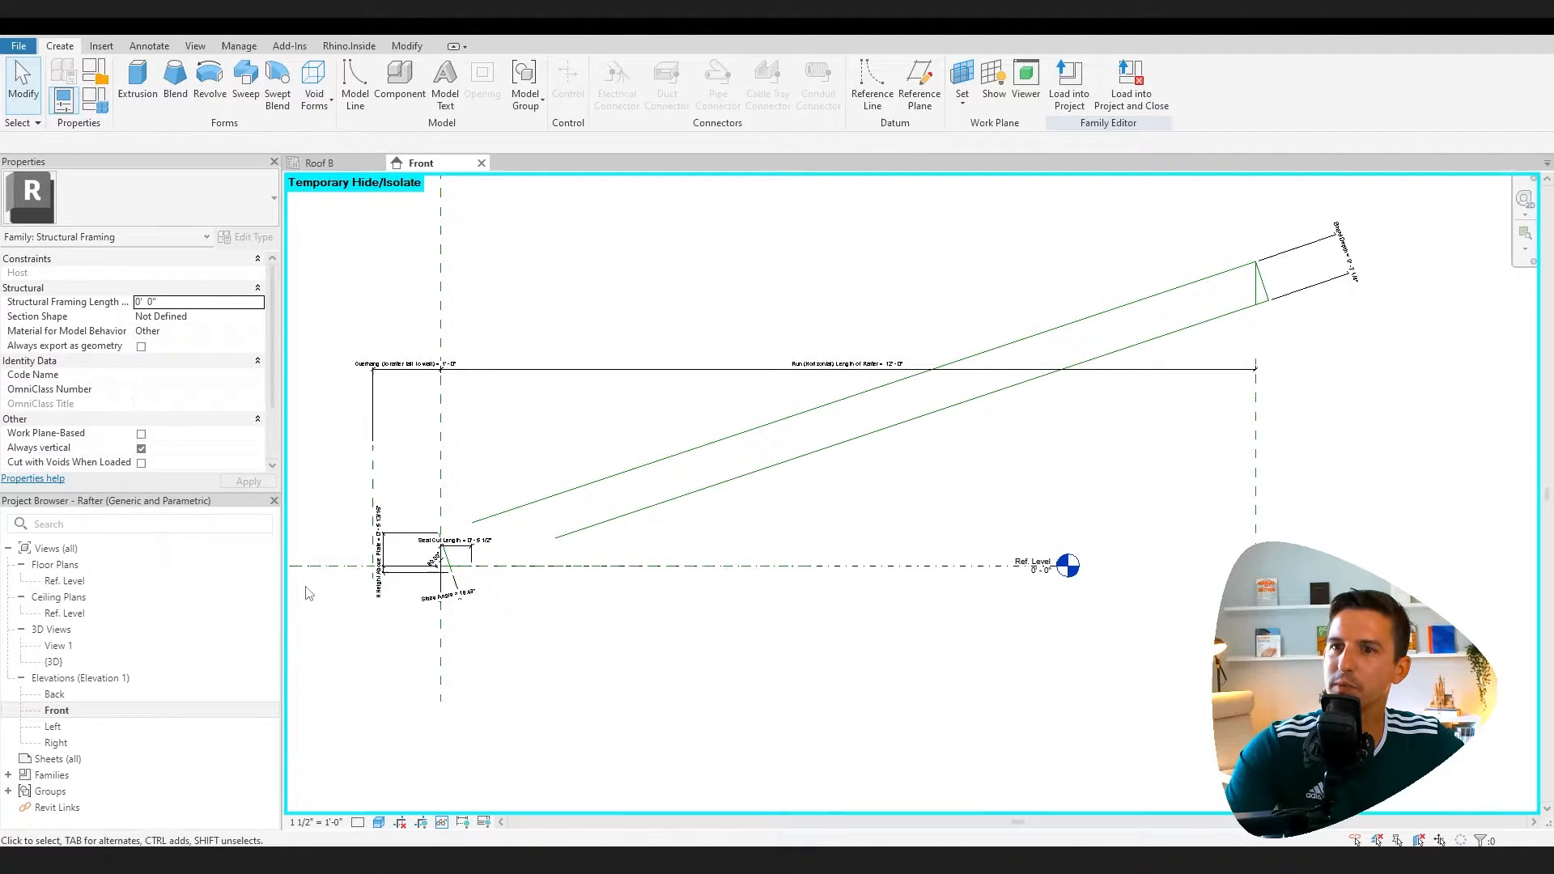
mouse_move(1250, 483)
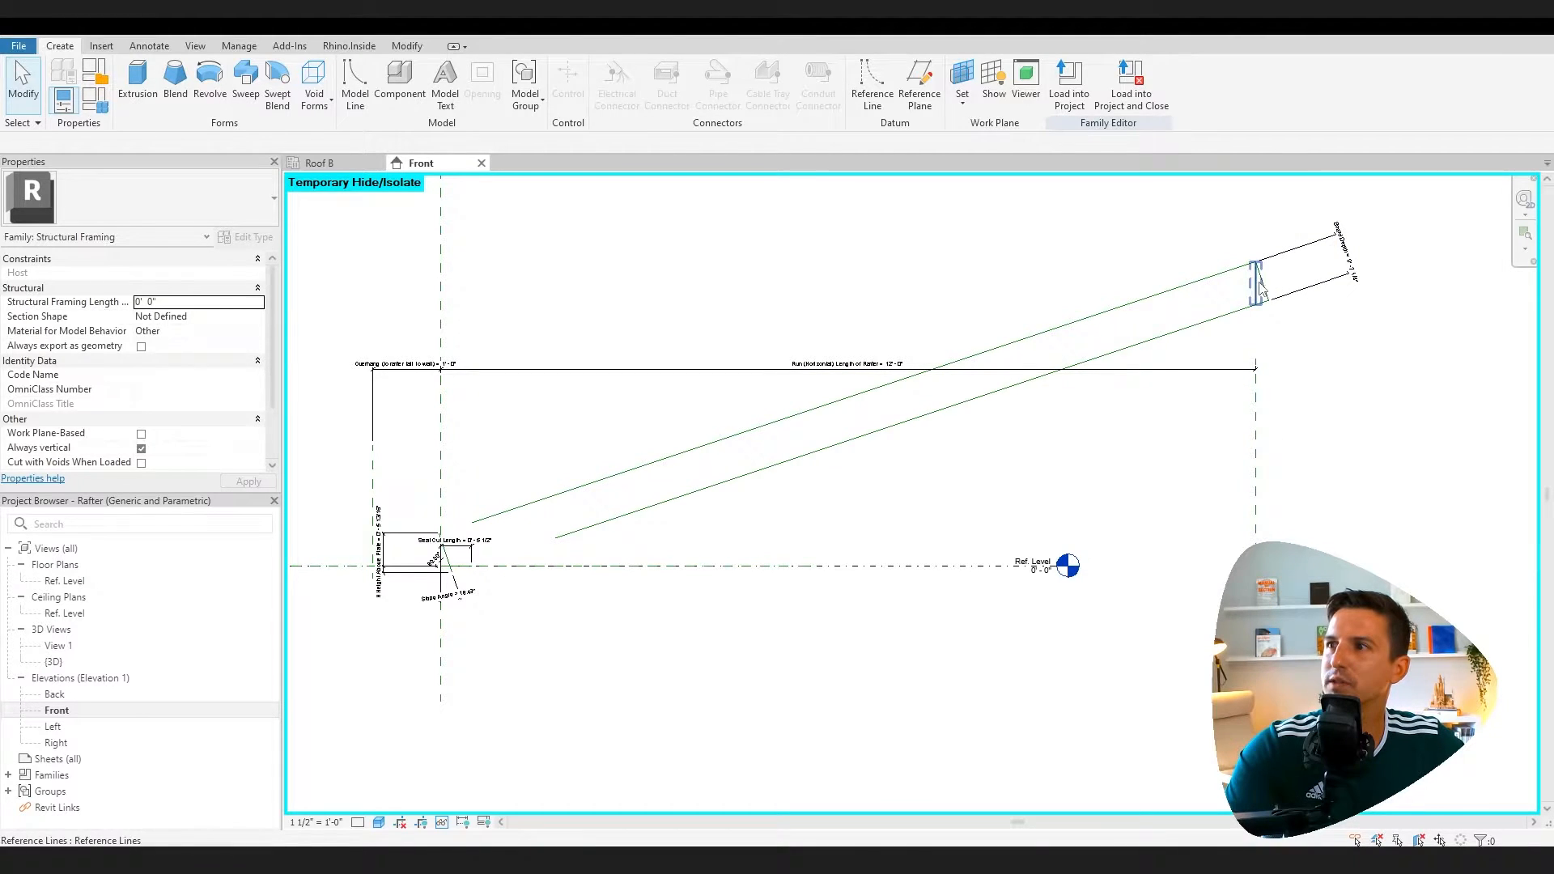
mouse_move(1257, 285)
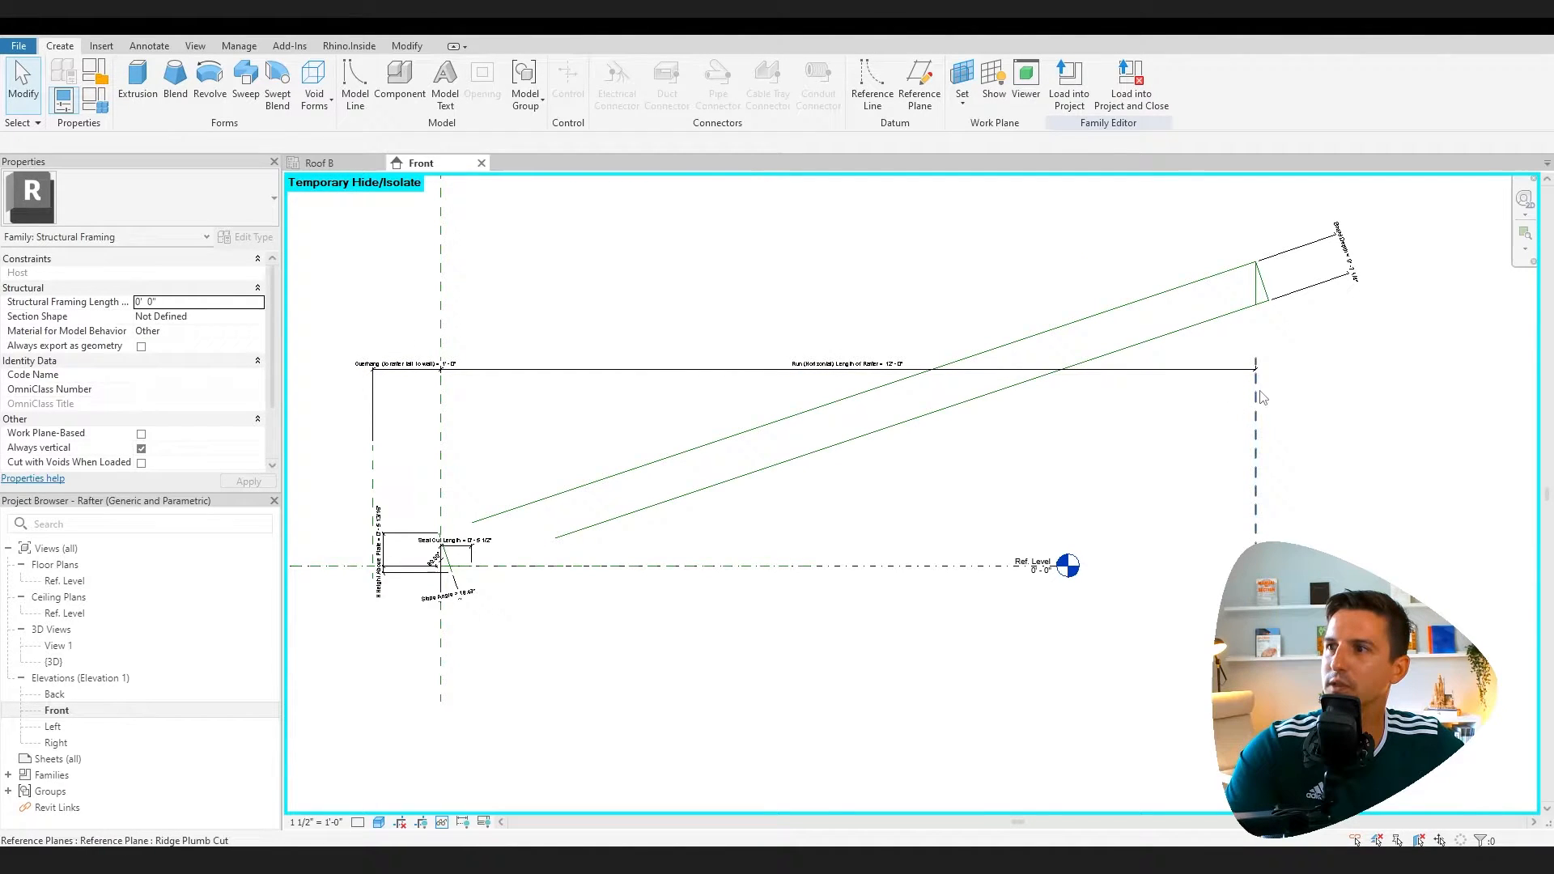
mouse_move(808, 369)
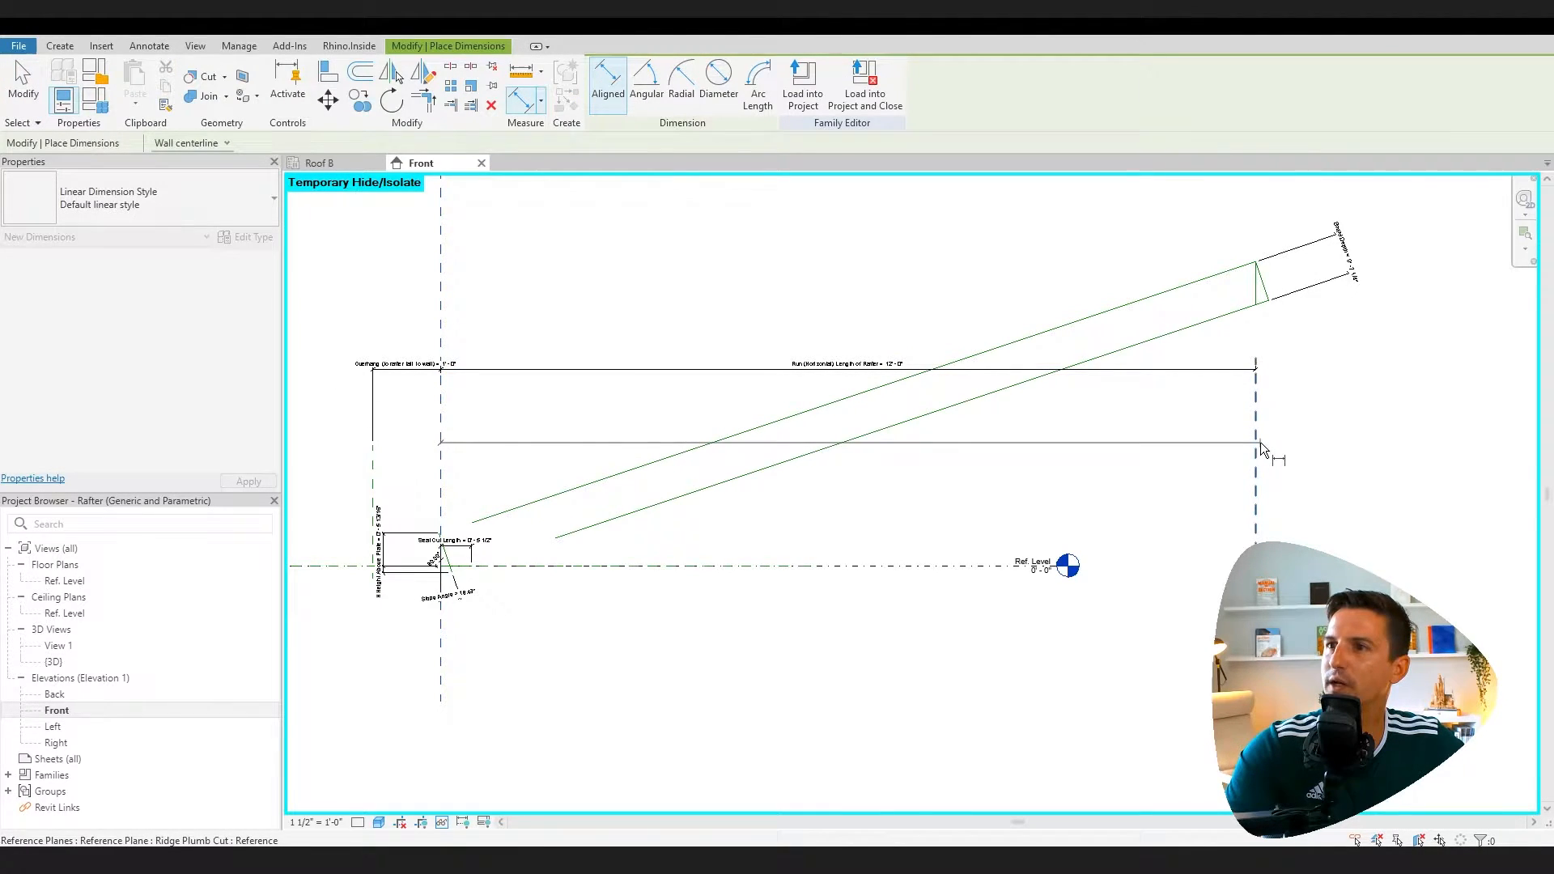
click(848, 499)
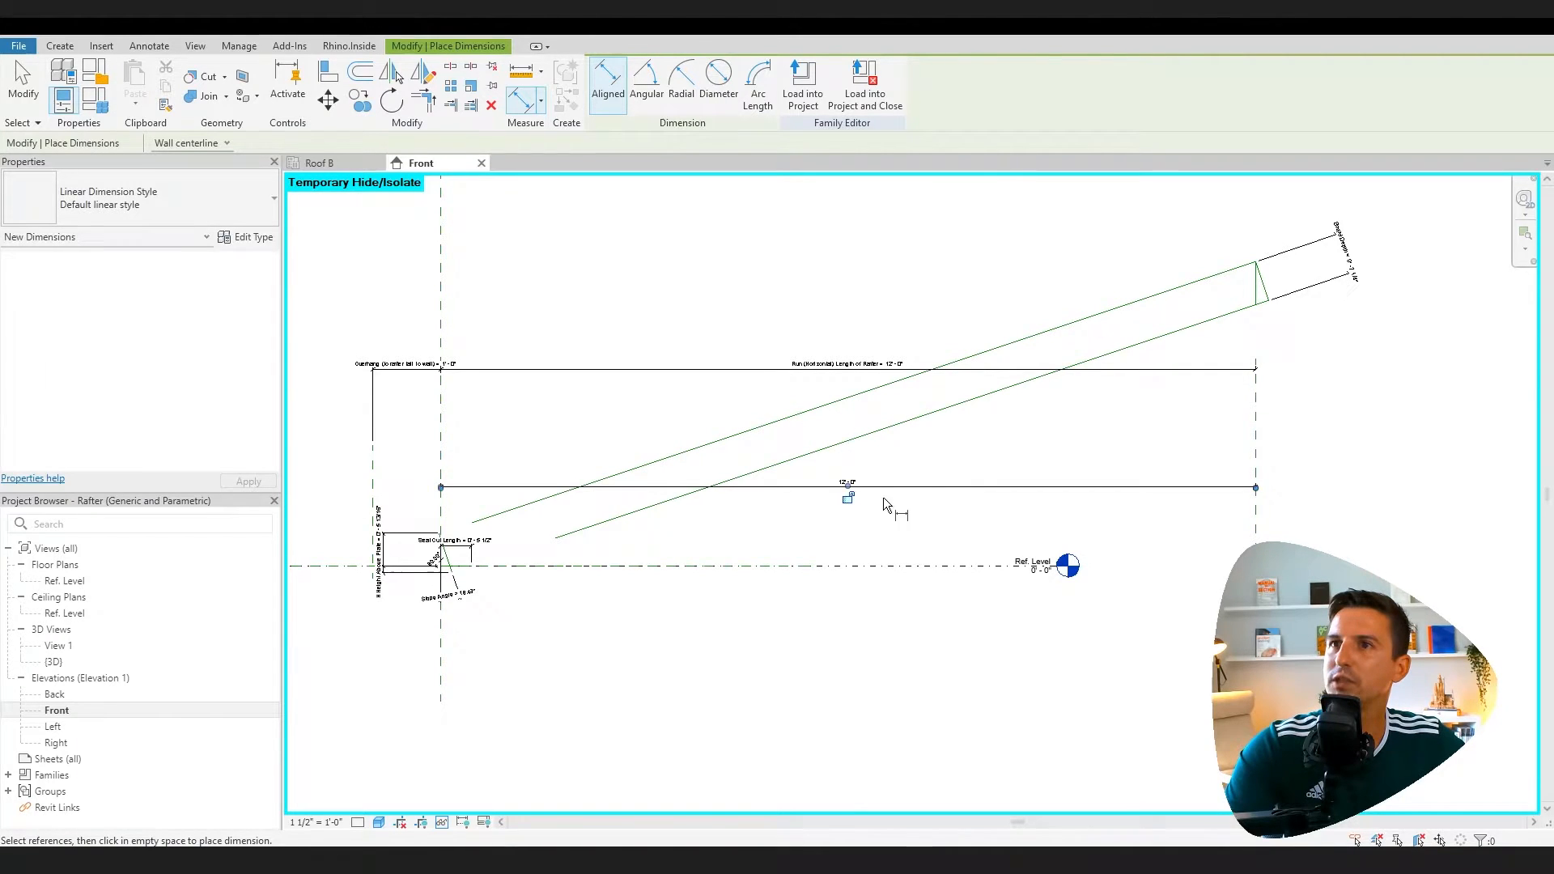
click(847, 499)
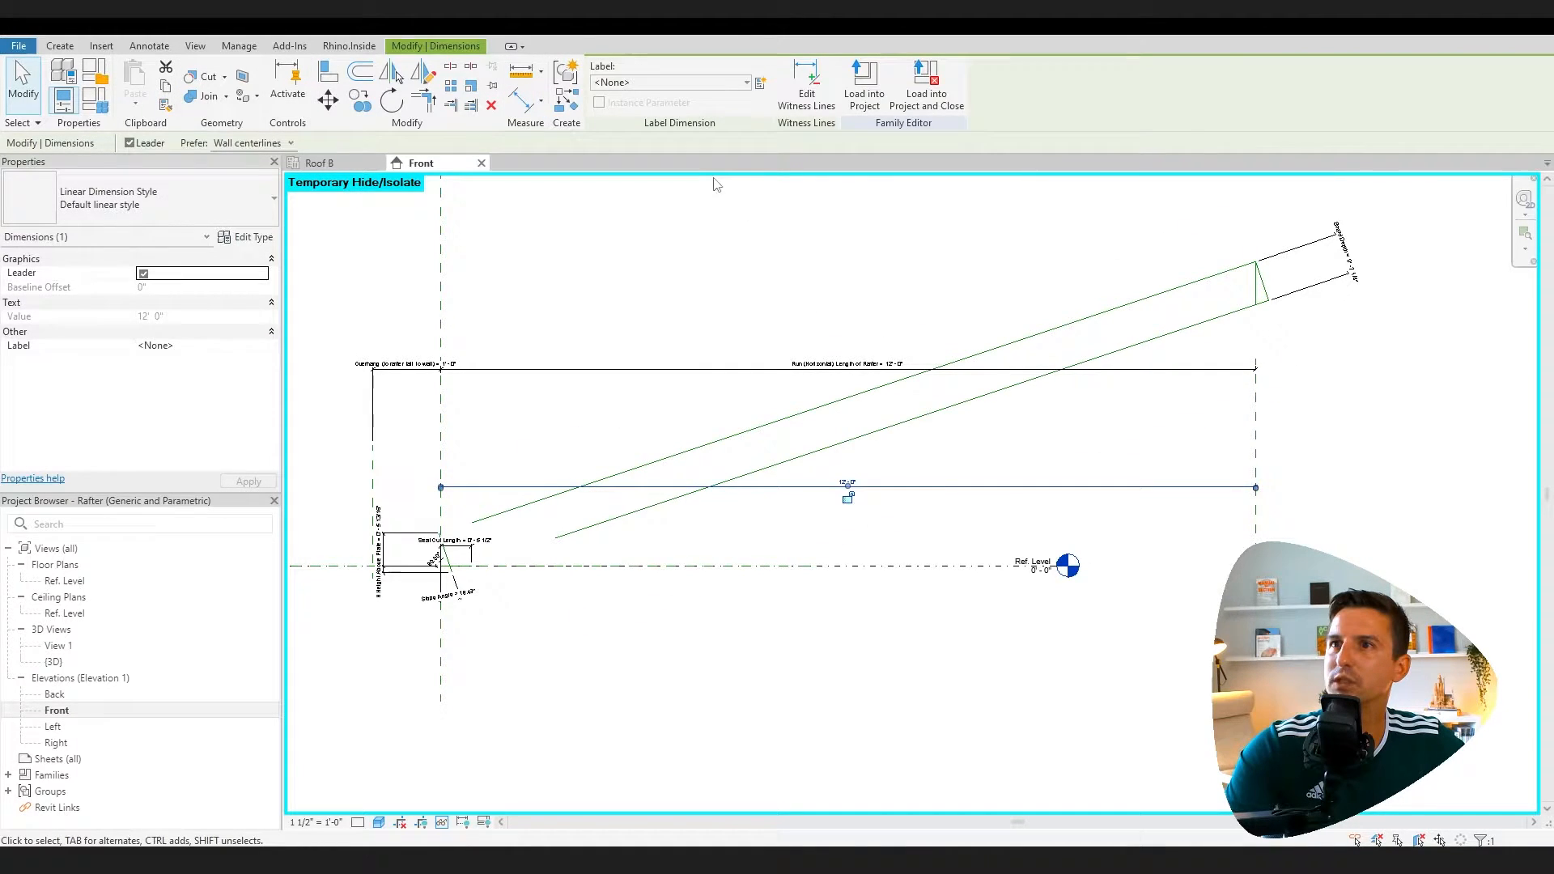
click(759, 82)
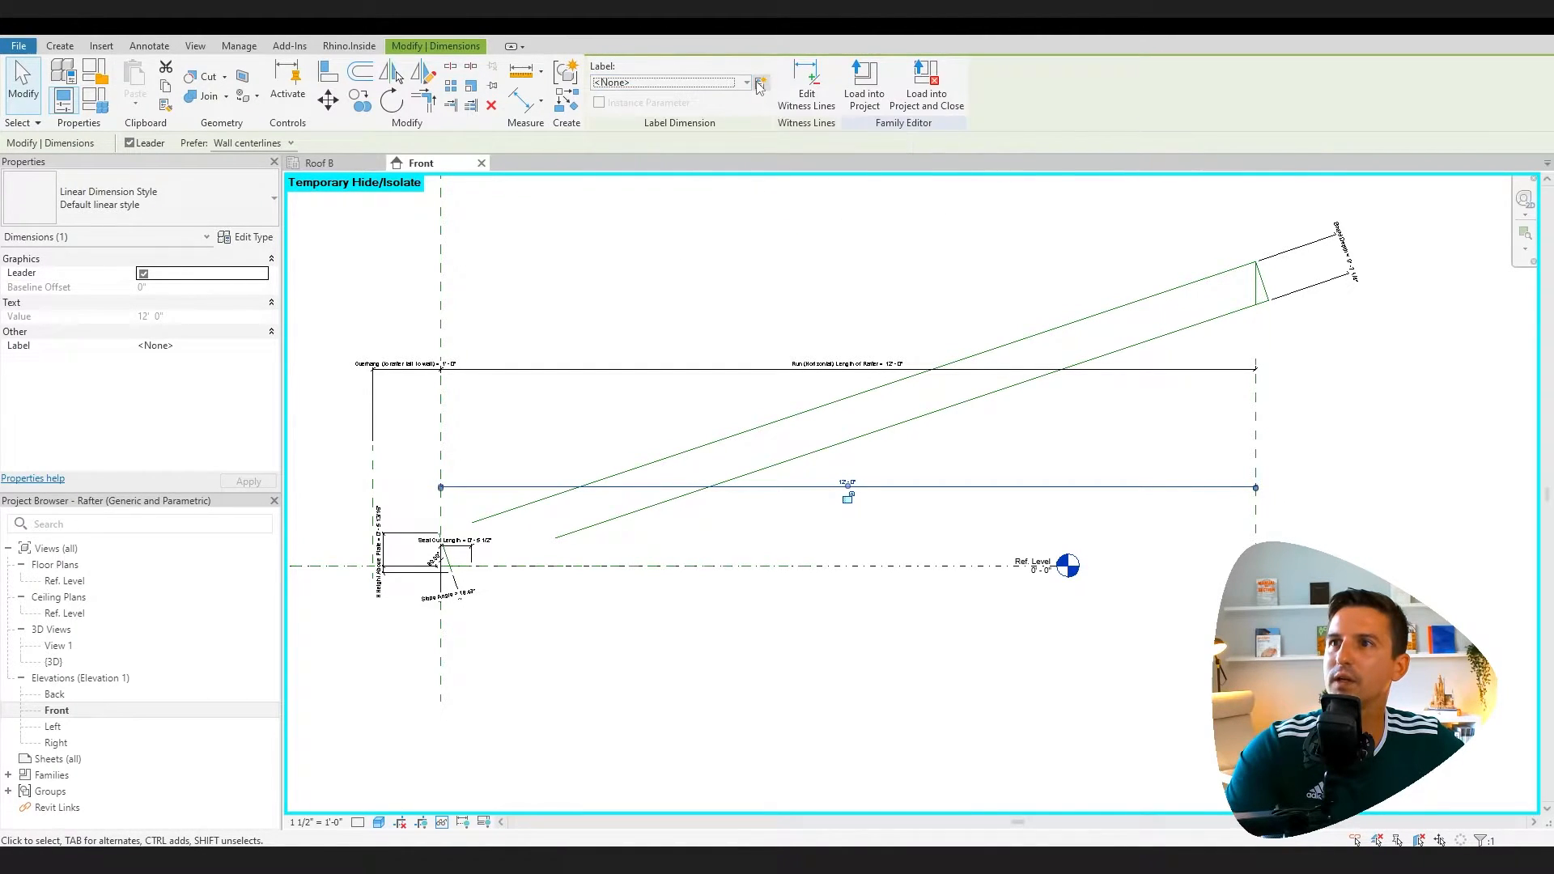
click(759, 82)
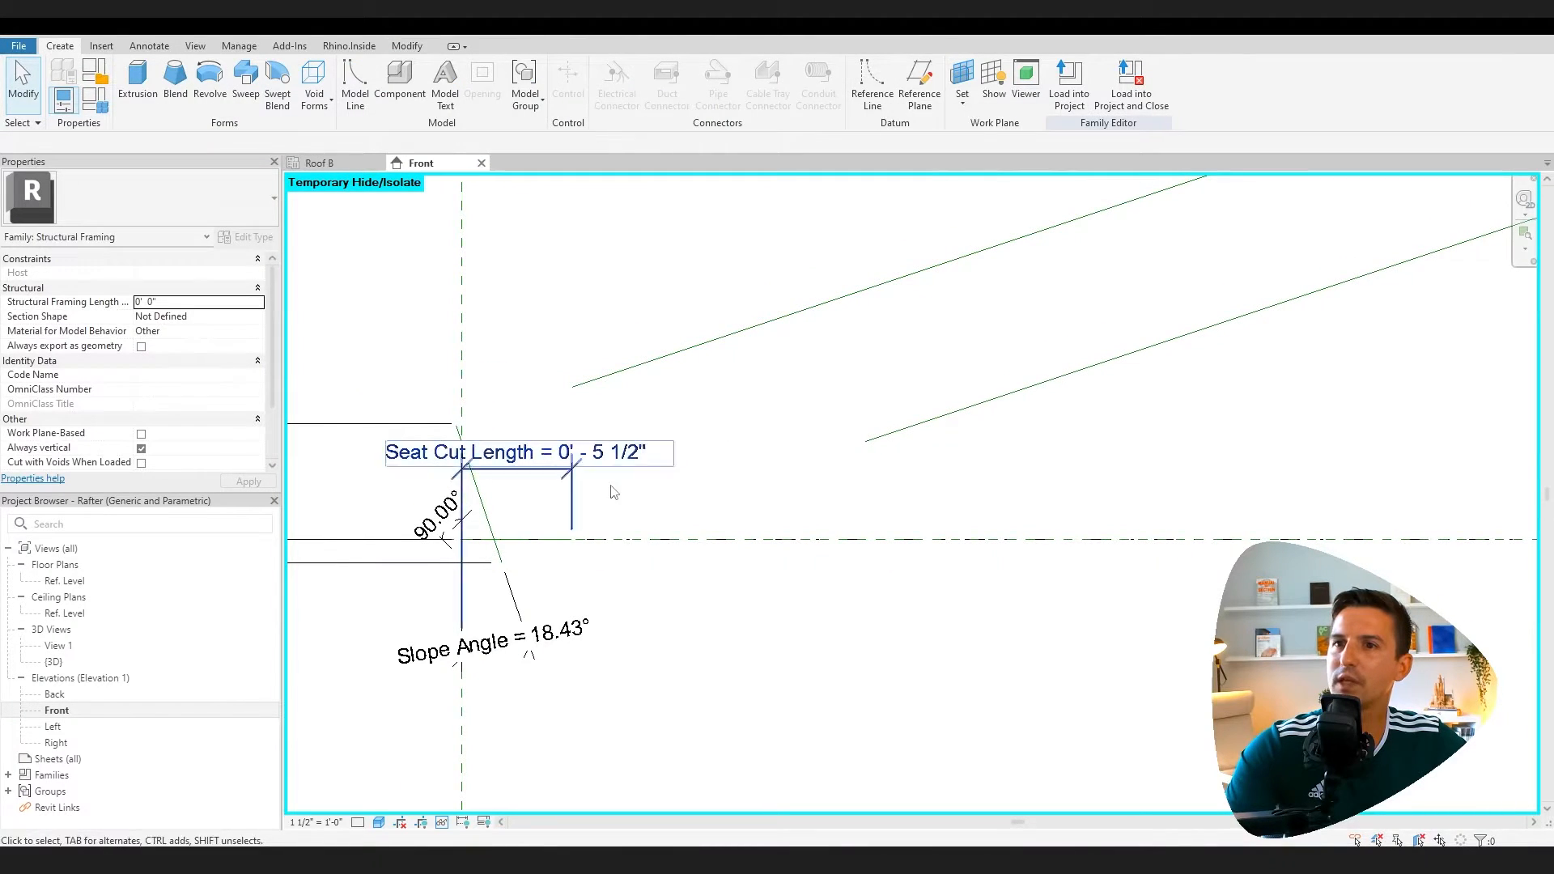
Inspect the Slope Angle dimension, reselect the extrusion and bring up the Family Types parameters
click(497, 649)
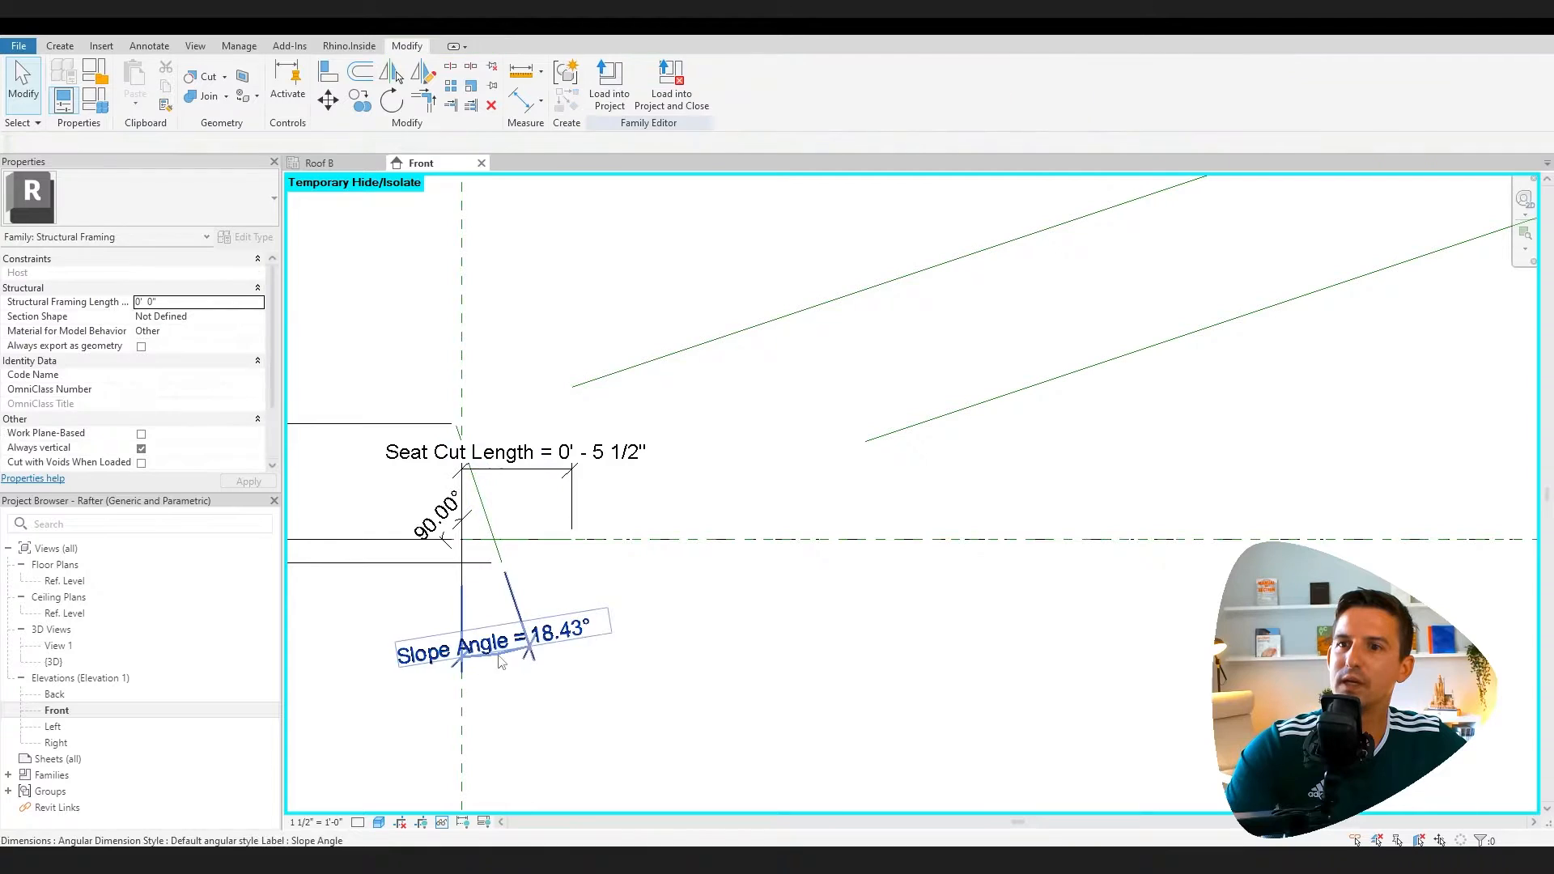
click(149, 46)
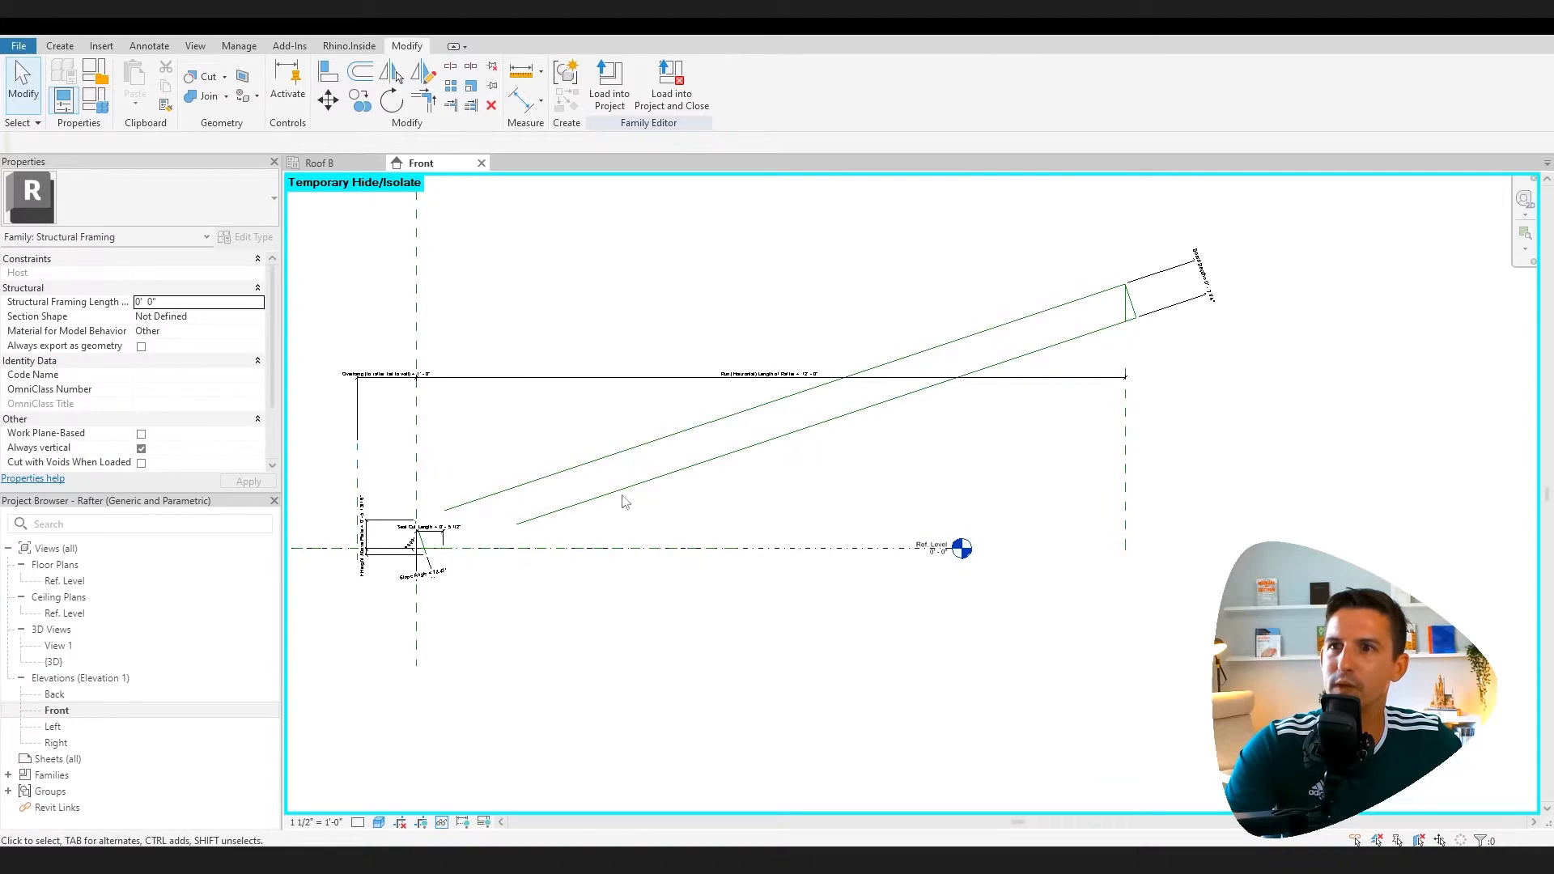
mouse_move(549, 456)
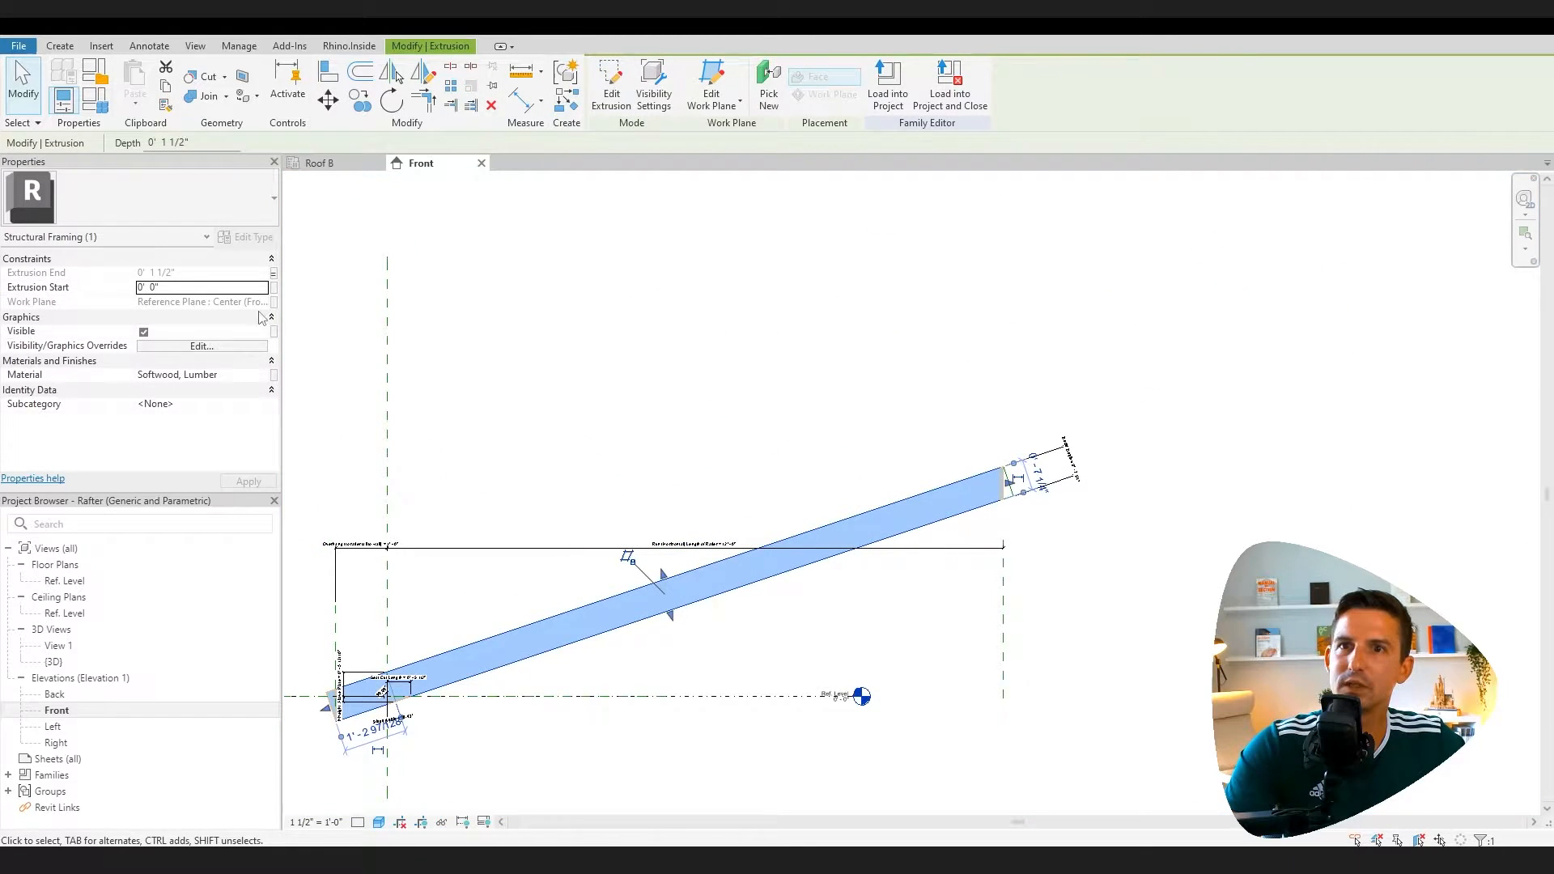
mouse_move(125, 291)
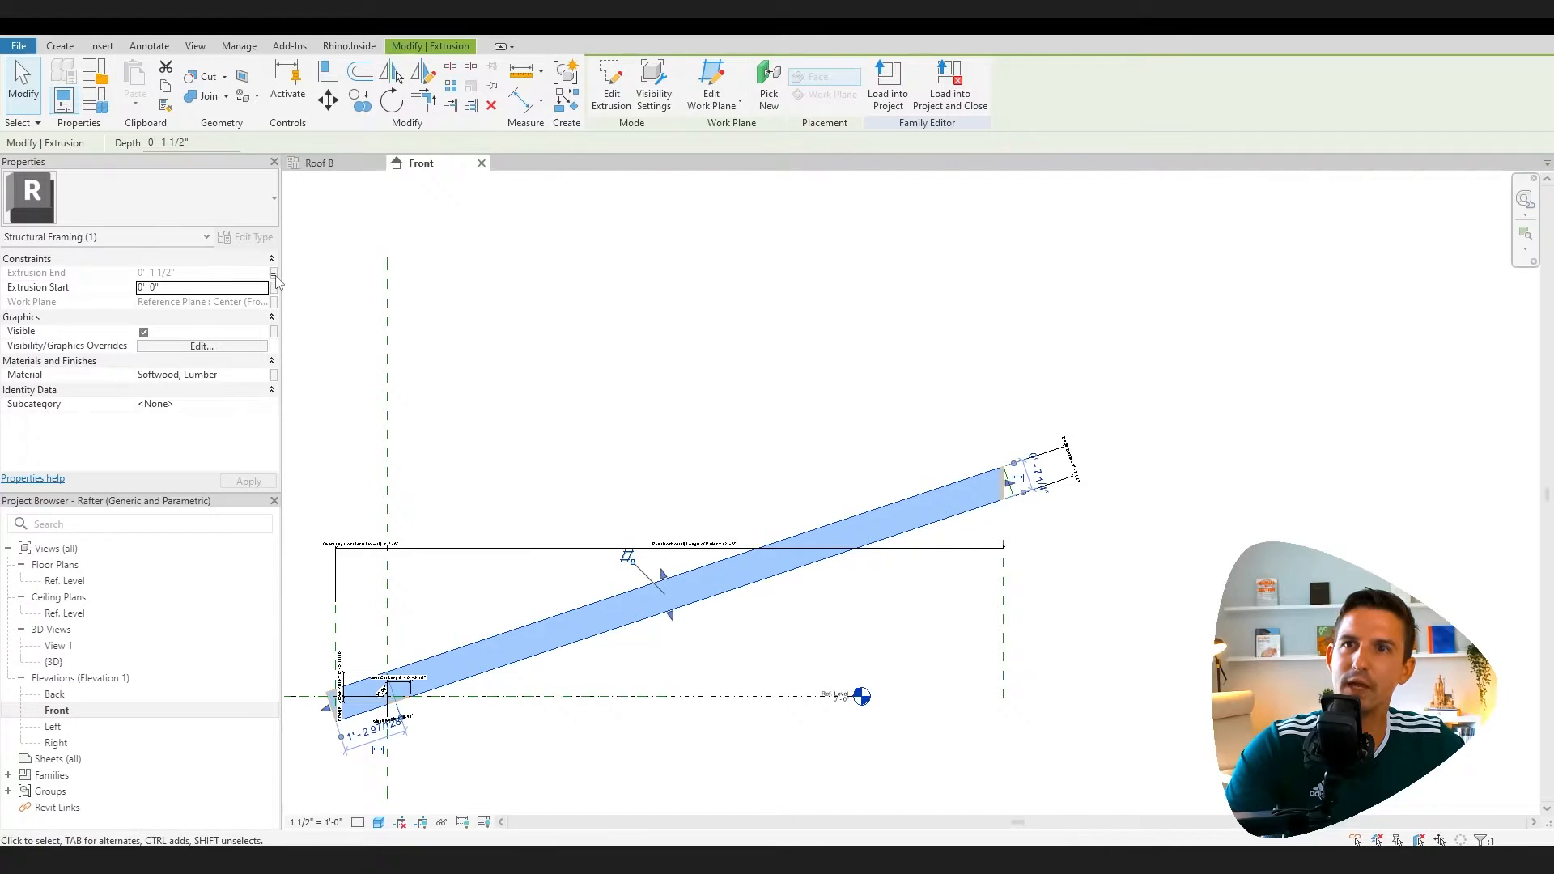
mouse_move(273, 288)
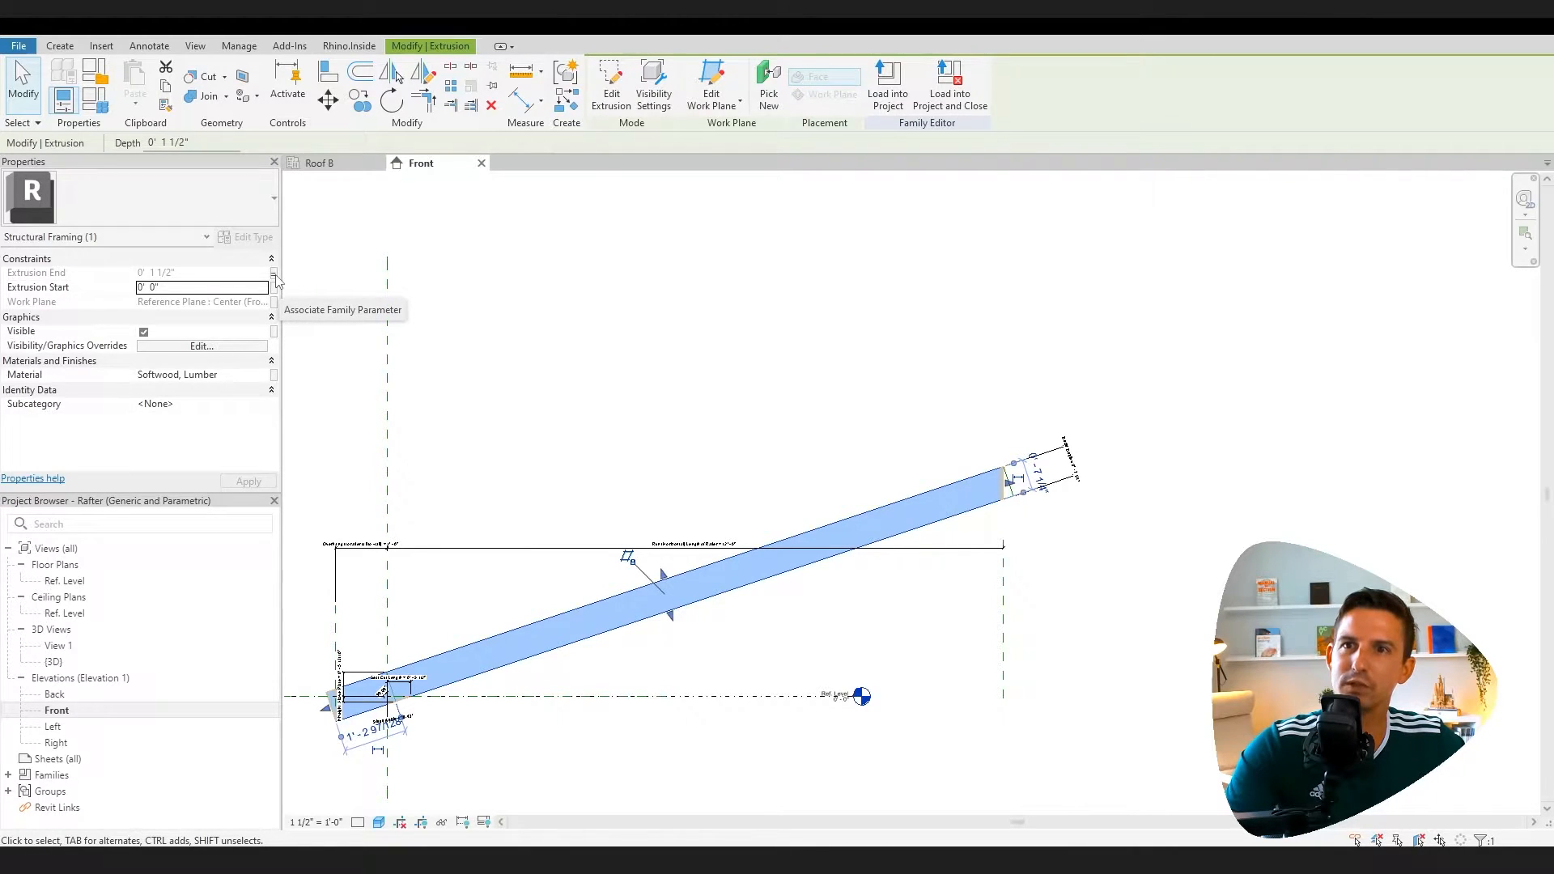
click(273, 272)
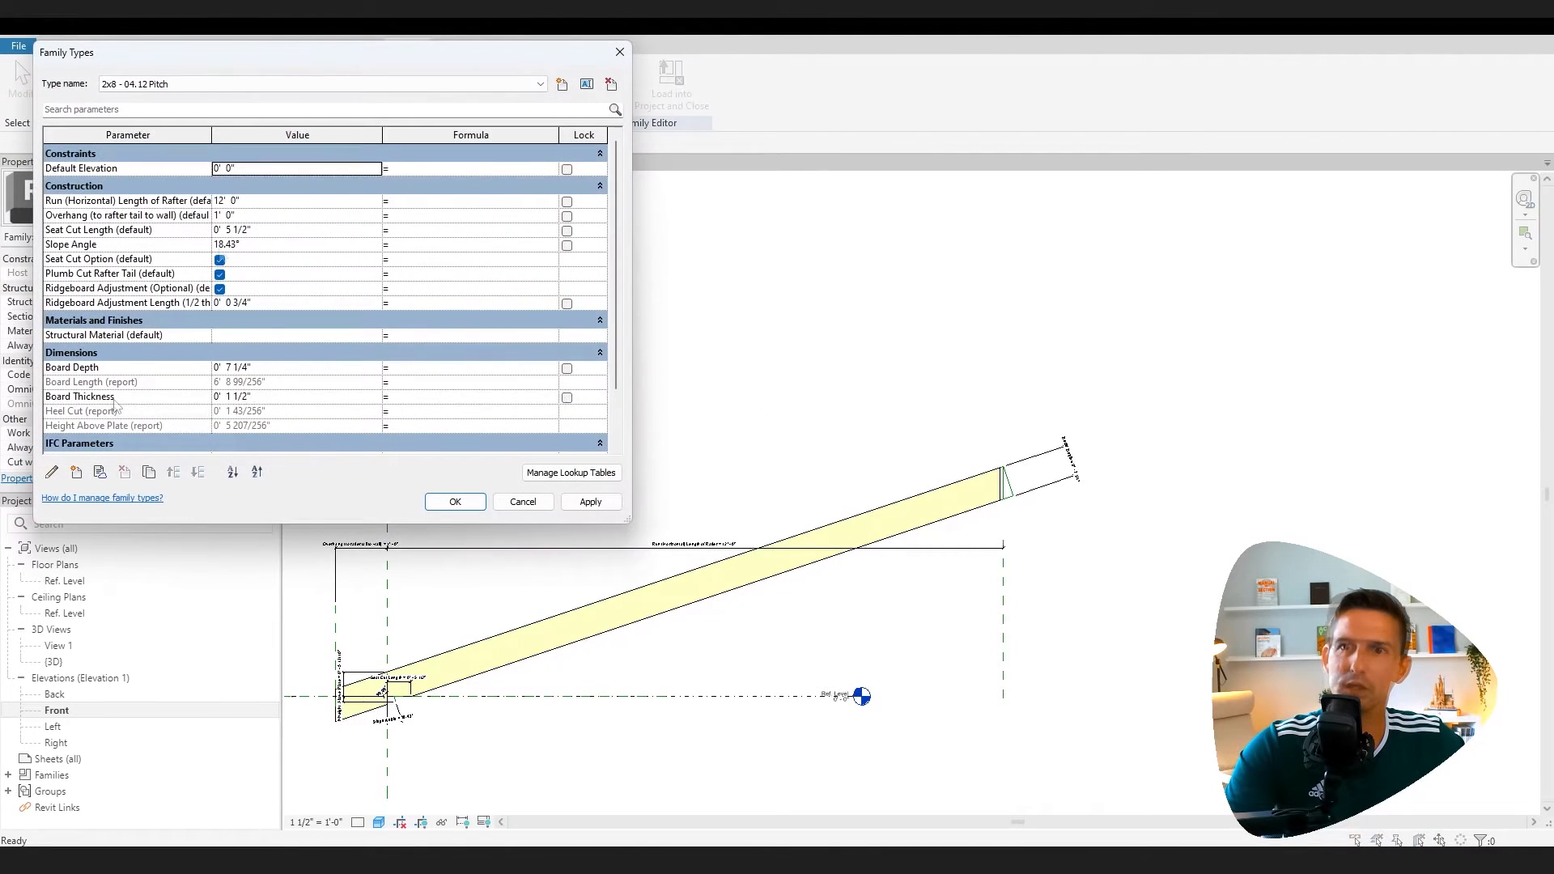
Start a new Yes/No family parameter, then cancel it and close Family Types
click(455, 502)
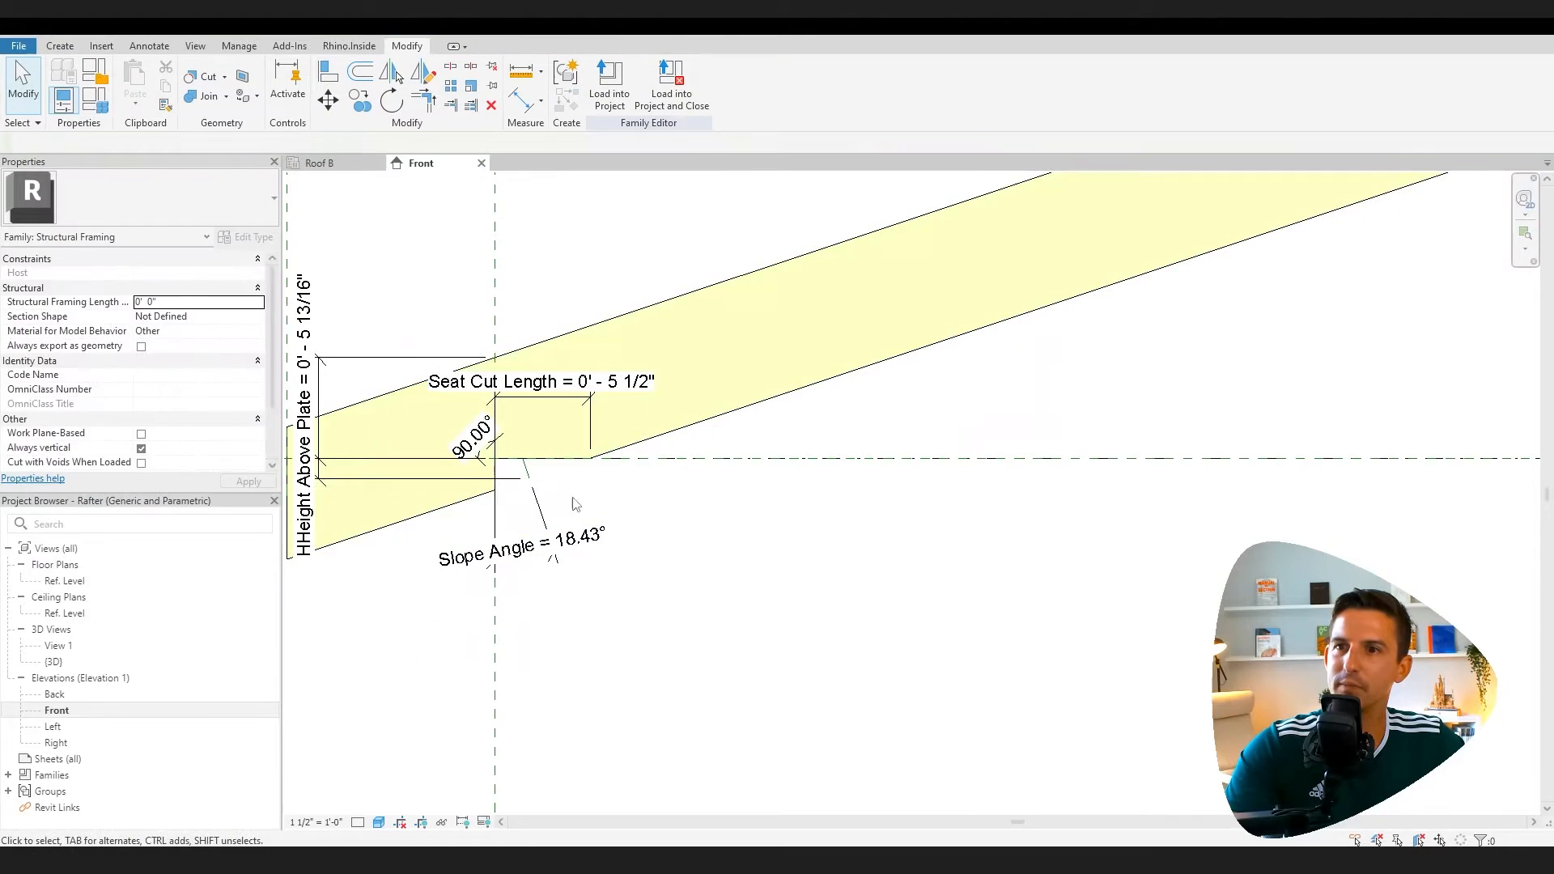
click(573, 461)
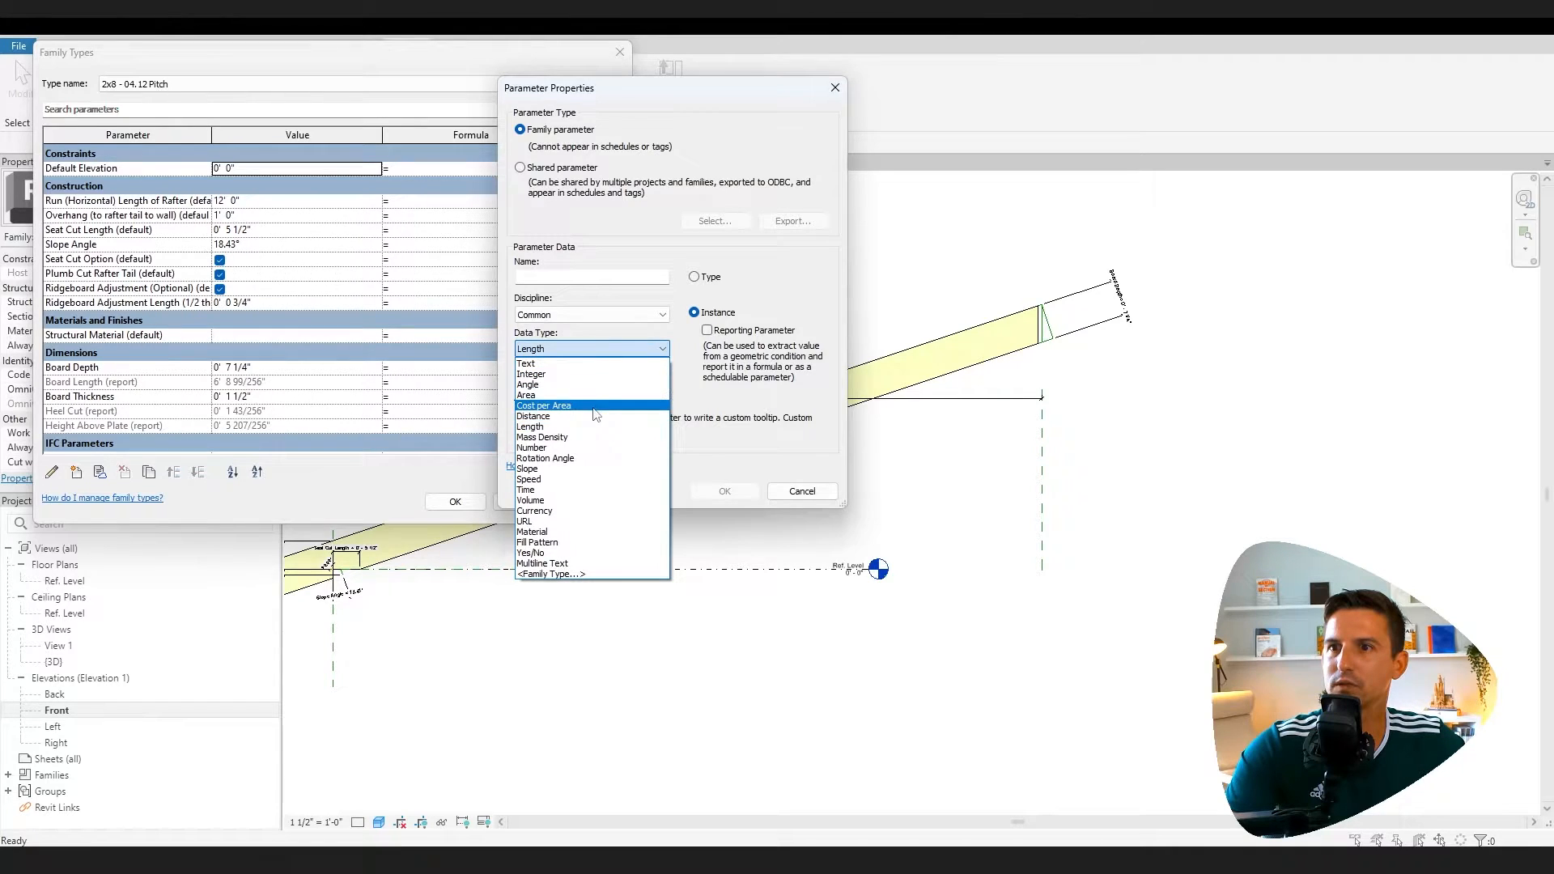
click(531, 554)
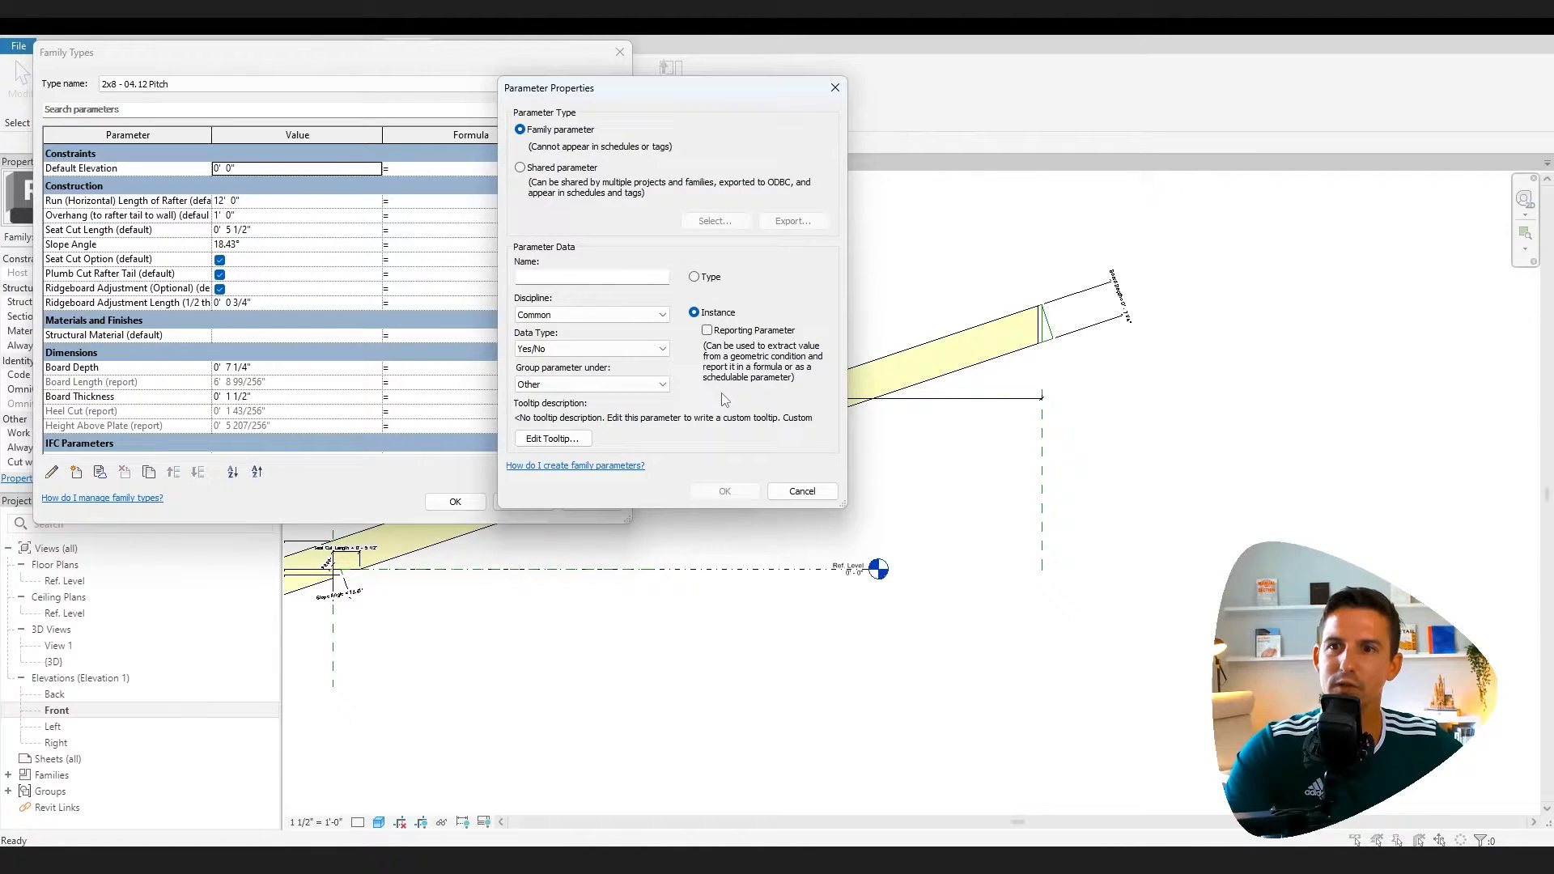
mouse_move(404, 536)
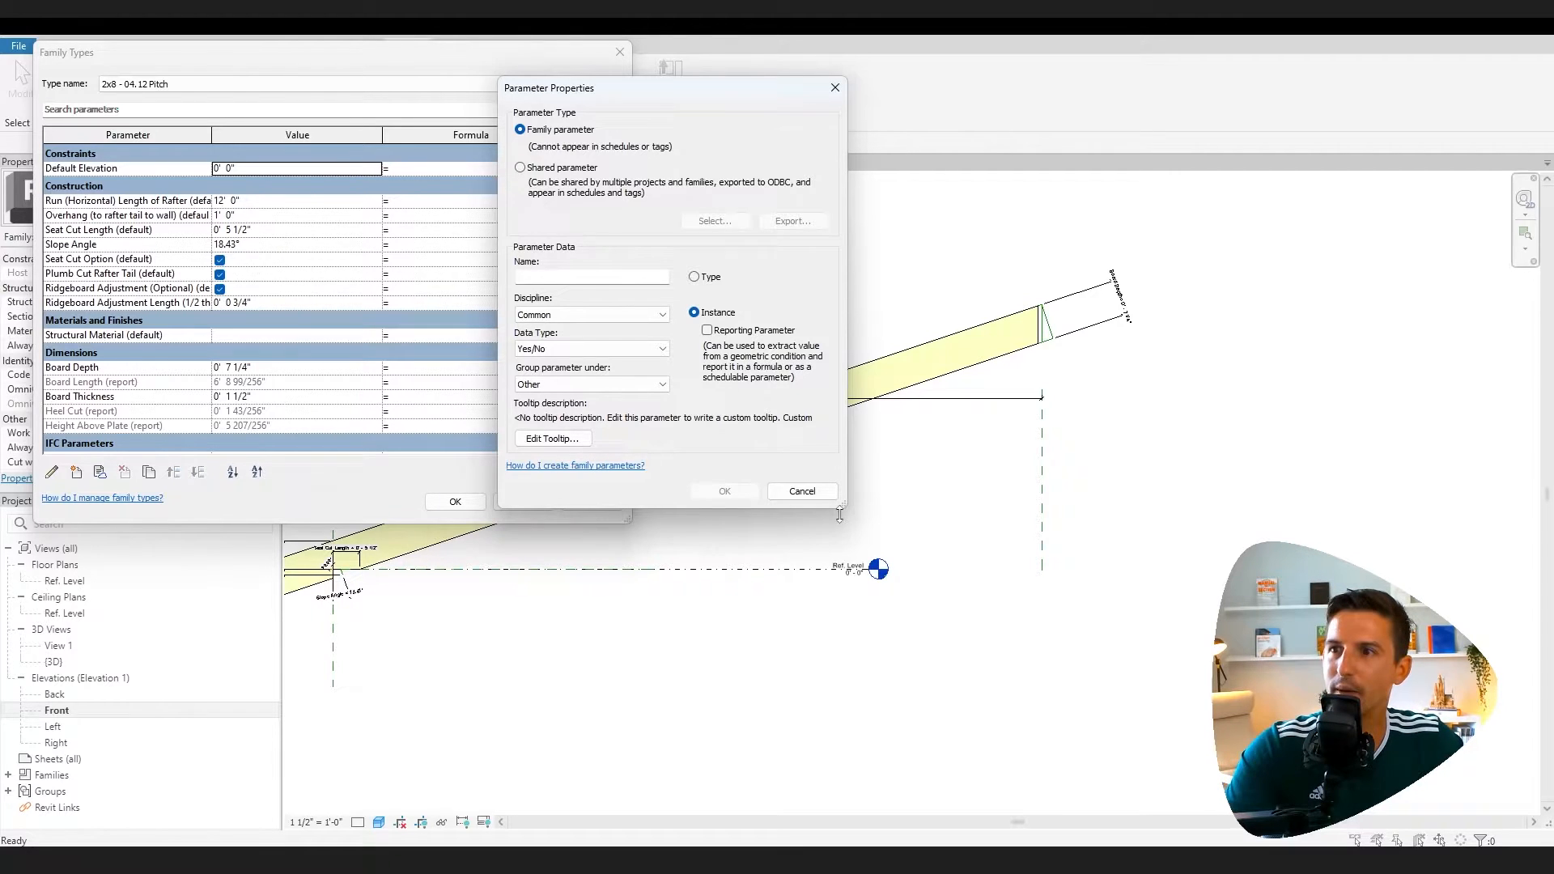
click(803, 492)
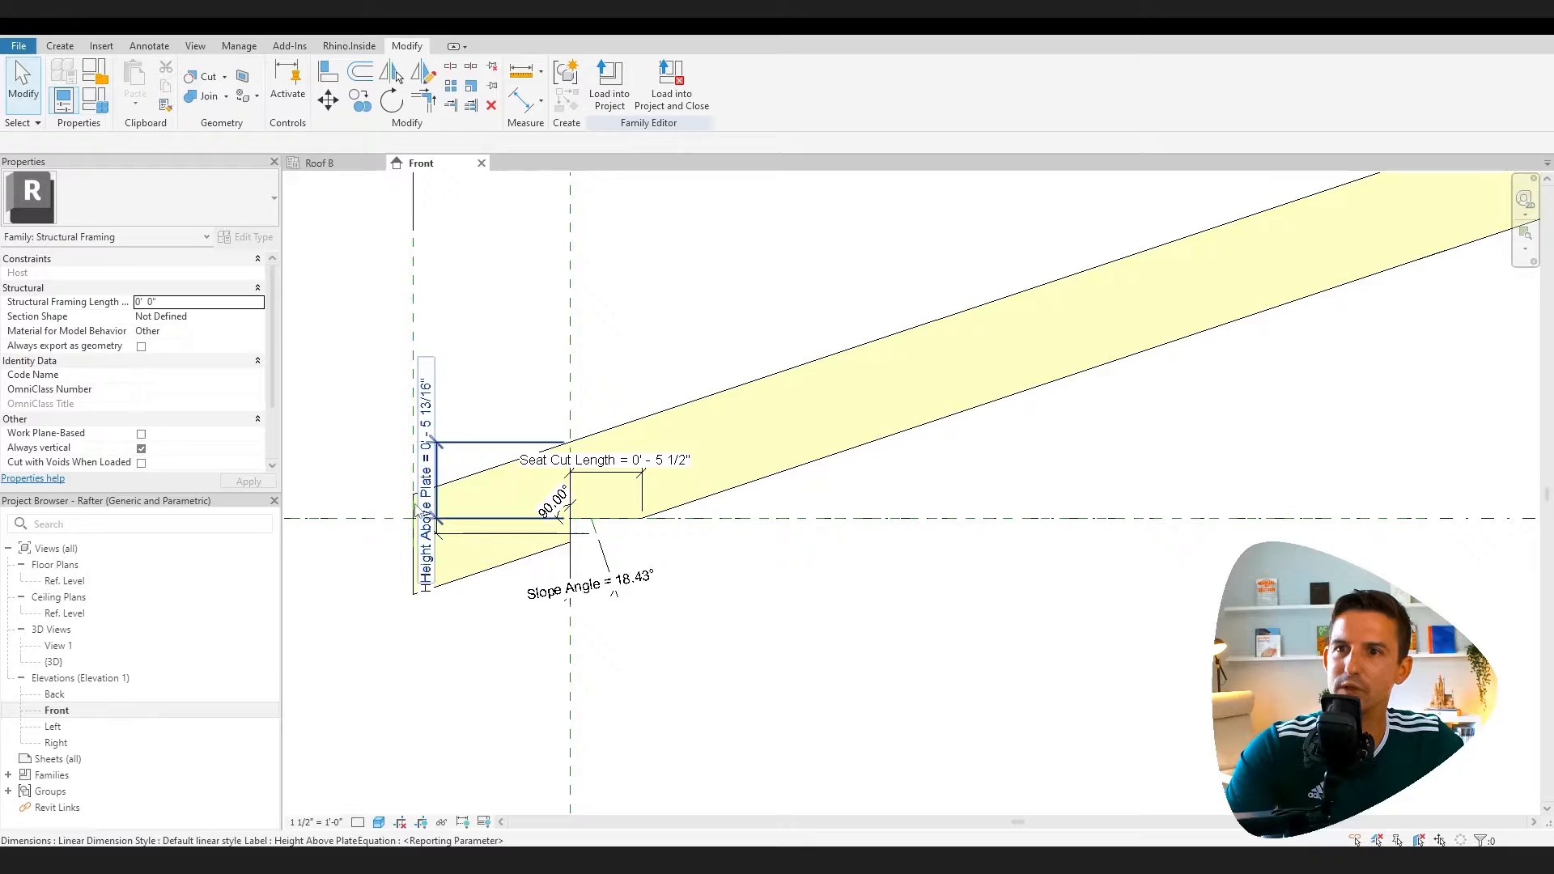
Start a new family via File > New > Family, bringing up the Imperial template list
click(589, 583)
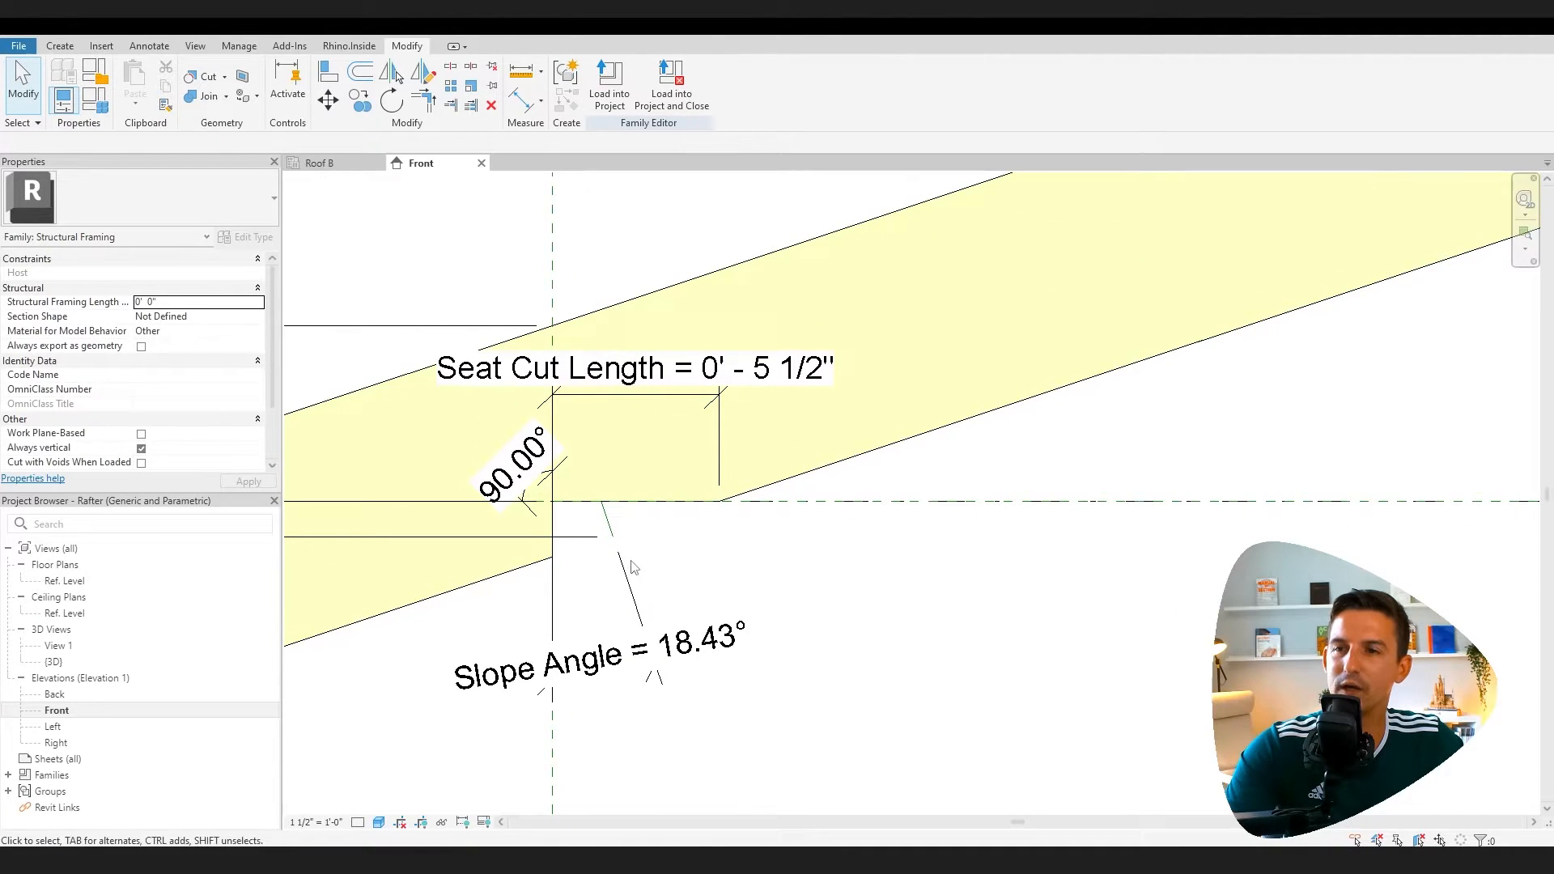
mouse_move(638, 547)
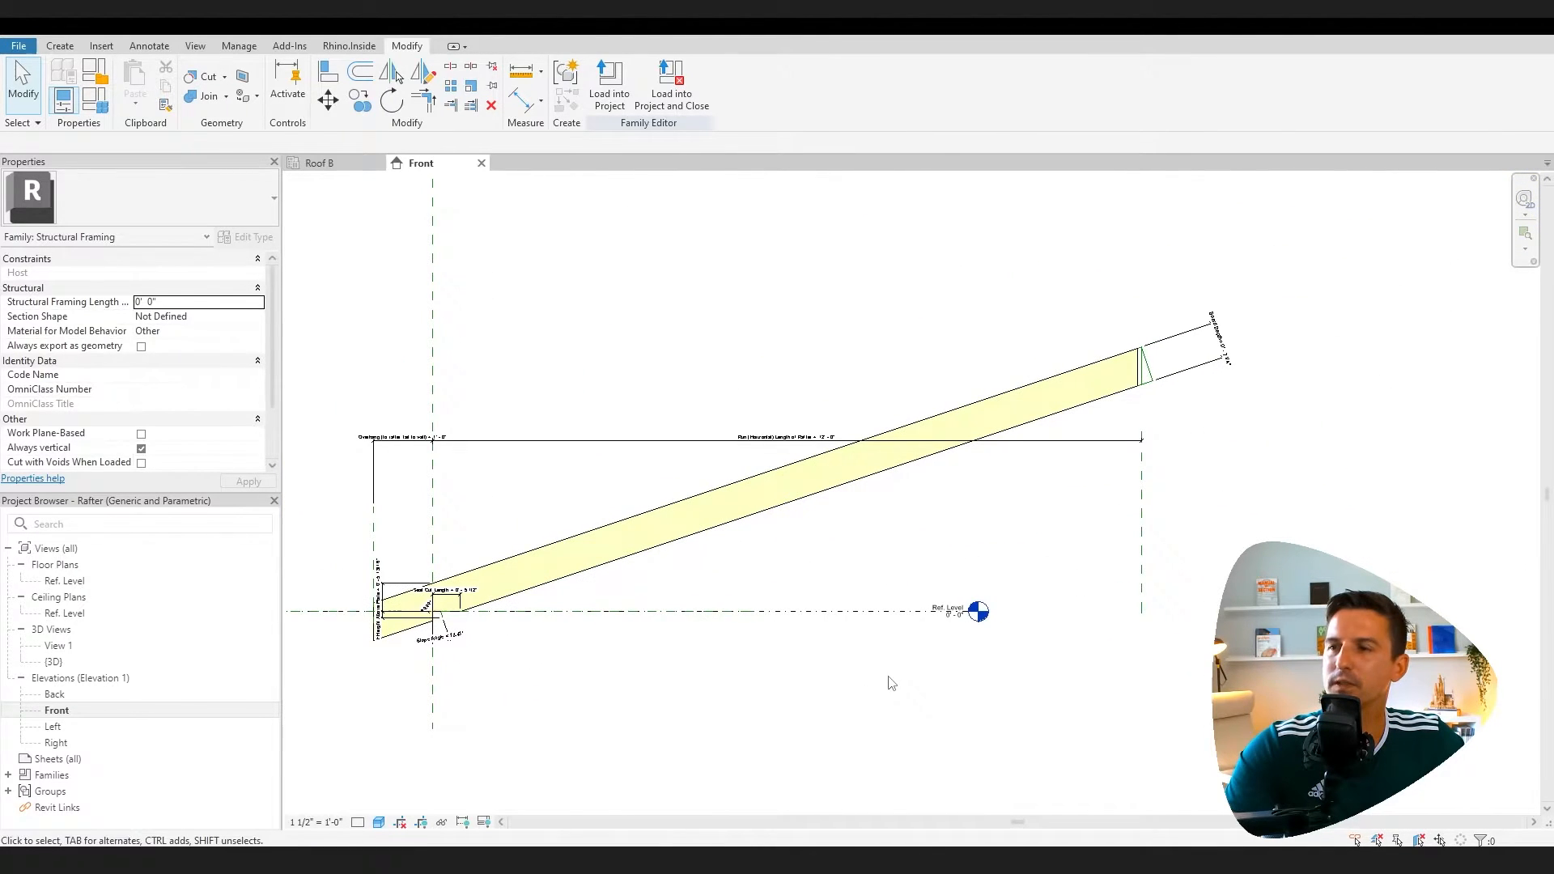
mouse_move(868, 678)
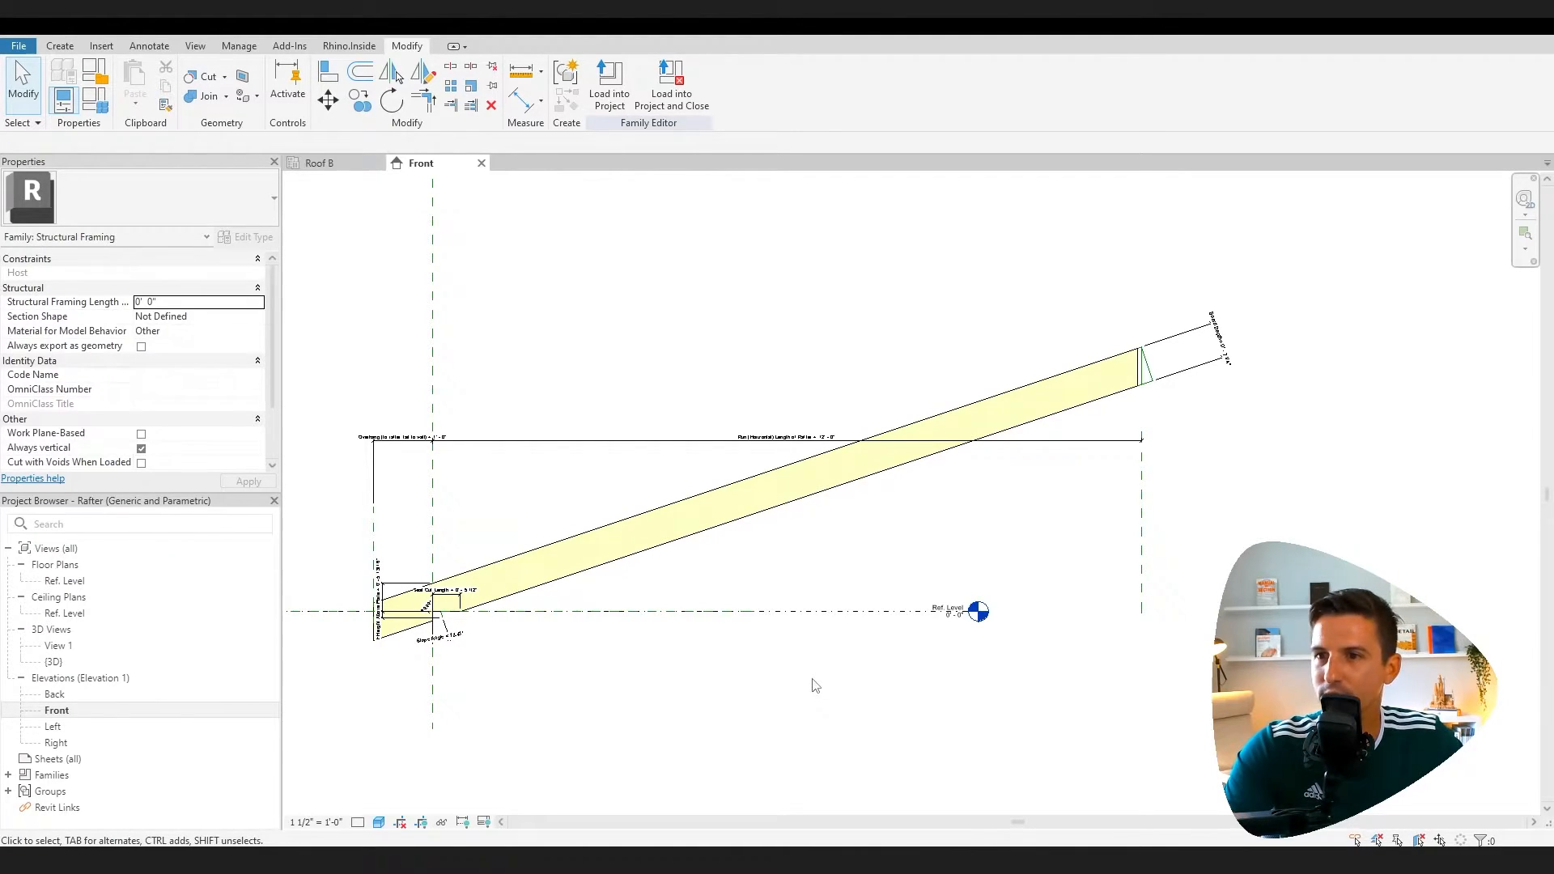
click(25, 45)
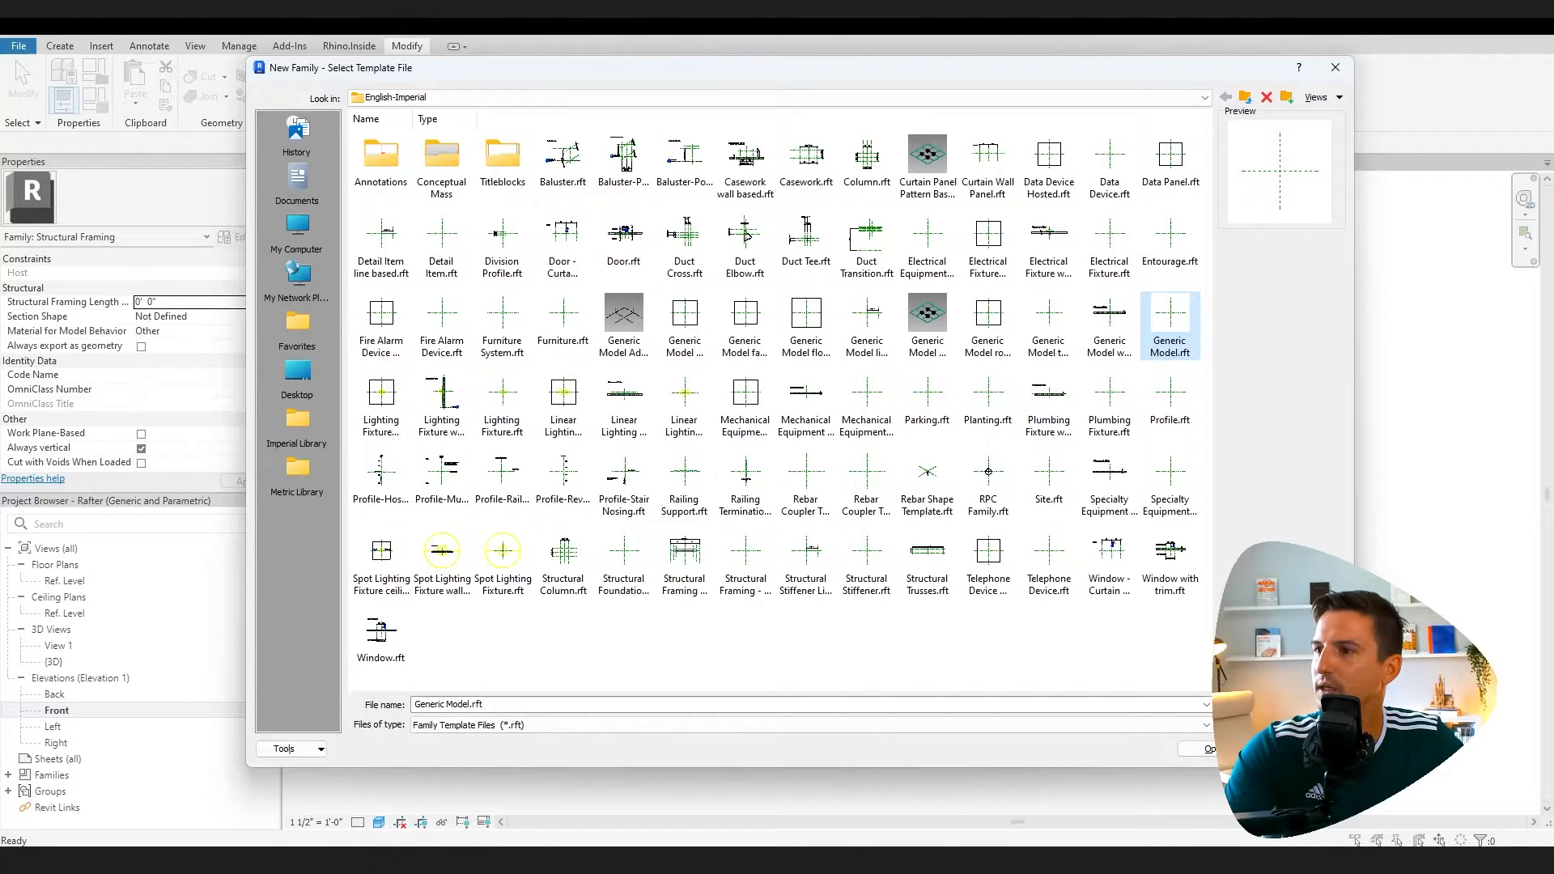
Create the family from Generic Model.rft, open the Front elevation and add a horizontal reference plane
click(1208, 748)
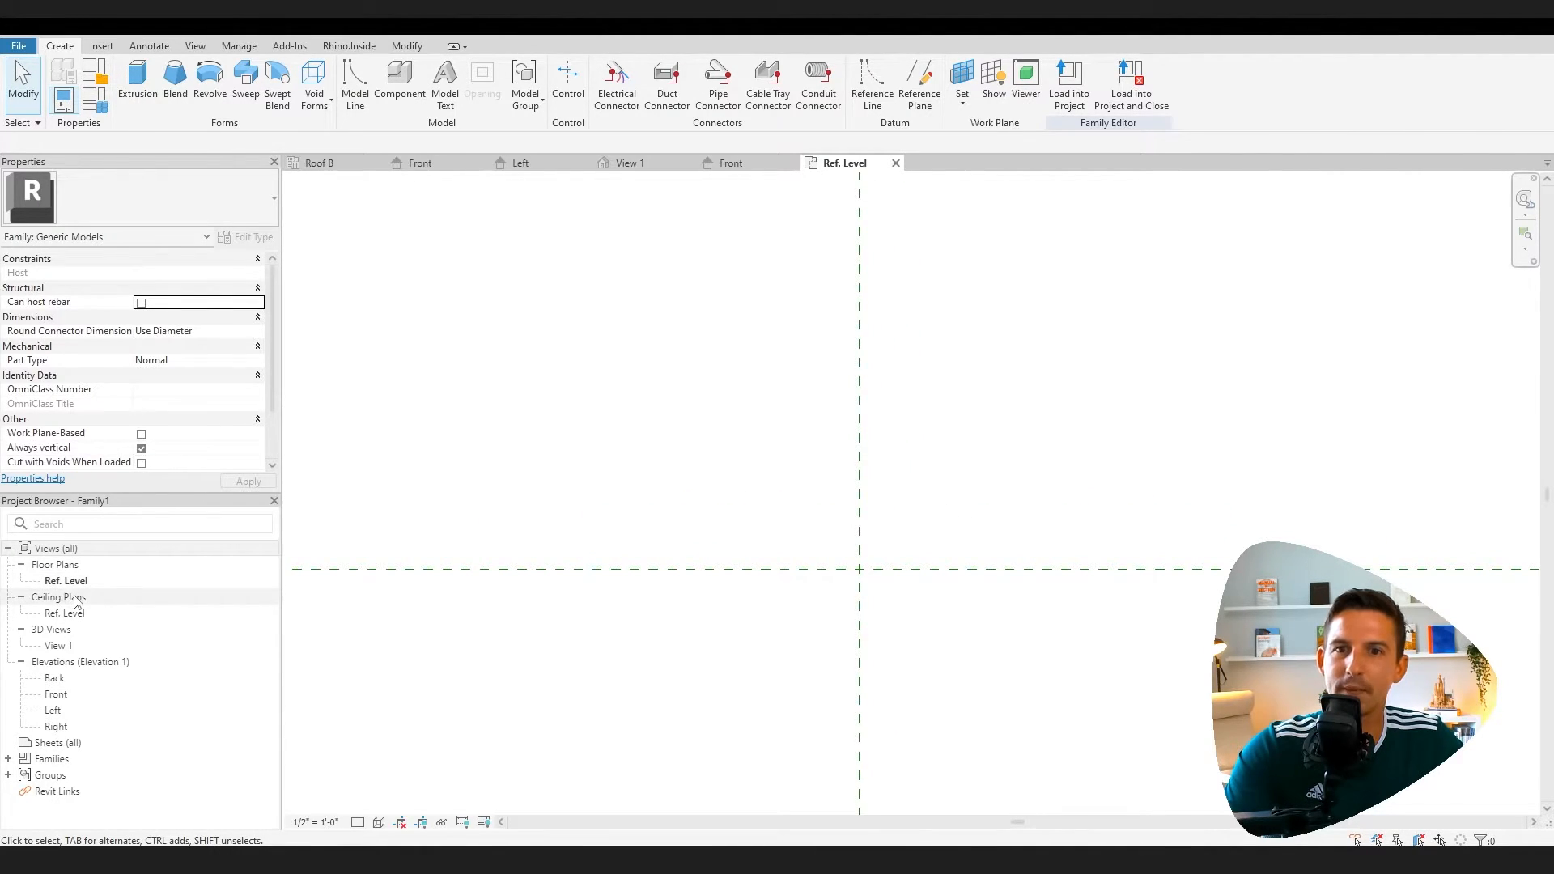
double_click(55, 693)
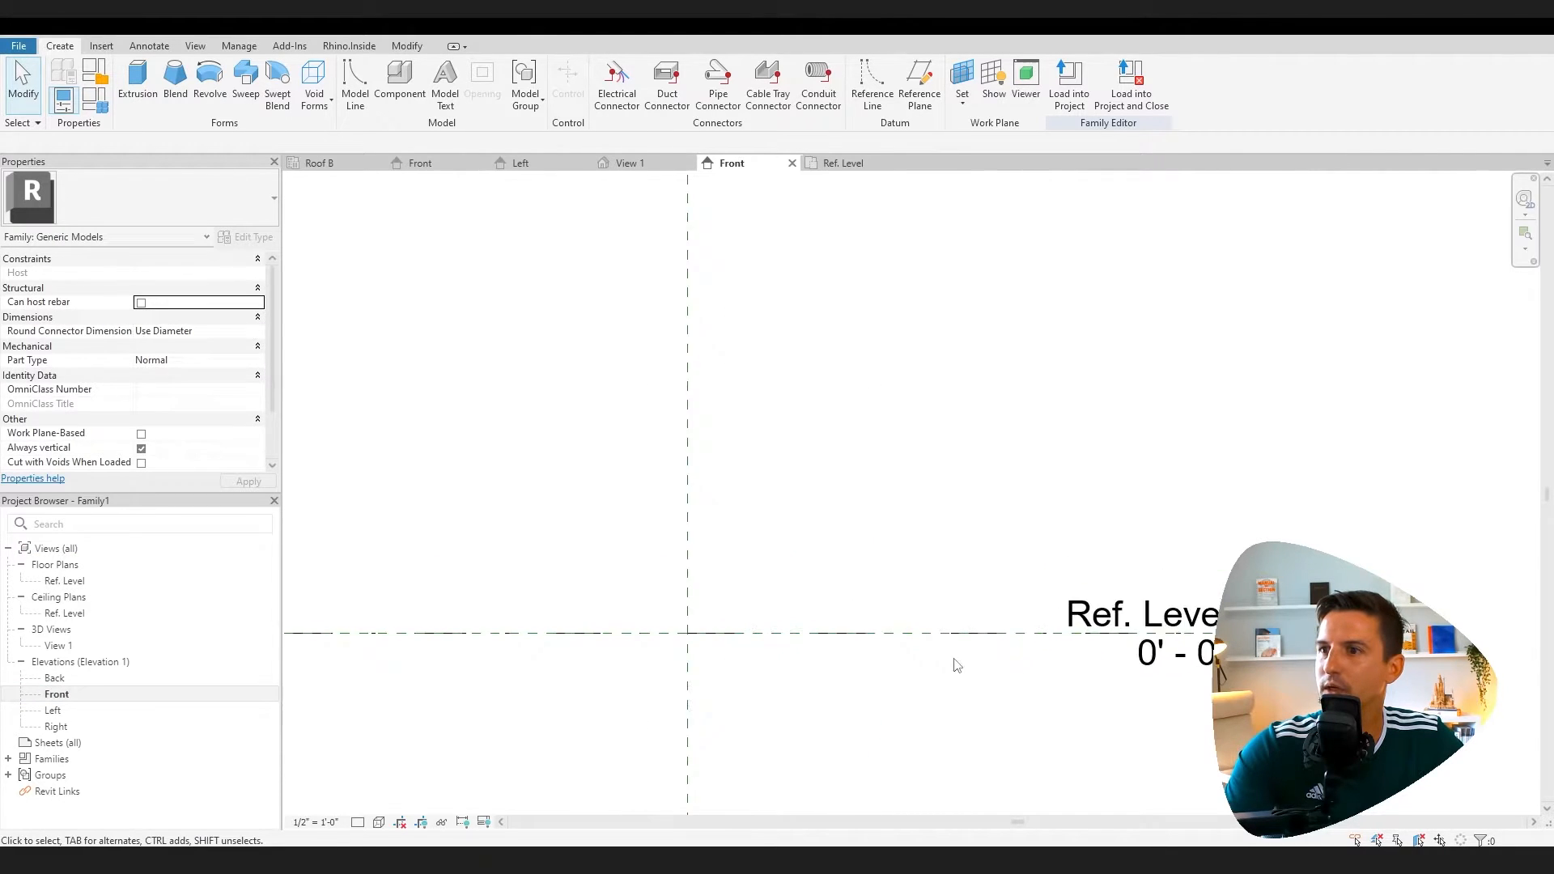
click(314, 822)
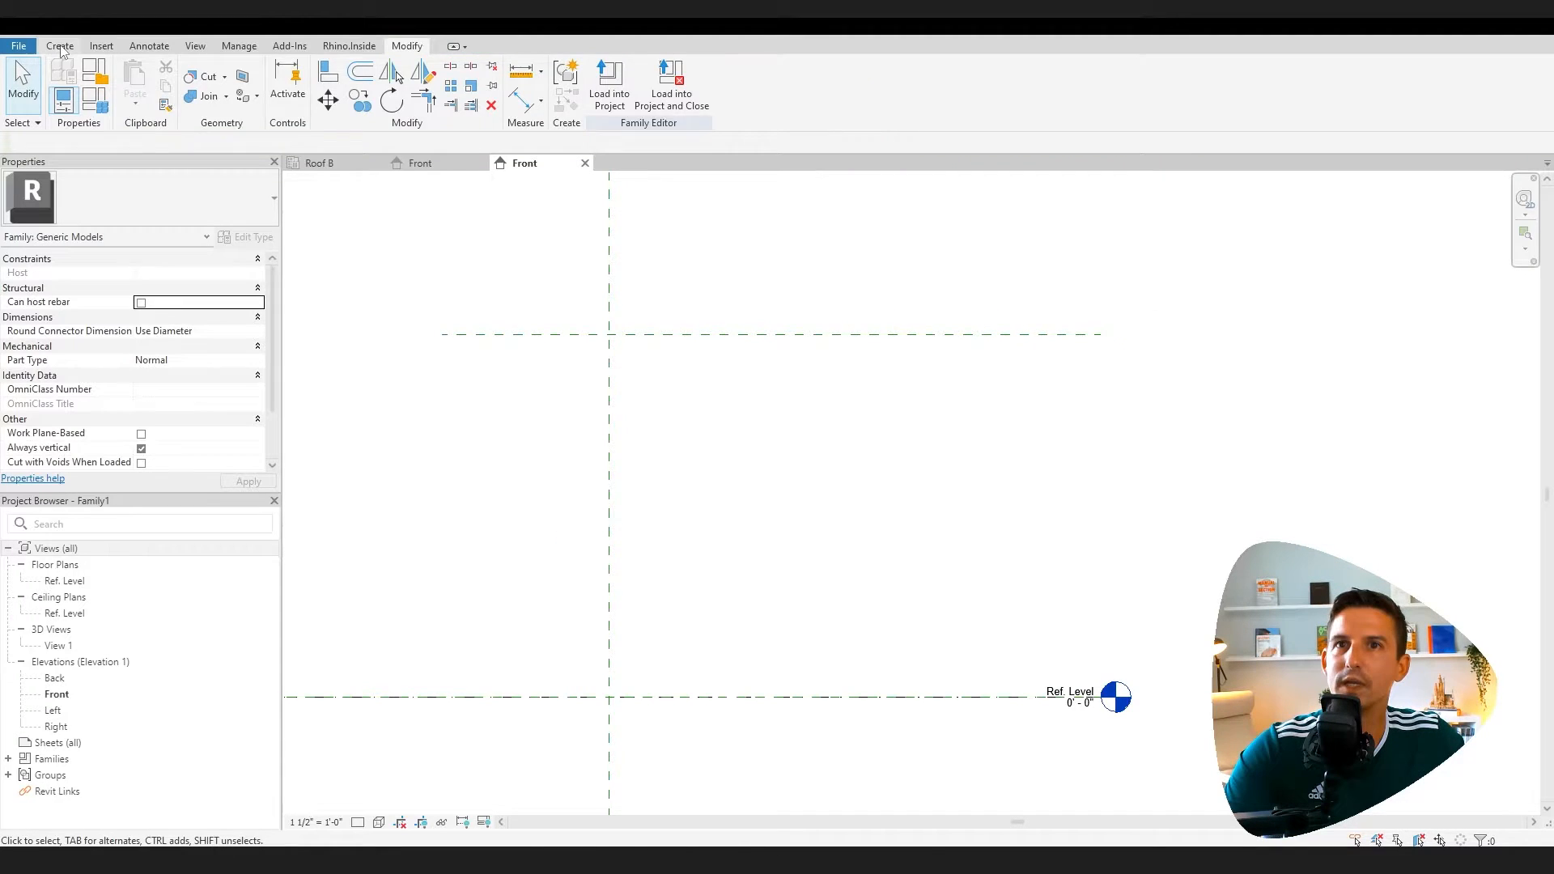
Place a reference plane 1 1/2" from centre and dimension the stud thickness and height
click(58, 45)
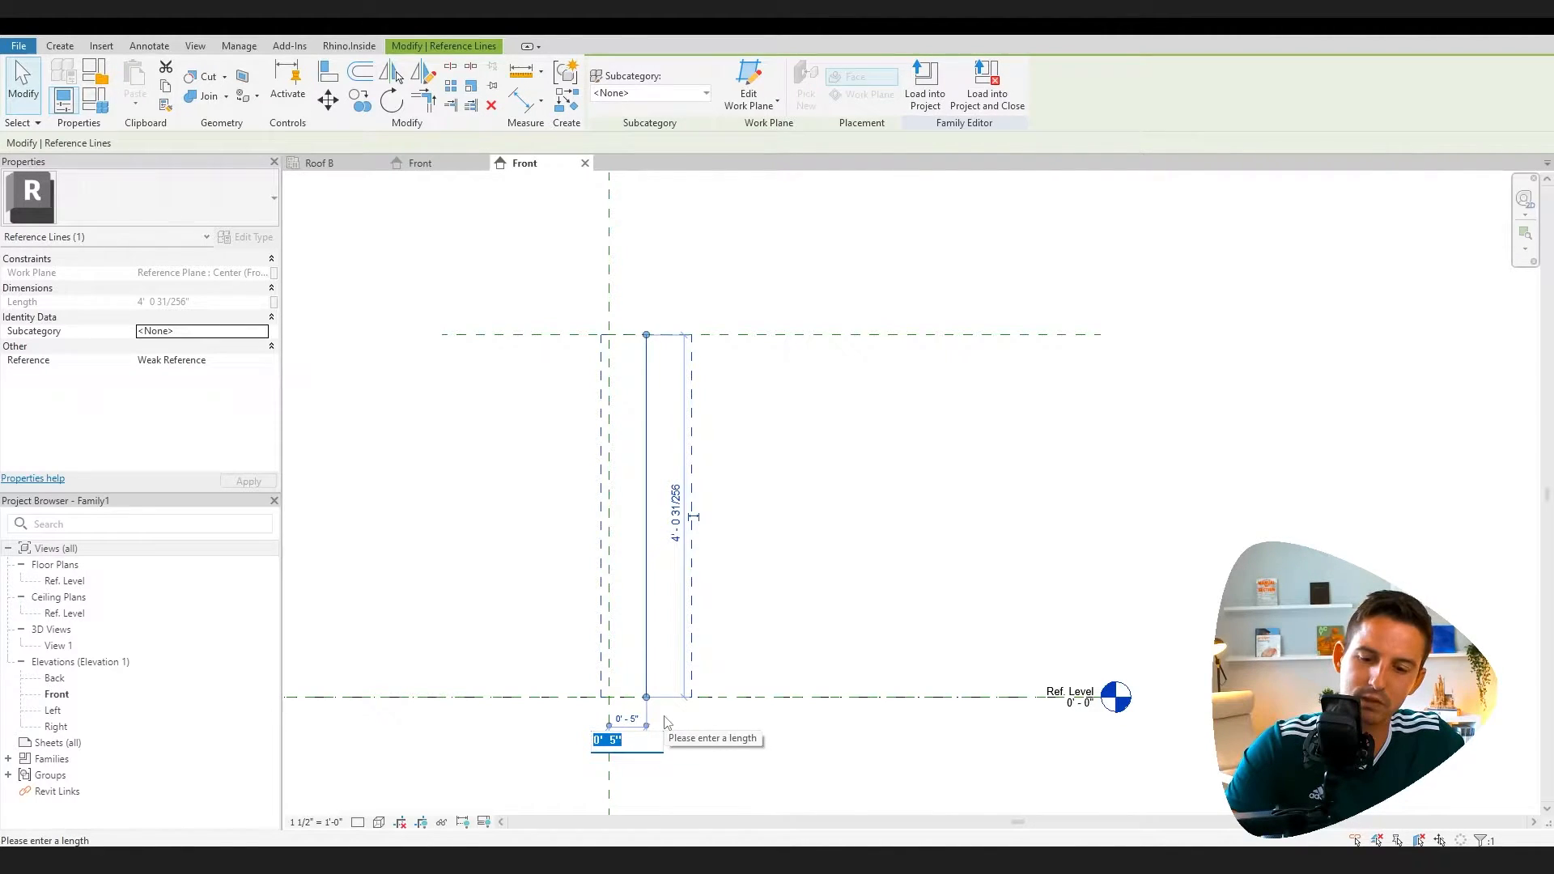
text(1/2)
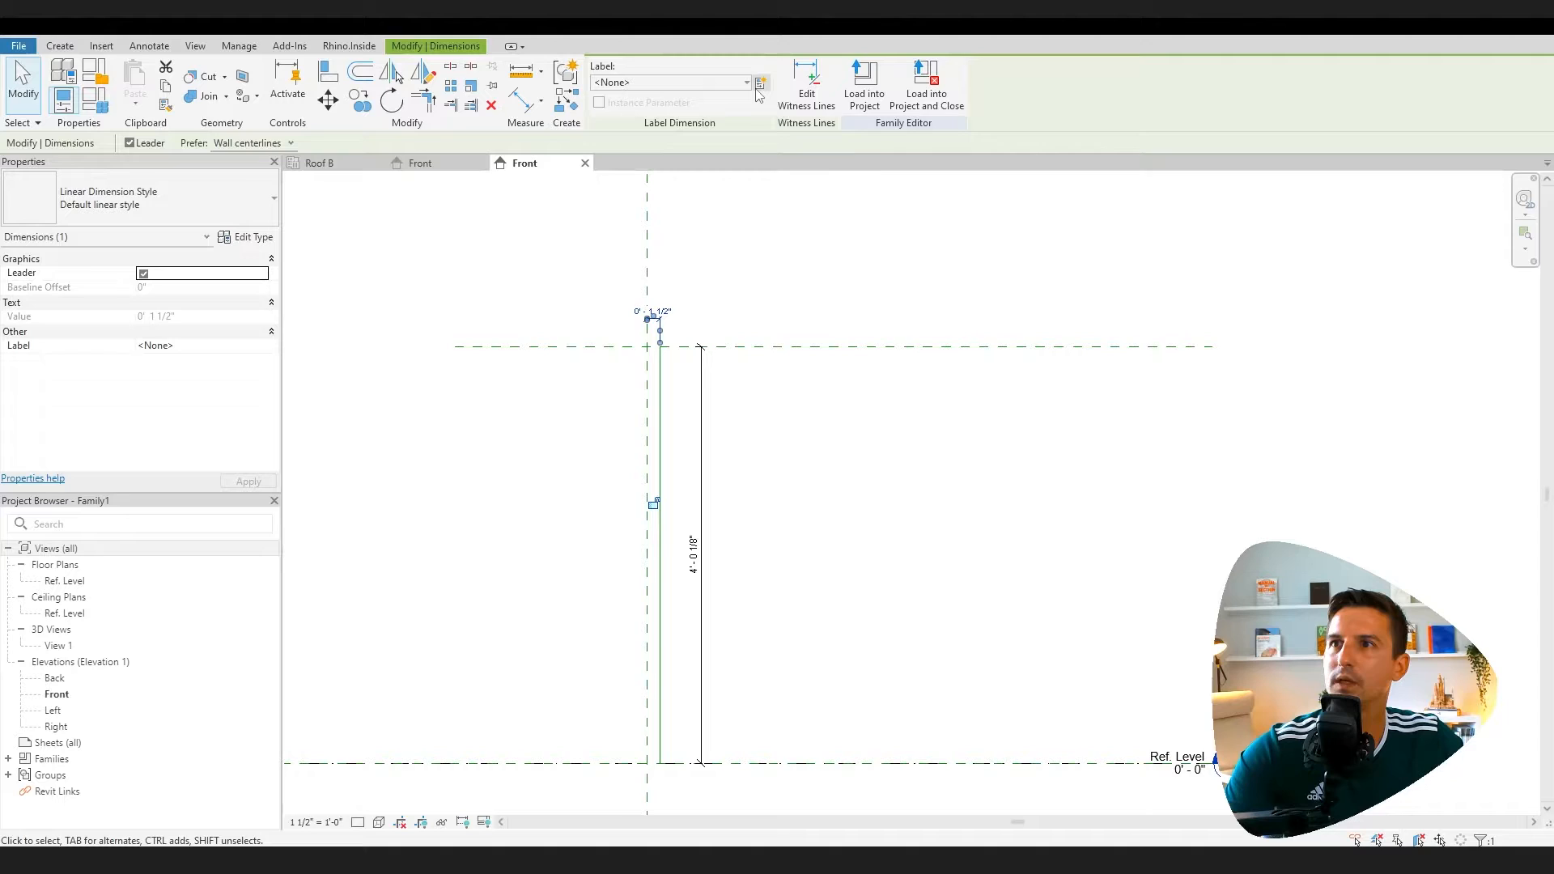
Label the 1 1/2" dimension with a new Thickness type parameter
click(761, 82)
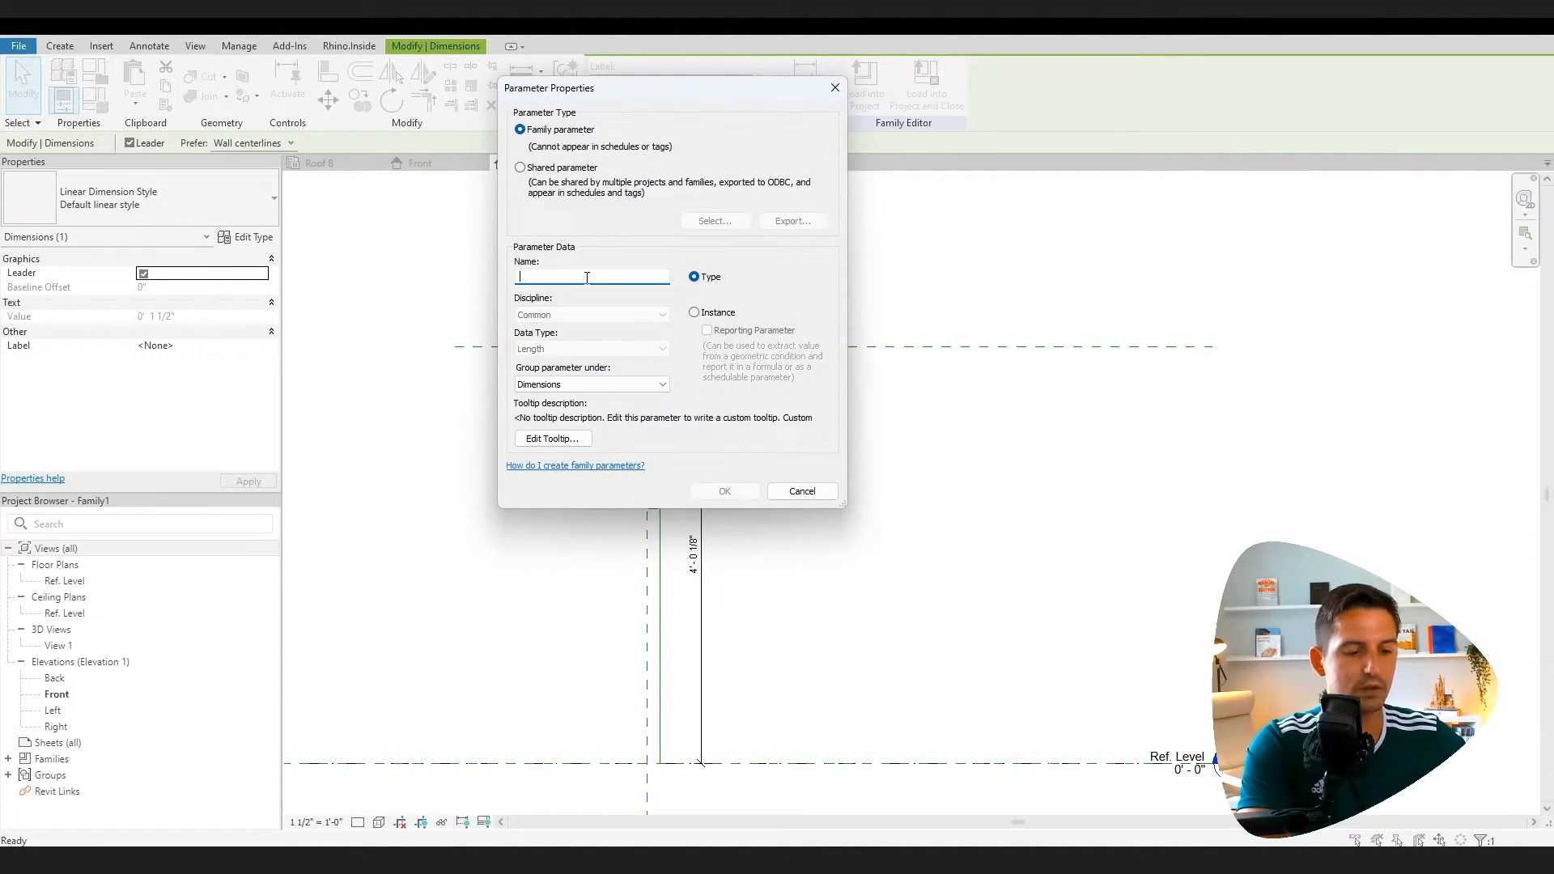
text(Thickness)
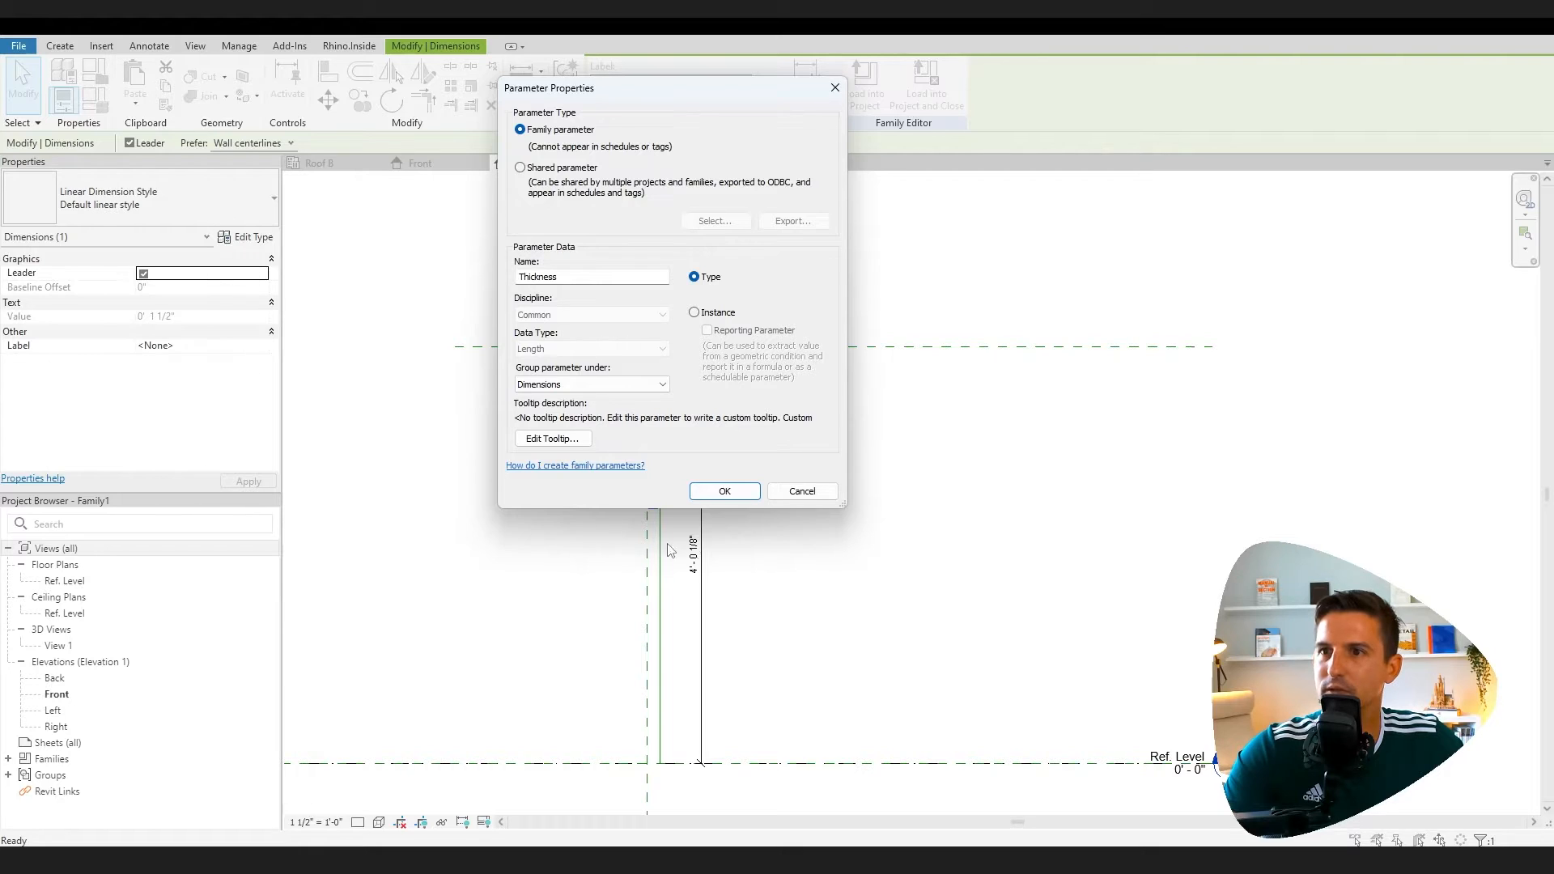
click(726, 492)
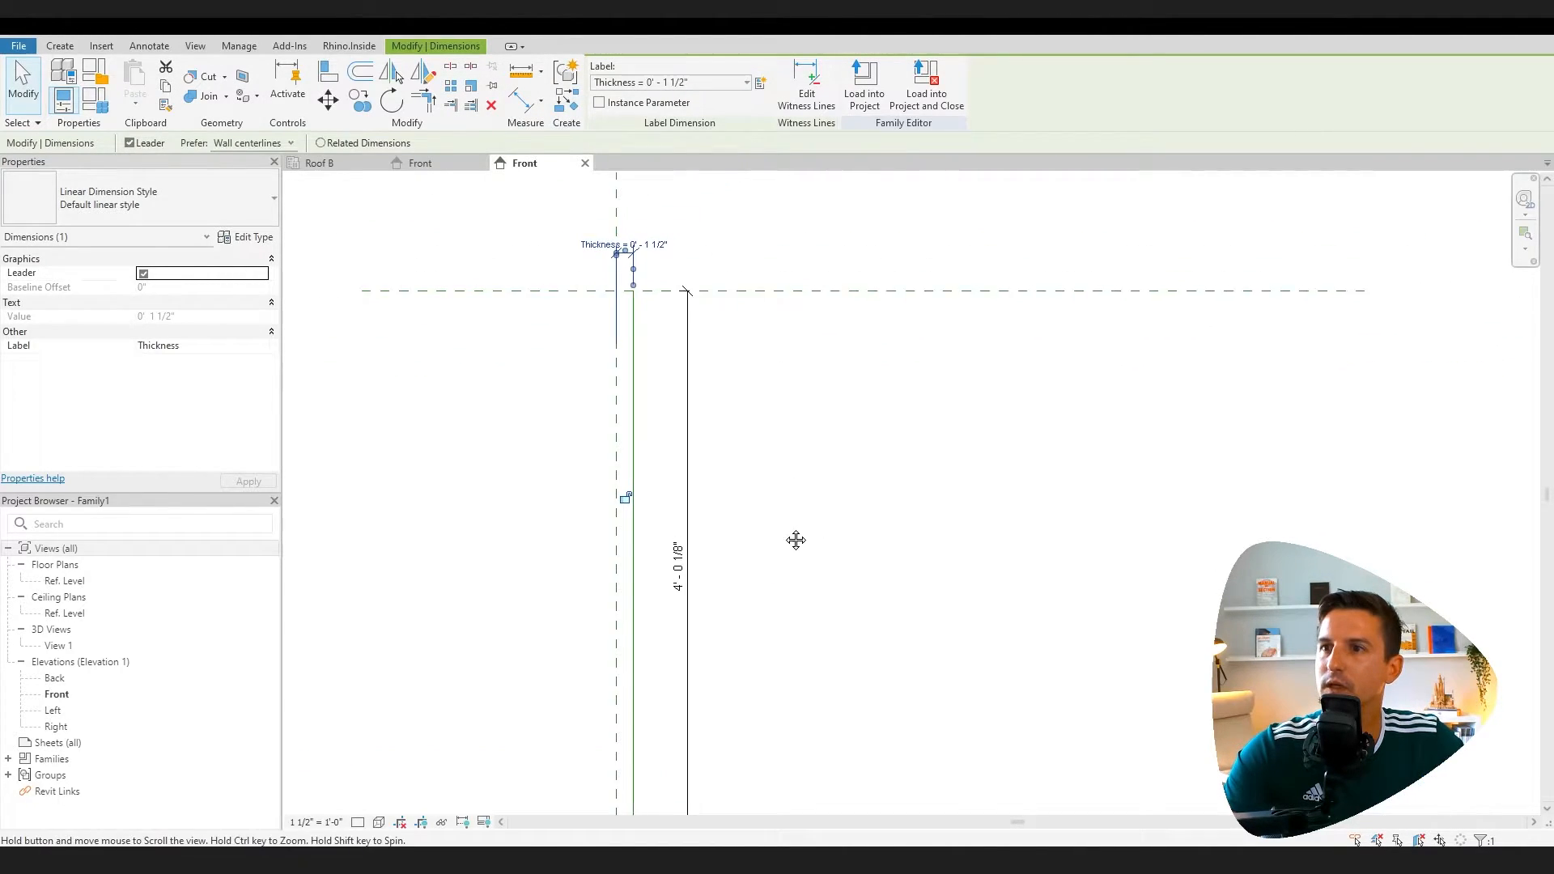
Label the tall dimension with a new Height instance parameter
click(741, 83)
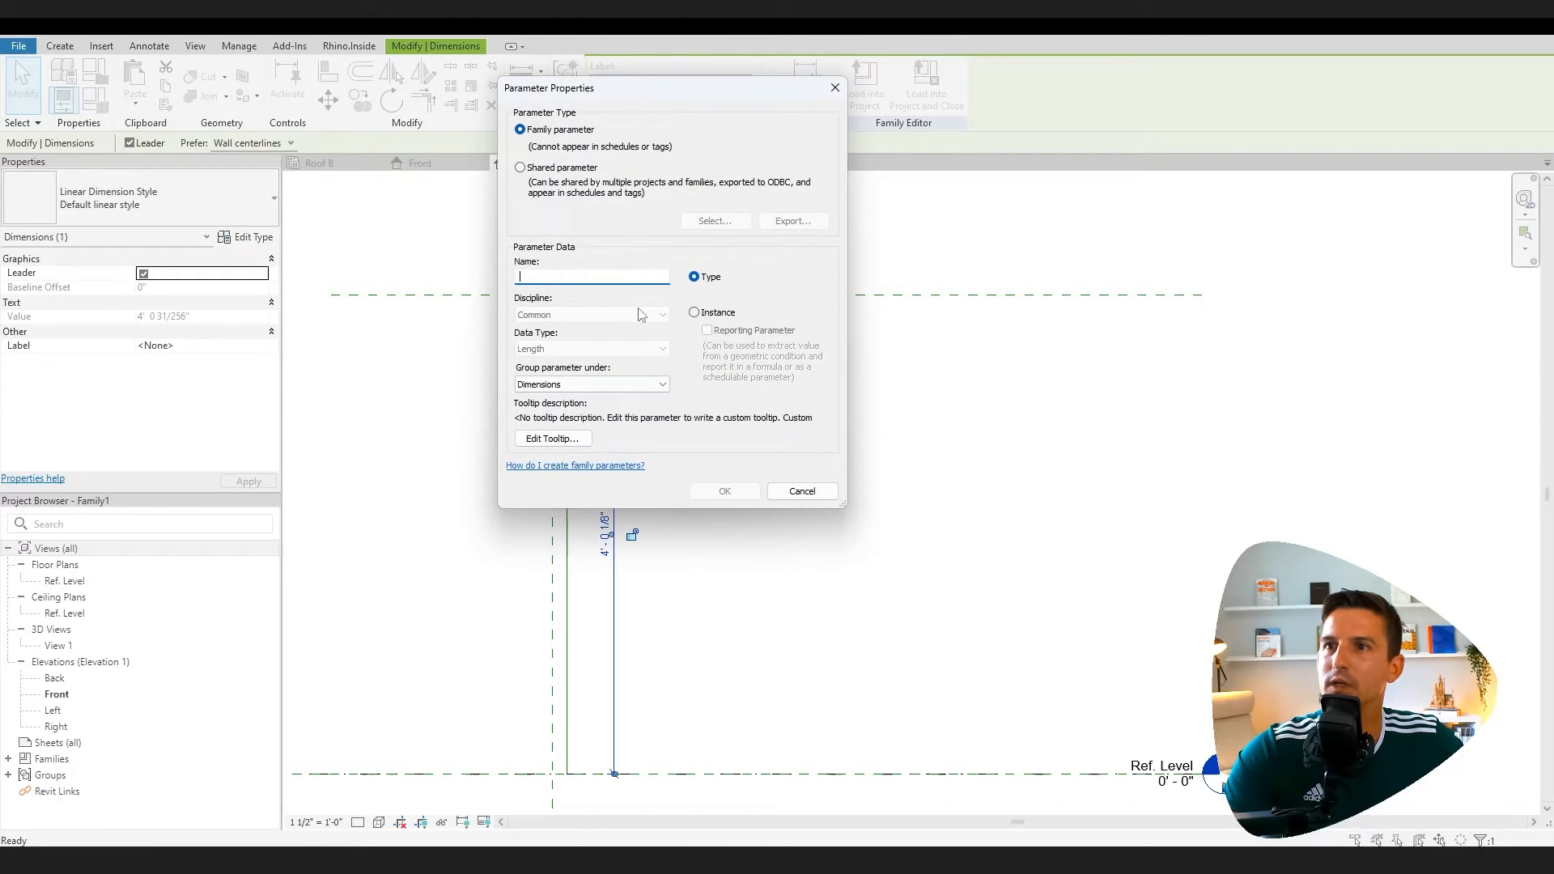
text(St)
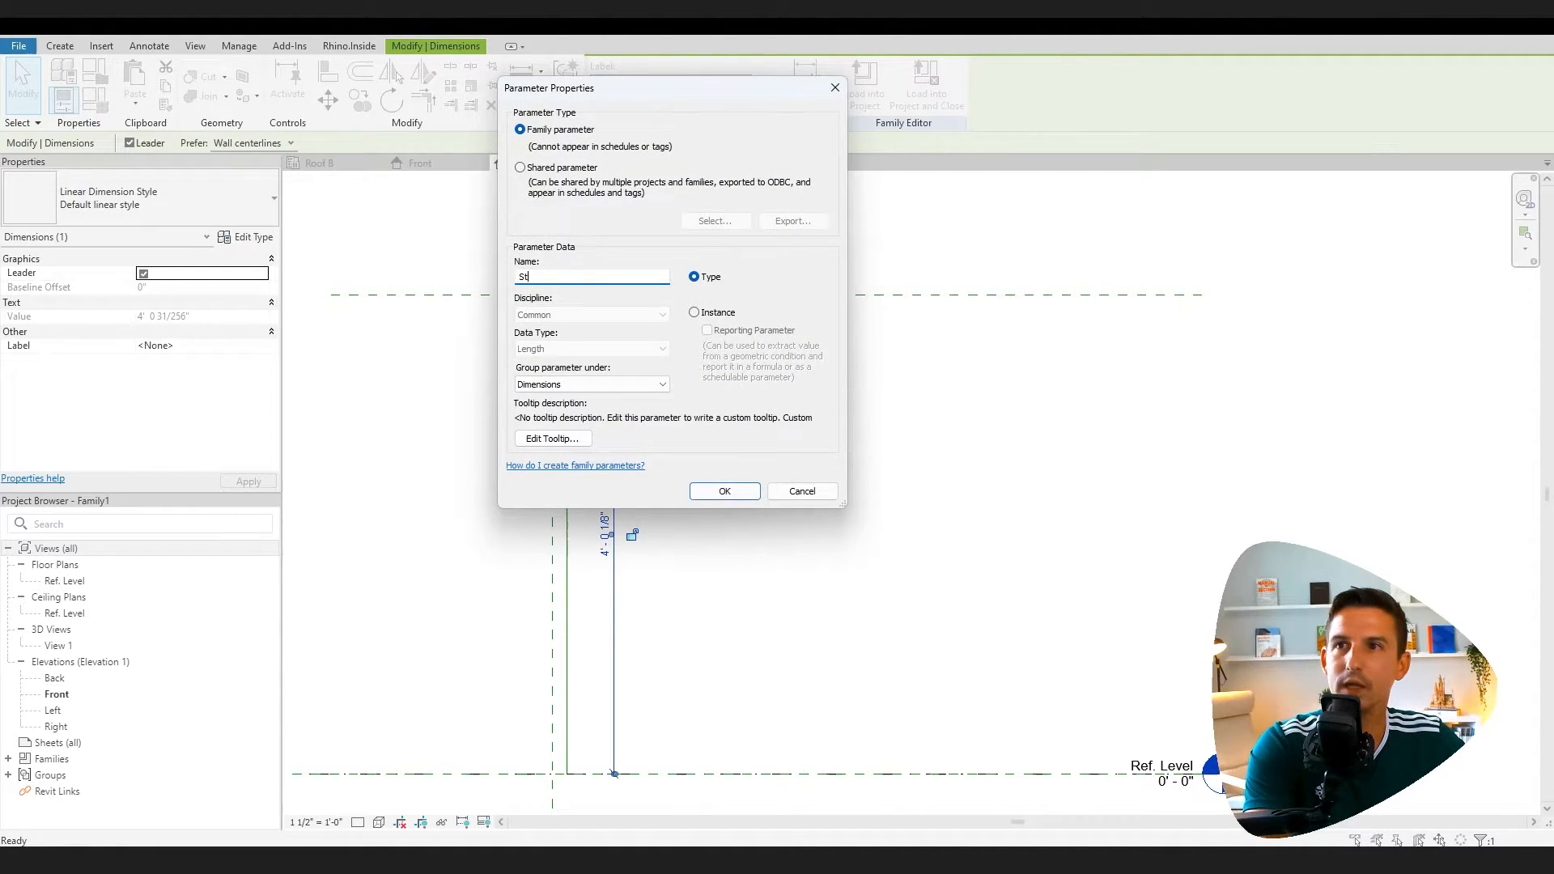
text(Height)
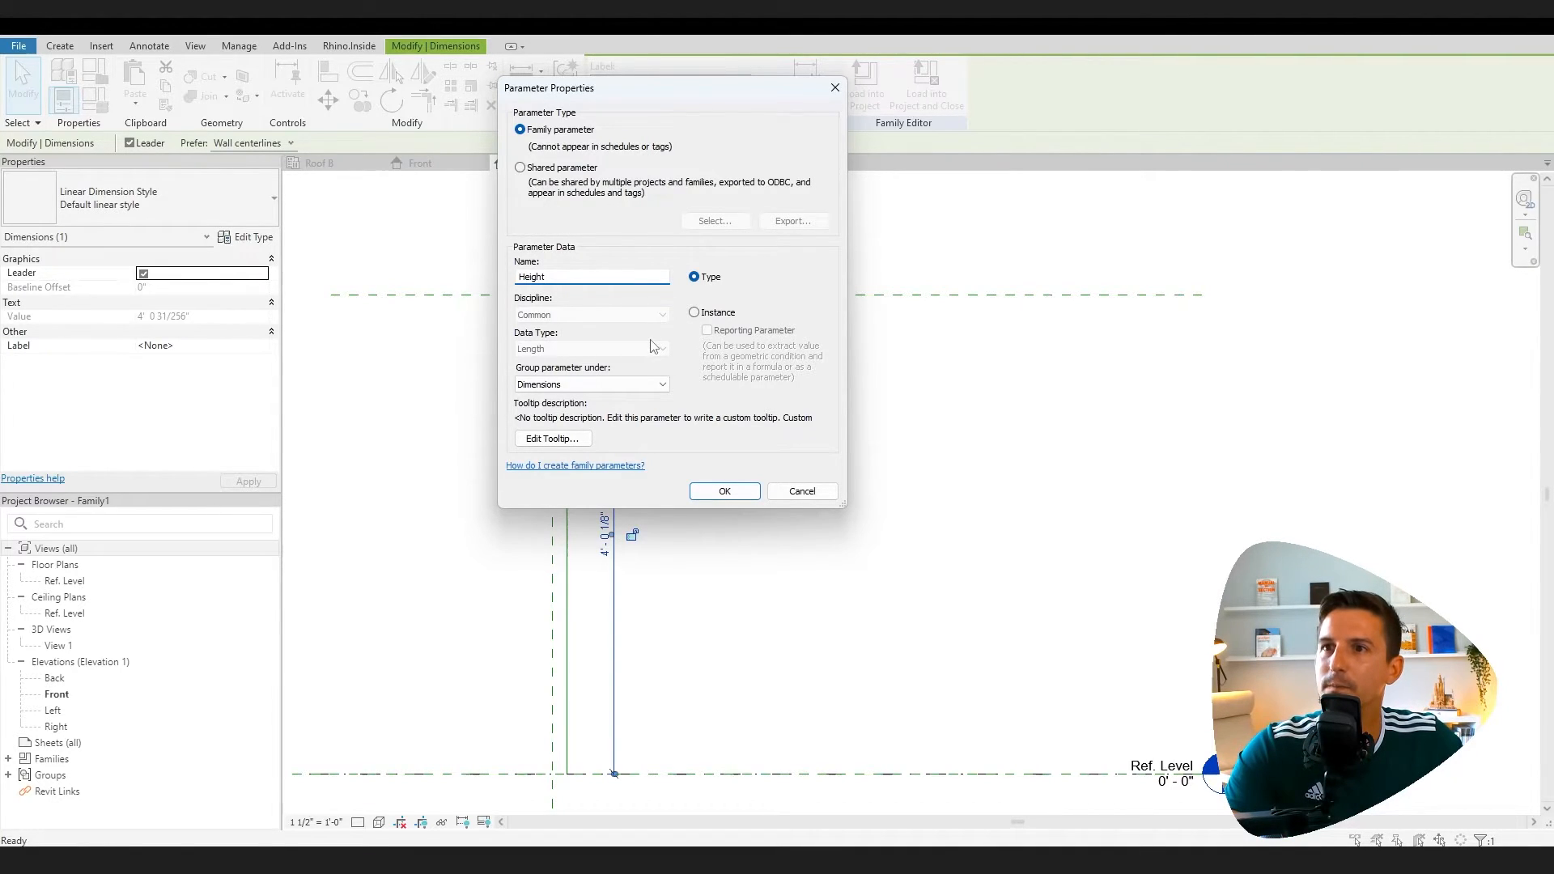
click(693, 312)
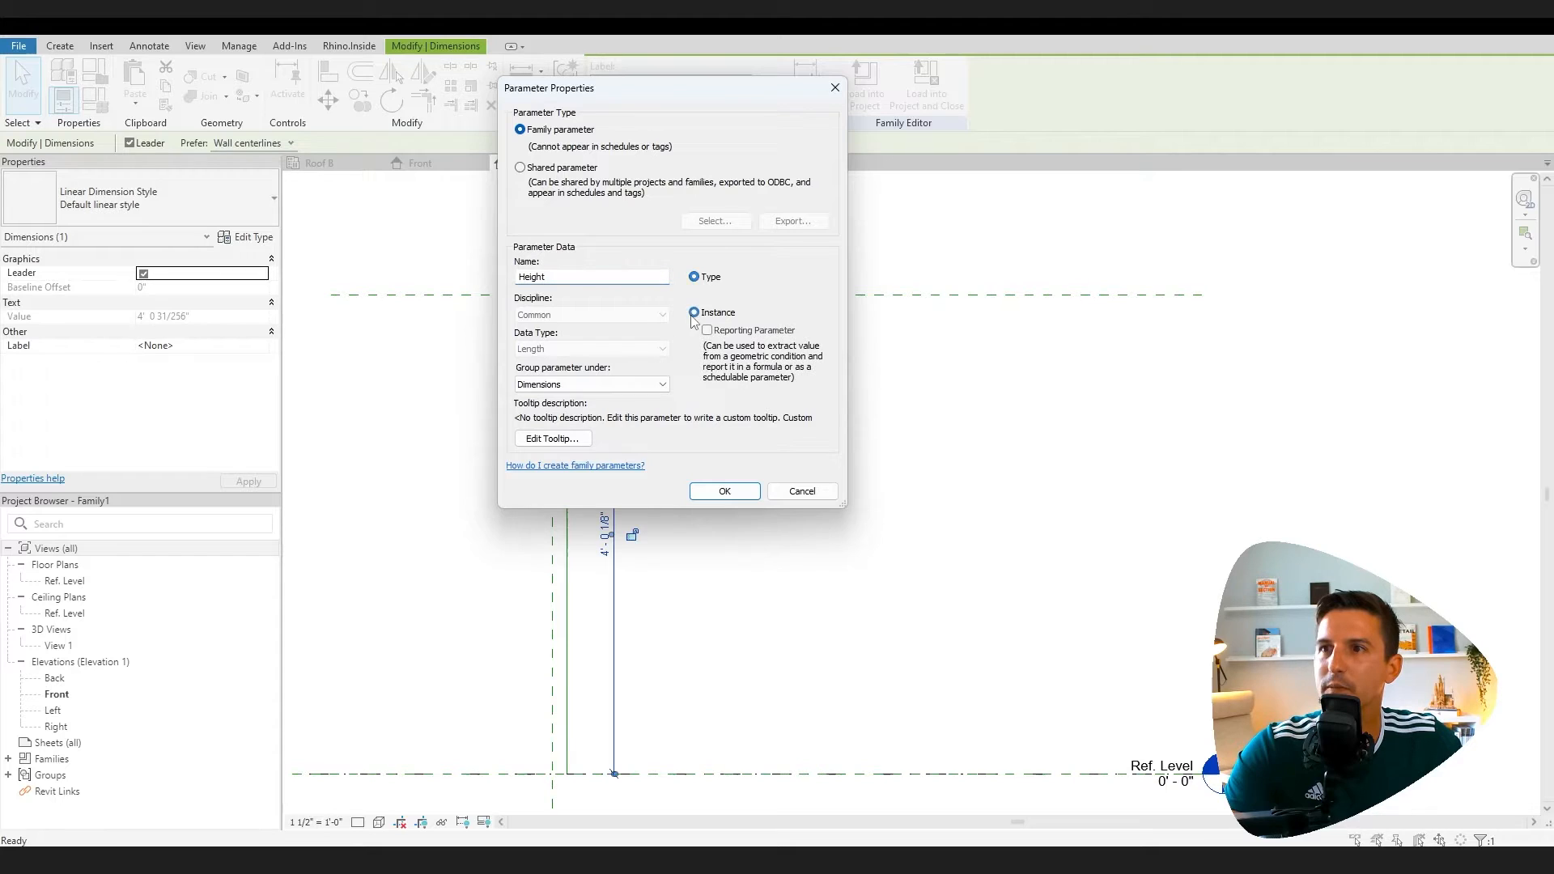
click(693, 313)
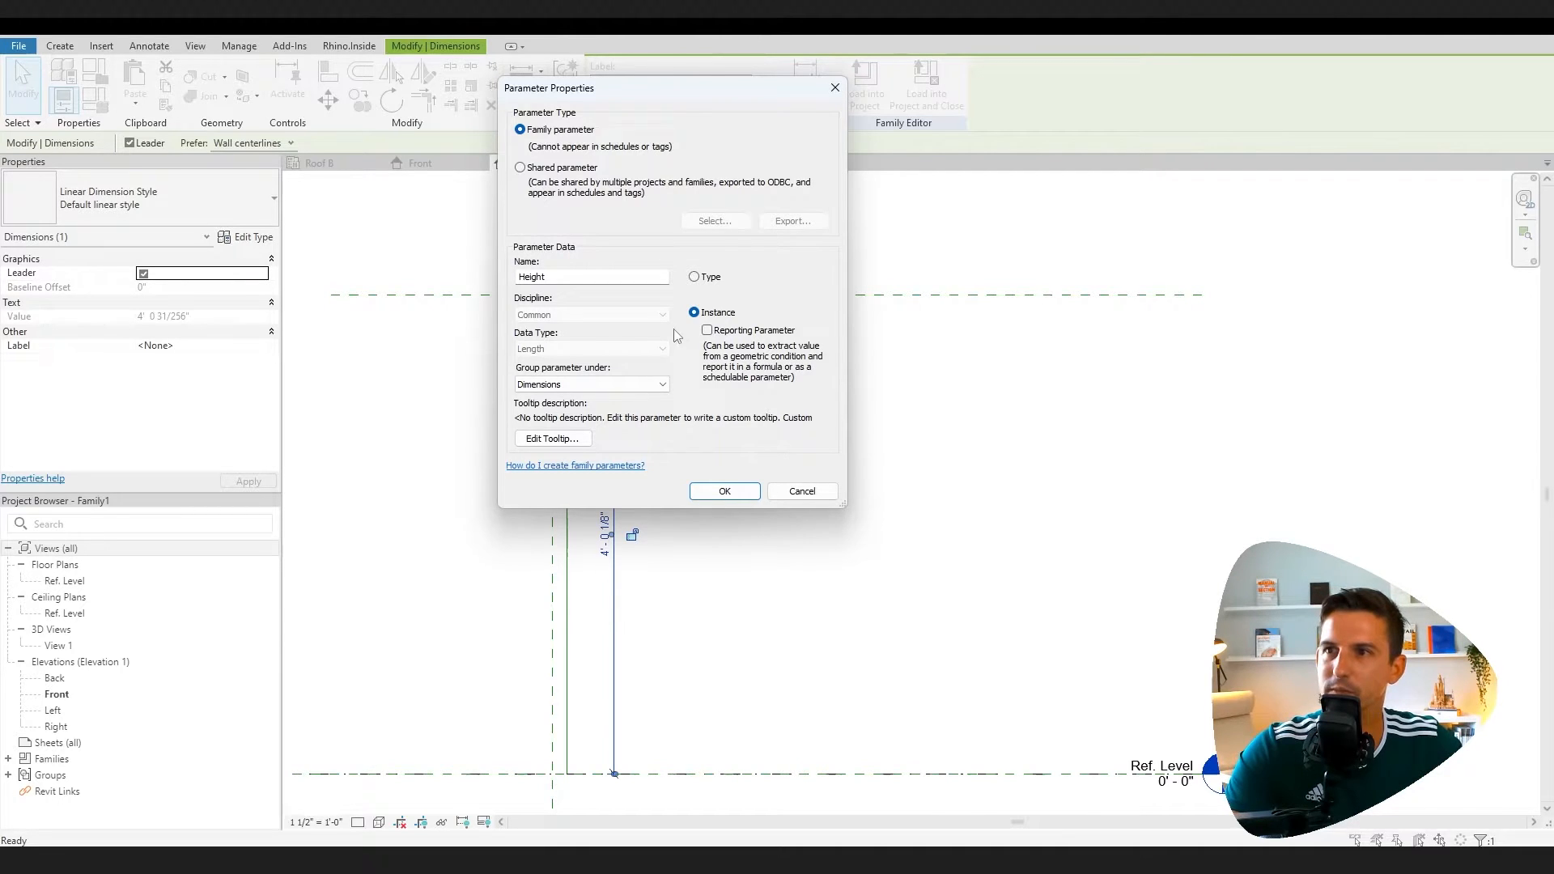
mouse_move(560, 314)
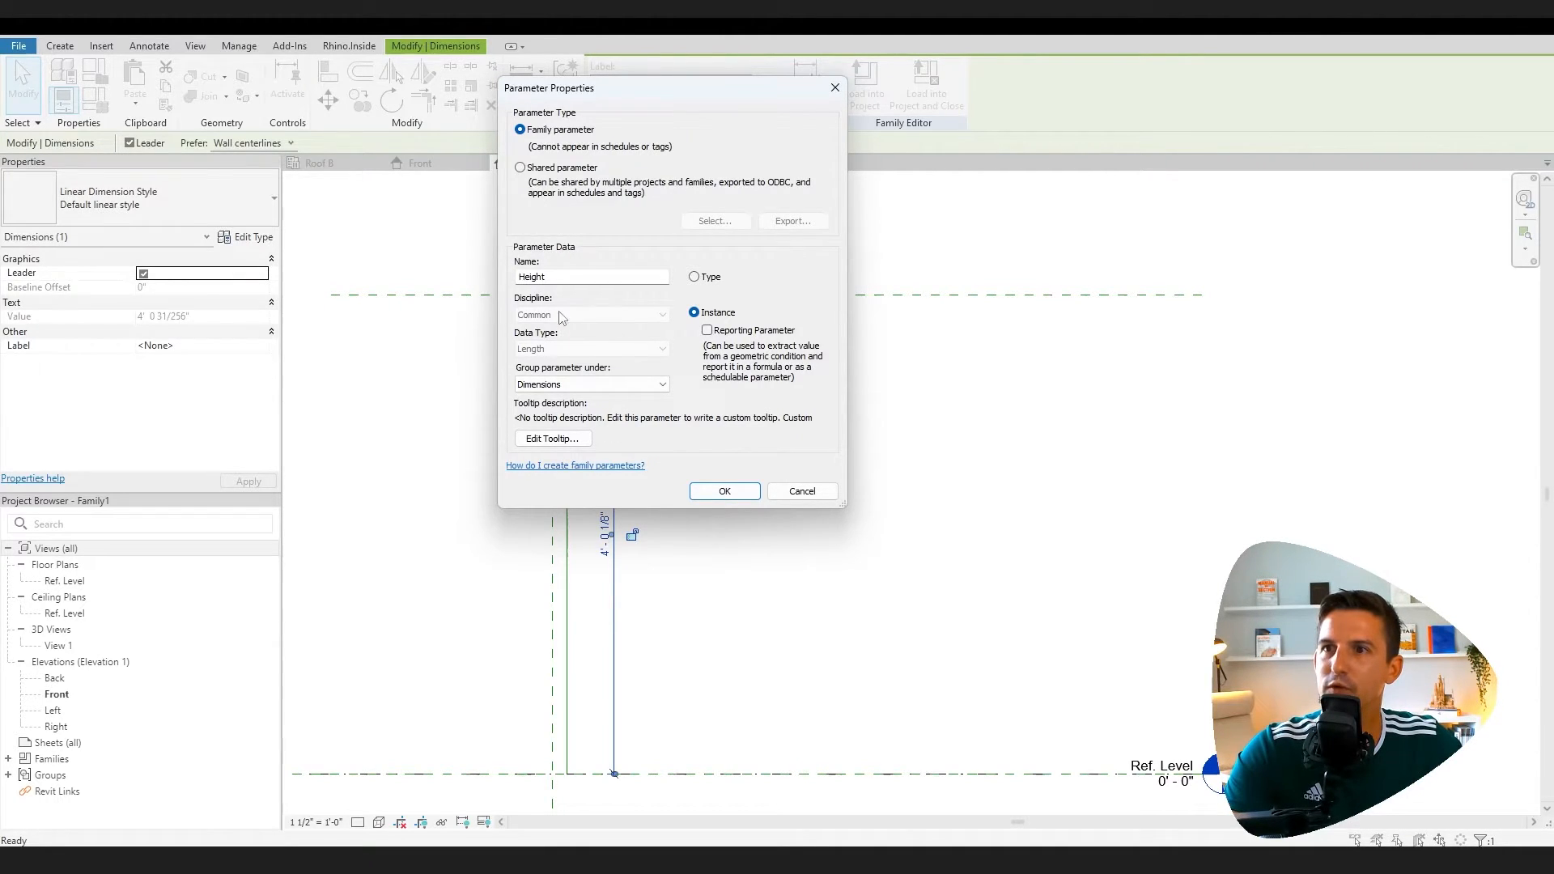
mouse_move(1114, 301)
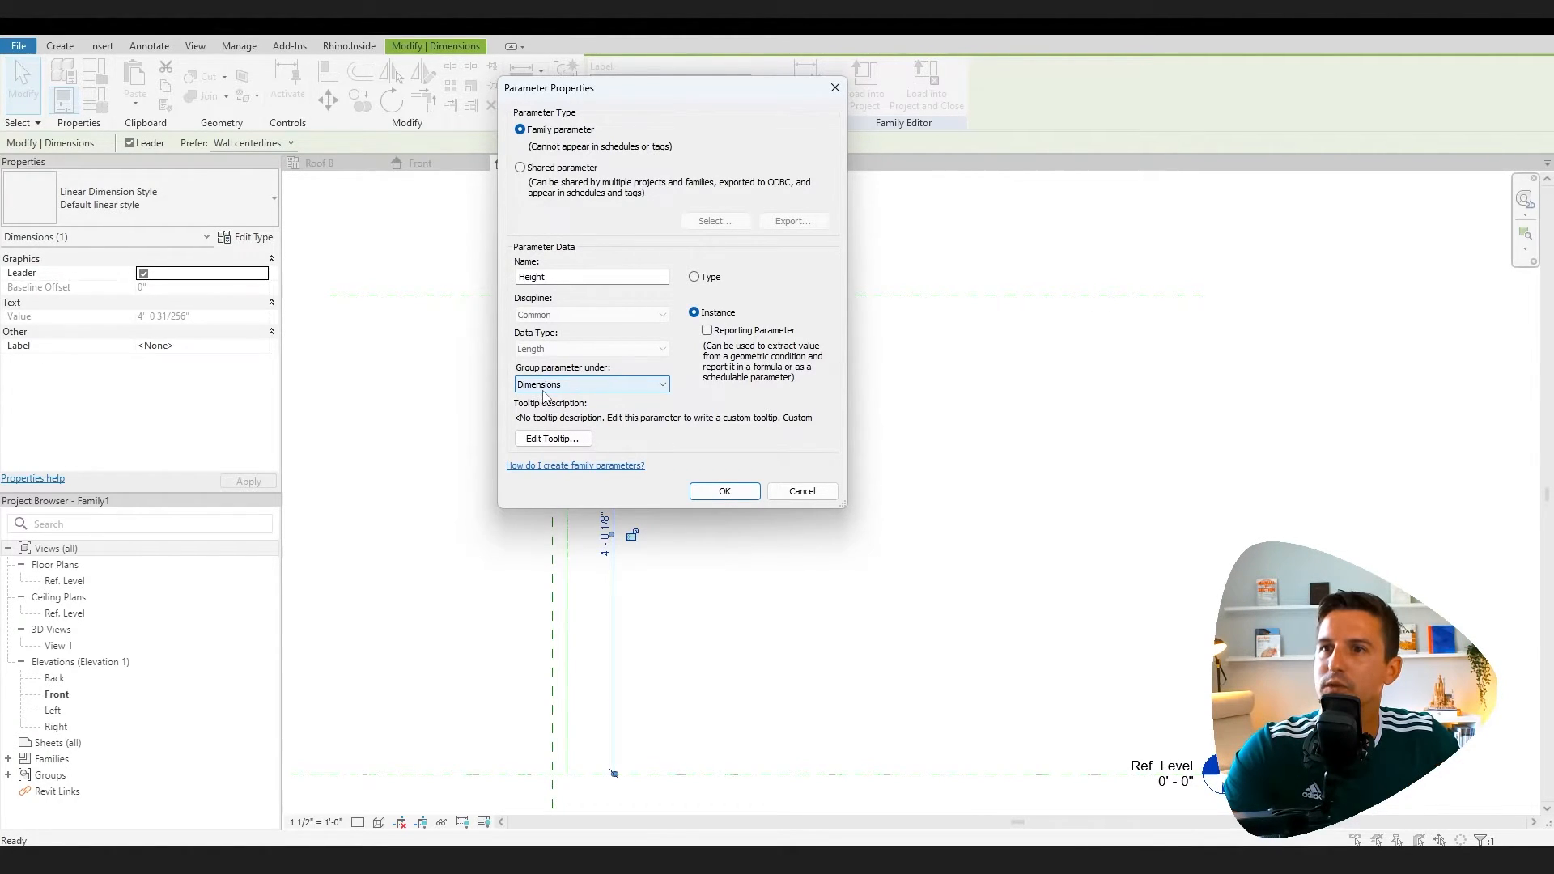
click(726, 493)
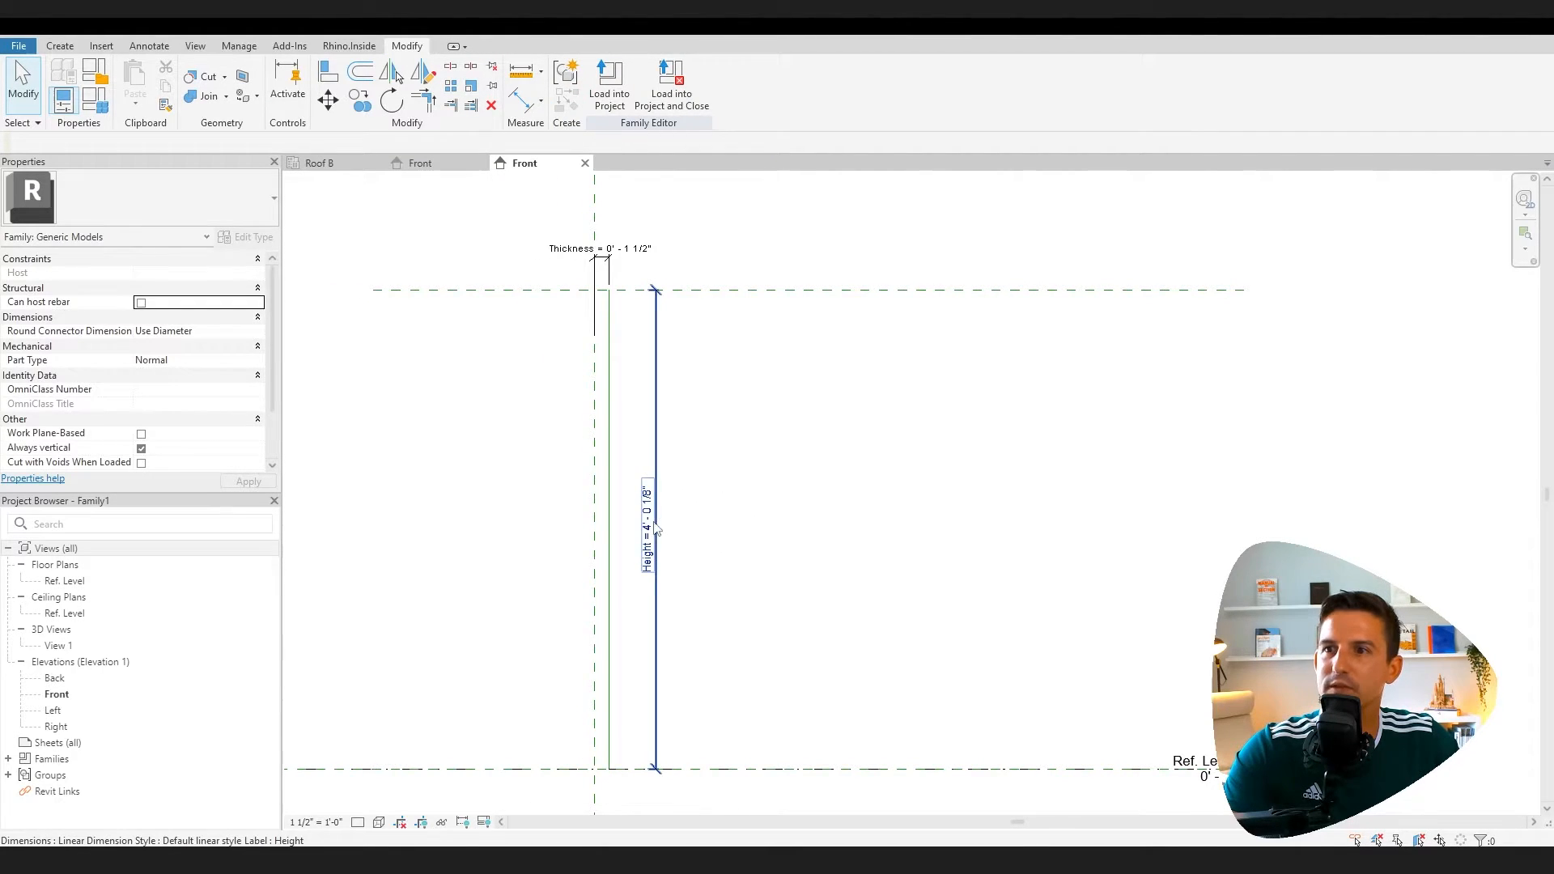
Flex the frame by setting Height to 92 (7'-8 5/8") and Thickness to 1.5, then deselect
click(649, 525)
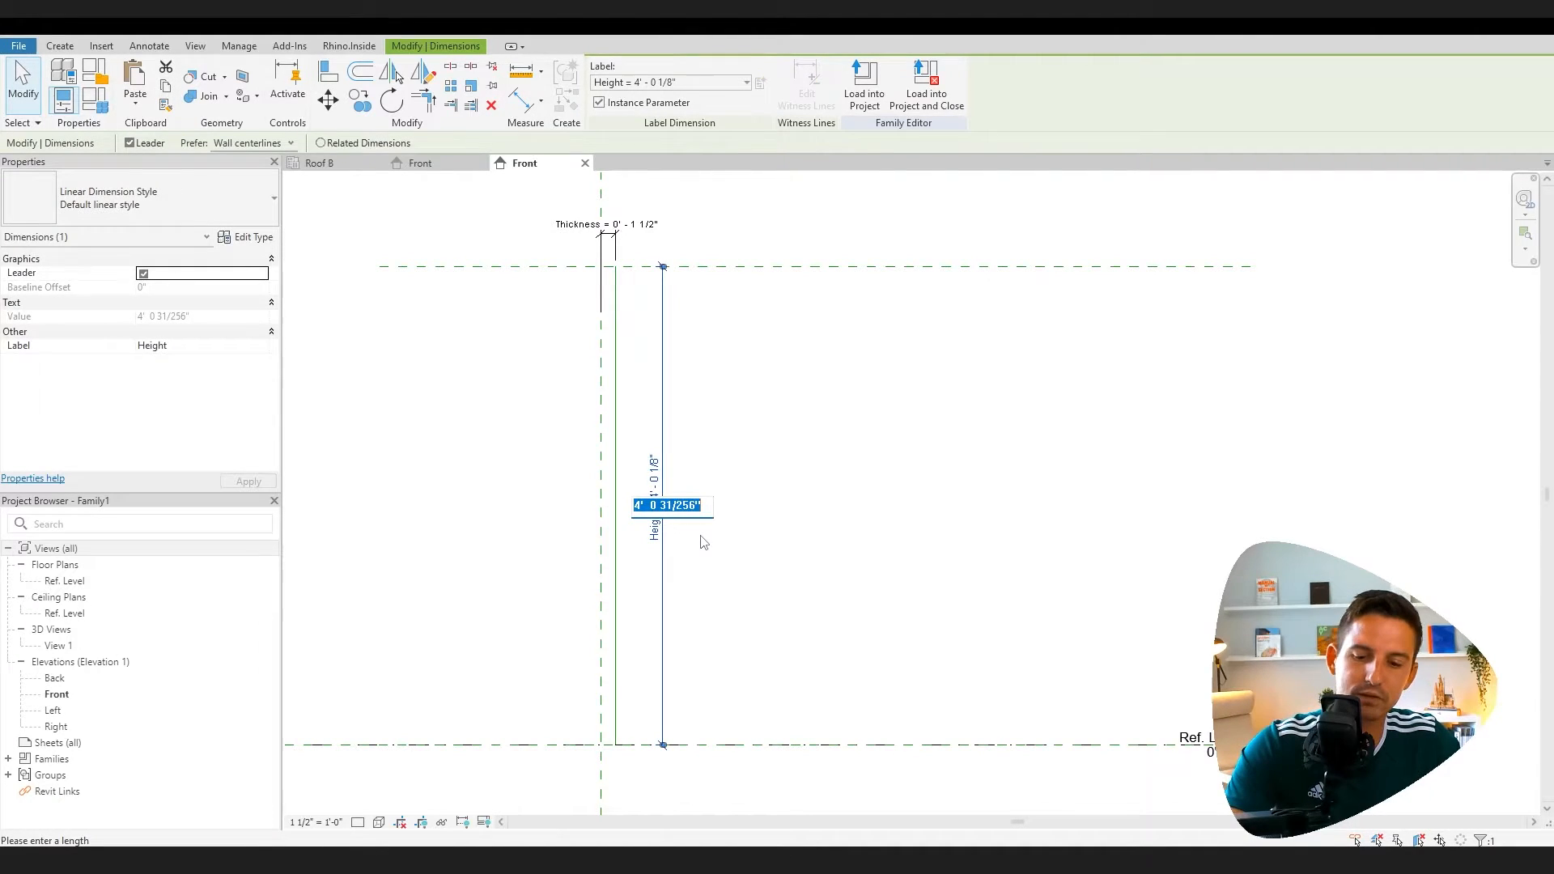
text(92)
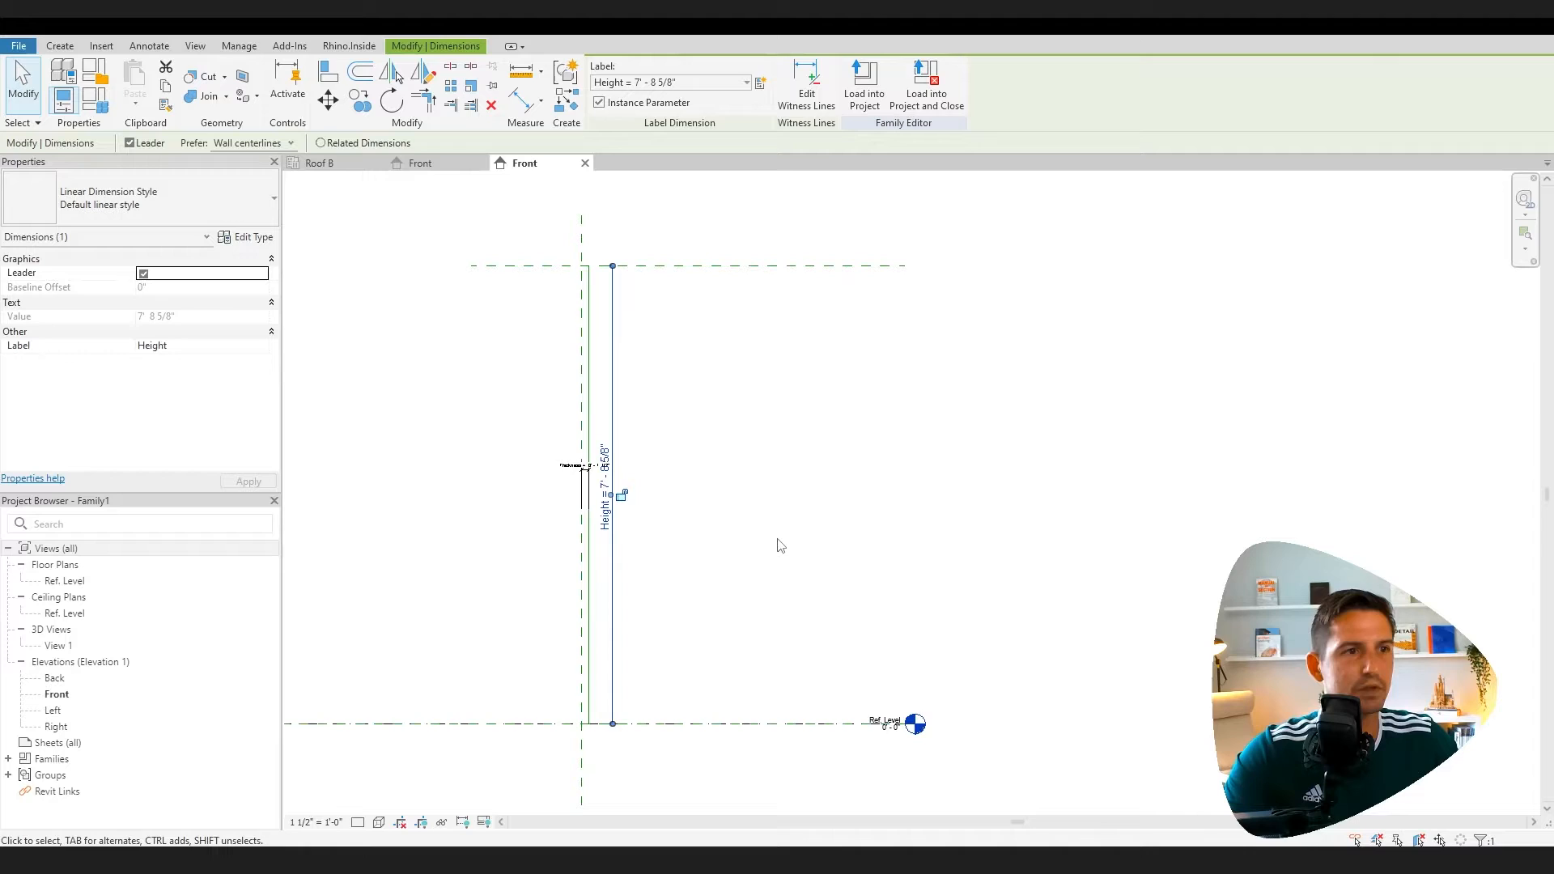
mouse_move(701, 492)
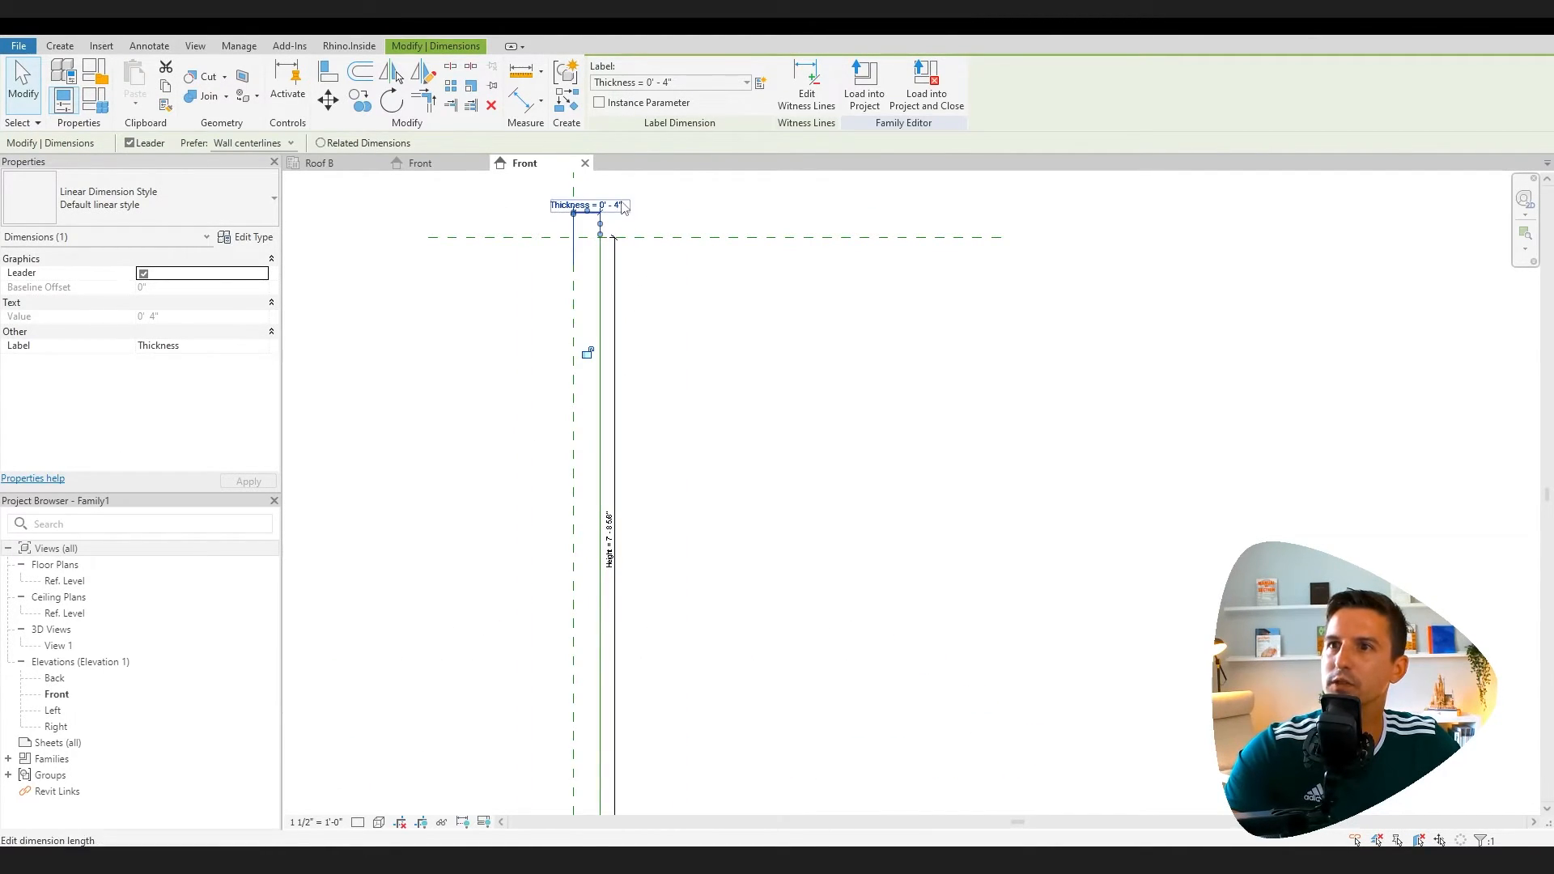
text(1.5)
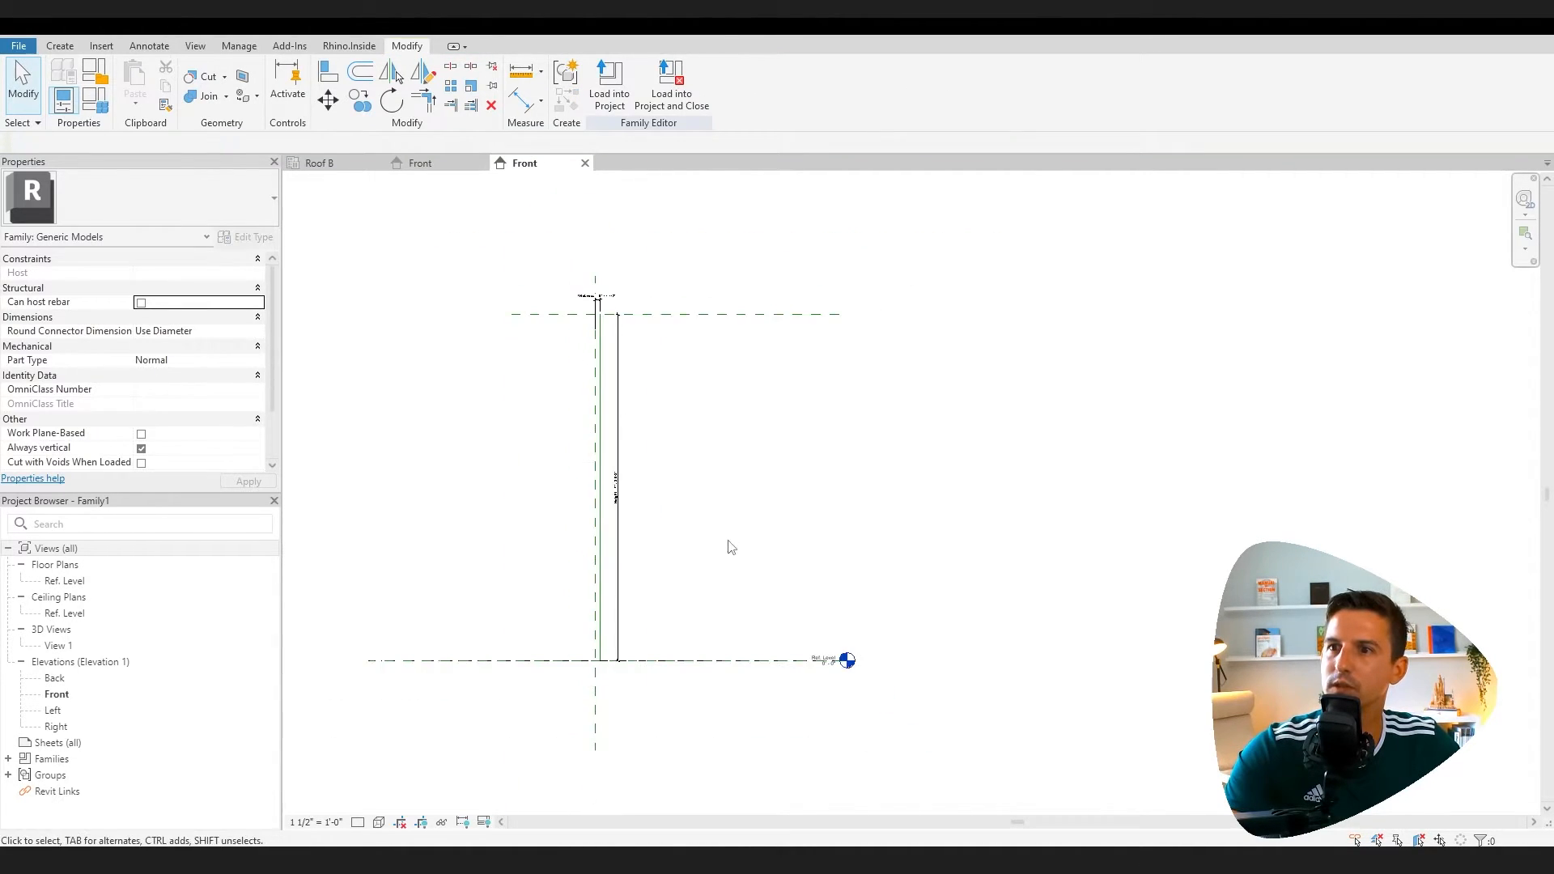
click(676, 343)
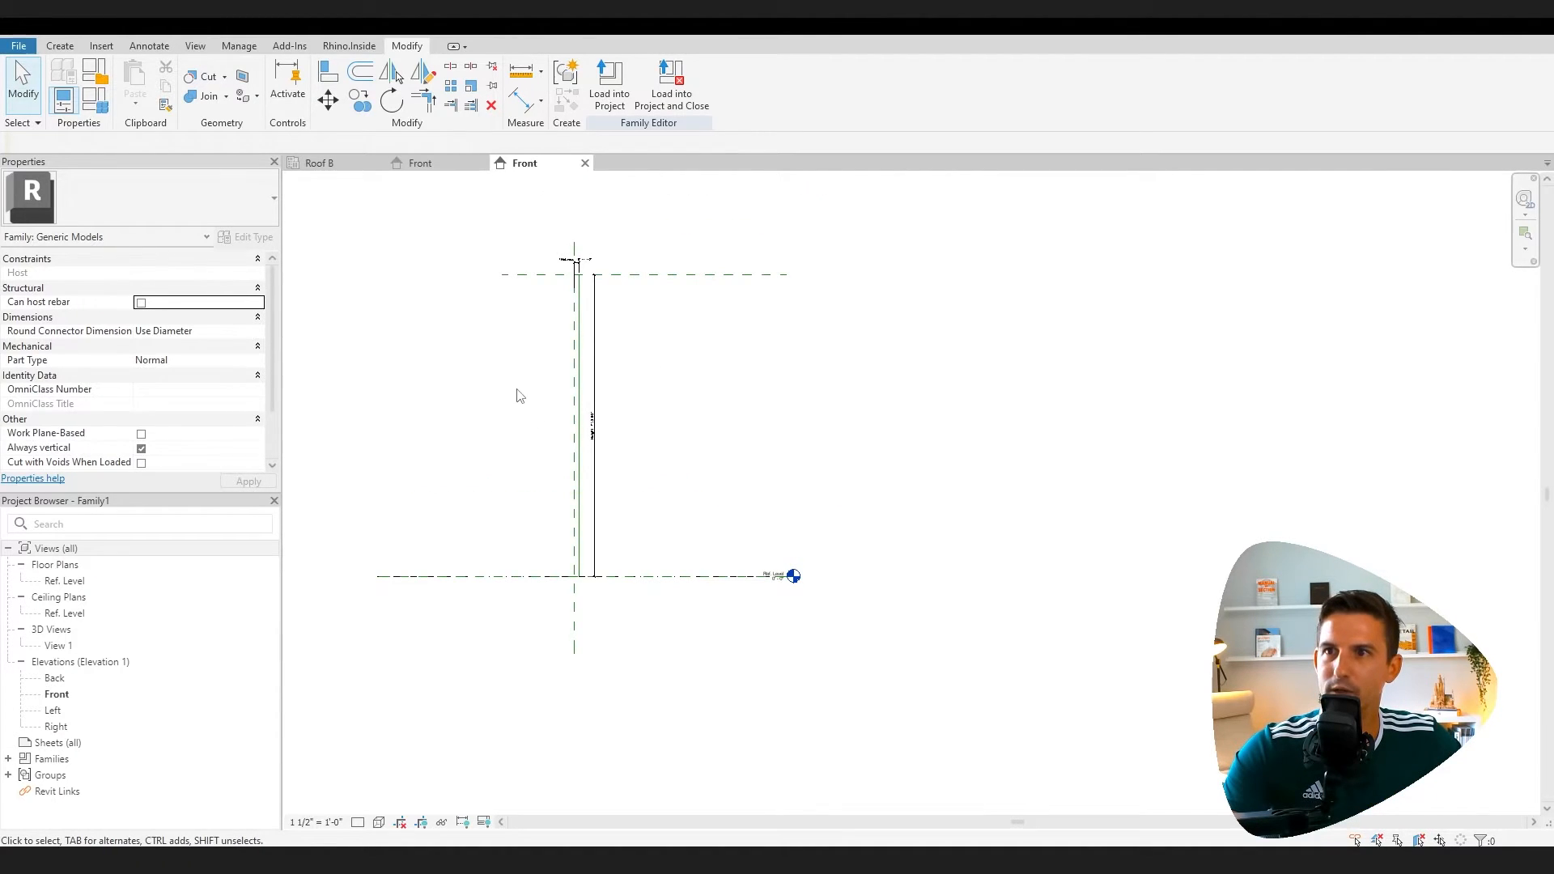
click(58, 45)
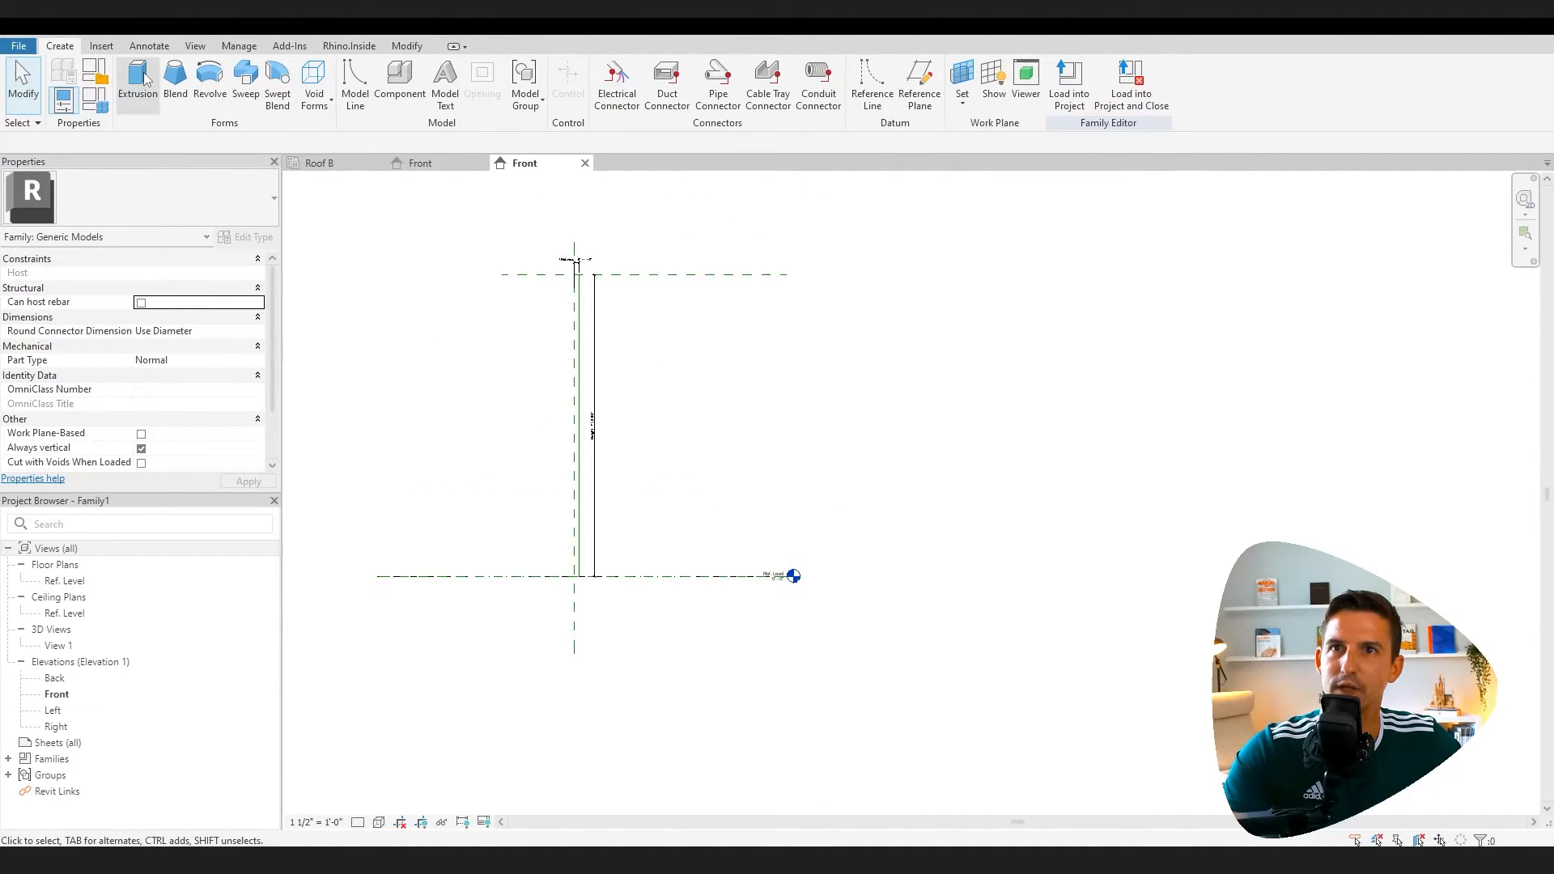
Extrude the stud rectangle with its Extrusion End driven by a new Width parameter
click(141, 73)
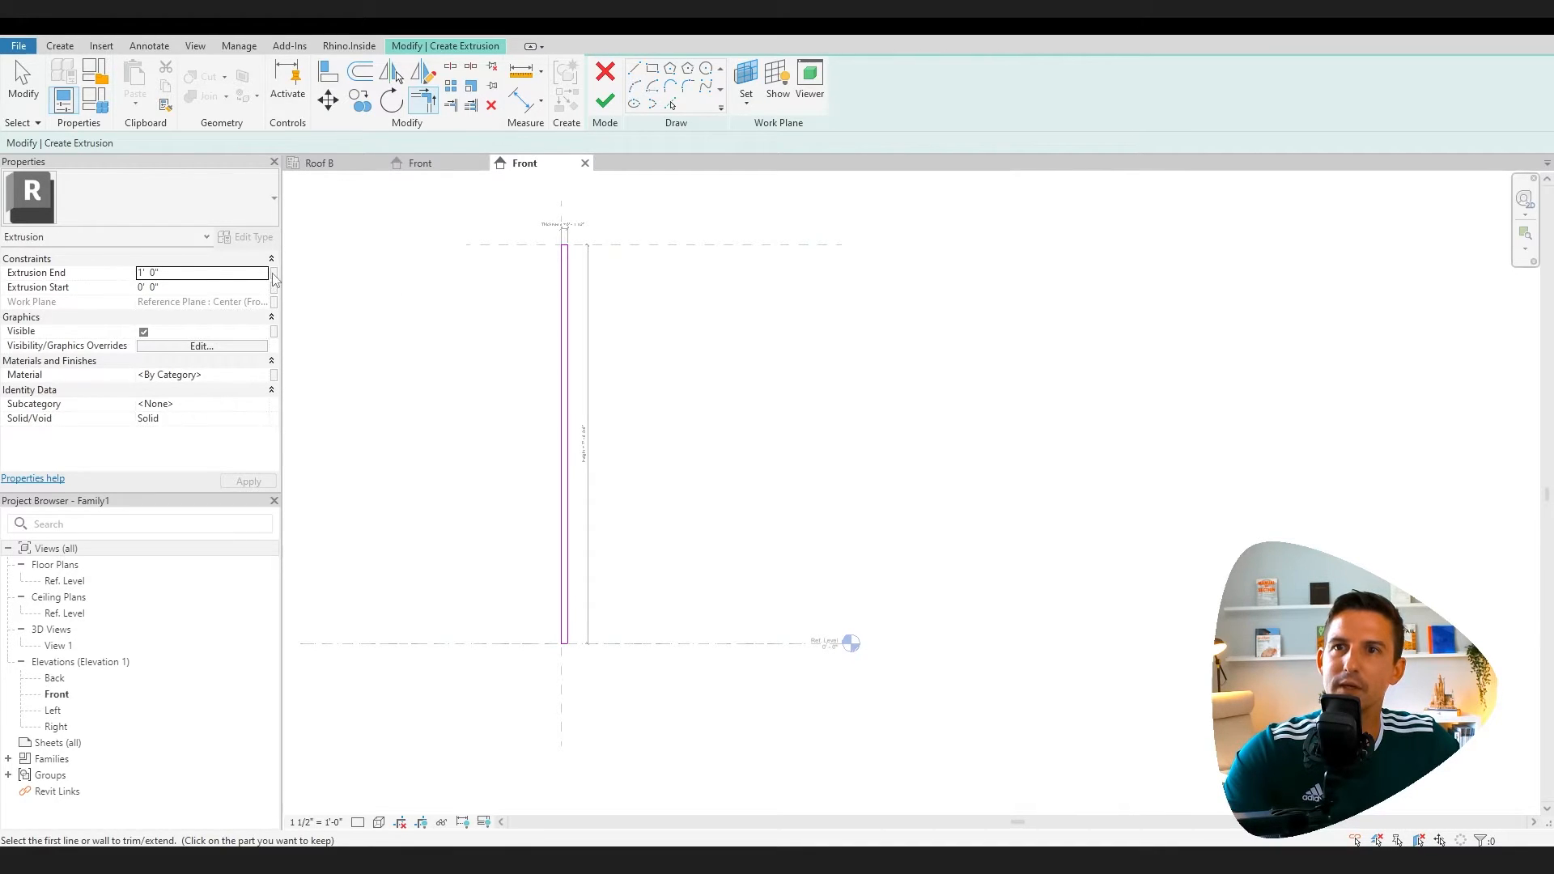
click(274, 272)
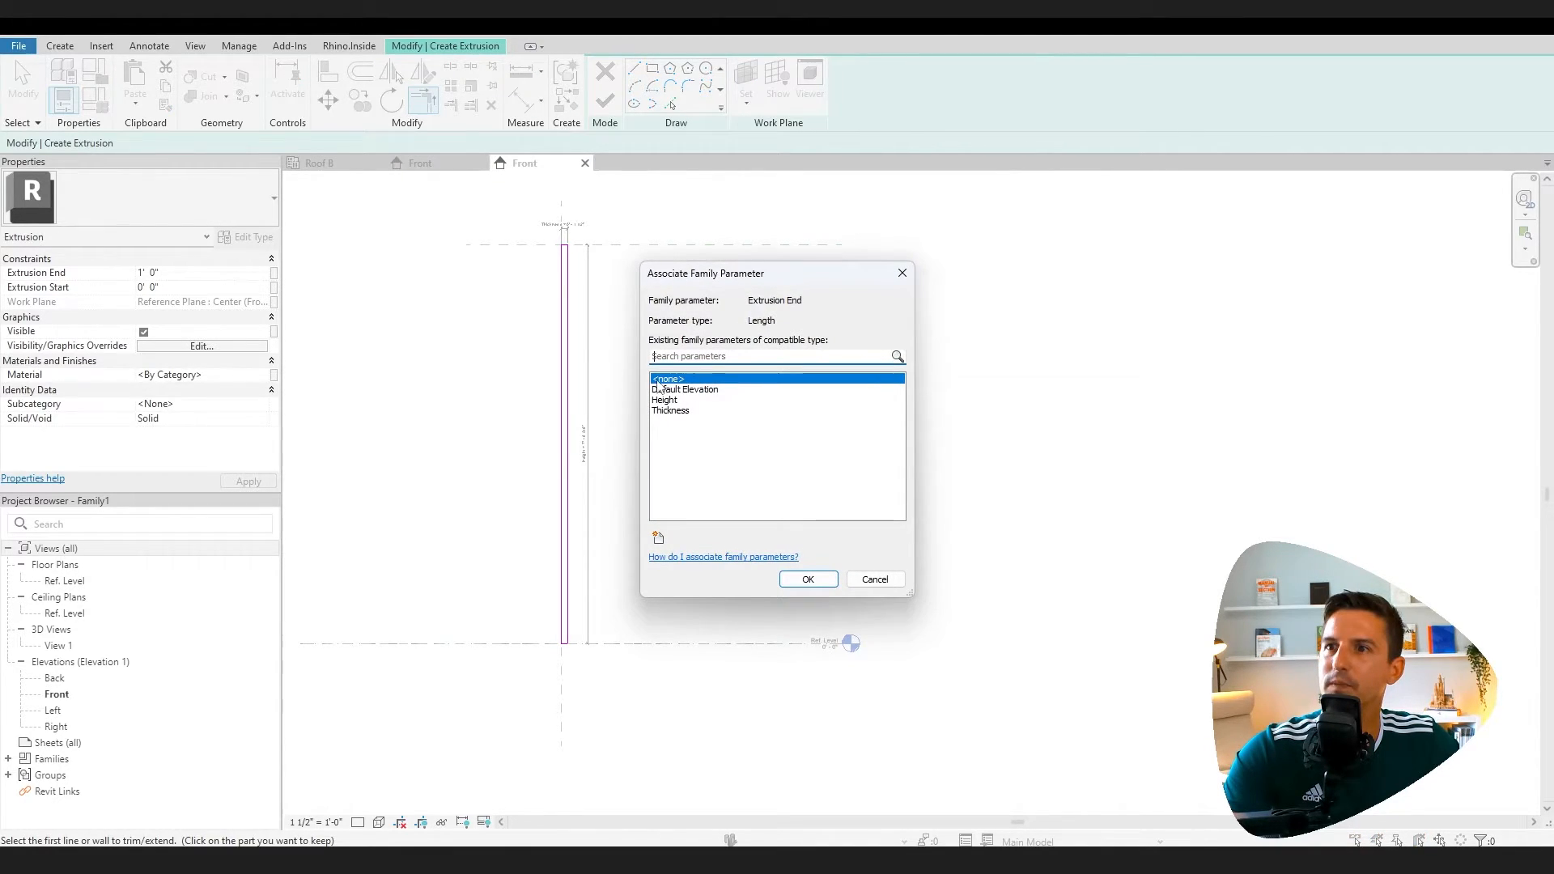
mouse_move(705, 456)
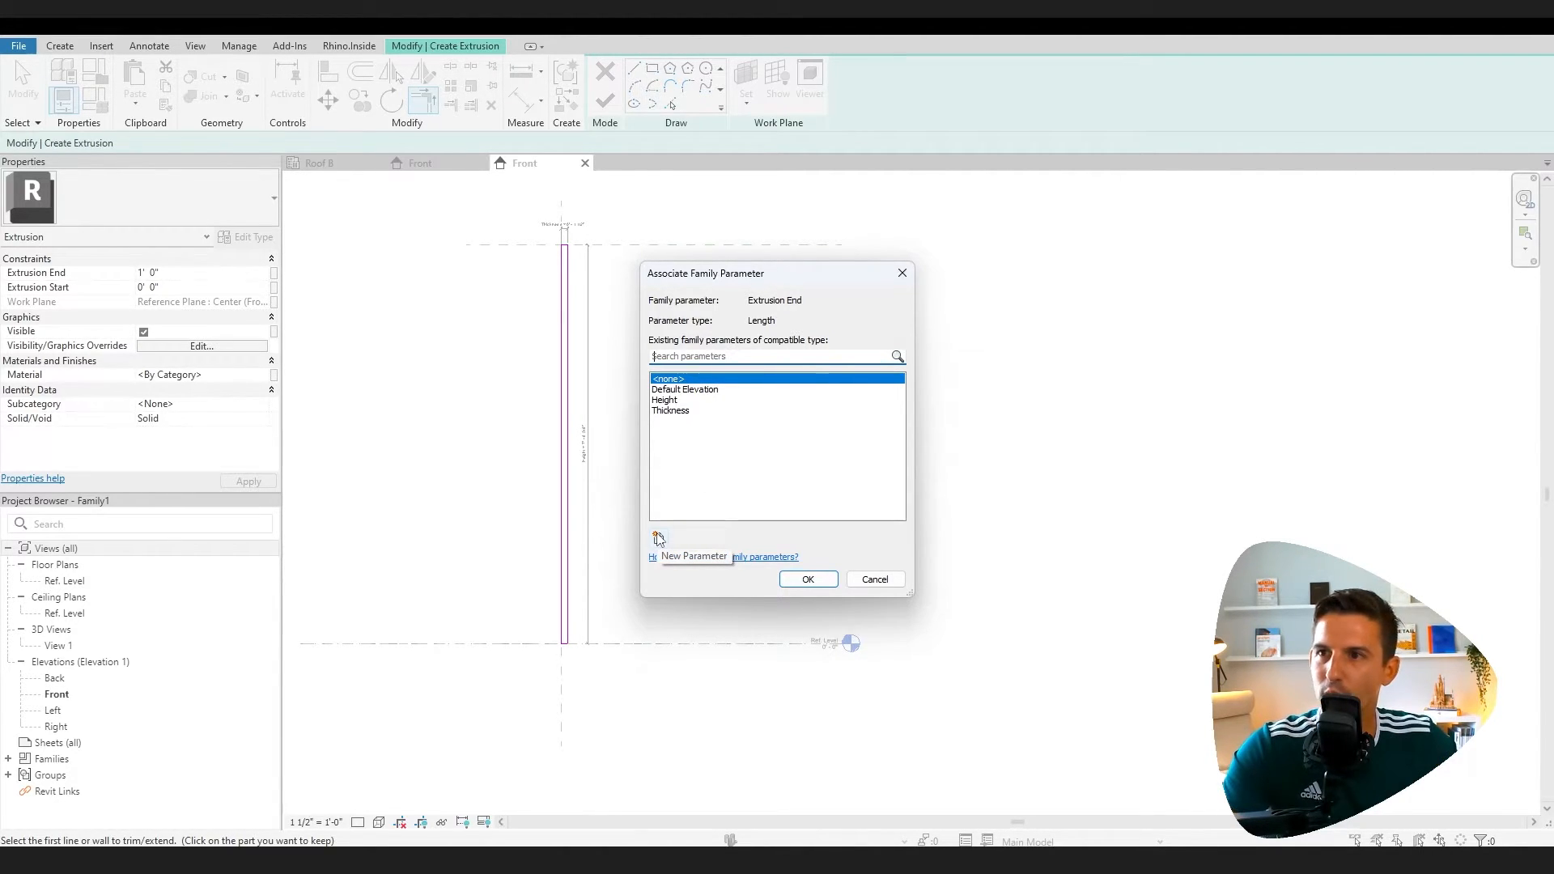
click(657, 538)
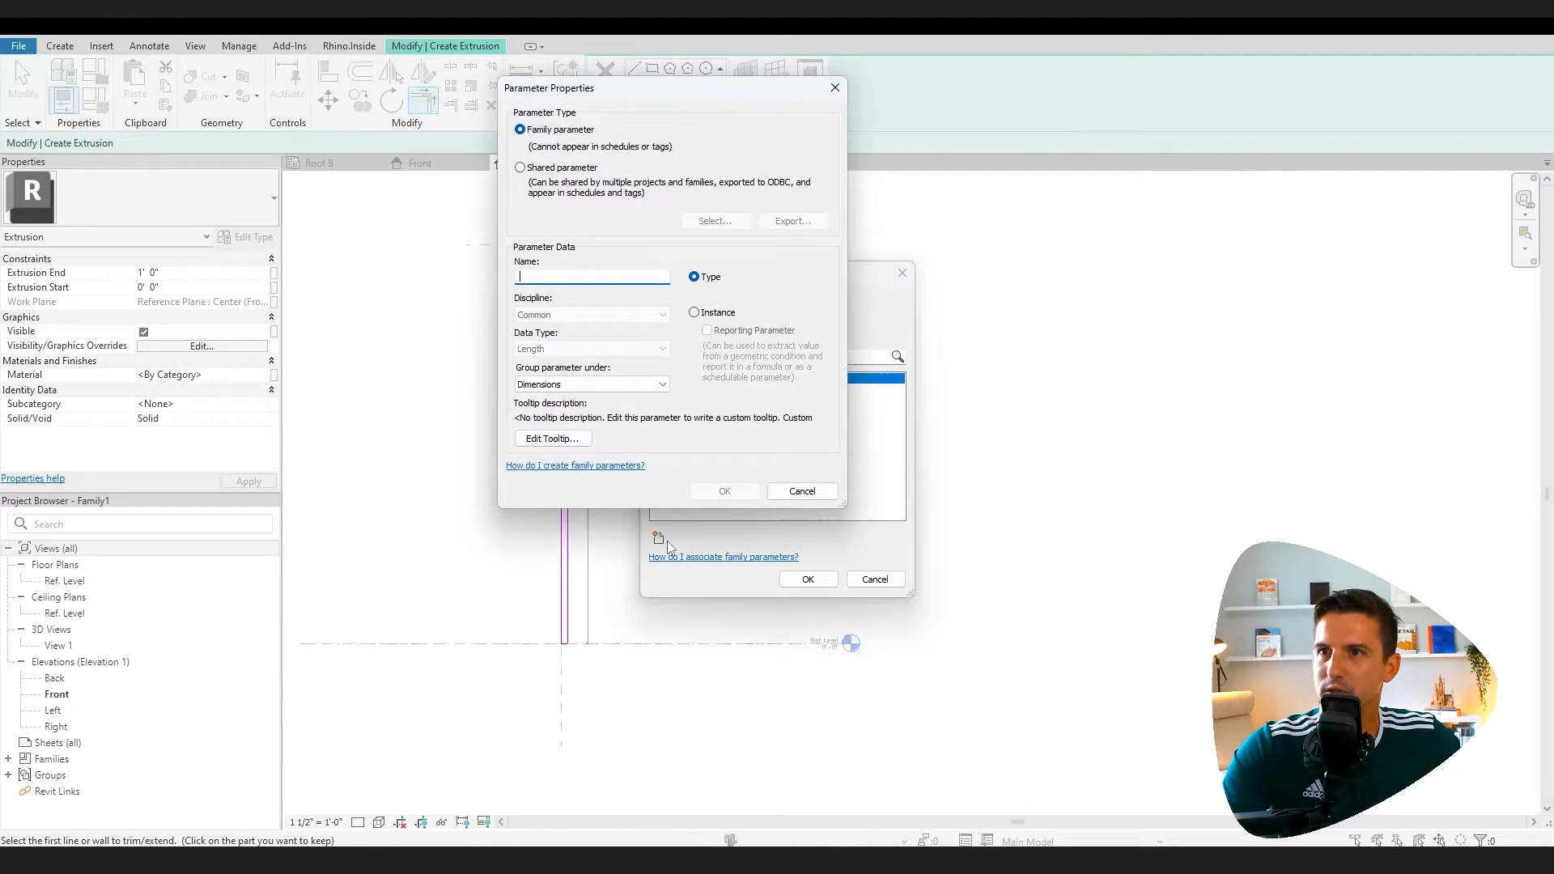
text(Width)
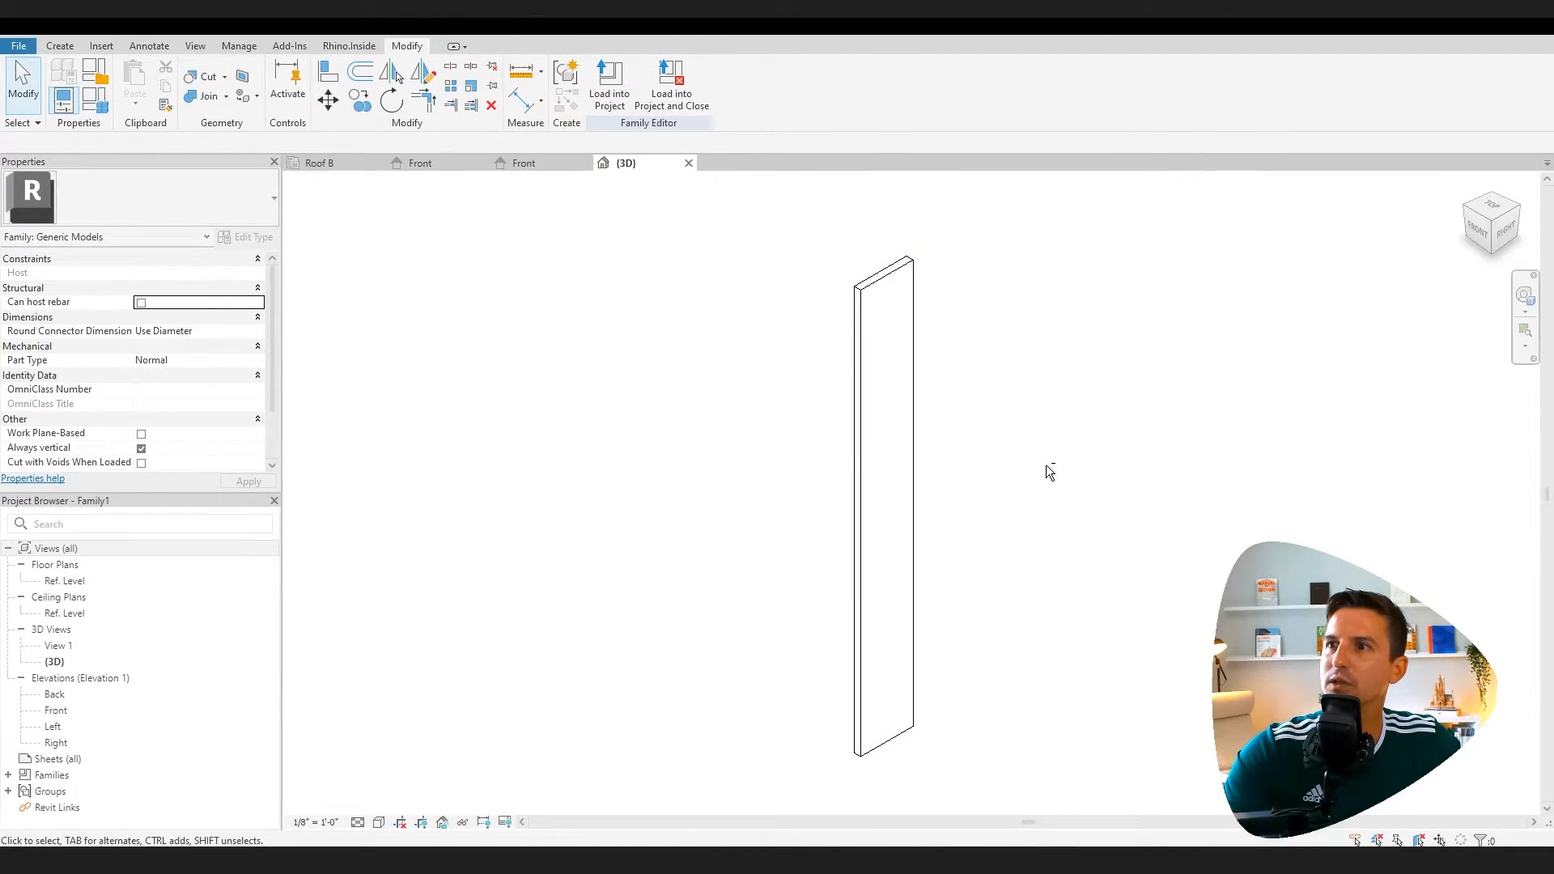
Select the extrusion and assign a softwood material from the Material Browser
click(882, 495)
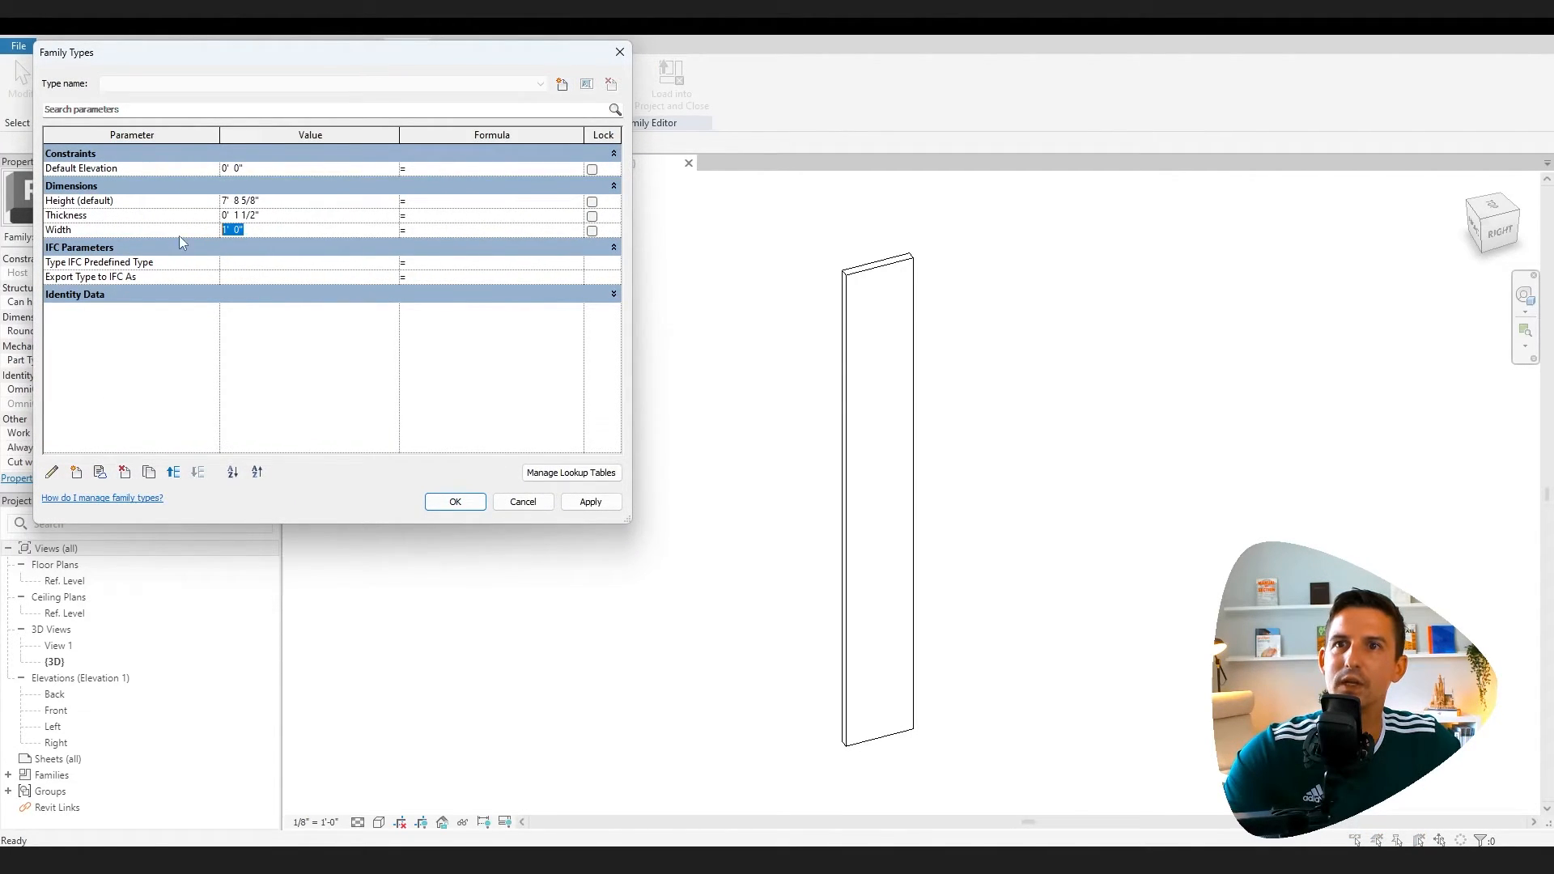
mouse_move(182, 243)
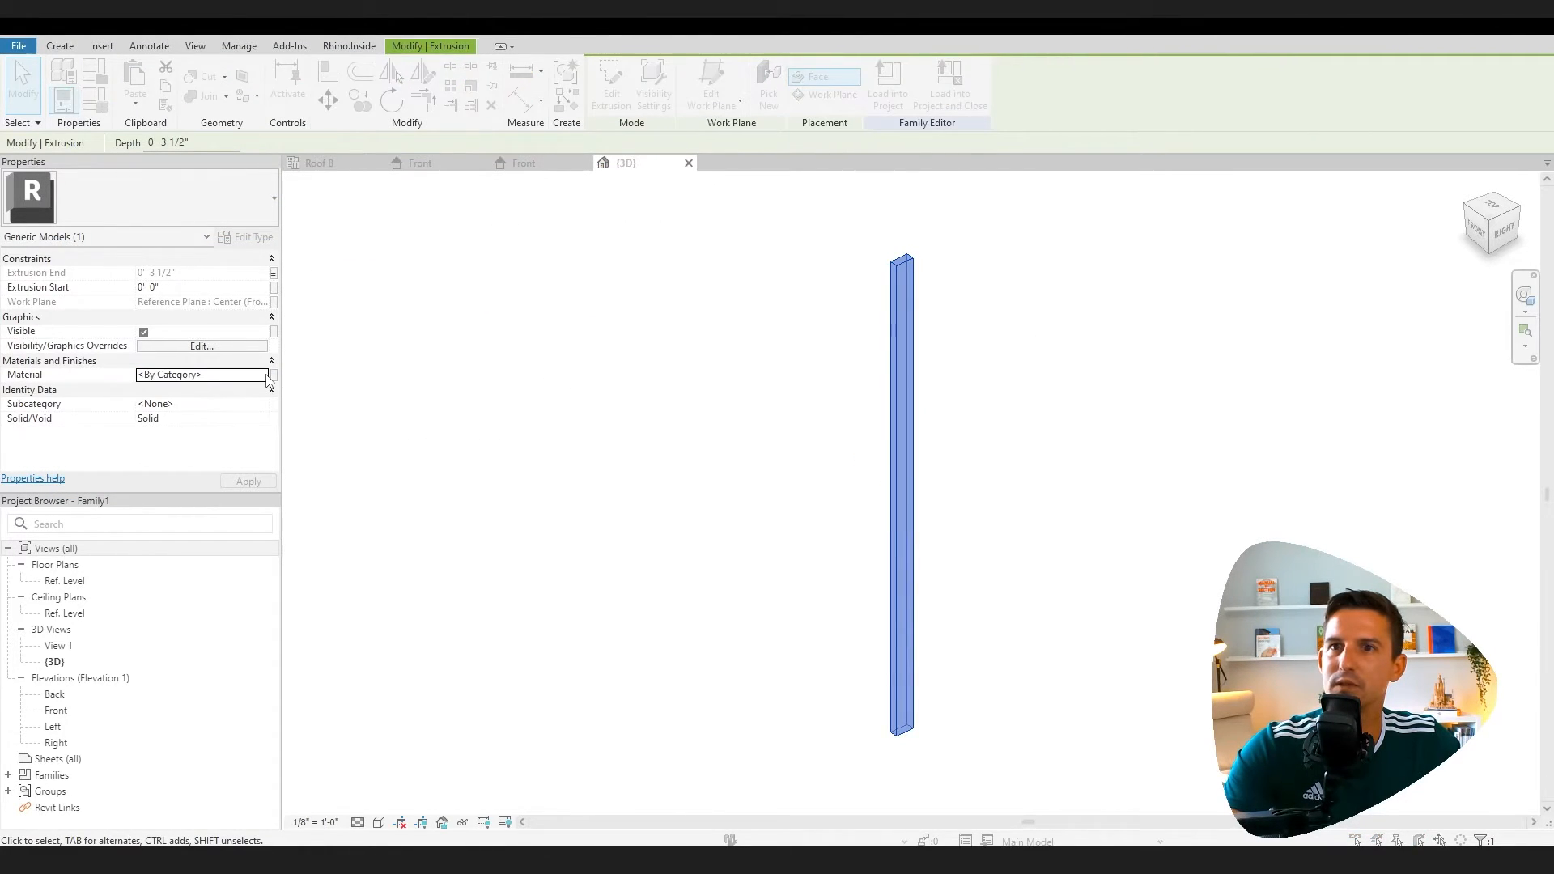
click(272, 375)
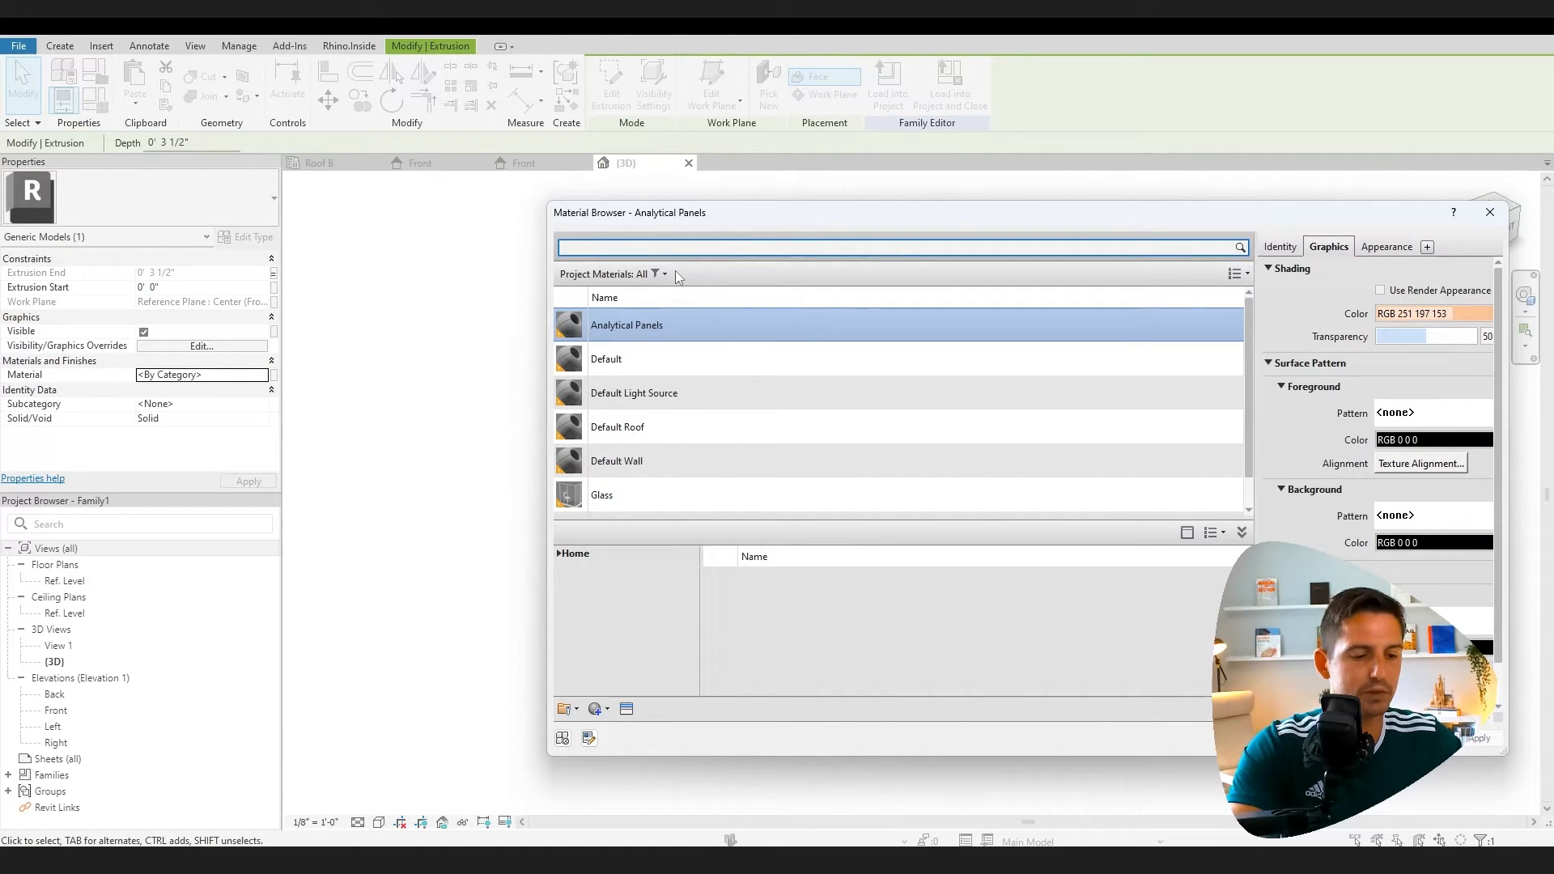
text(soft)
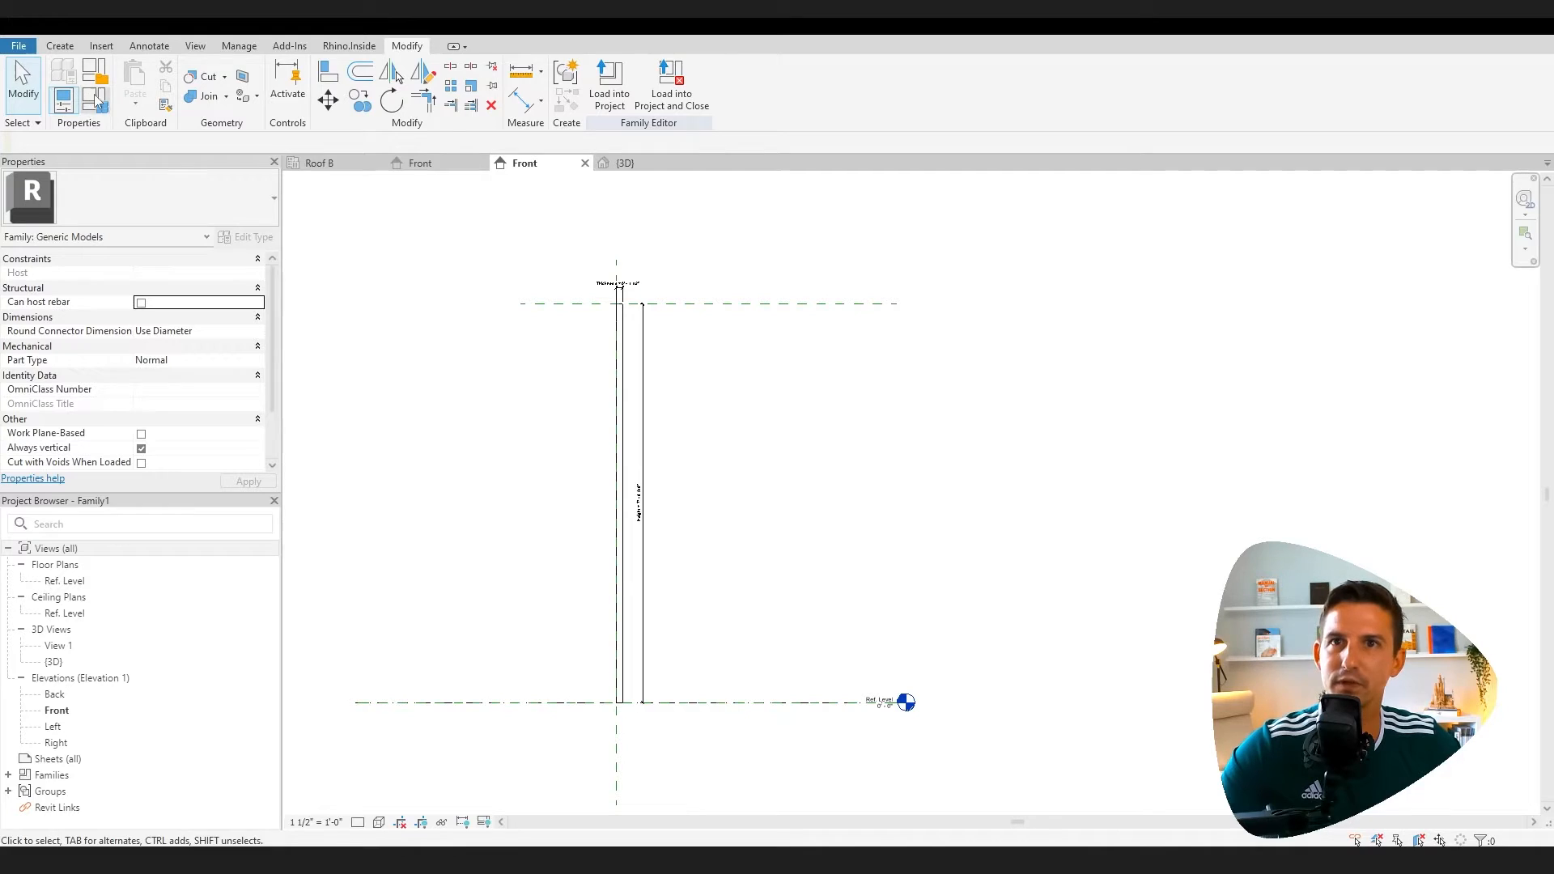
mouse_move(103, 107)
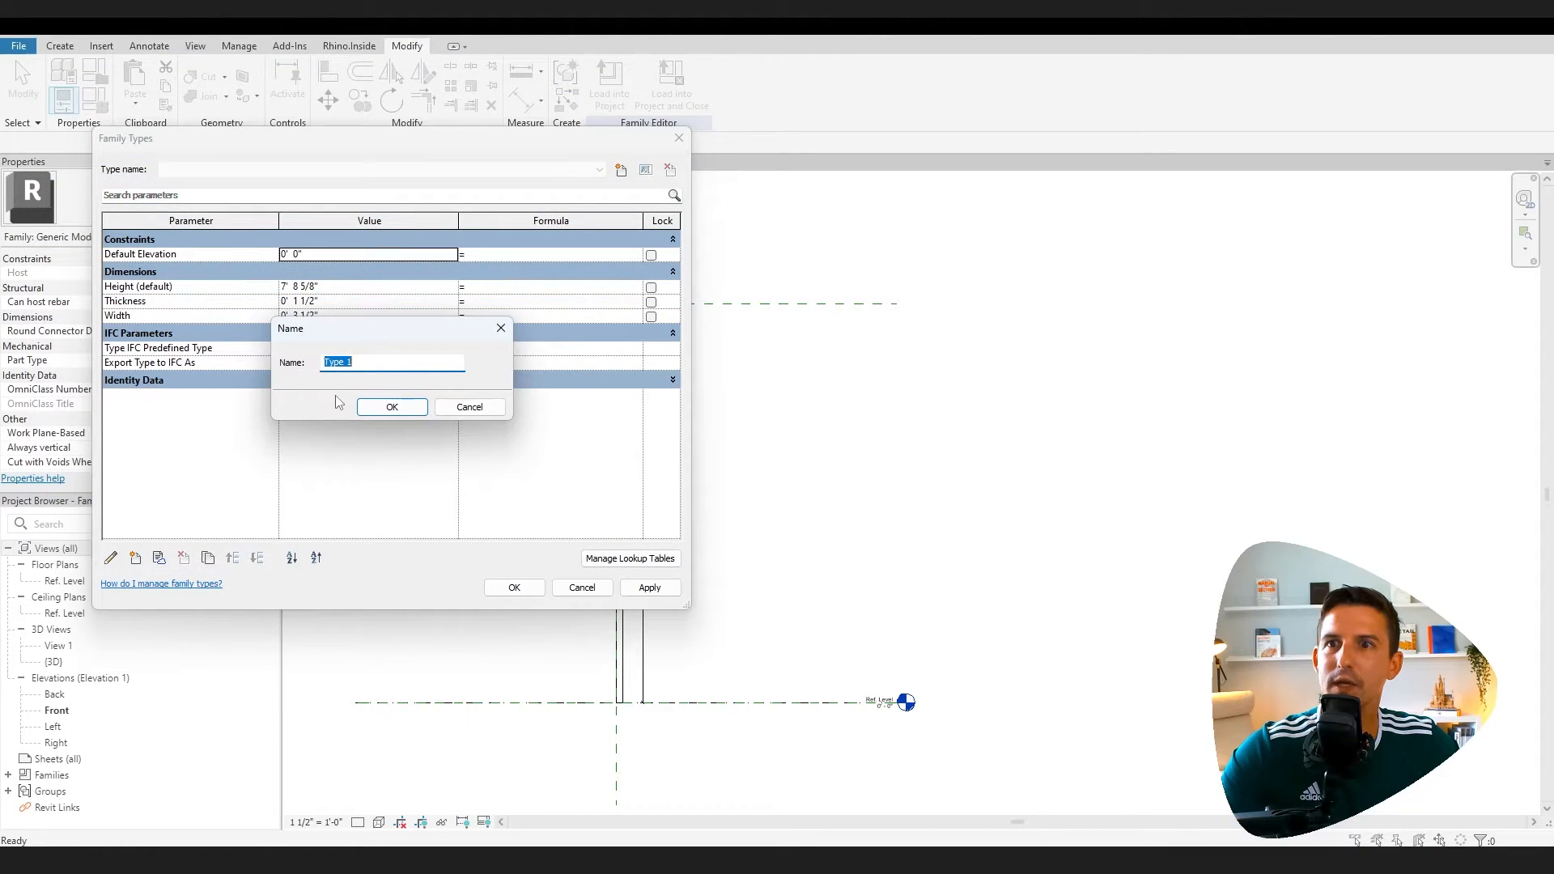
mouse_move(385, 363)
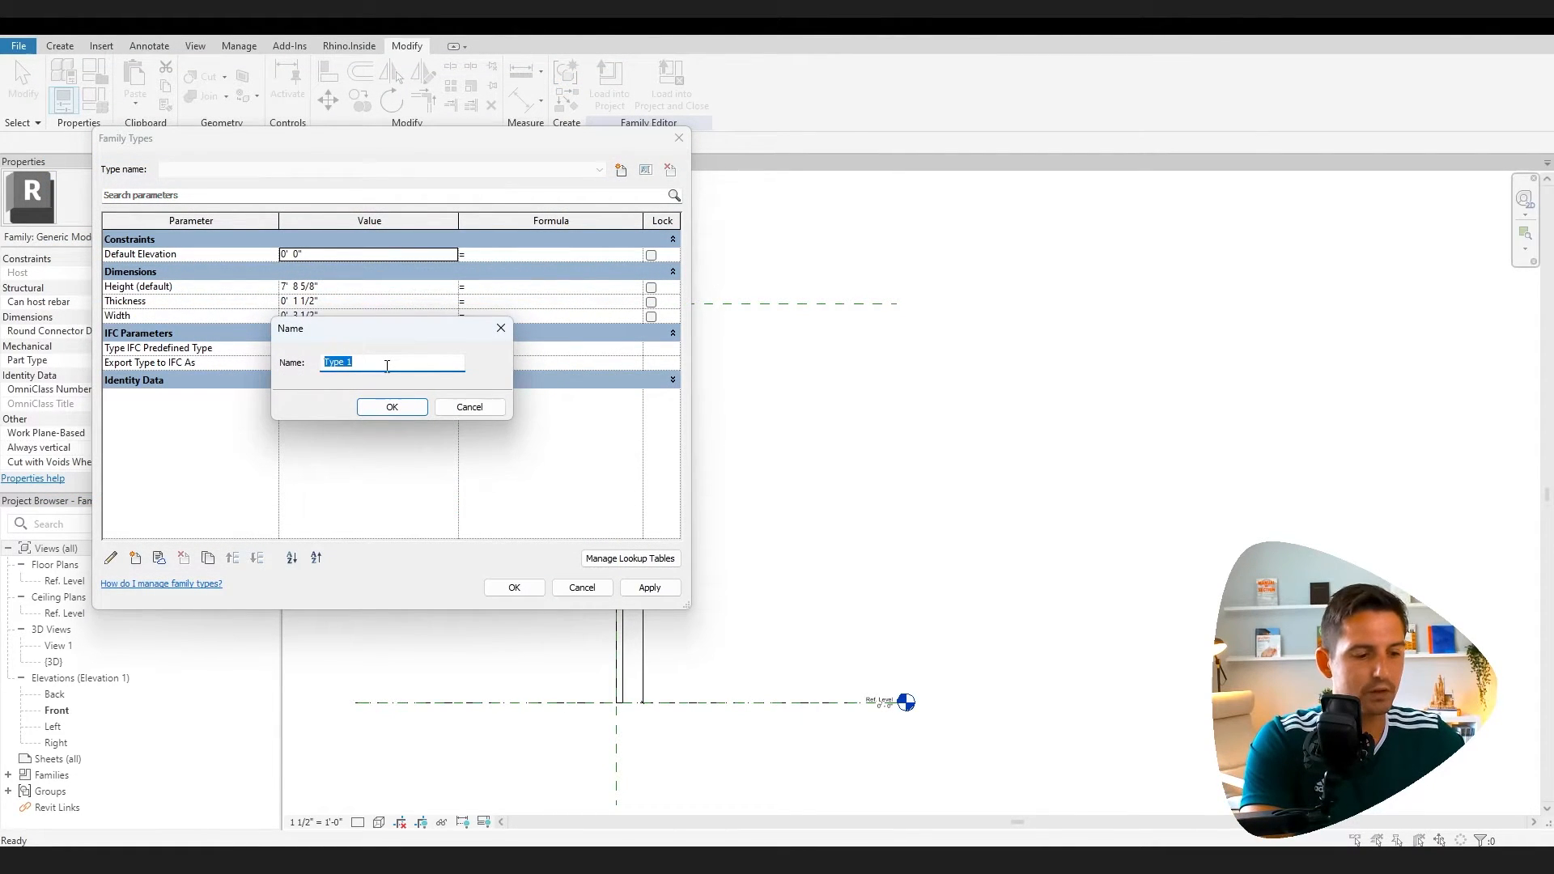
Create a 2x6 Stud type with its own width alongside the 3 1/2" 2x4 Stud type
text(2x6)
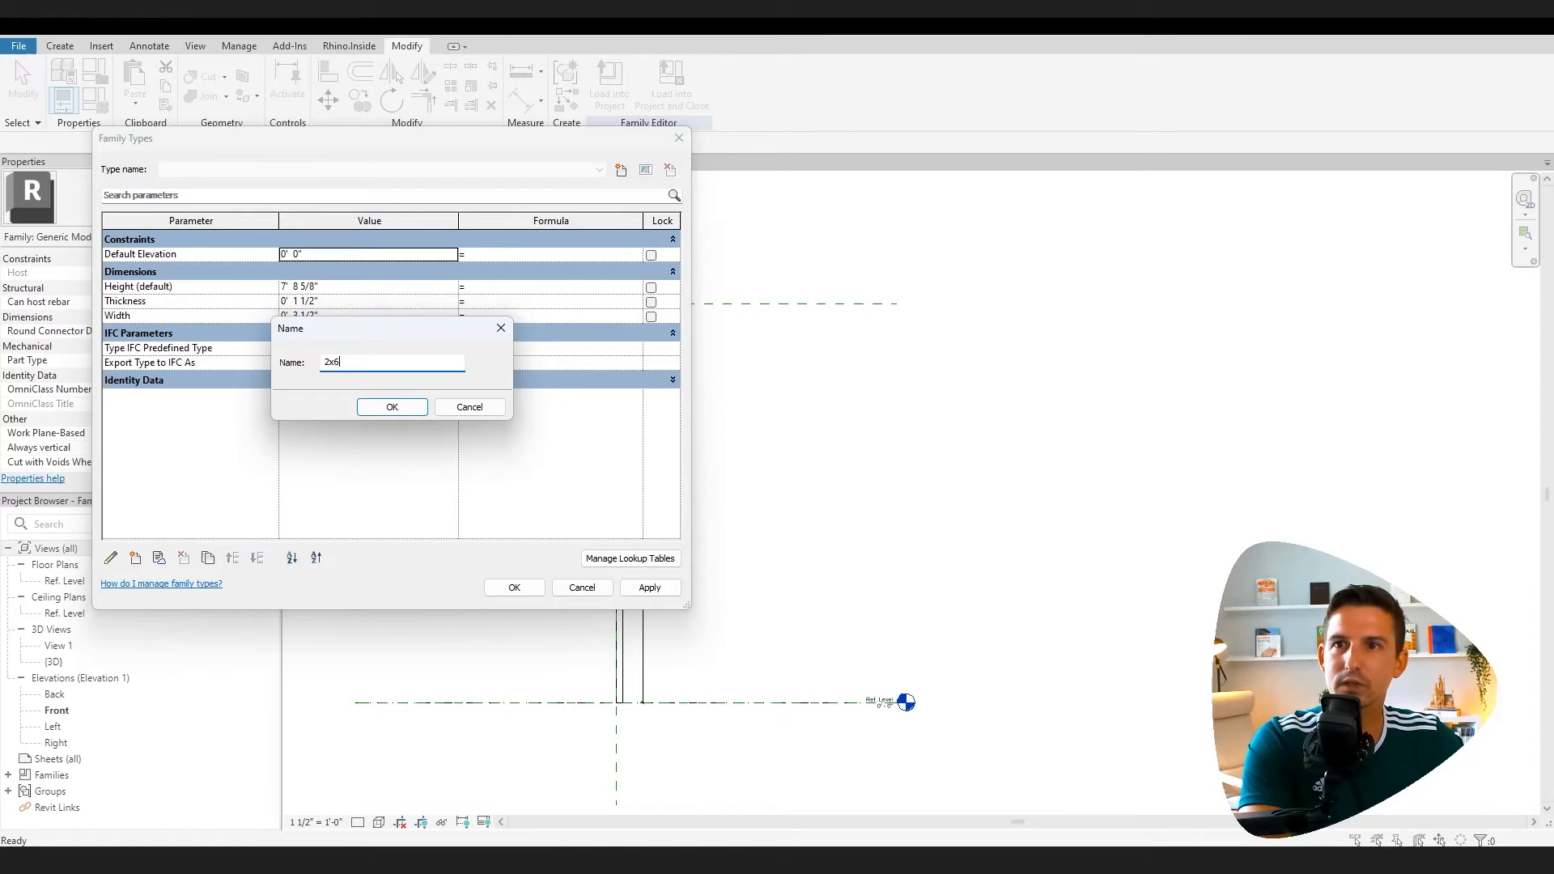
click(392, 408)
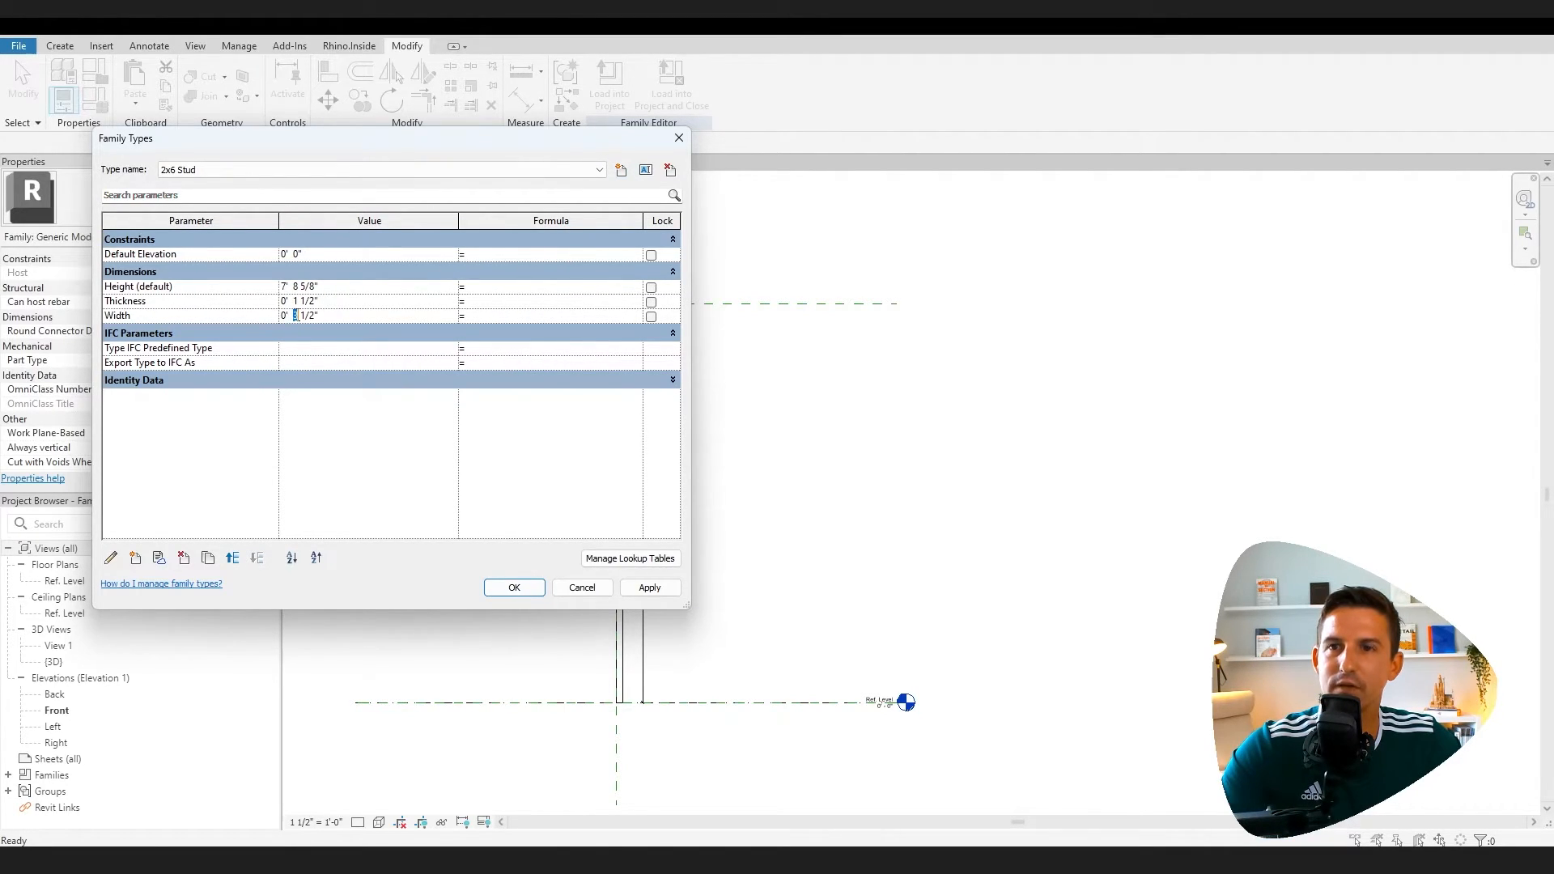
click(515, 587)
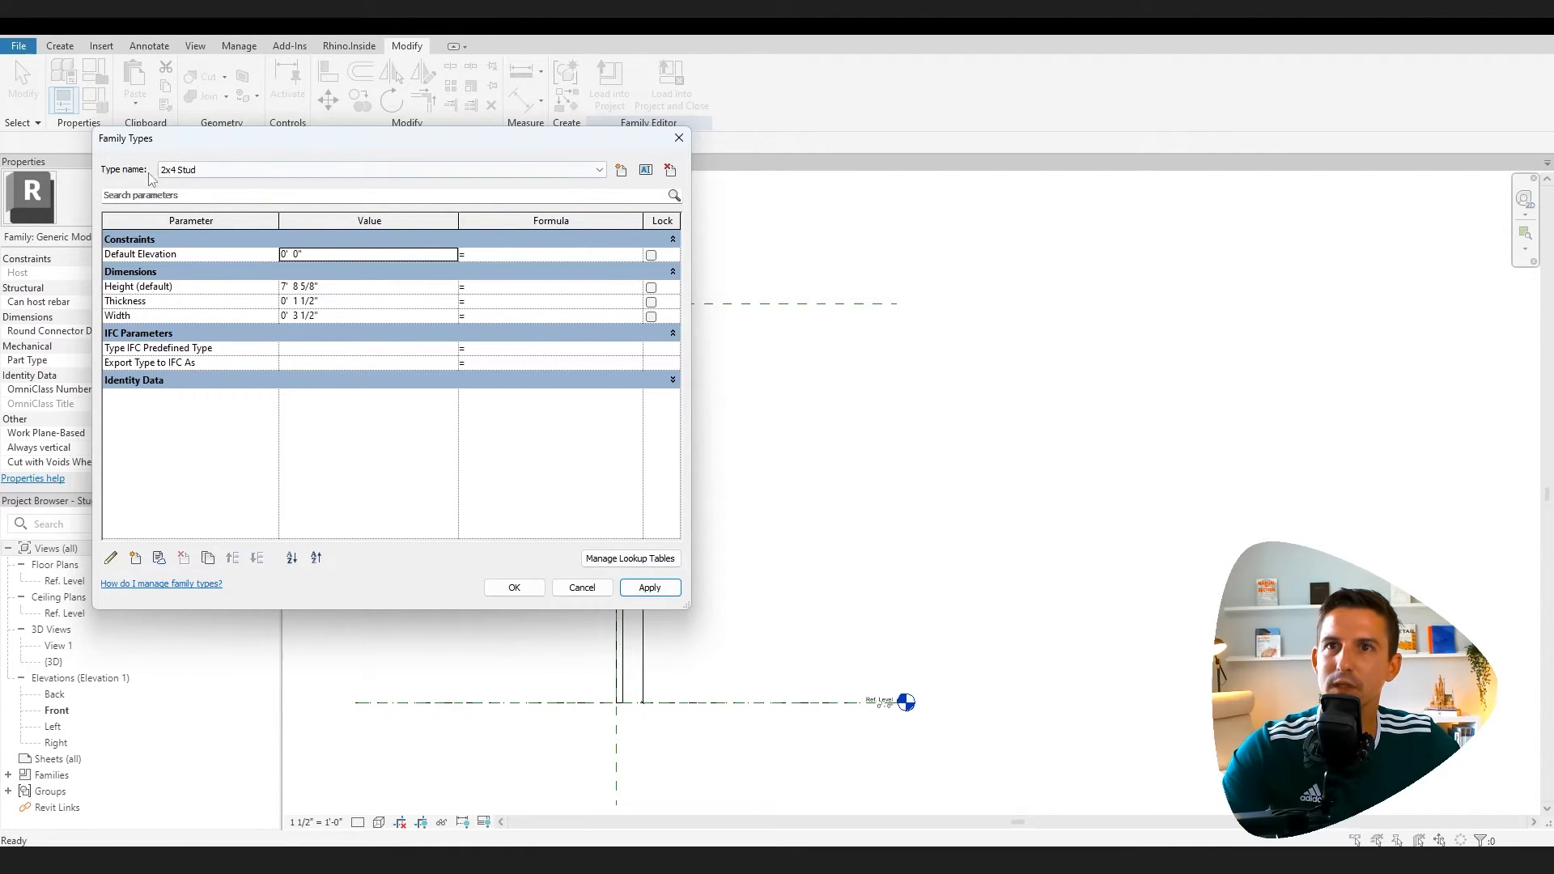
click(515, 587)
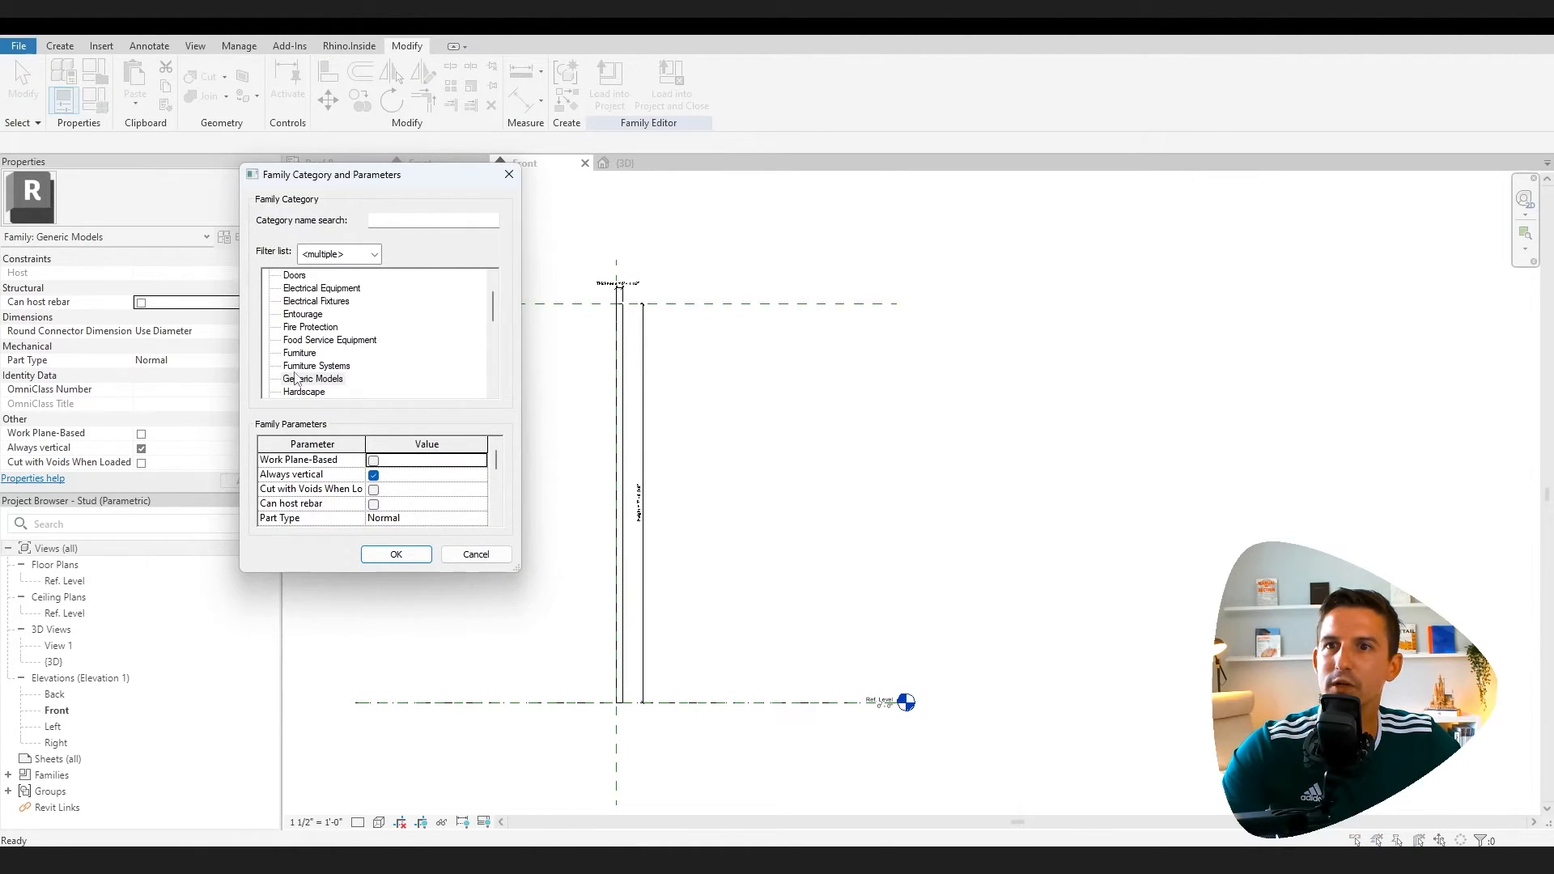
Change the family category to Structural Framing
scroll(down, 3)
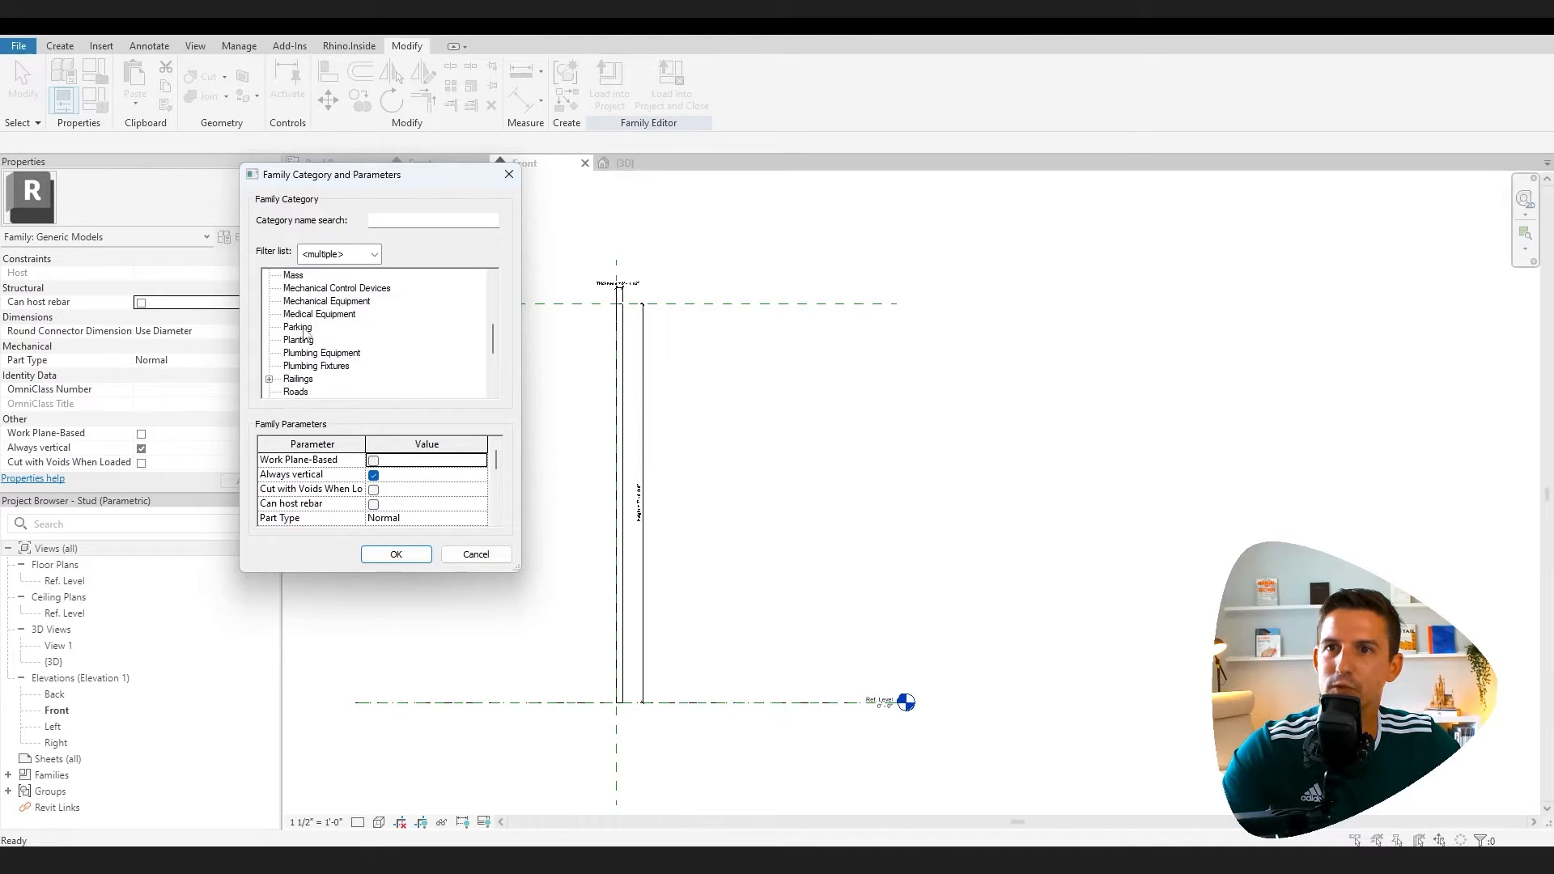
scroll(down, 3)
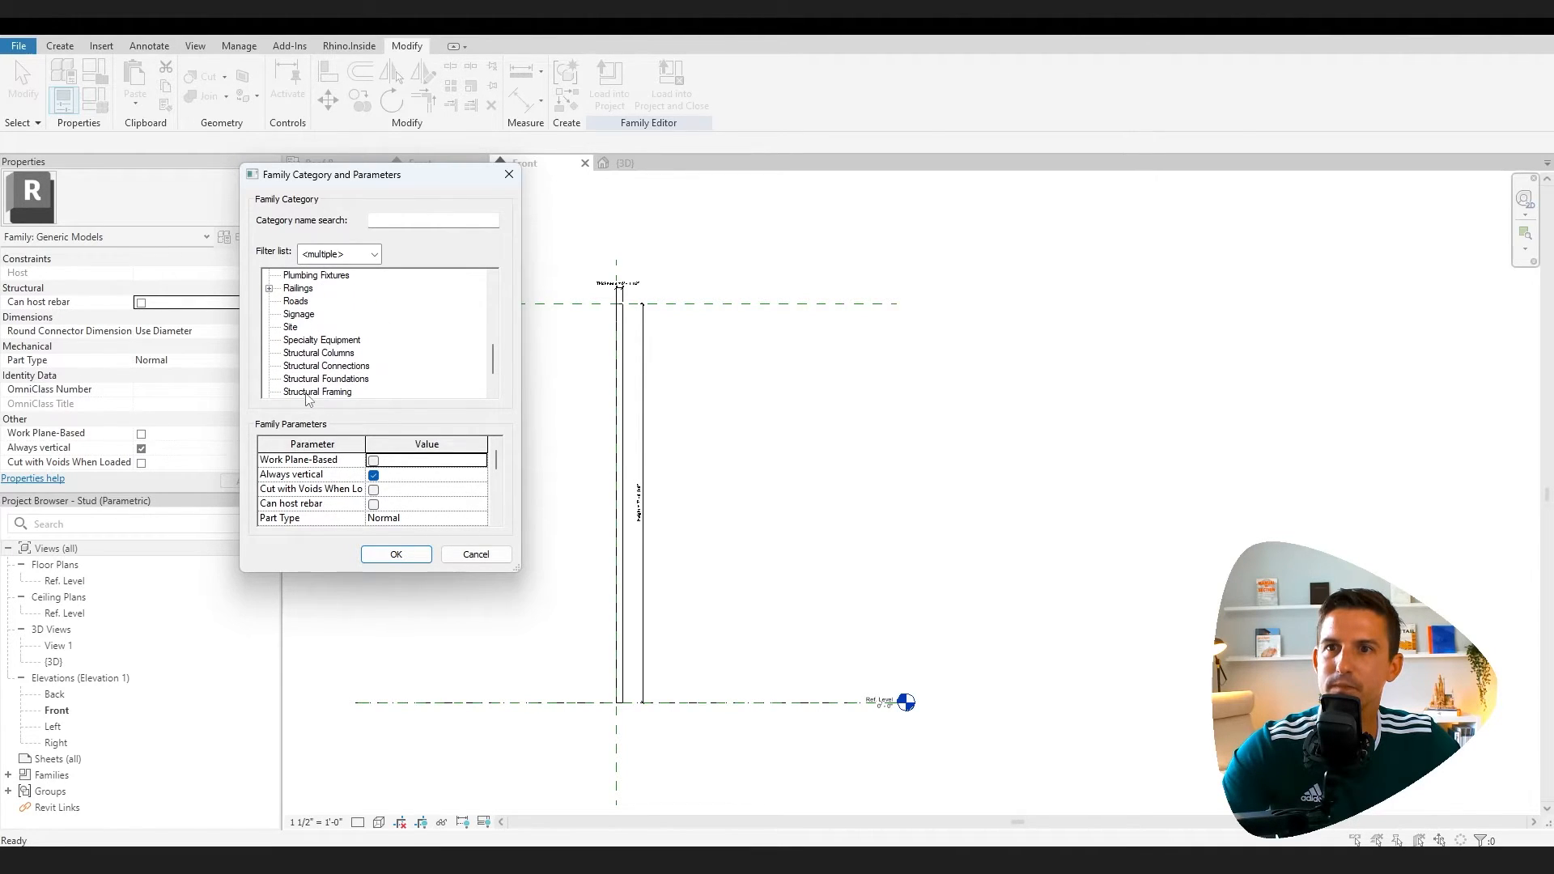
click(317, 391)
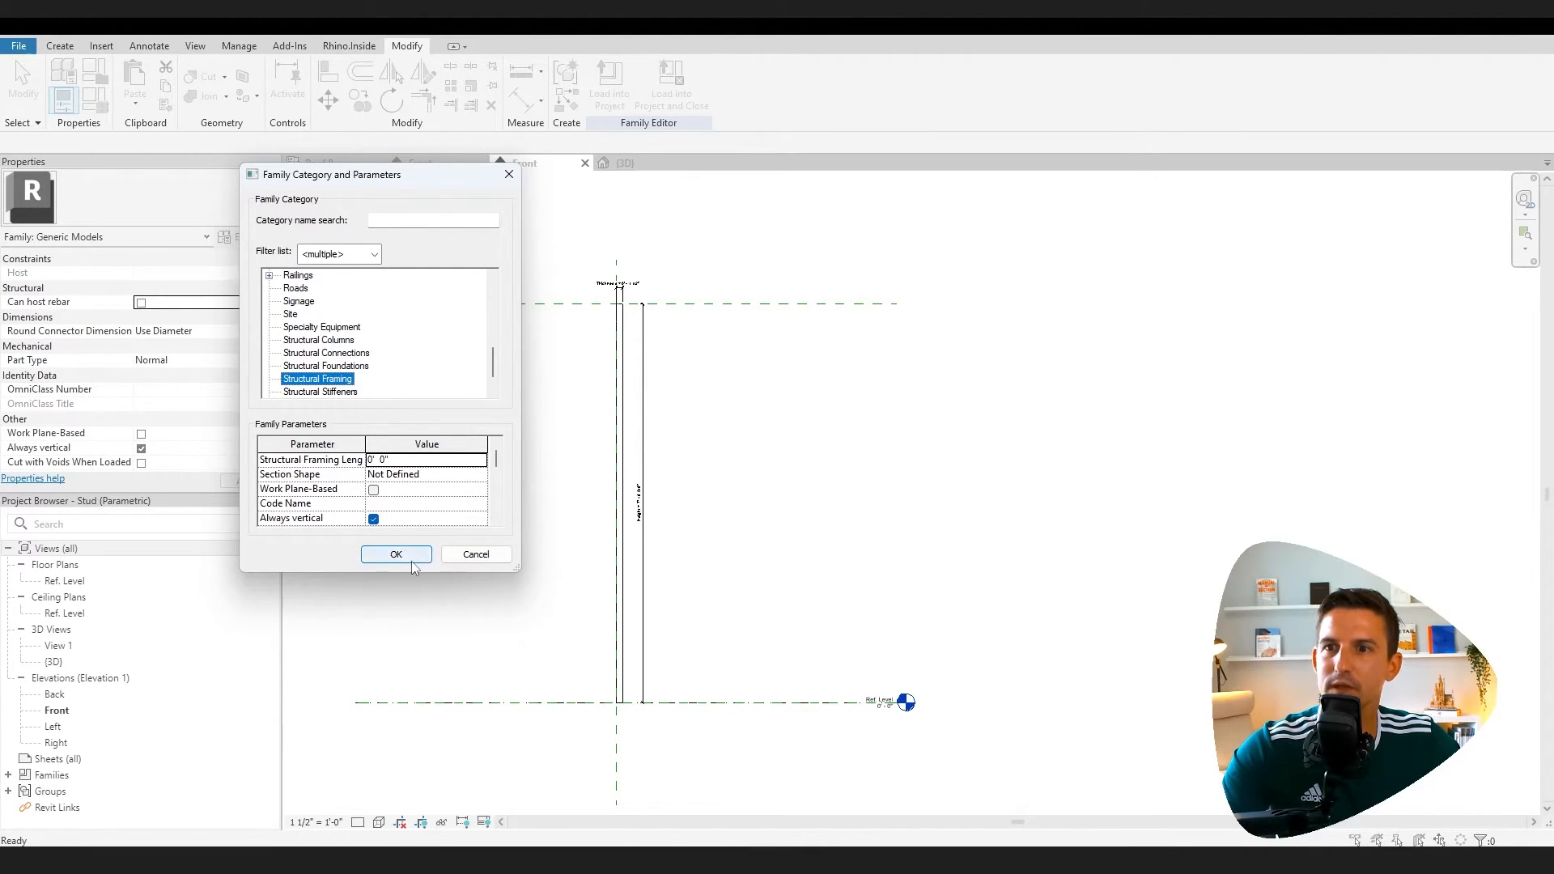
click(395, 554)
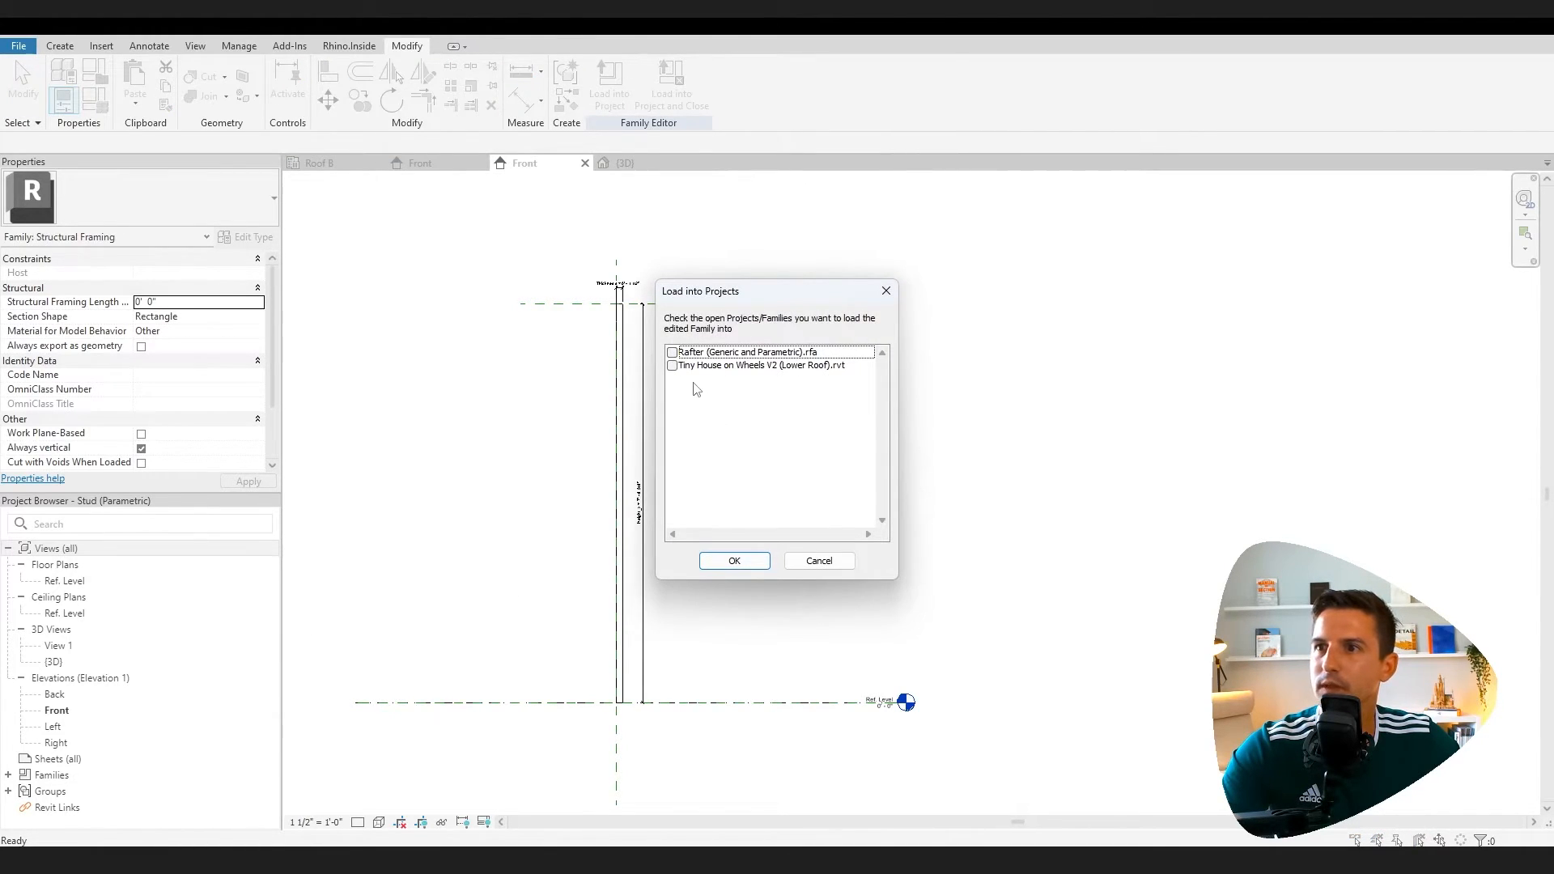
Load the stud family into the Tiny House on Wheels V2 (Lower Roof) project
click(674, 366)
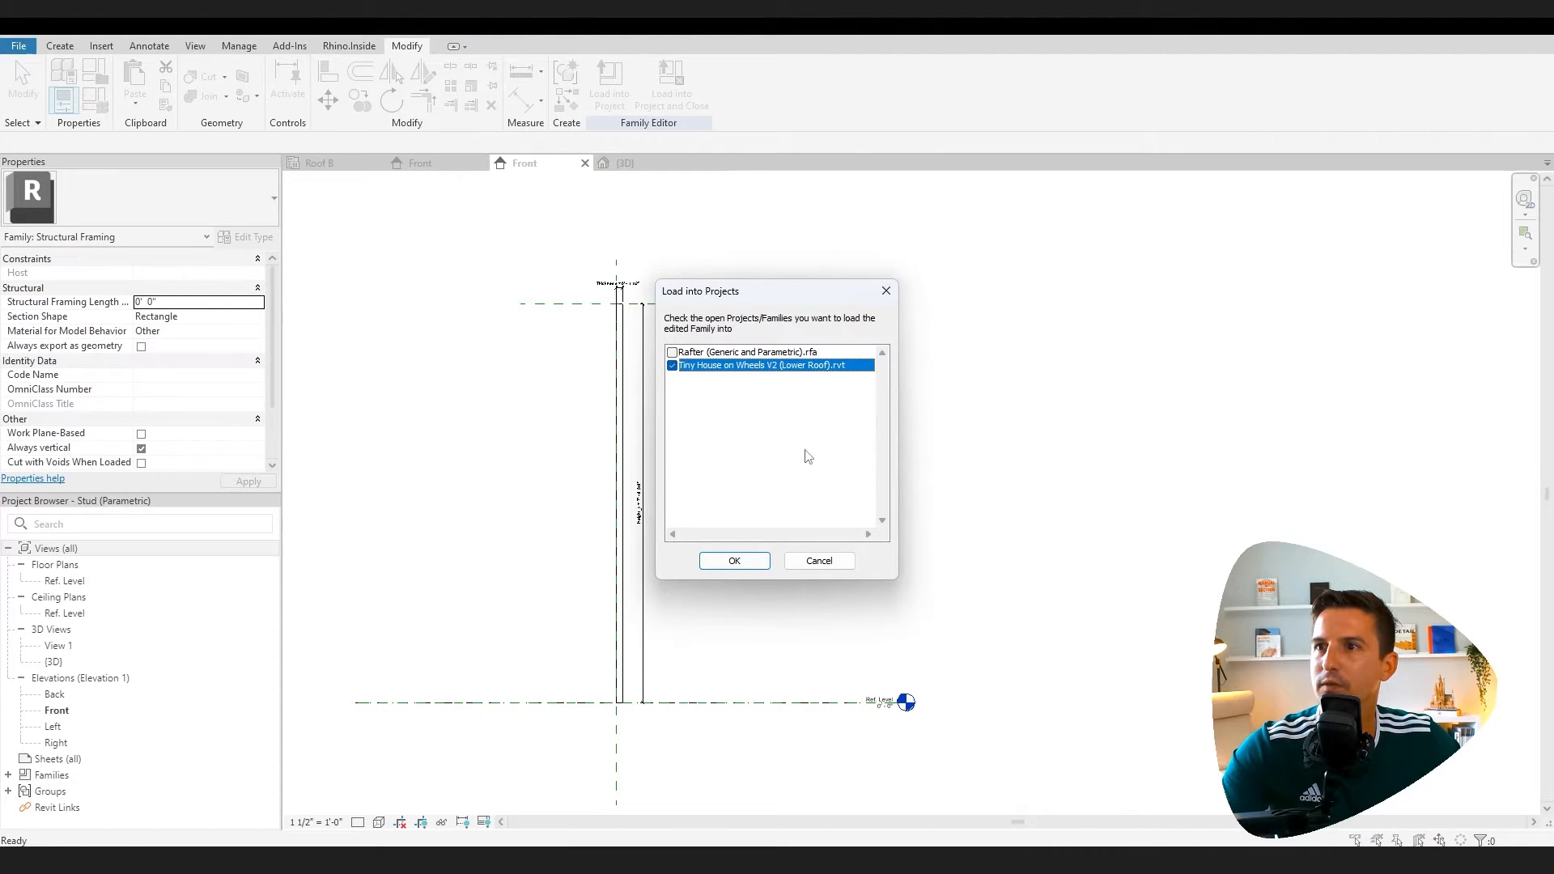
click(735, 560)
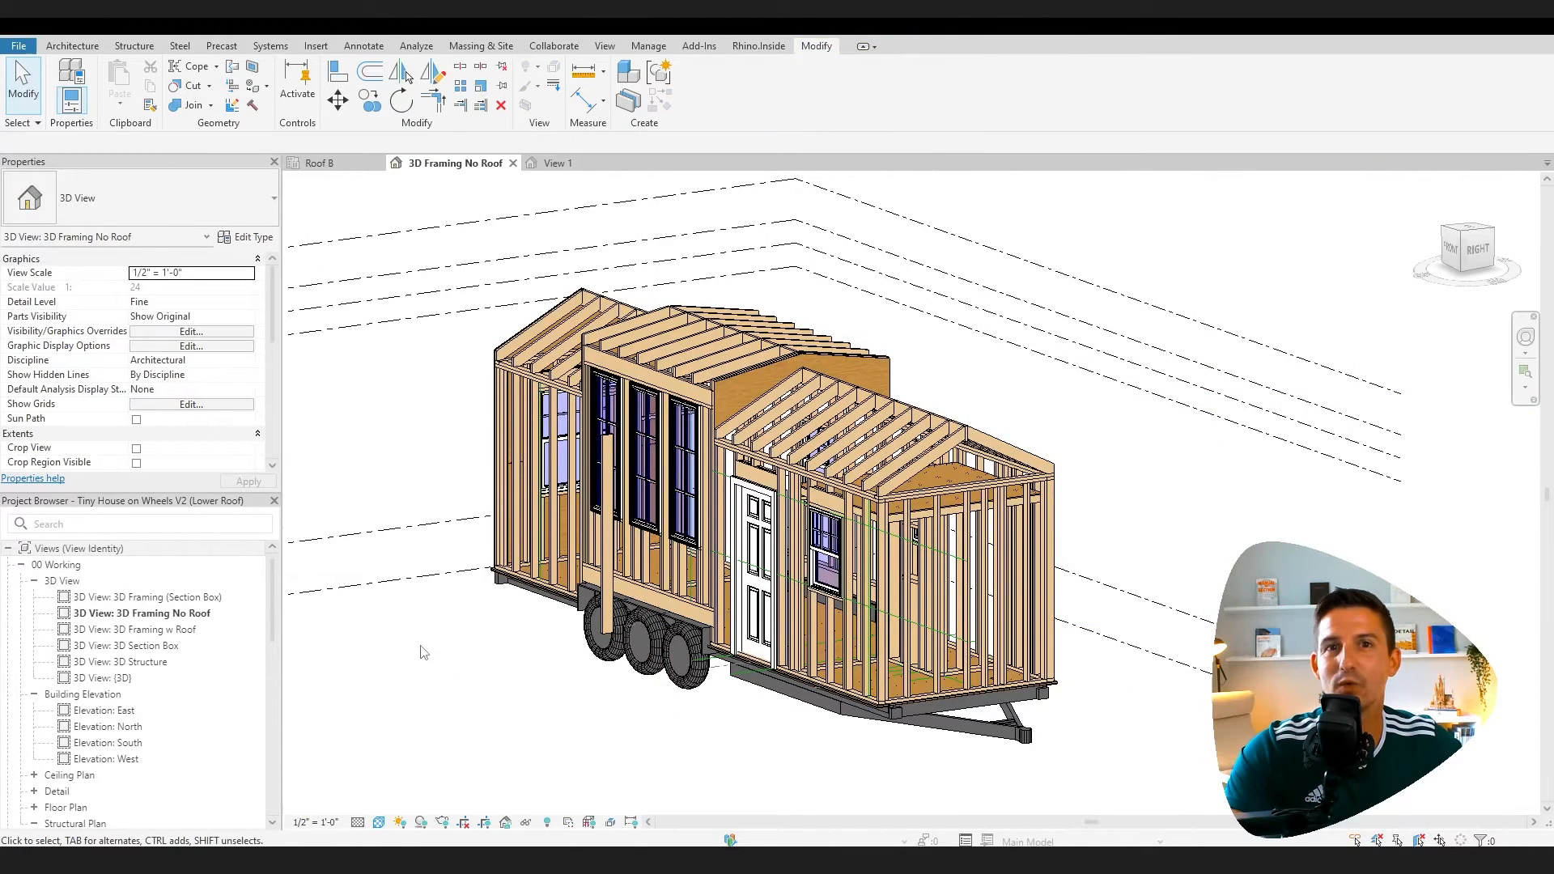
Return to the stud family and confirm the Structural Framing category
click(558, 161)
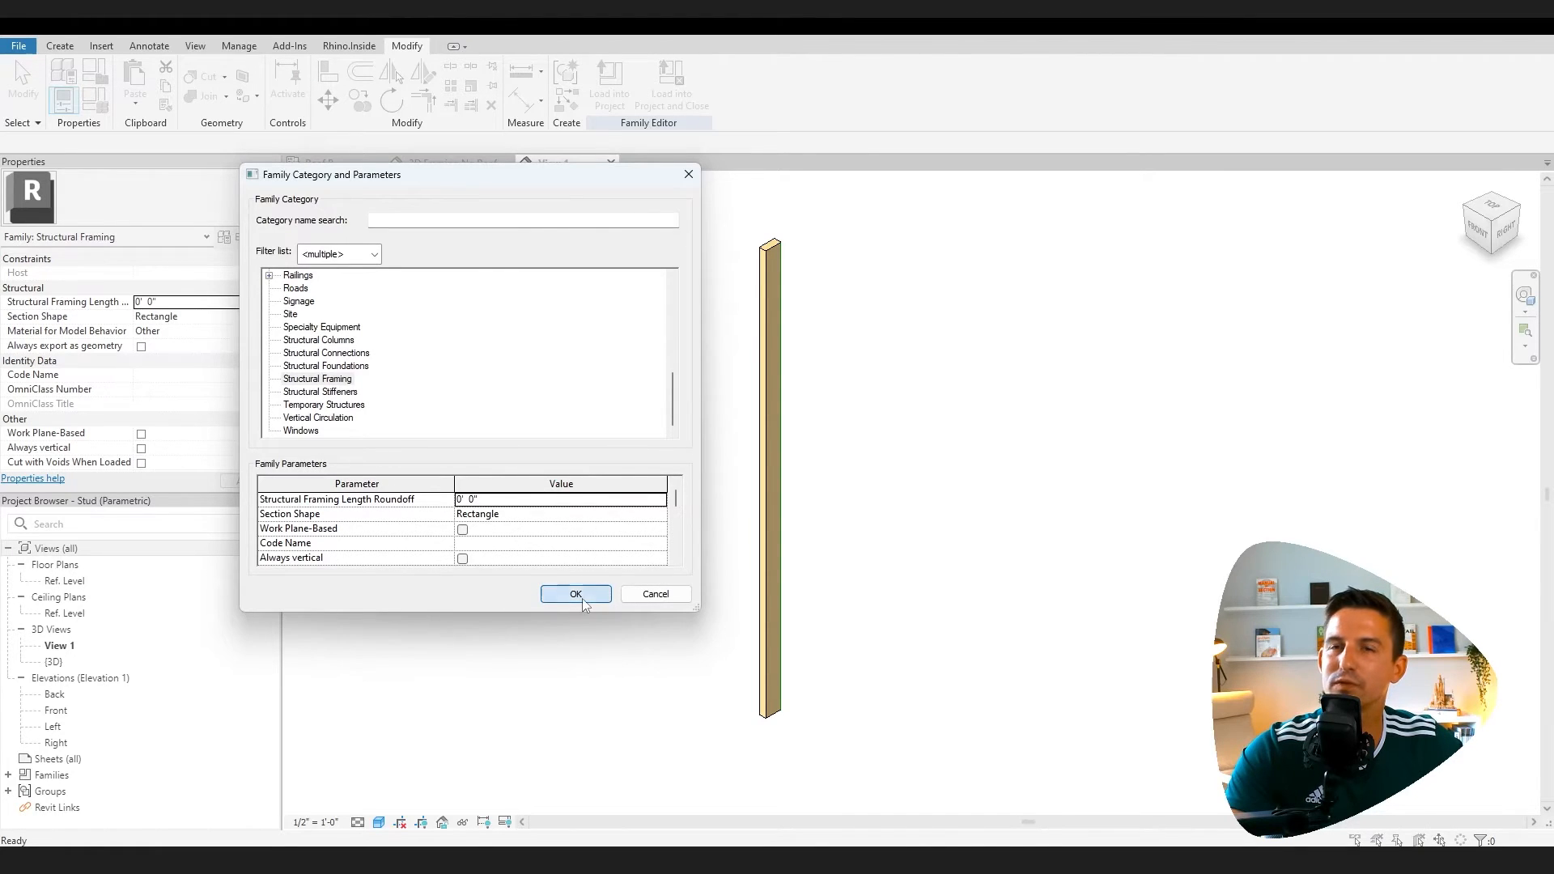
click(576, 594)
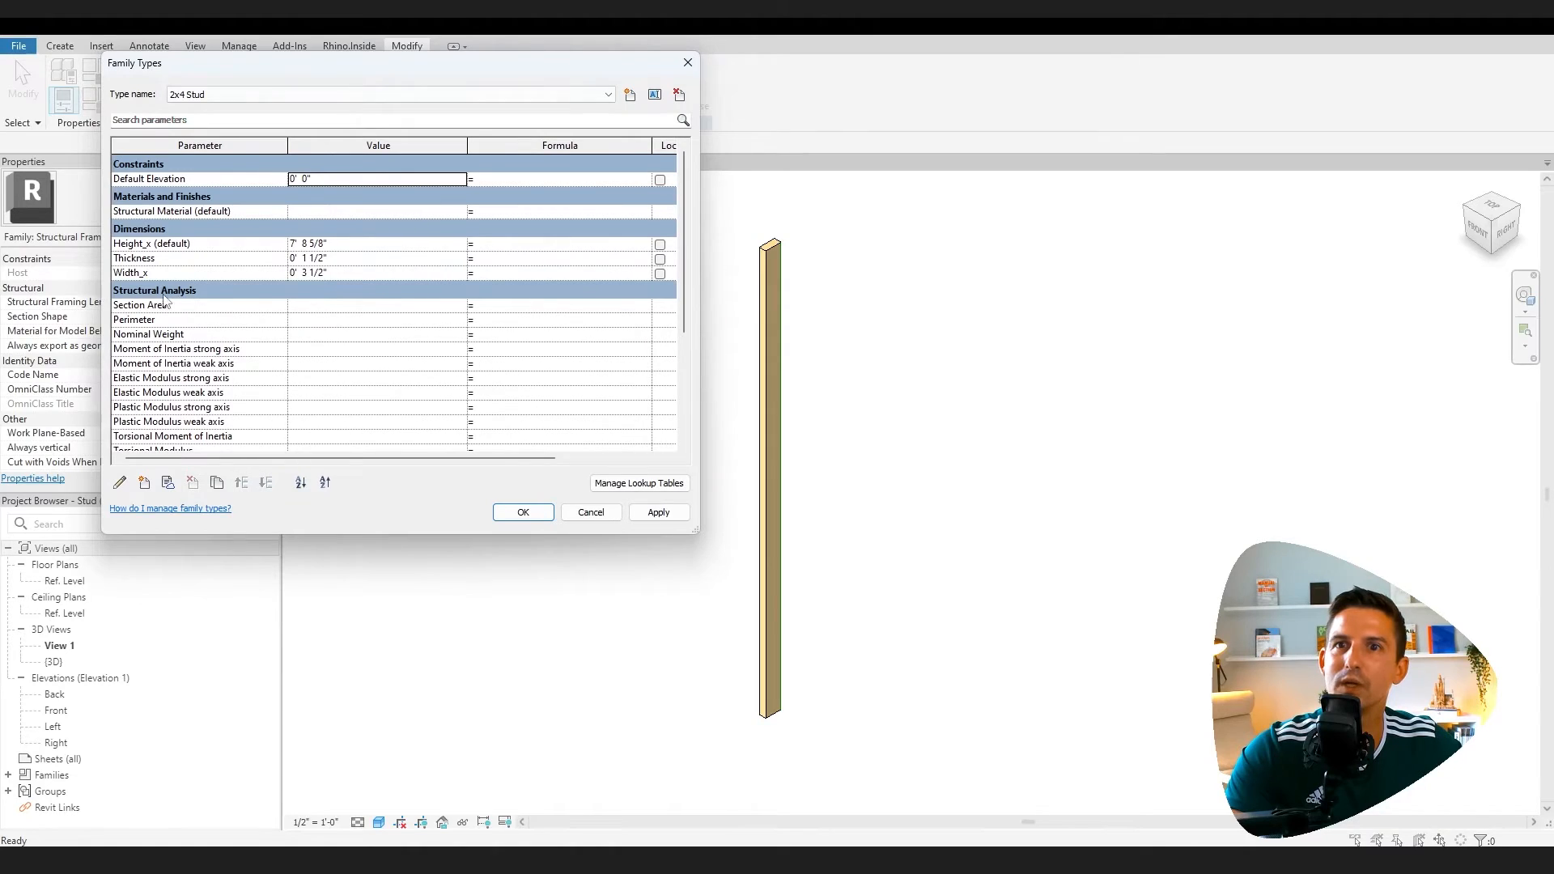
click(377, 304)
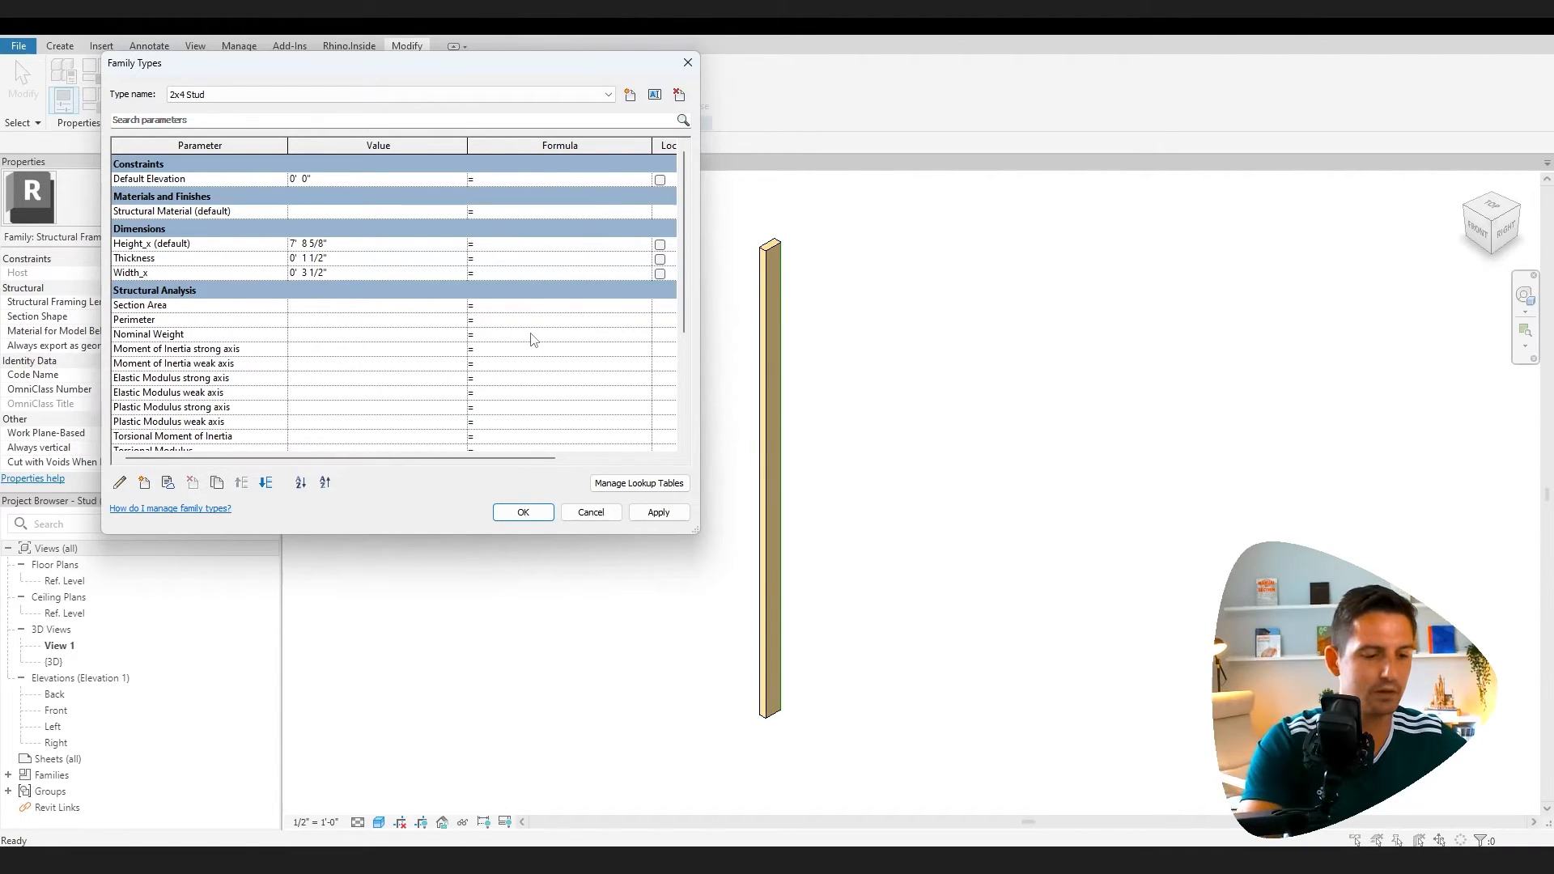
Set Section Area formula to =Thickness * Width_x, giving 5.25 in² for the 2x4 Stud
click(550, 305)
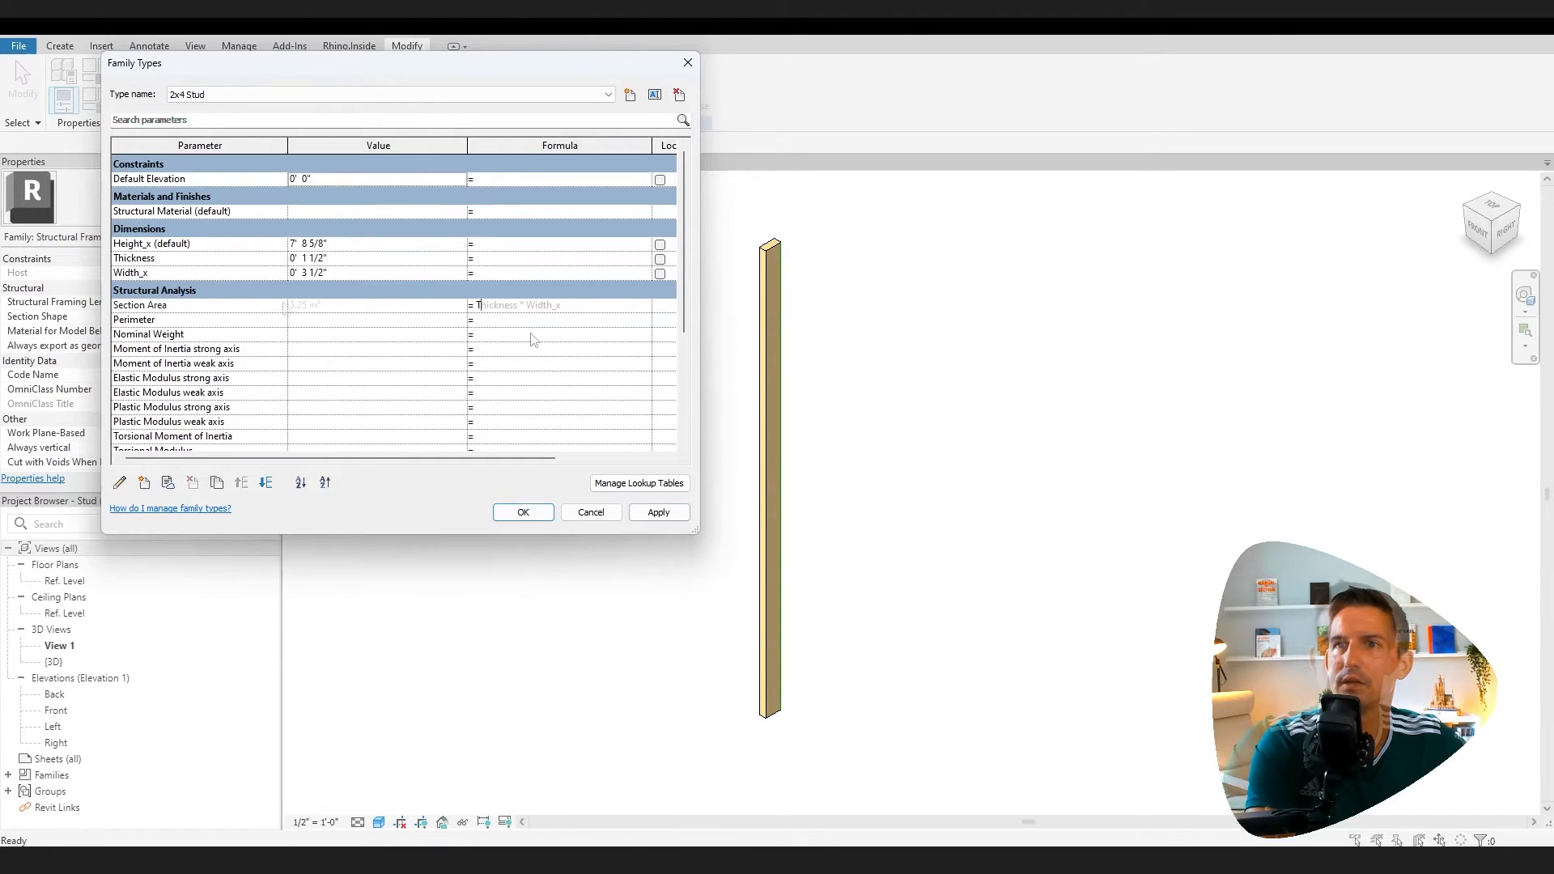
scroll(down, 3)
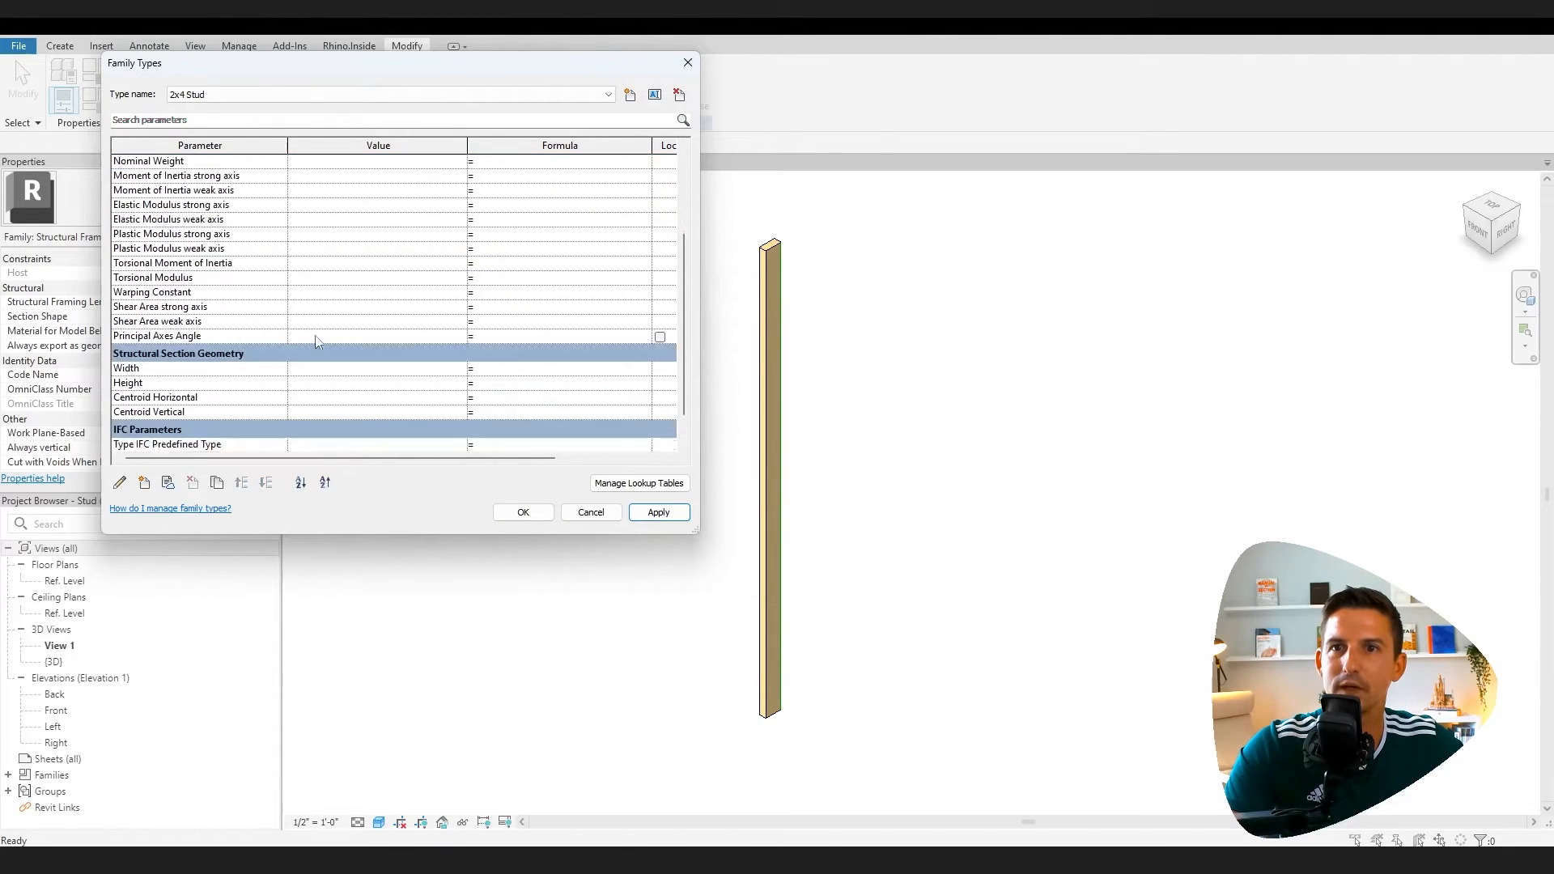
scroll(down, 3)
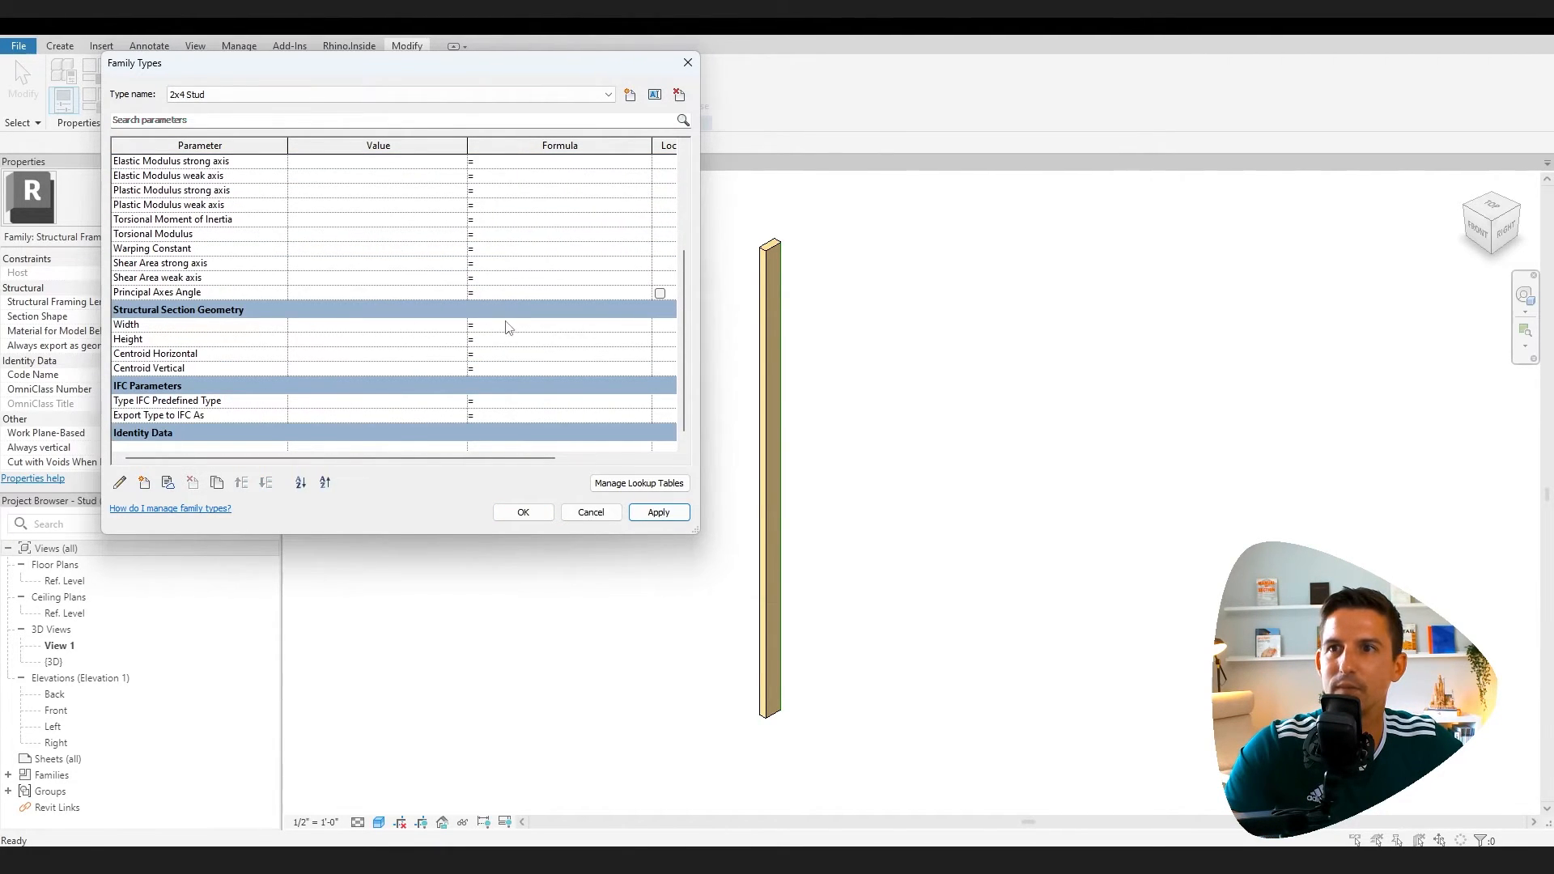
click(659, 512)
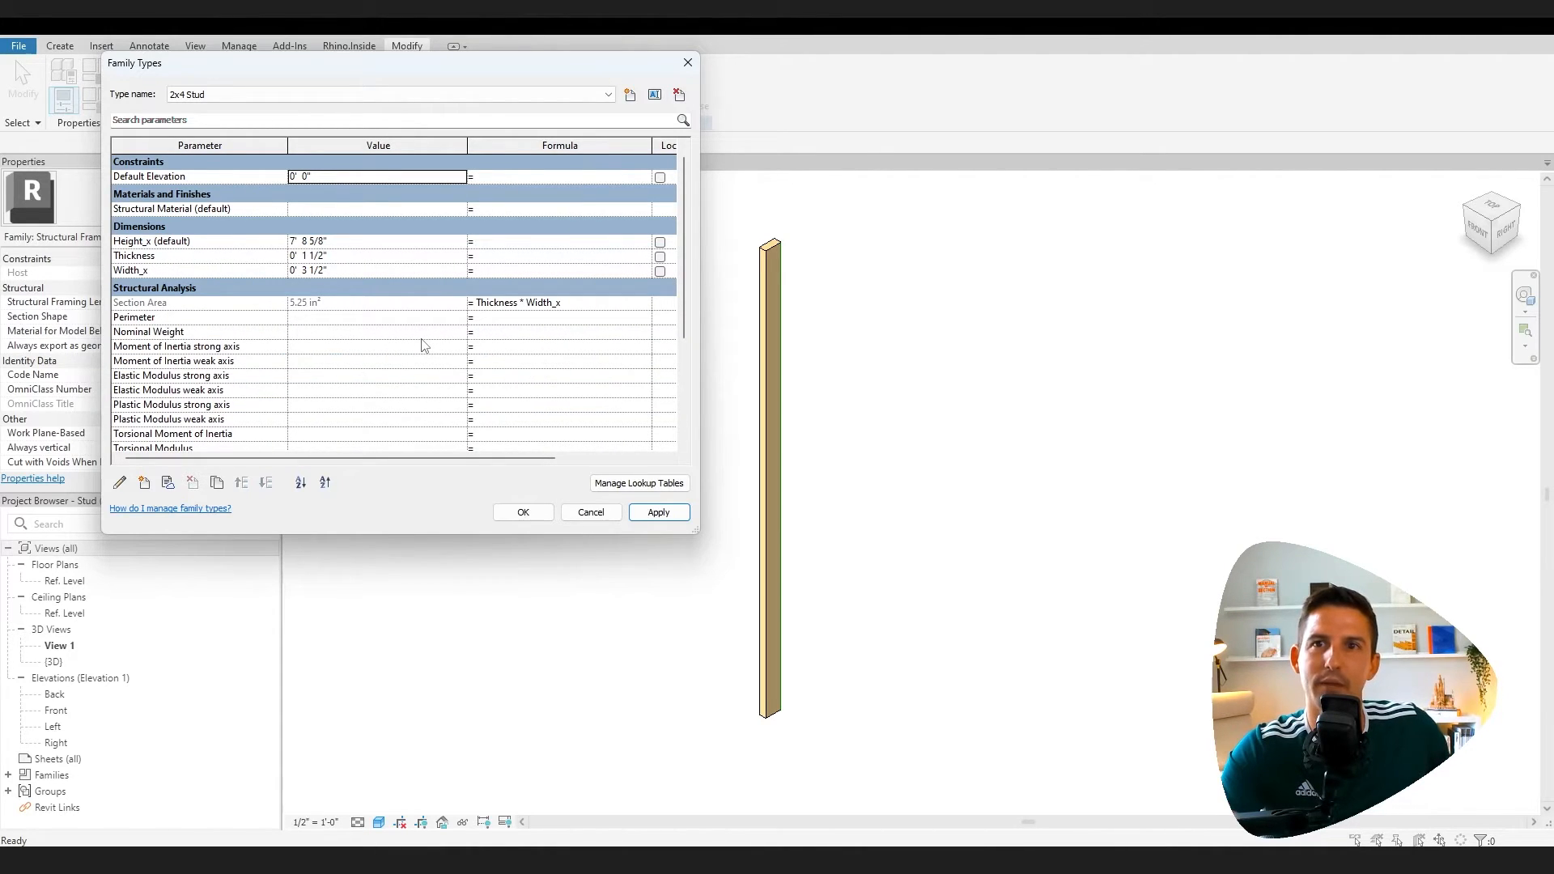
click(523, 512)
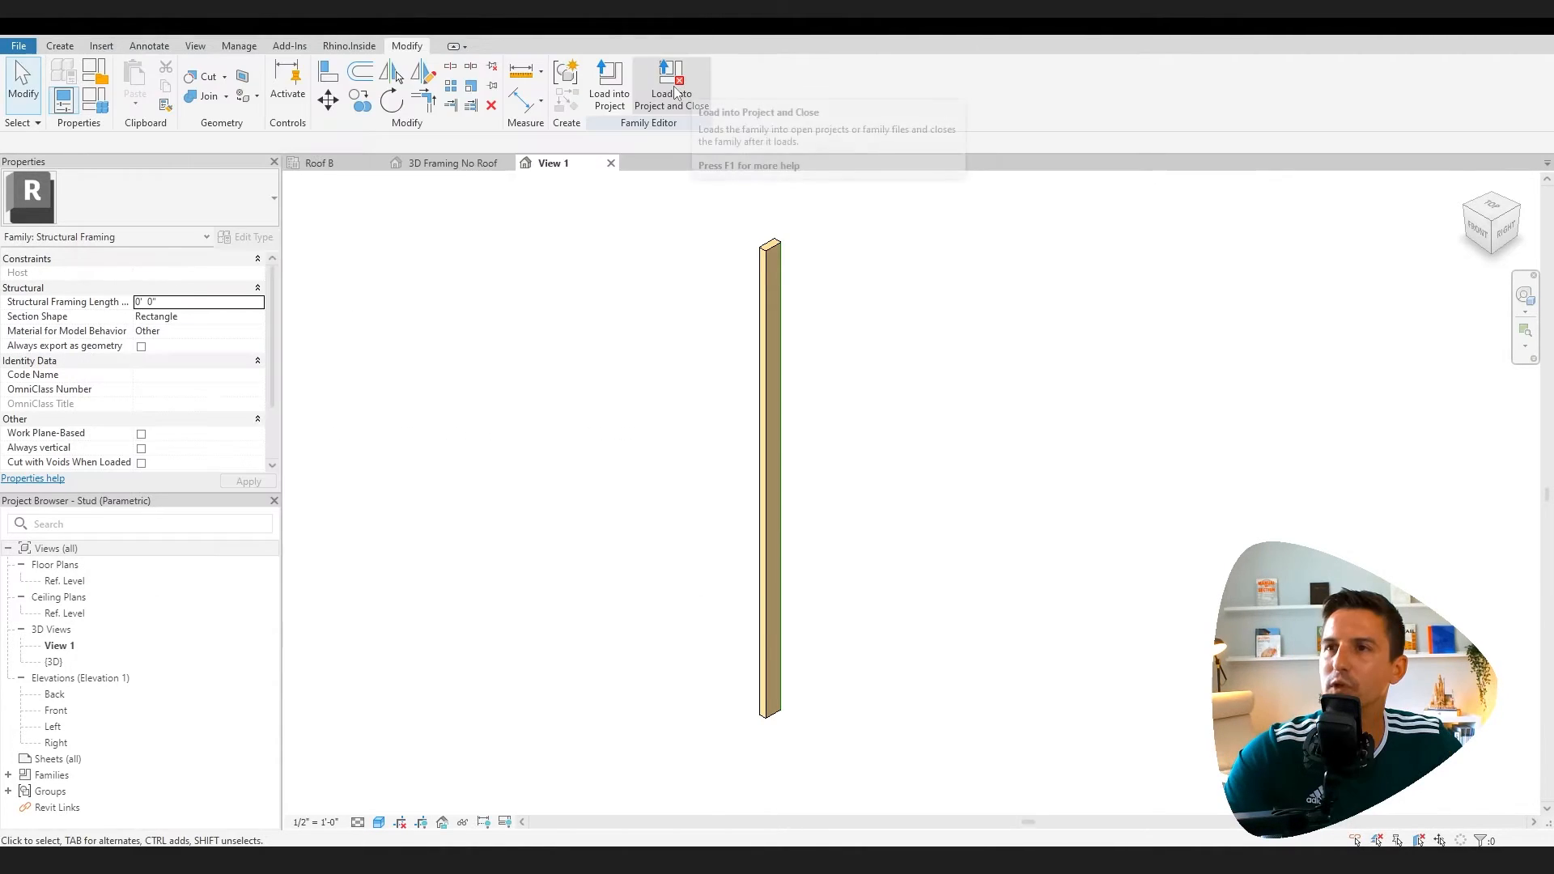
Load the stud into the project and inspect the 2x4 stud, framing piece and window below the opening
click(670, 77)
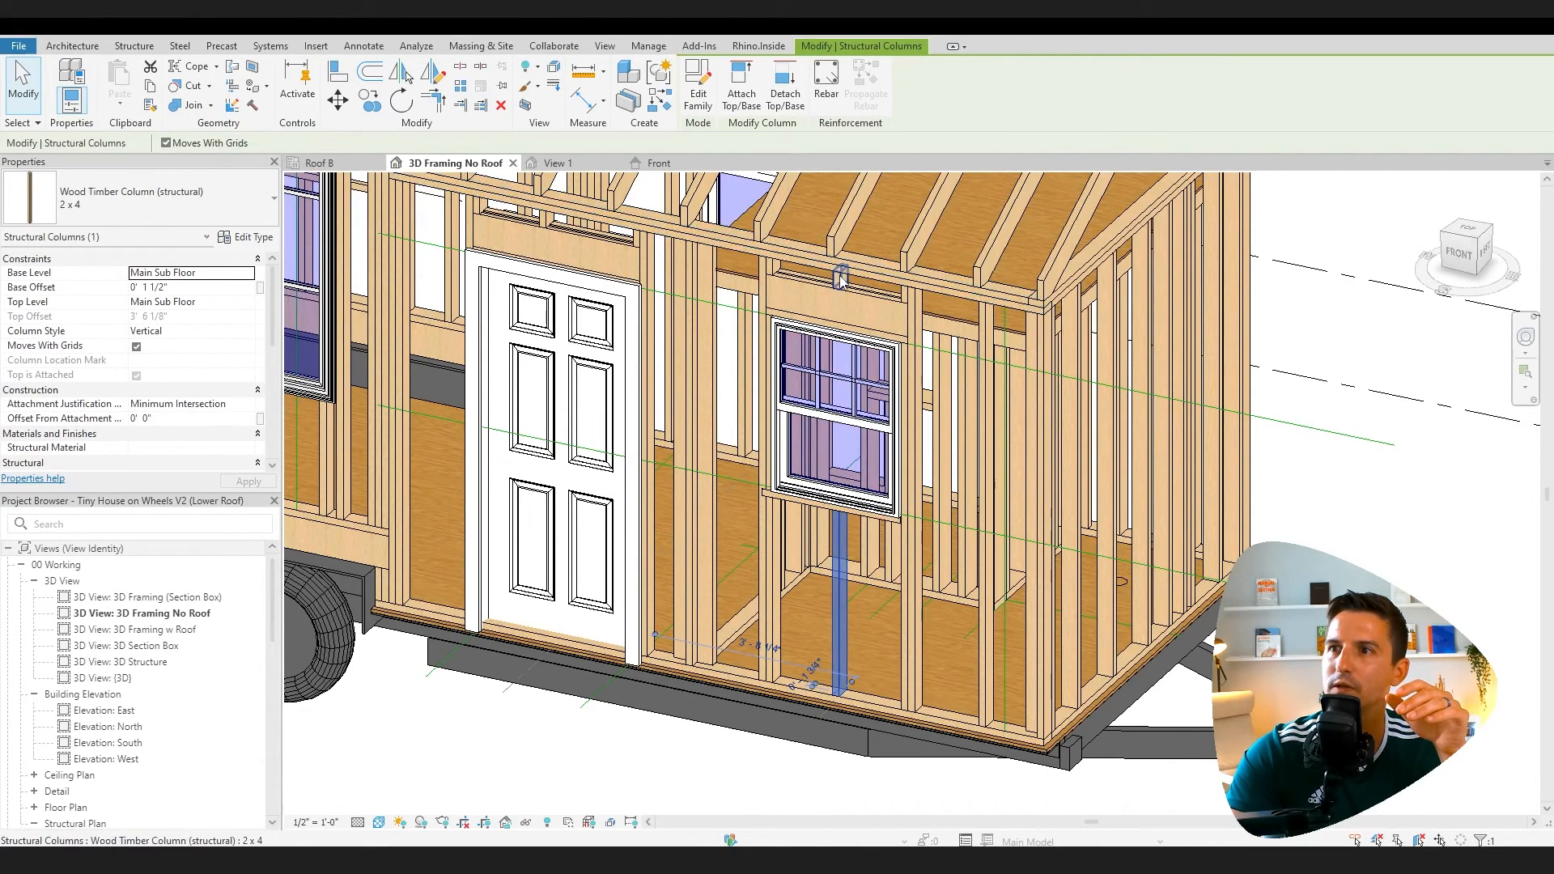
click(837, 390)
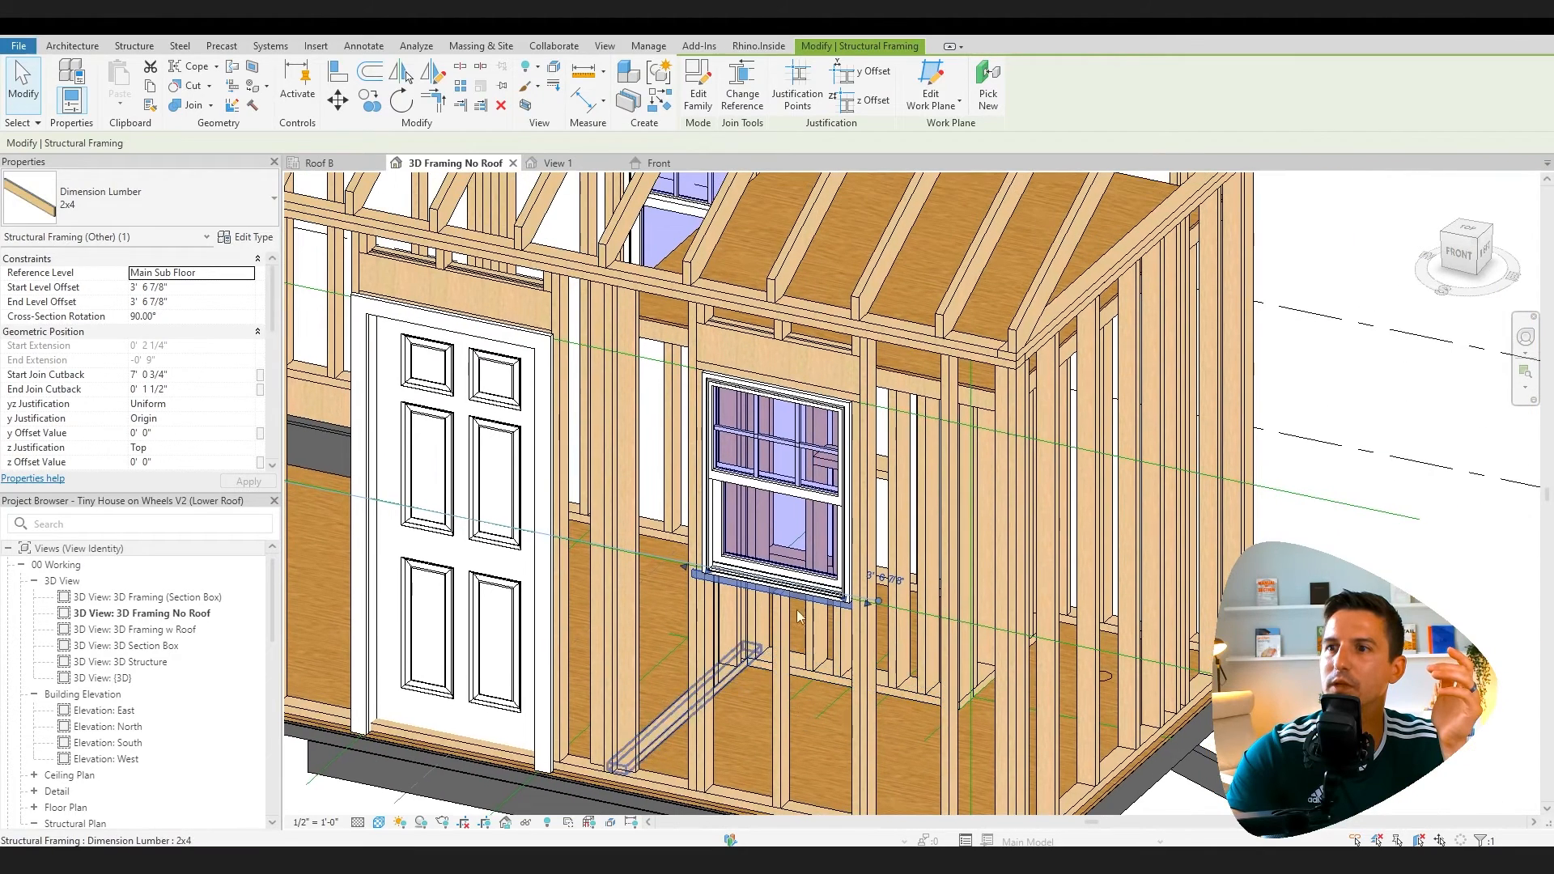
click(783, 473)
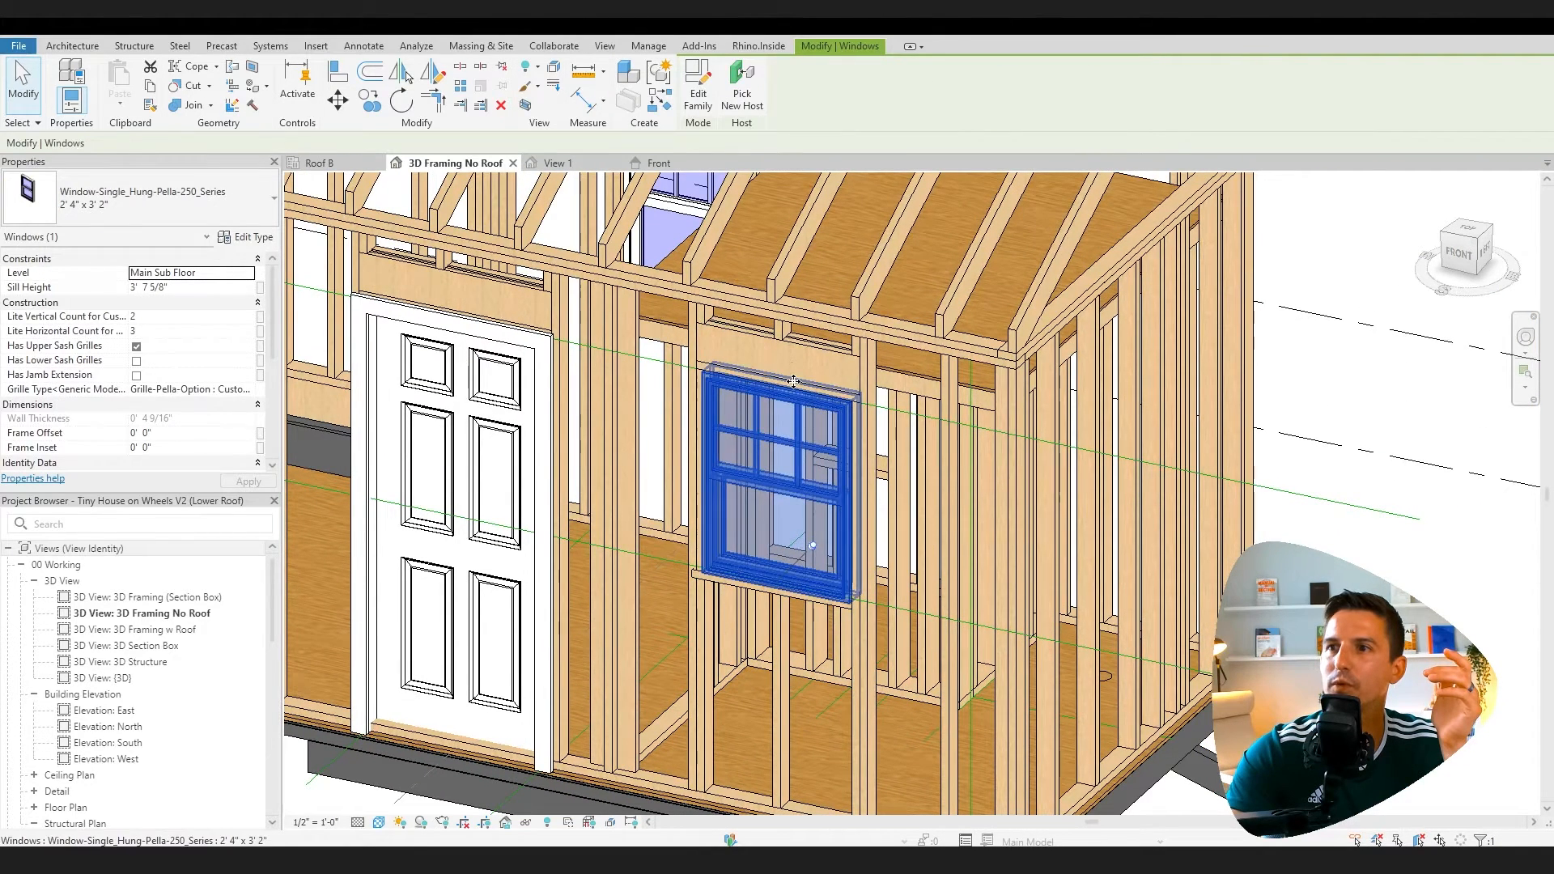
click(784, 351)
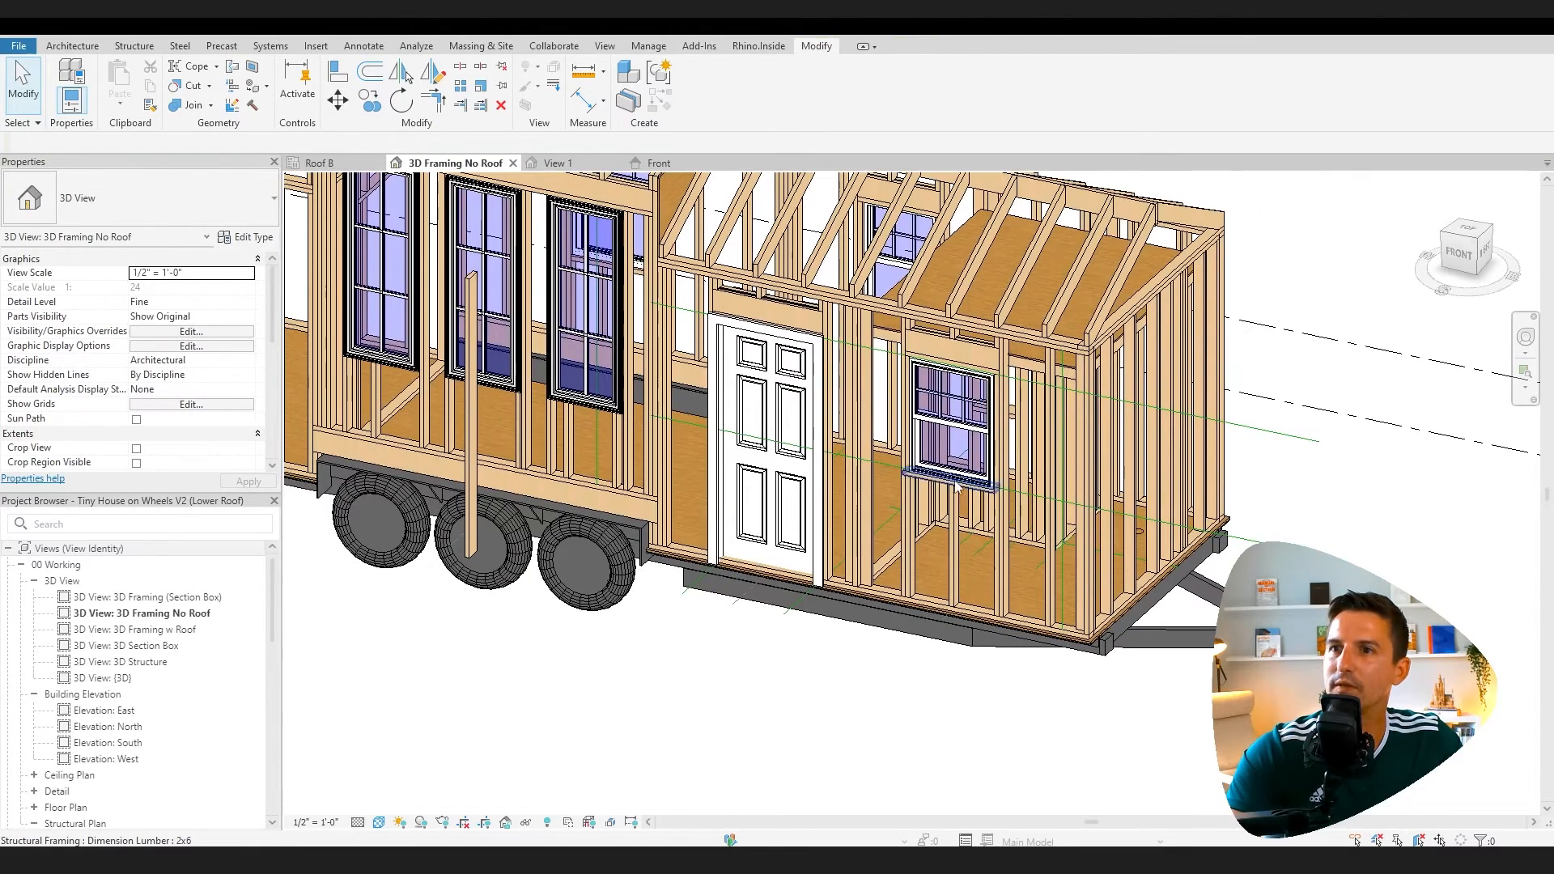
click(473, 346)
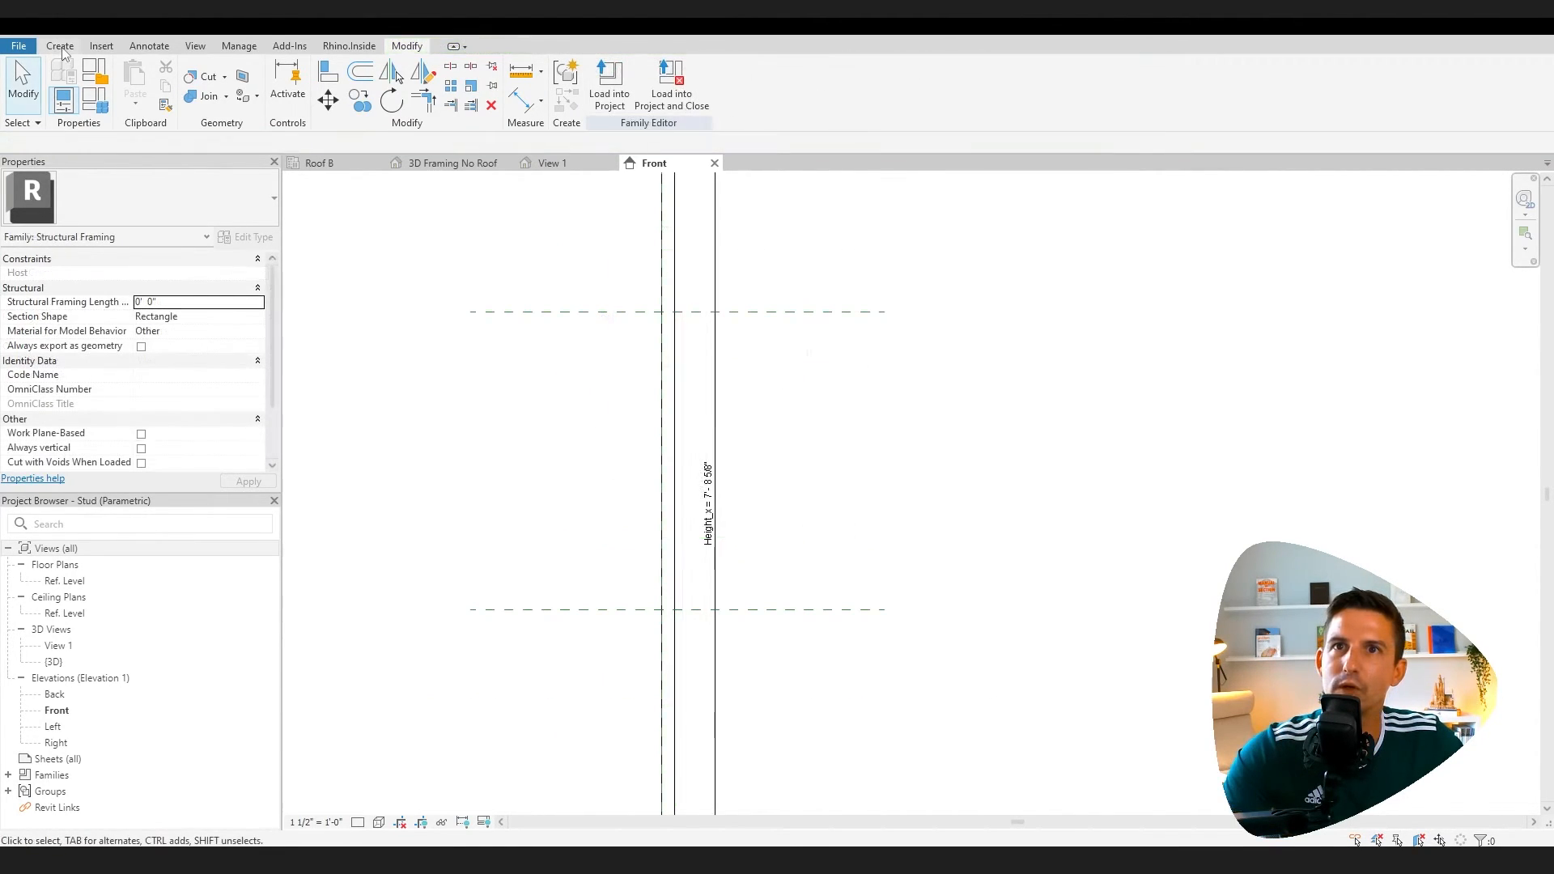
Create a 3 1/2" deep void extrusion sketched as a rectangle over the stud
click(58, 46)
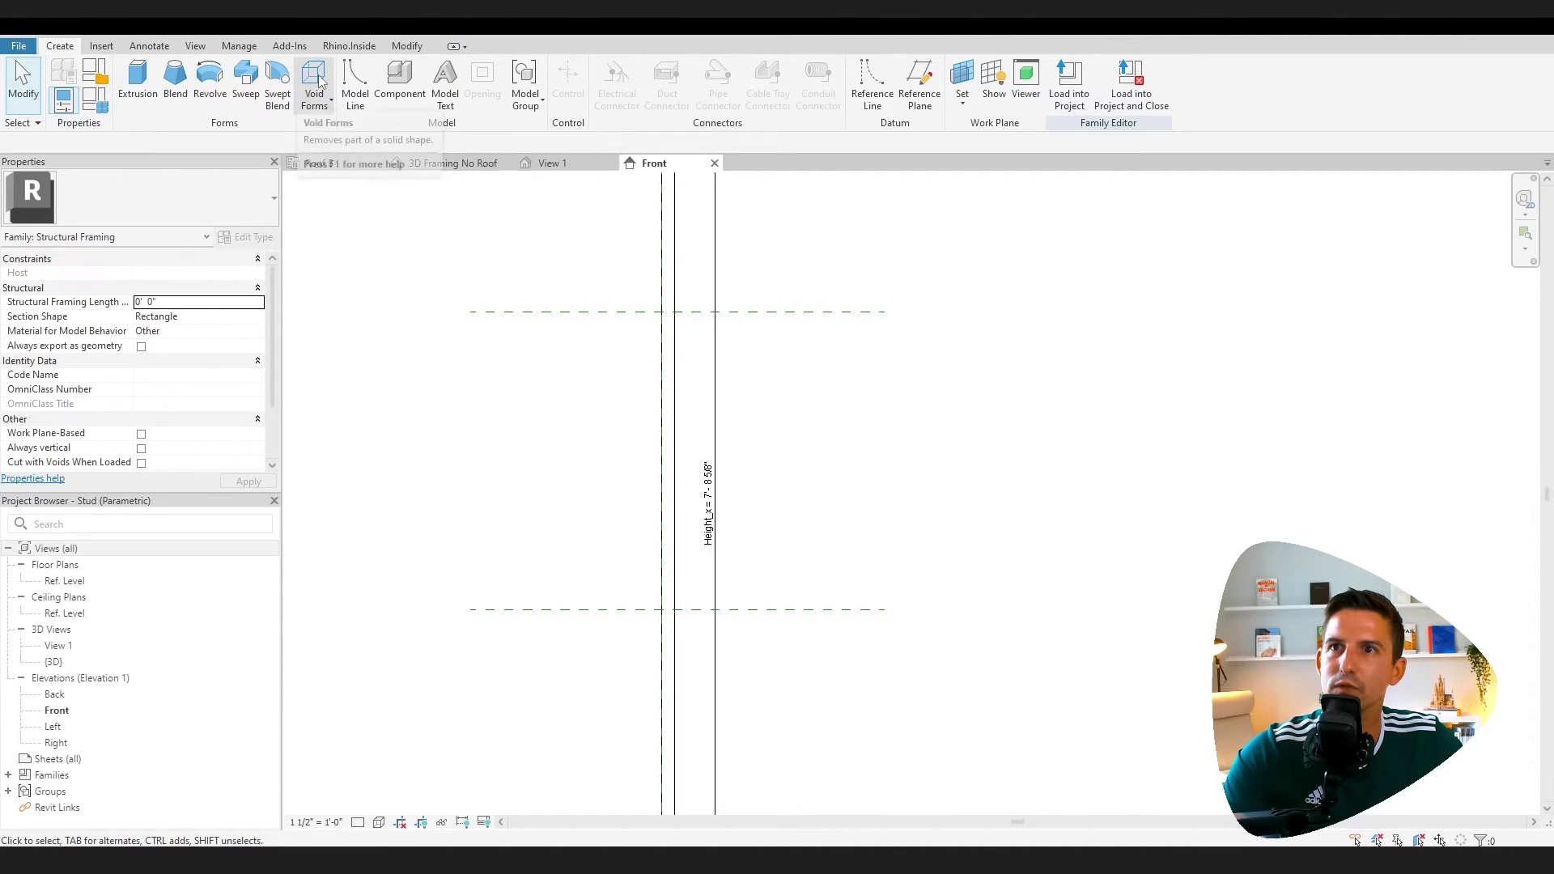
click(314, 81)
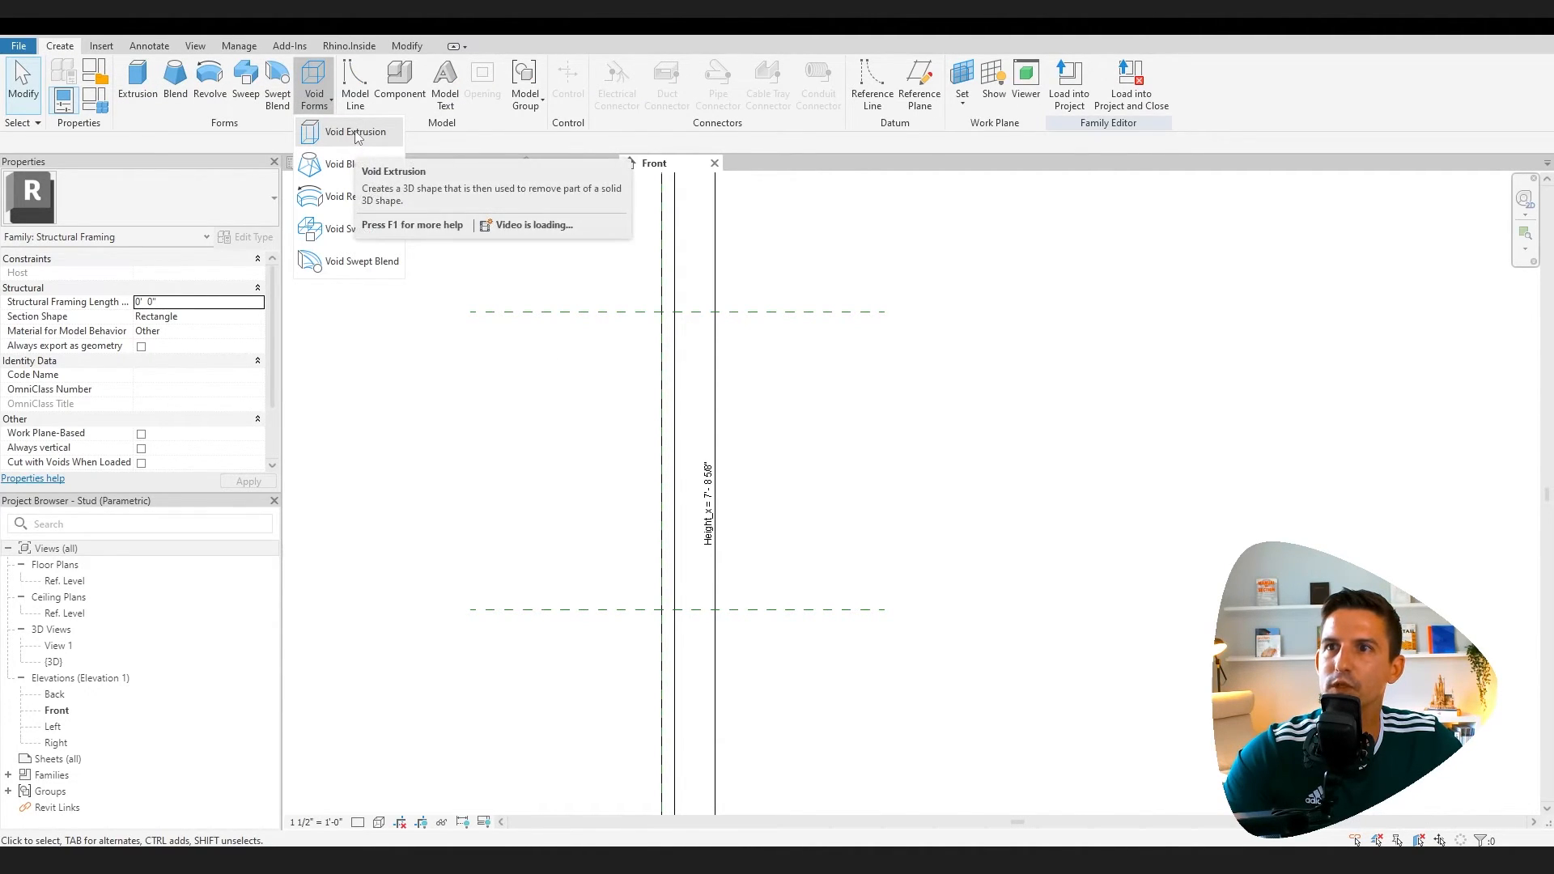
click(348, 133)
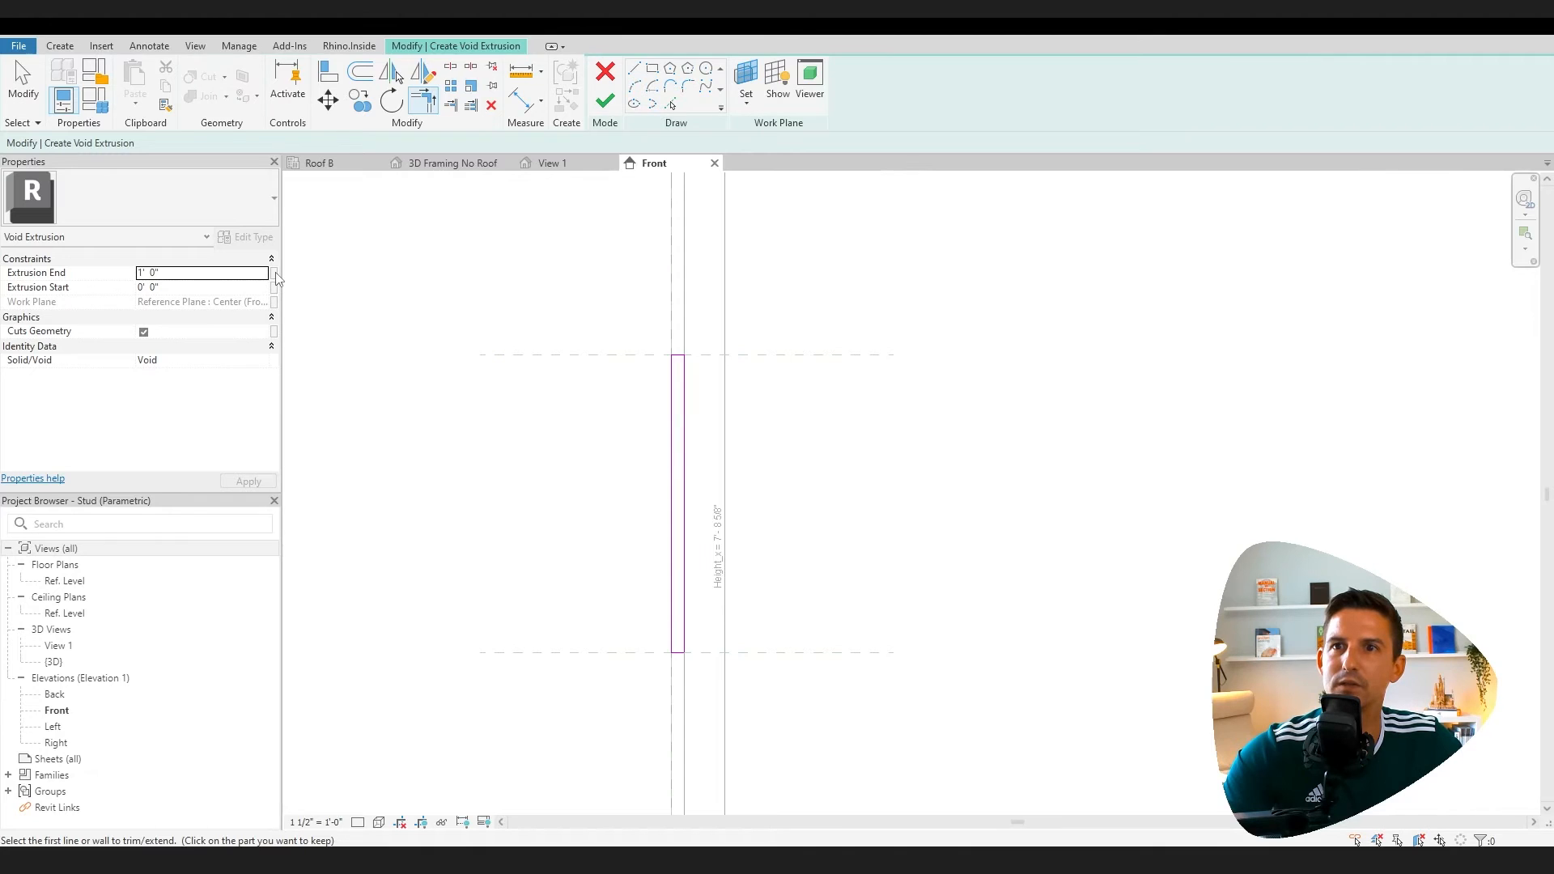
click(273, 272)
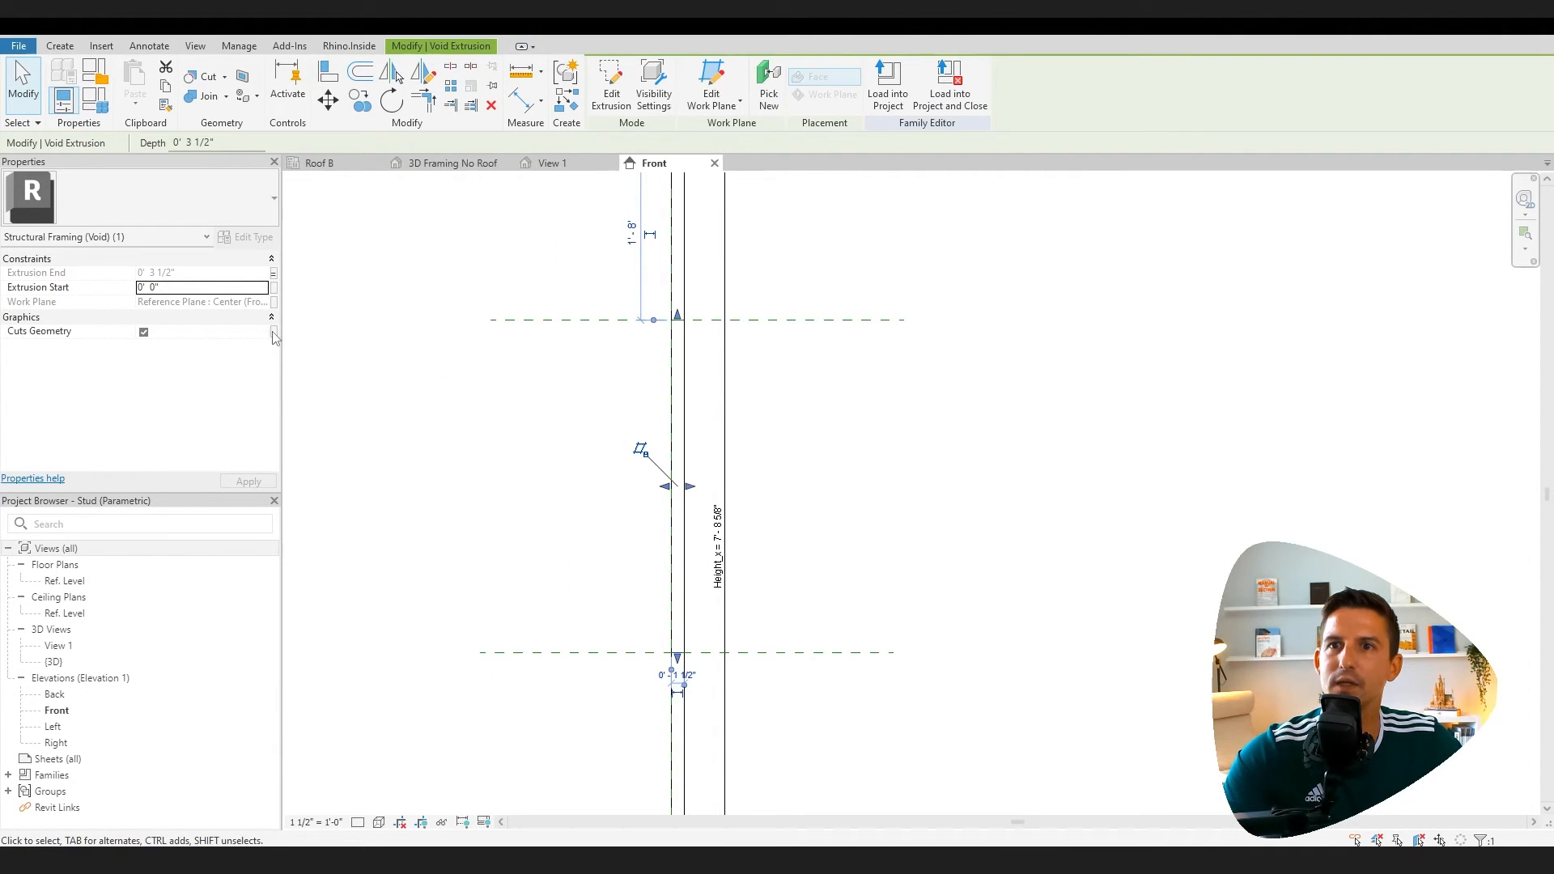
Add a Yes/No instance parameter 'Void Cut' under Construction for the void's Cuts Geometry
click(272, 332)
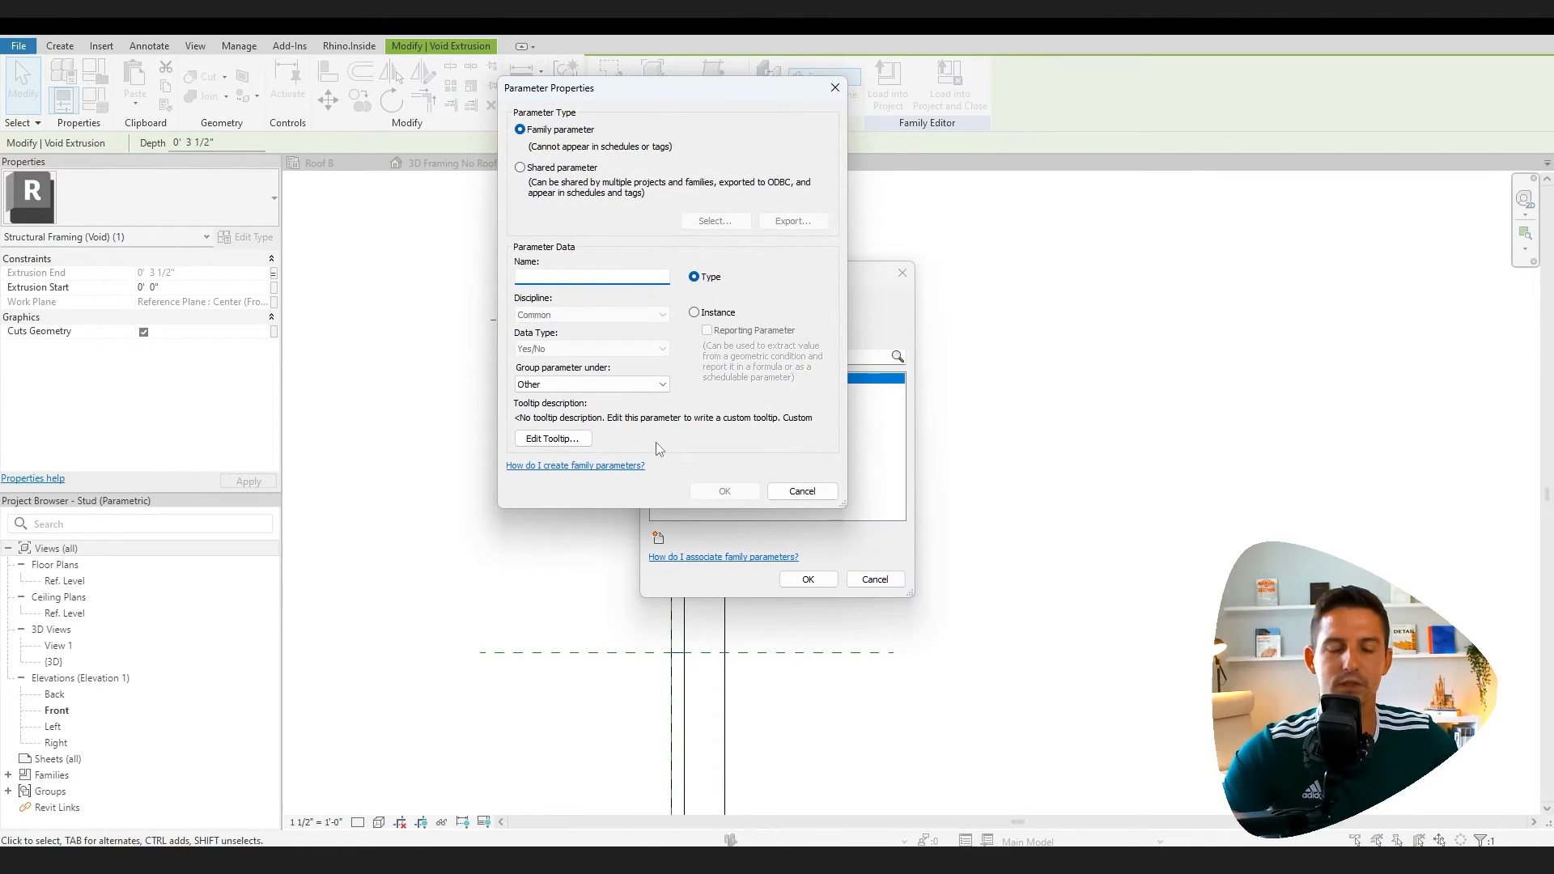
text(Void Cut)
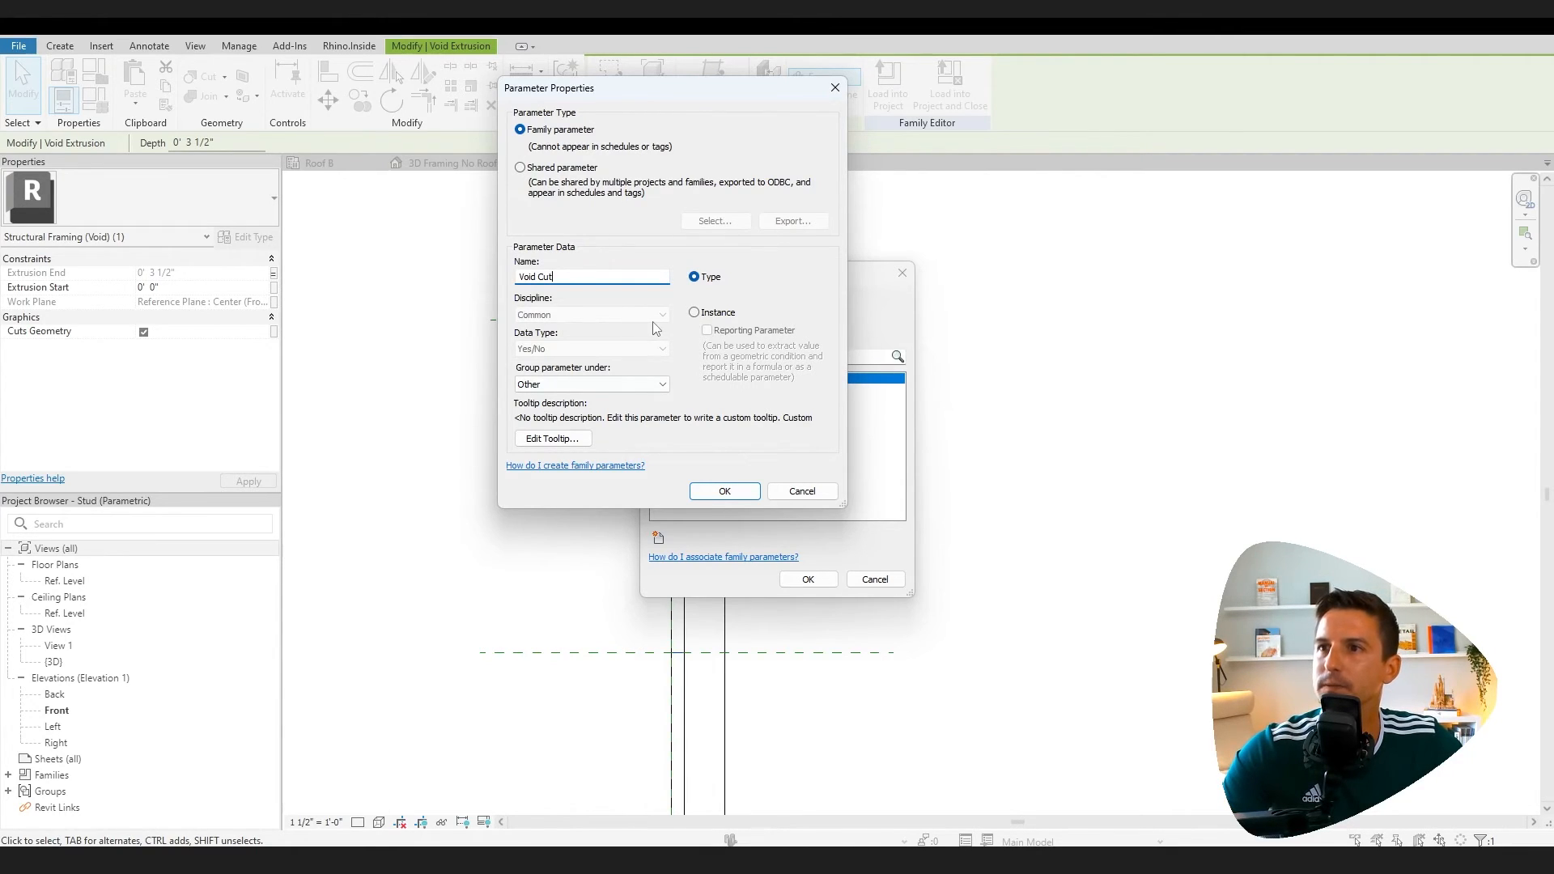
click(693, 312)
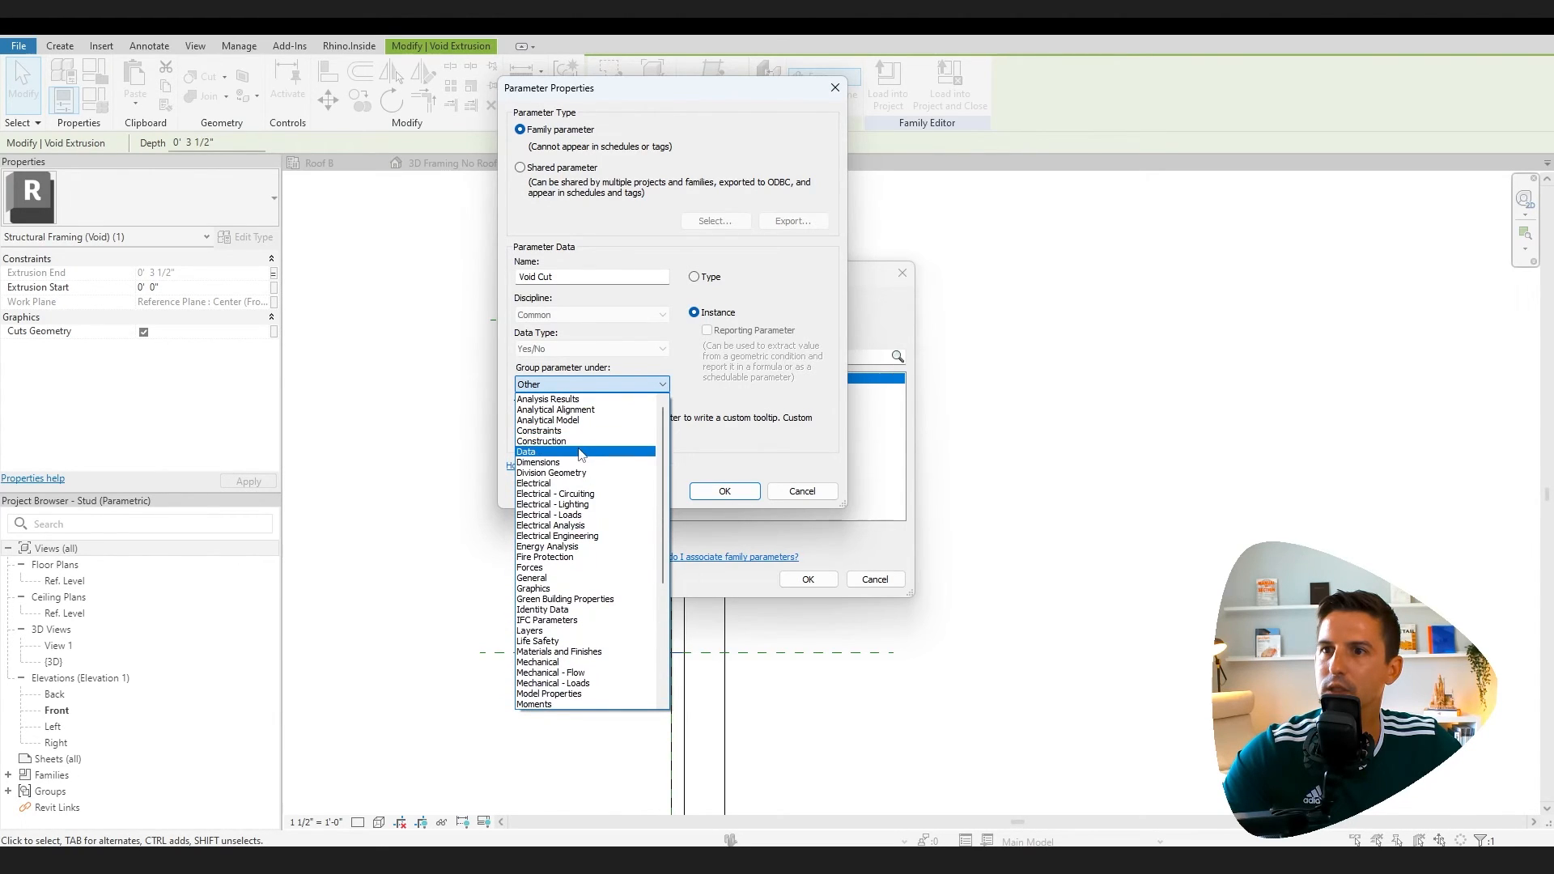
click(541, 440)
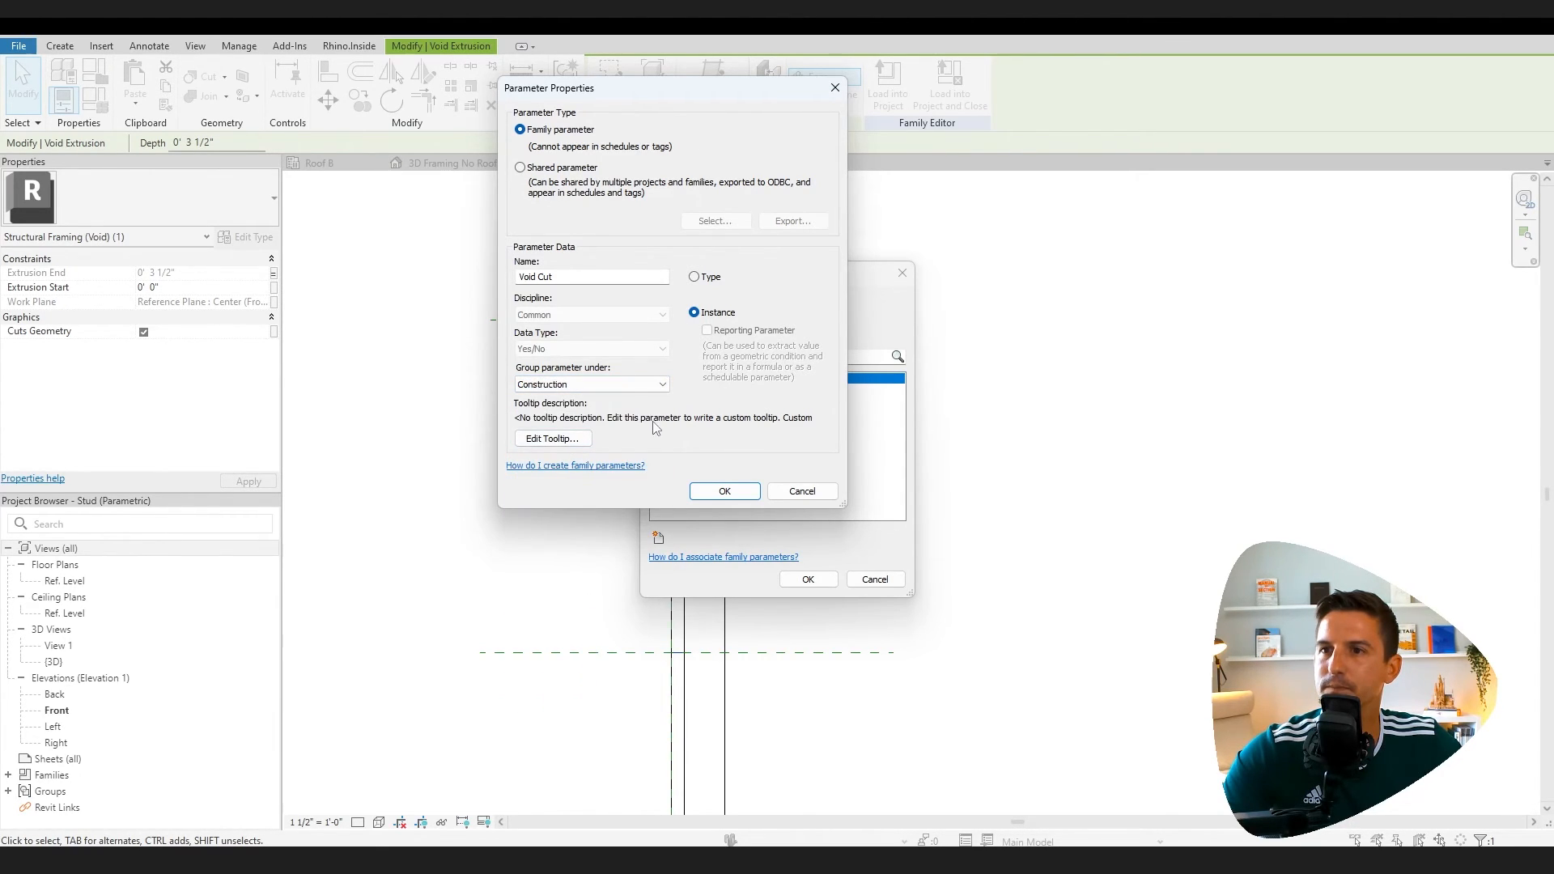
mouse_move(638, 409)
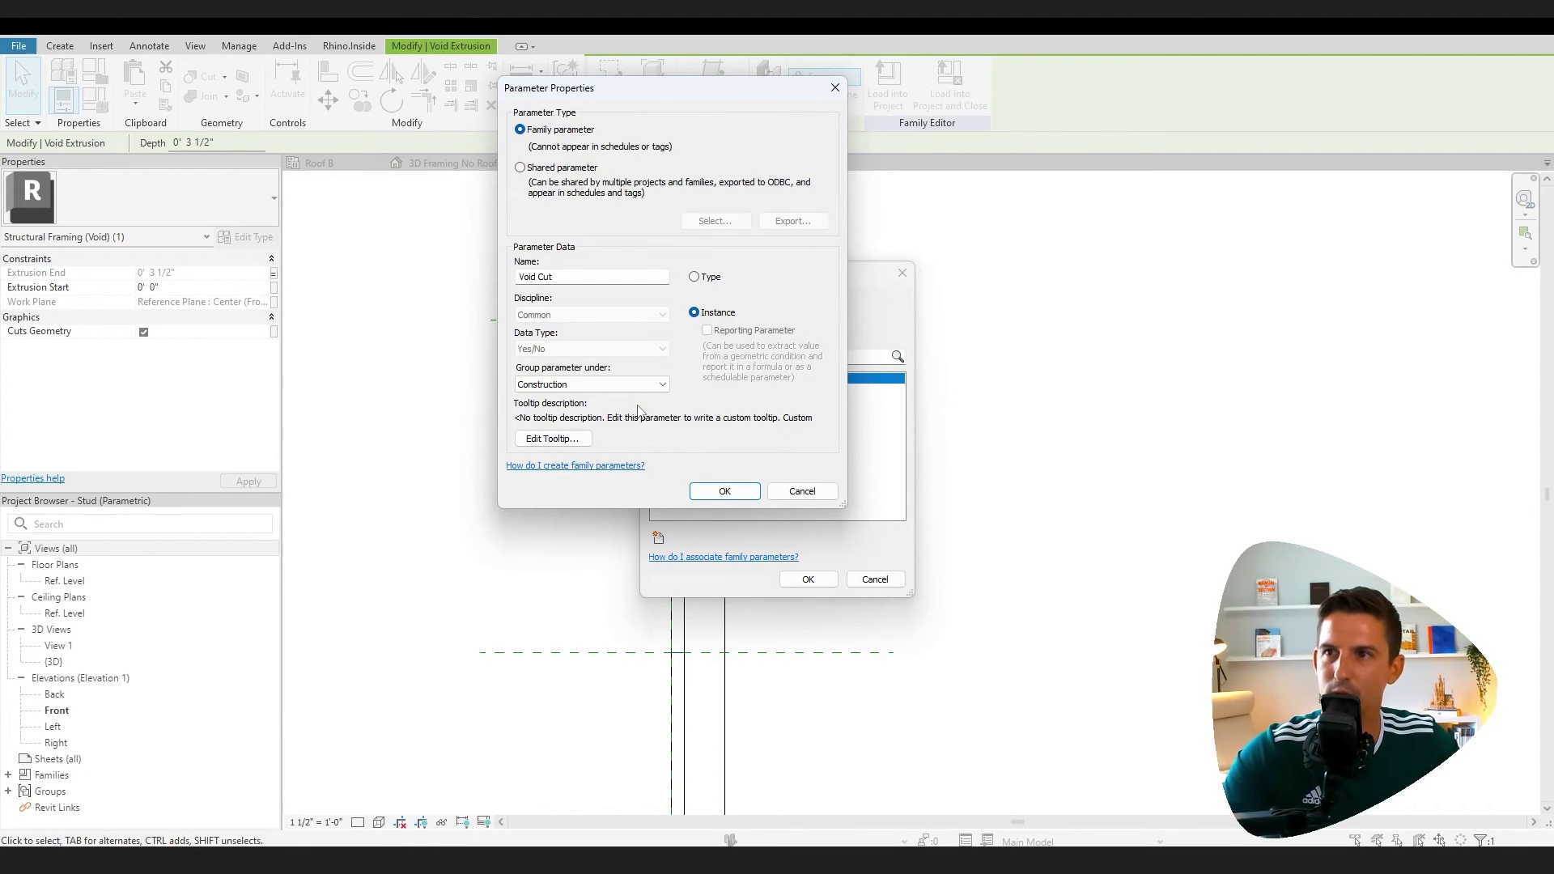
mouse_move(661, 405)
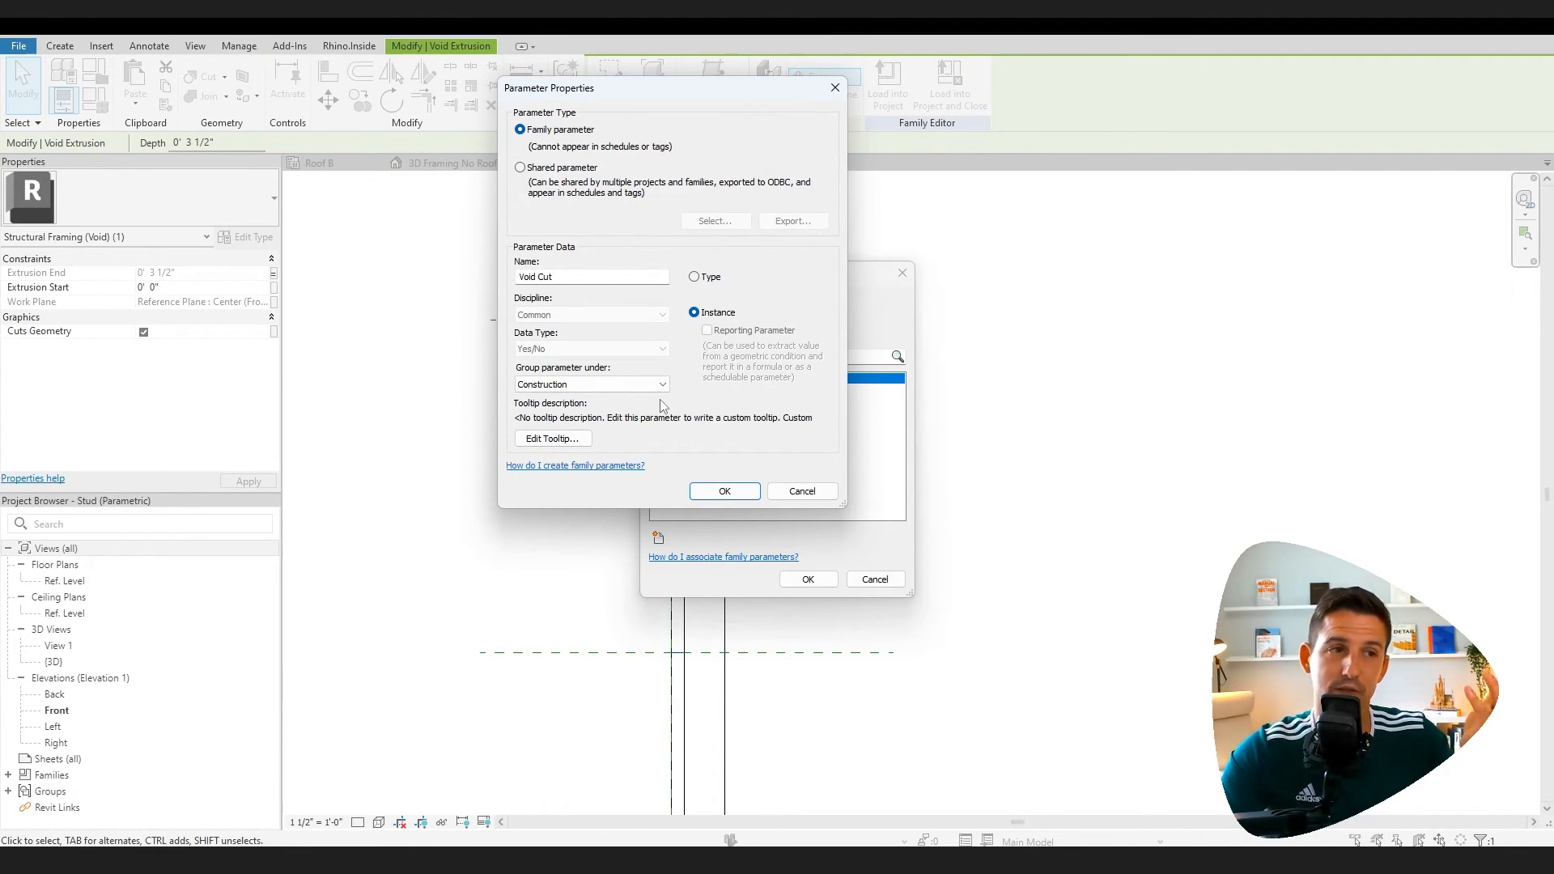
click(725, 492)
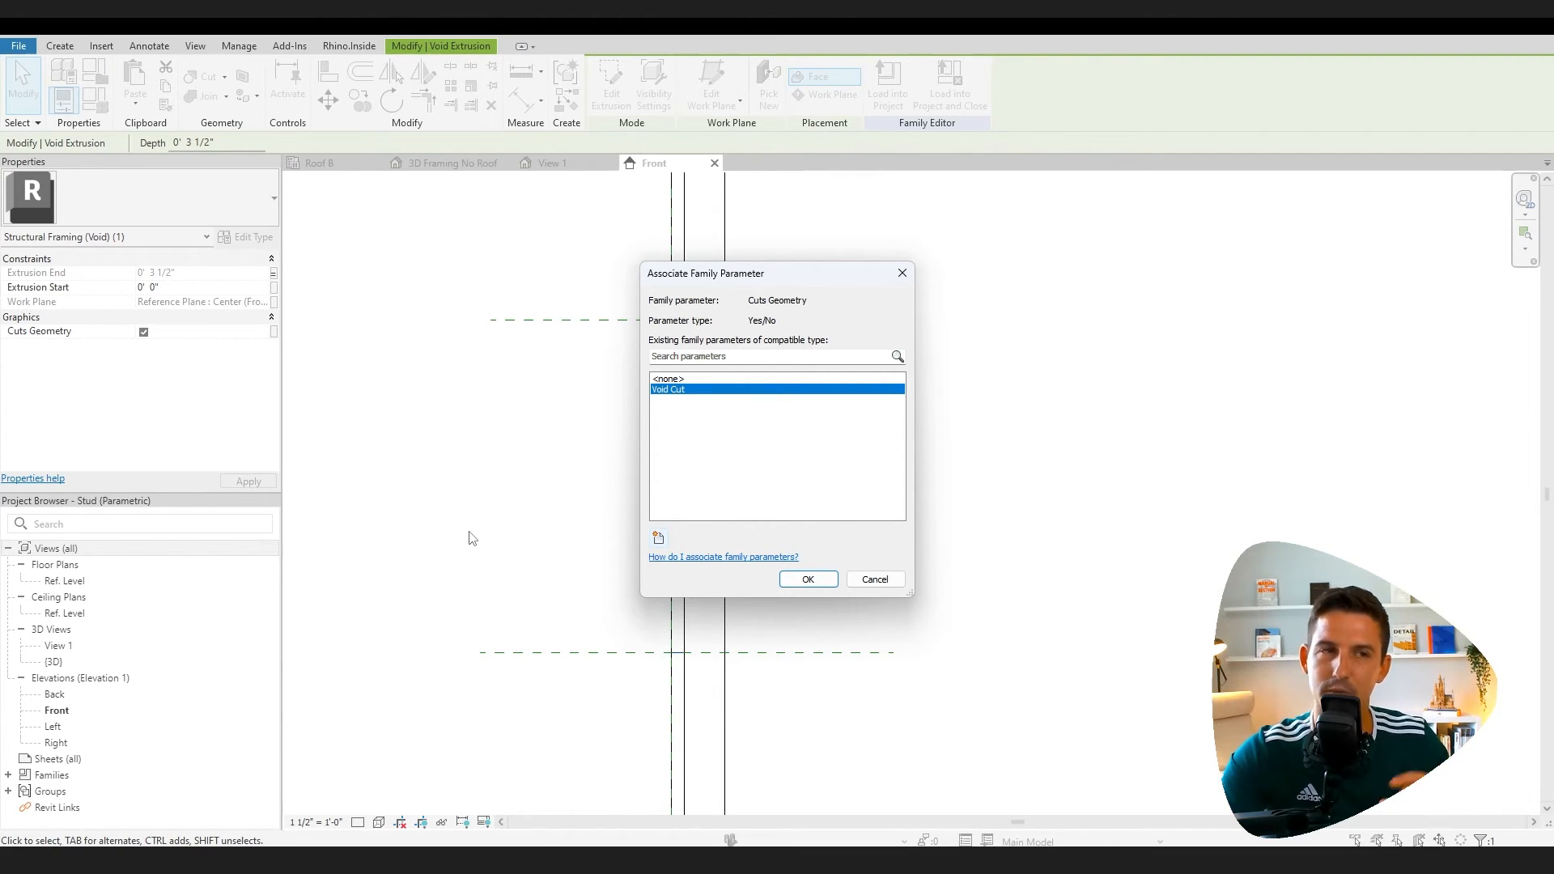
mouse_move(799, 525)
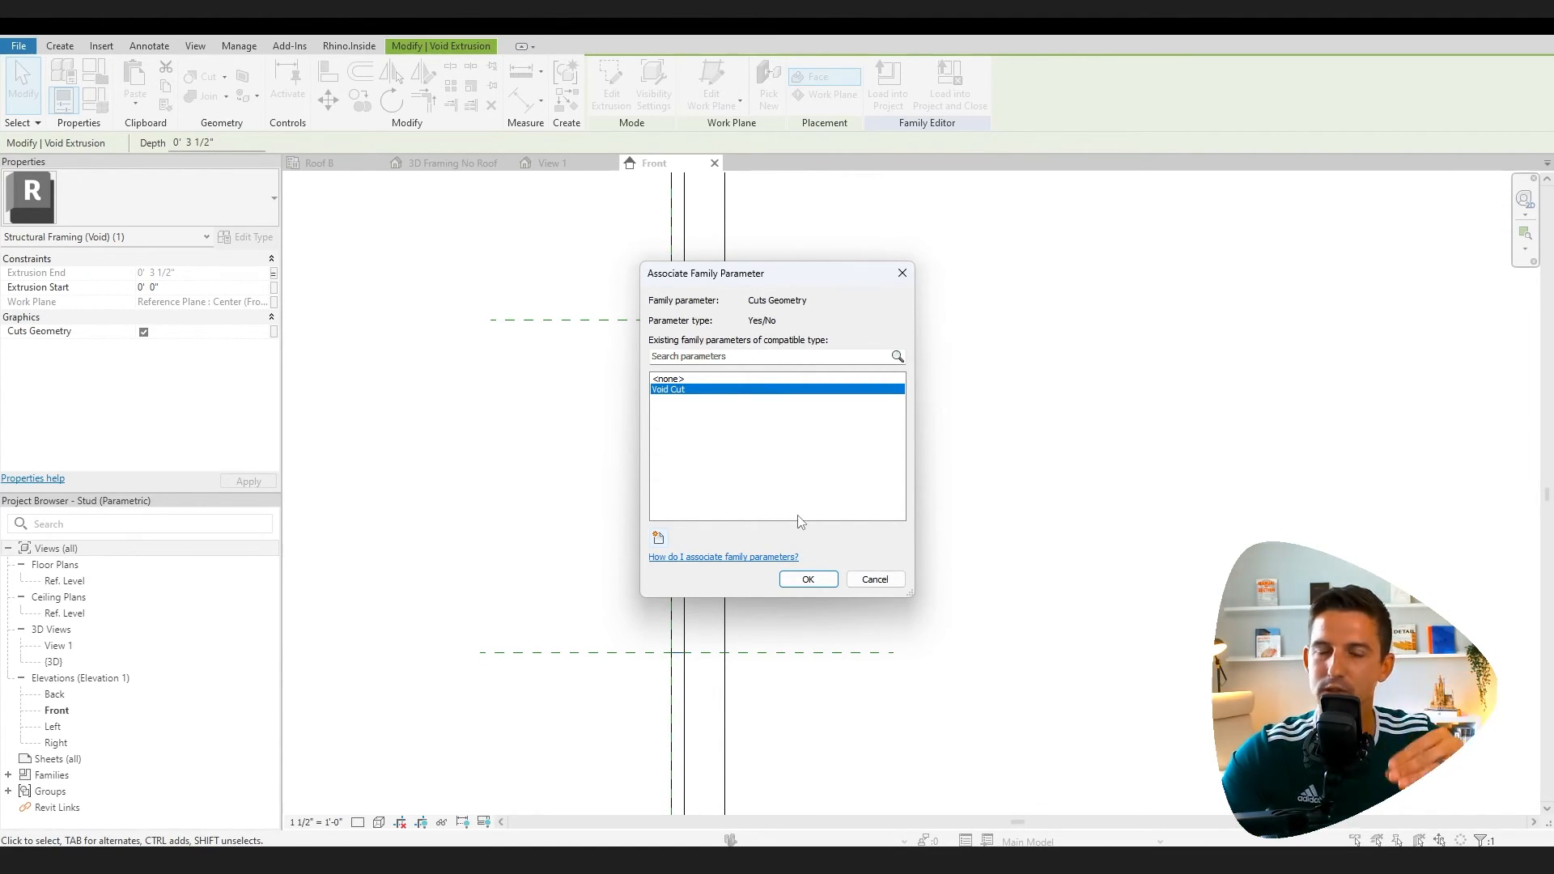
Associate Cuts Geometry with Void Cut and reload the family, overwriting the existing version and parameter values
click(808, 578)
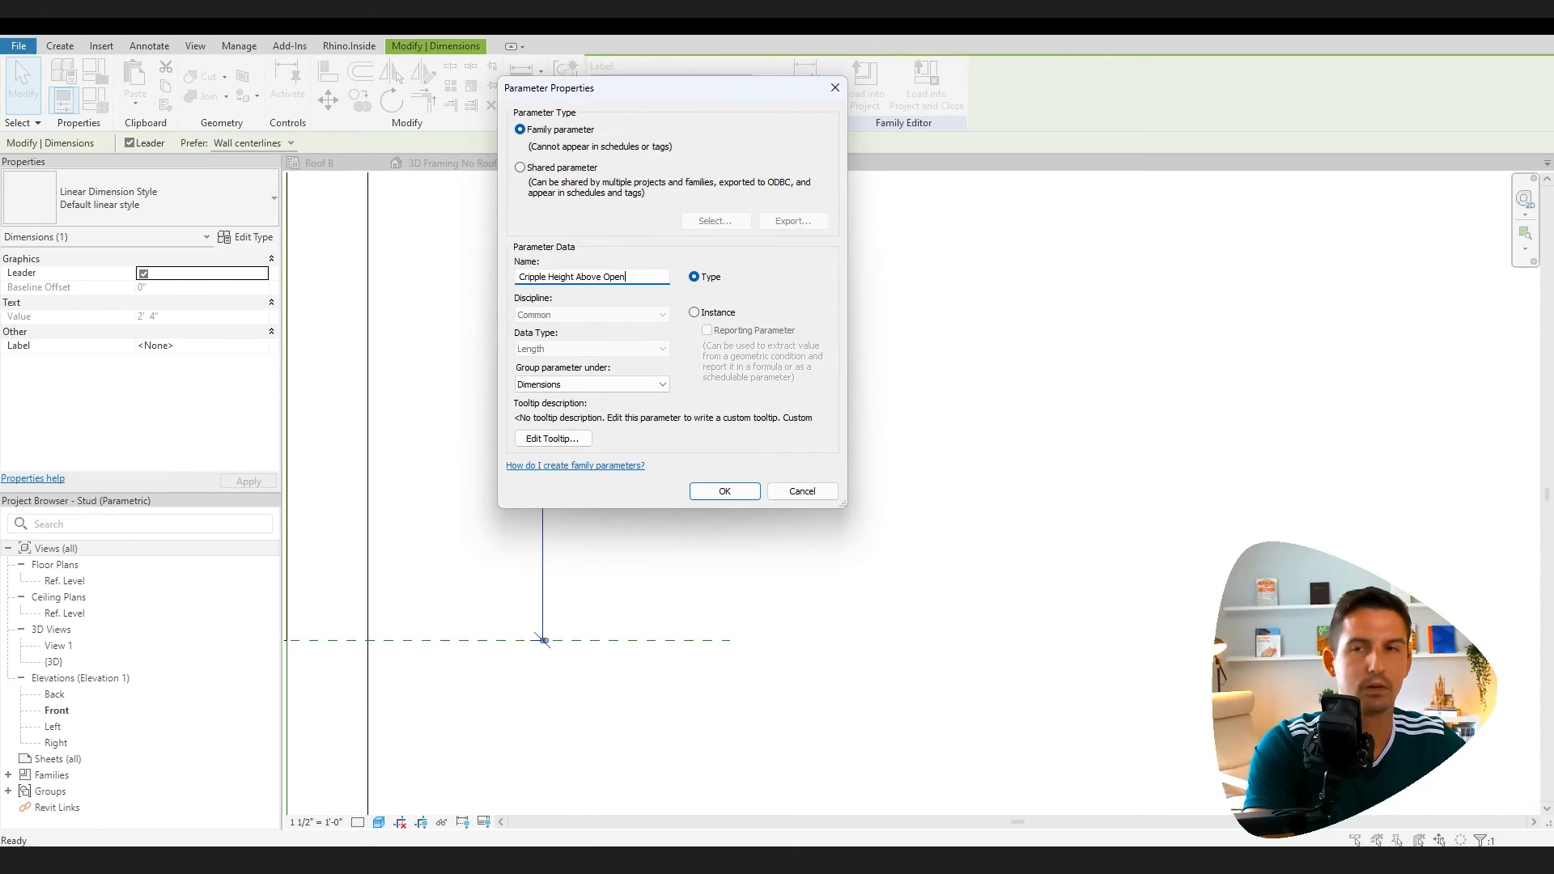
click(726, 490)
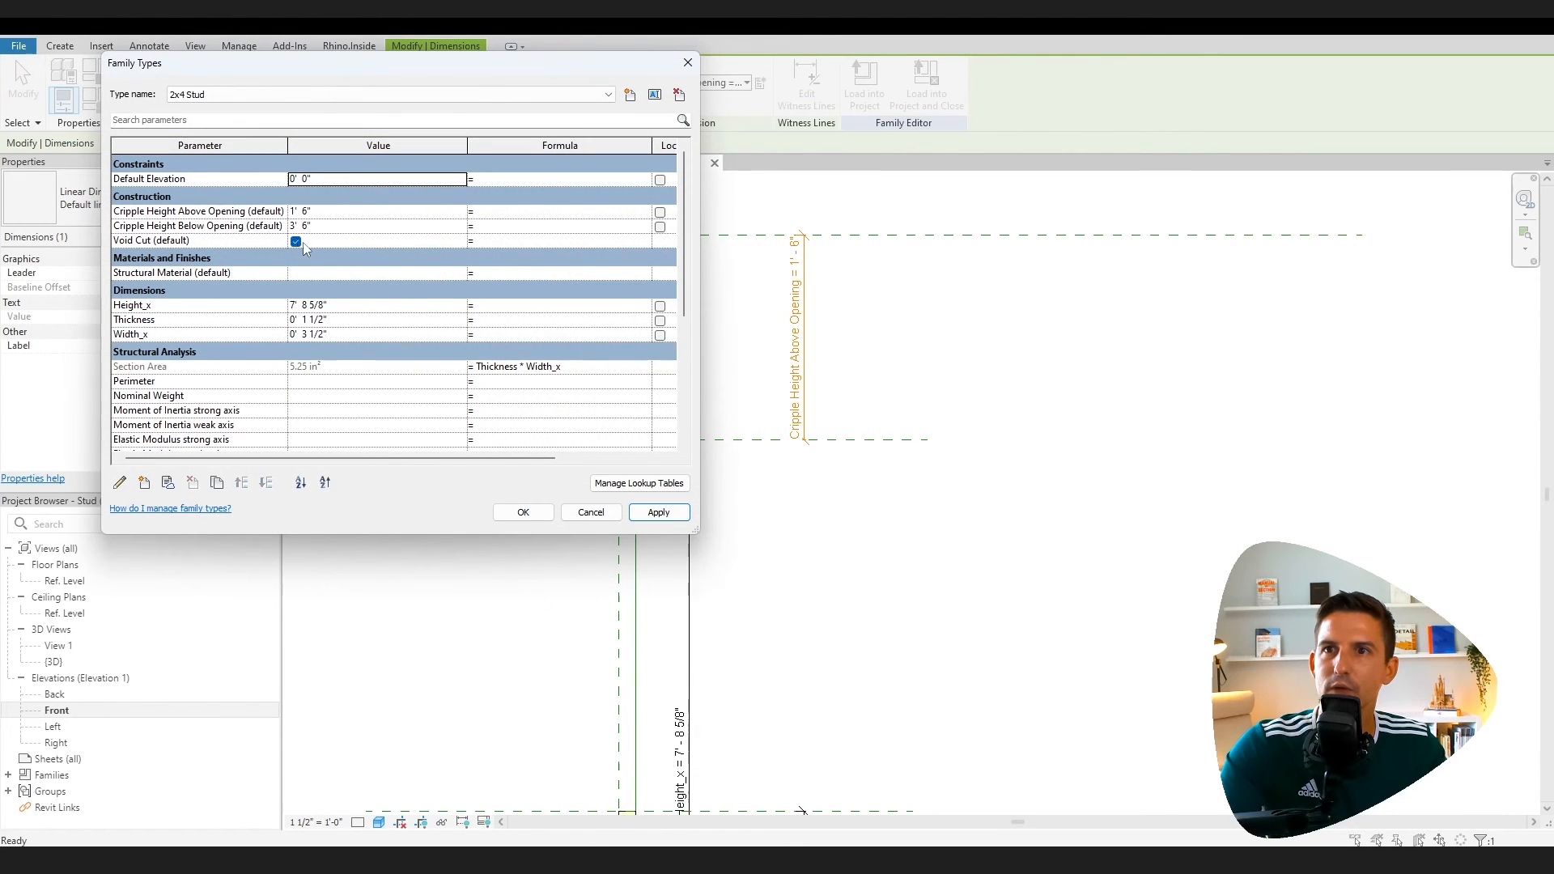
click(523, 511)
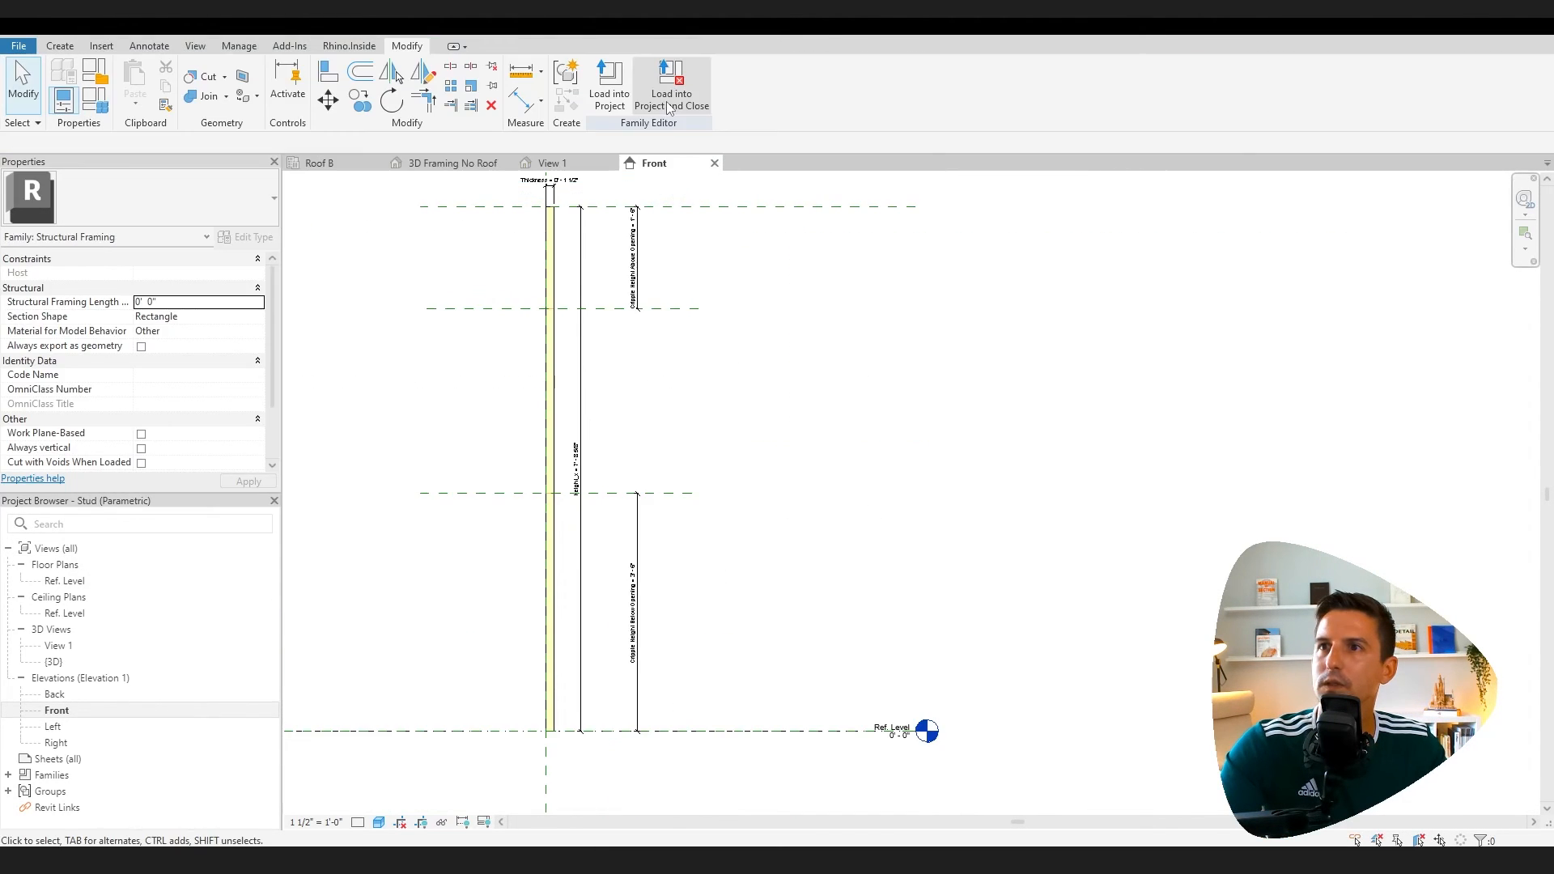
click(672, 76)
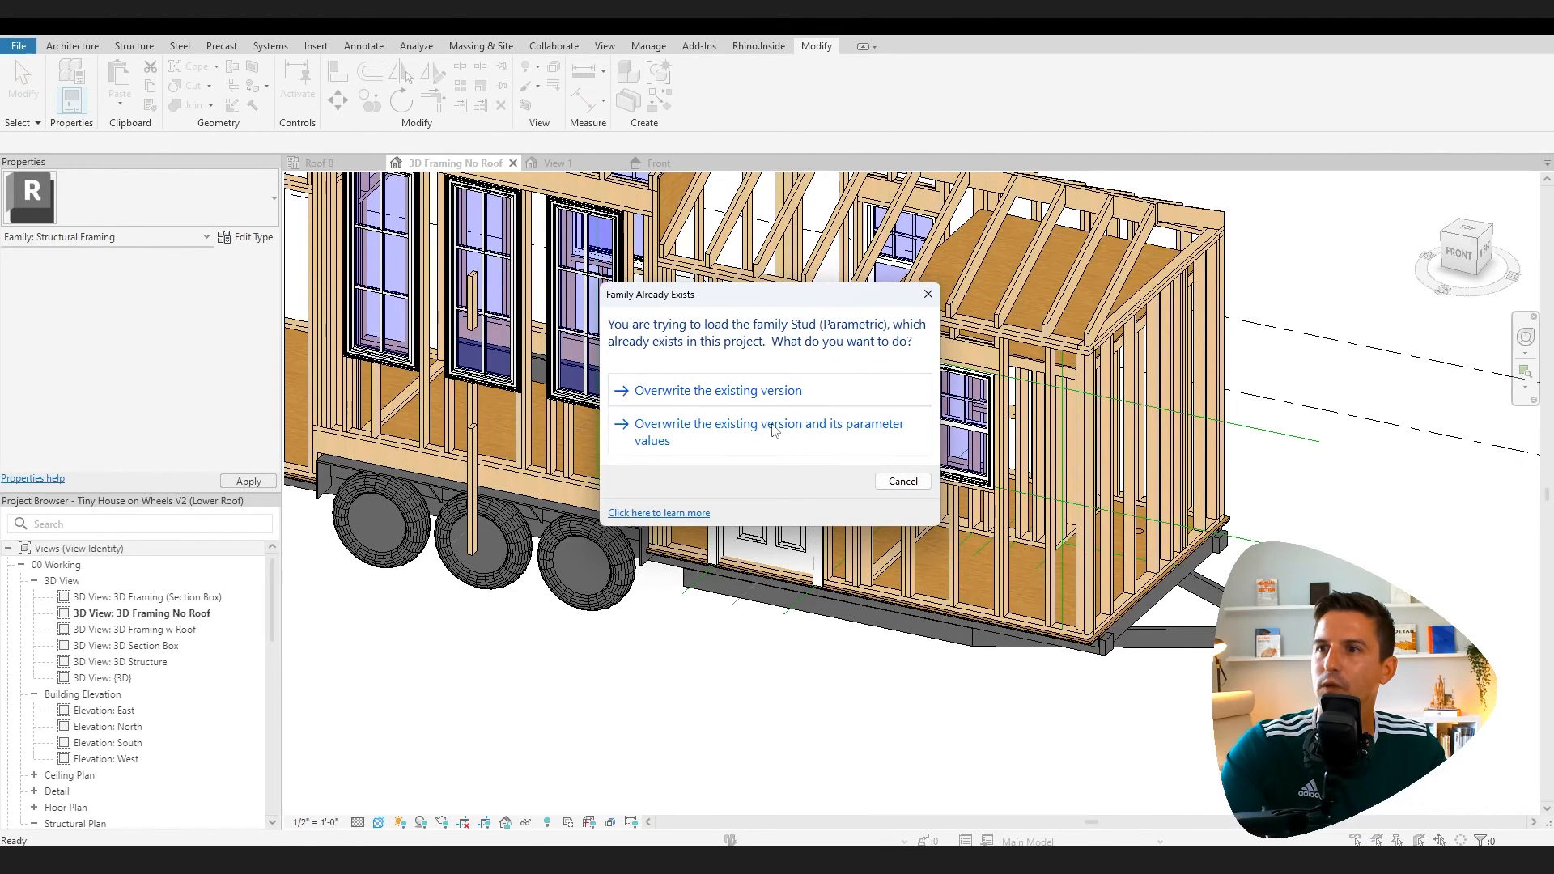
click(715, 390)
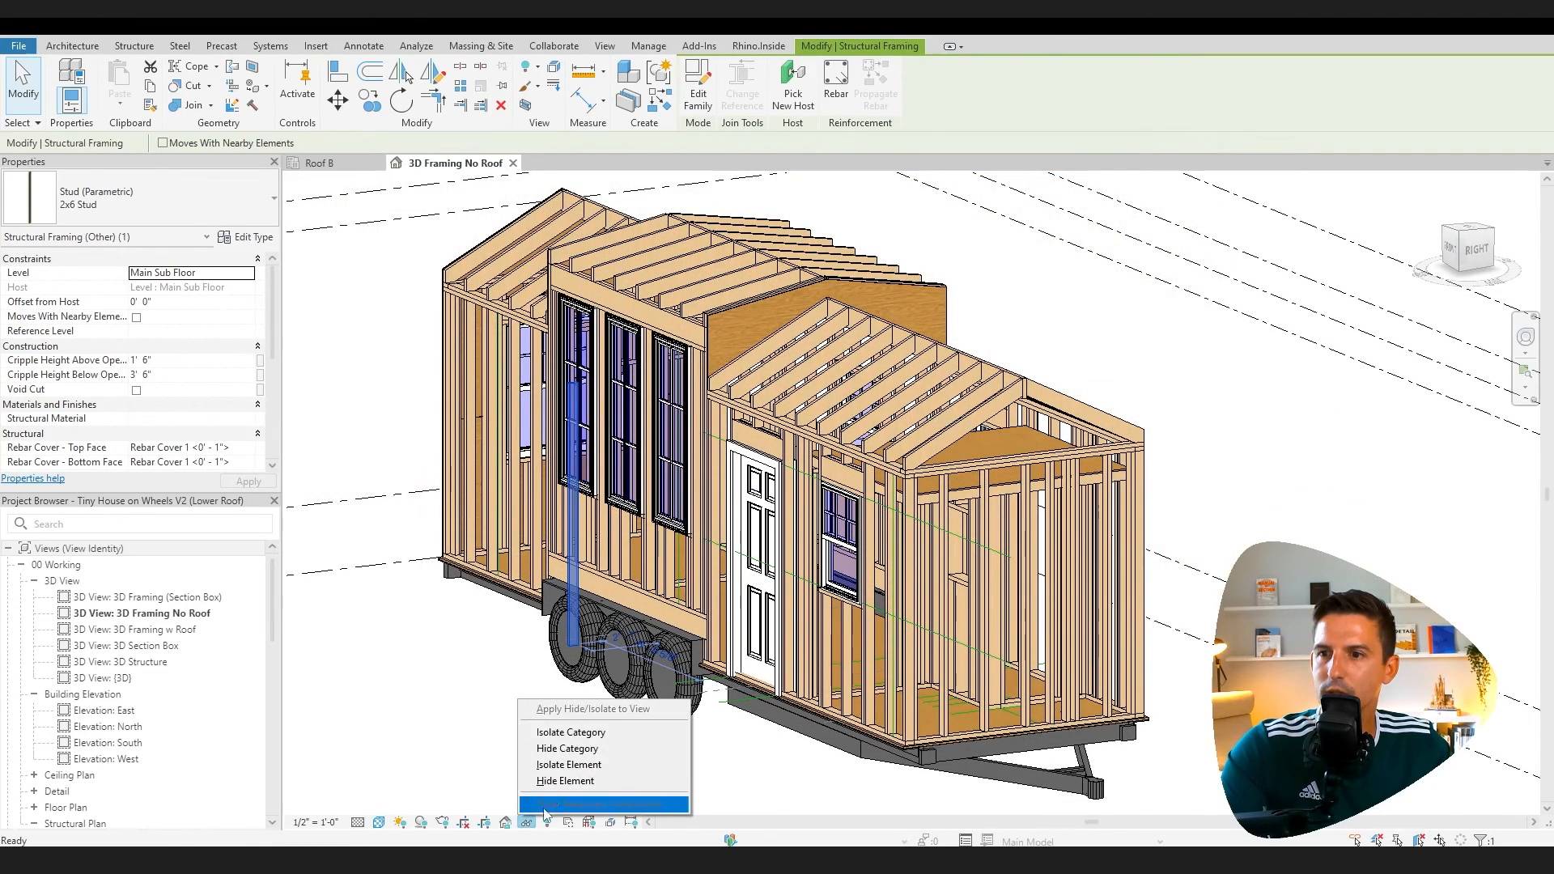
Isolate the 2x6 stud and tick Void Cut so the gap splits it into two cripples
click(569, 764)
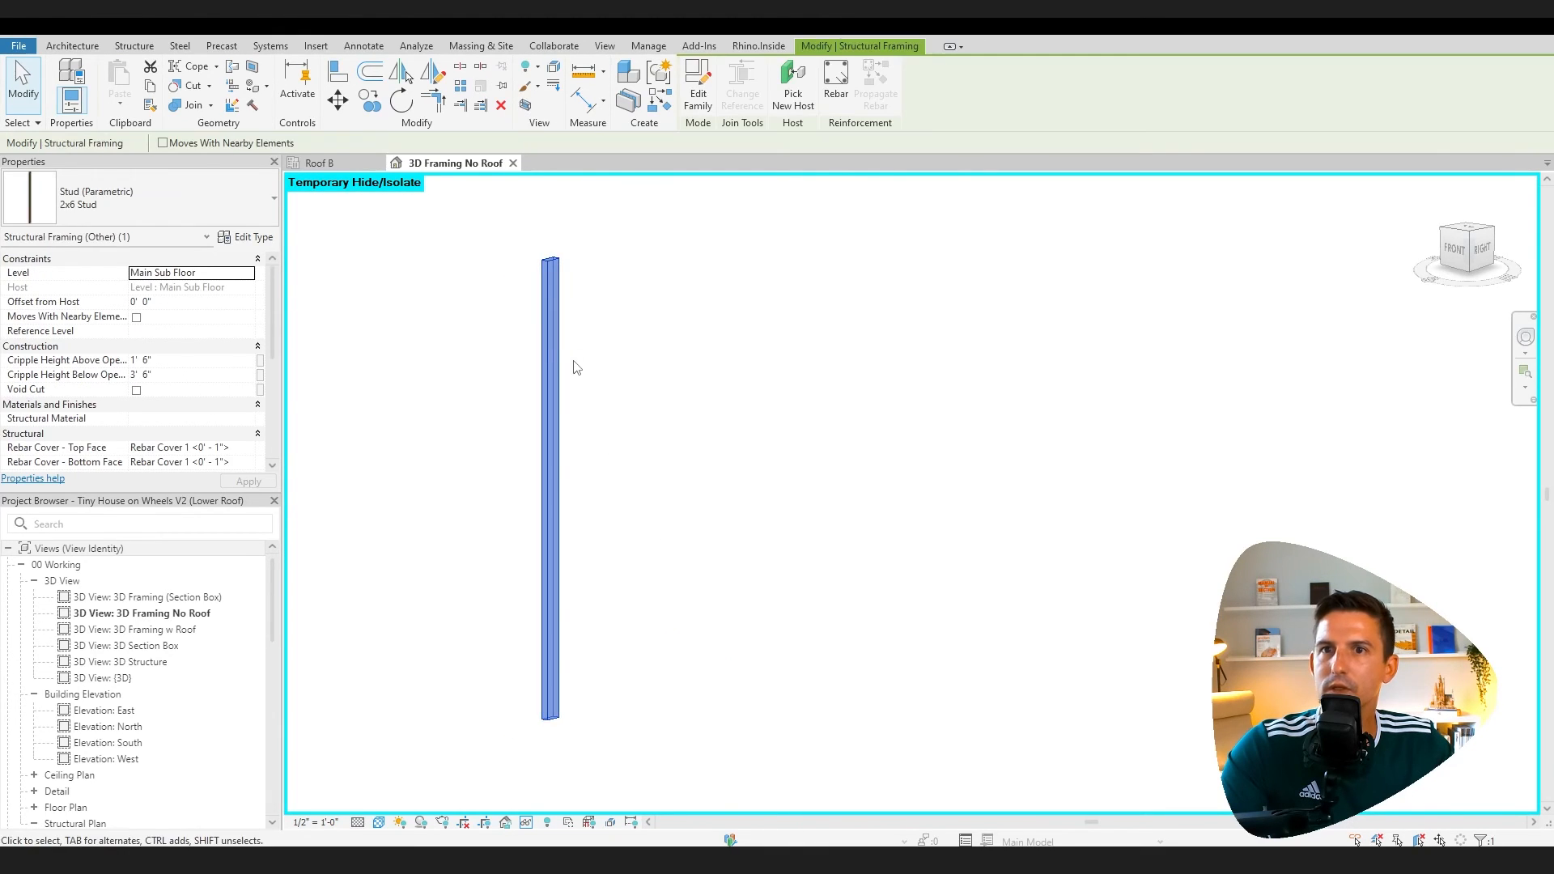
mouse_move(158, 365)
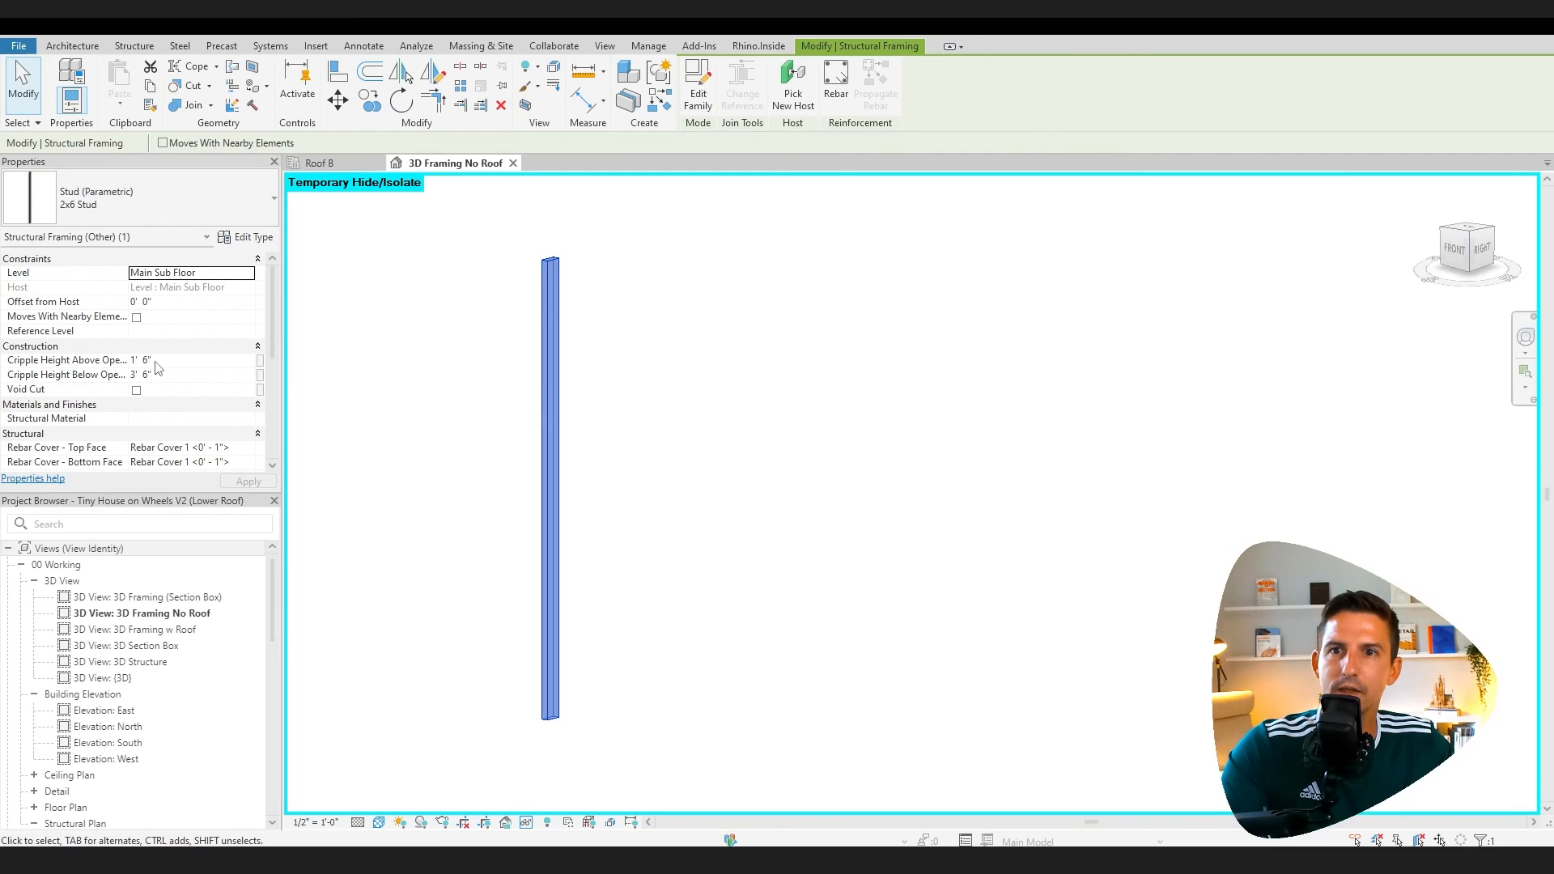
click(136, 389)
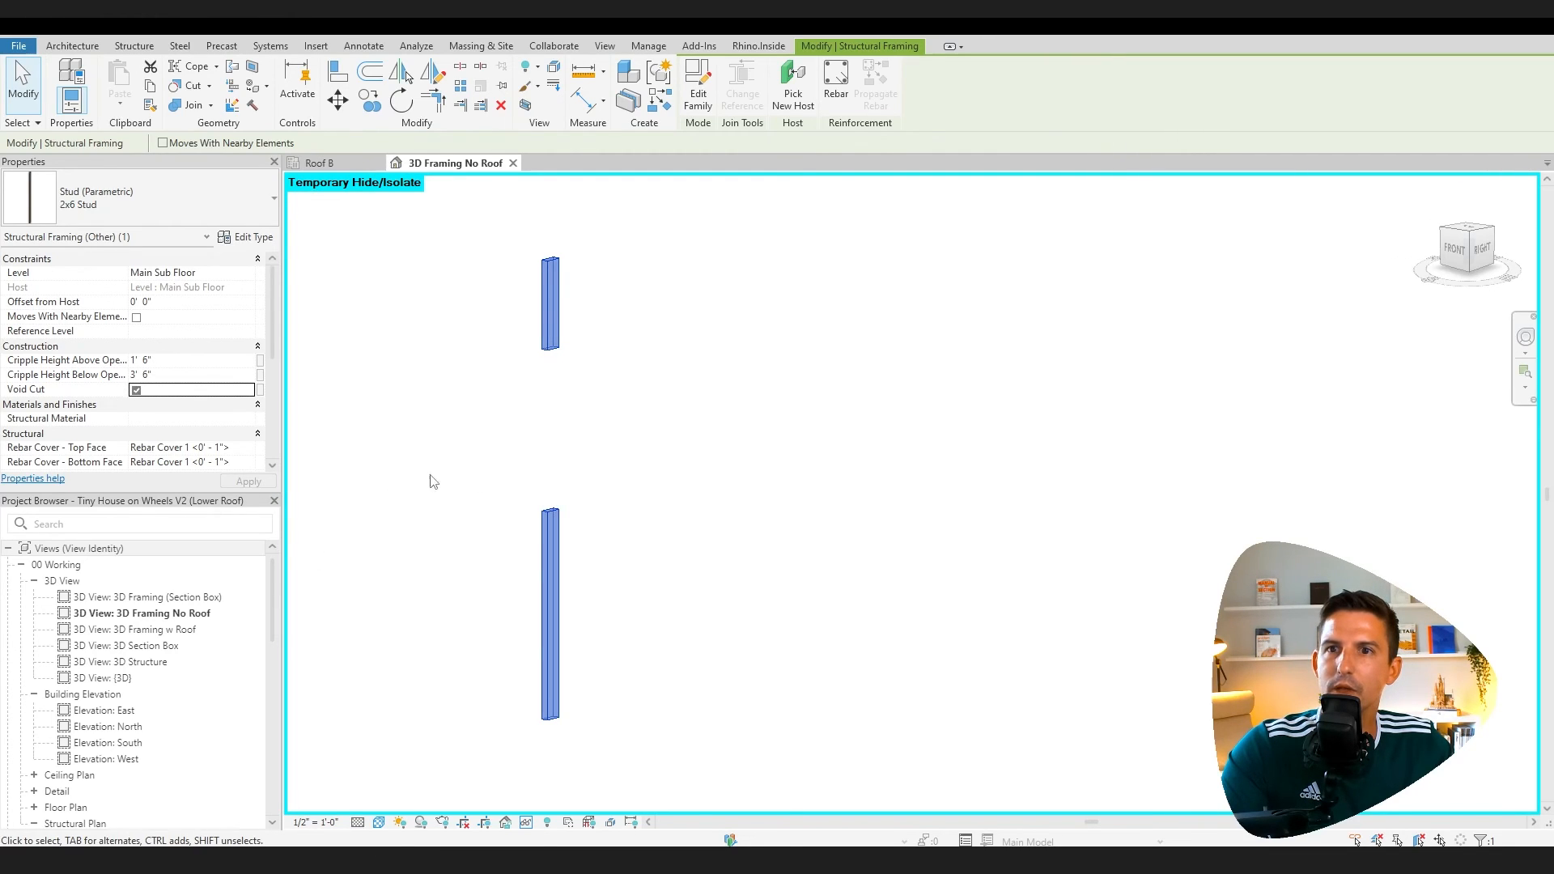
mouse_move(544, 520)
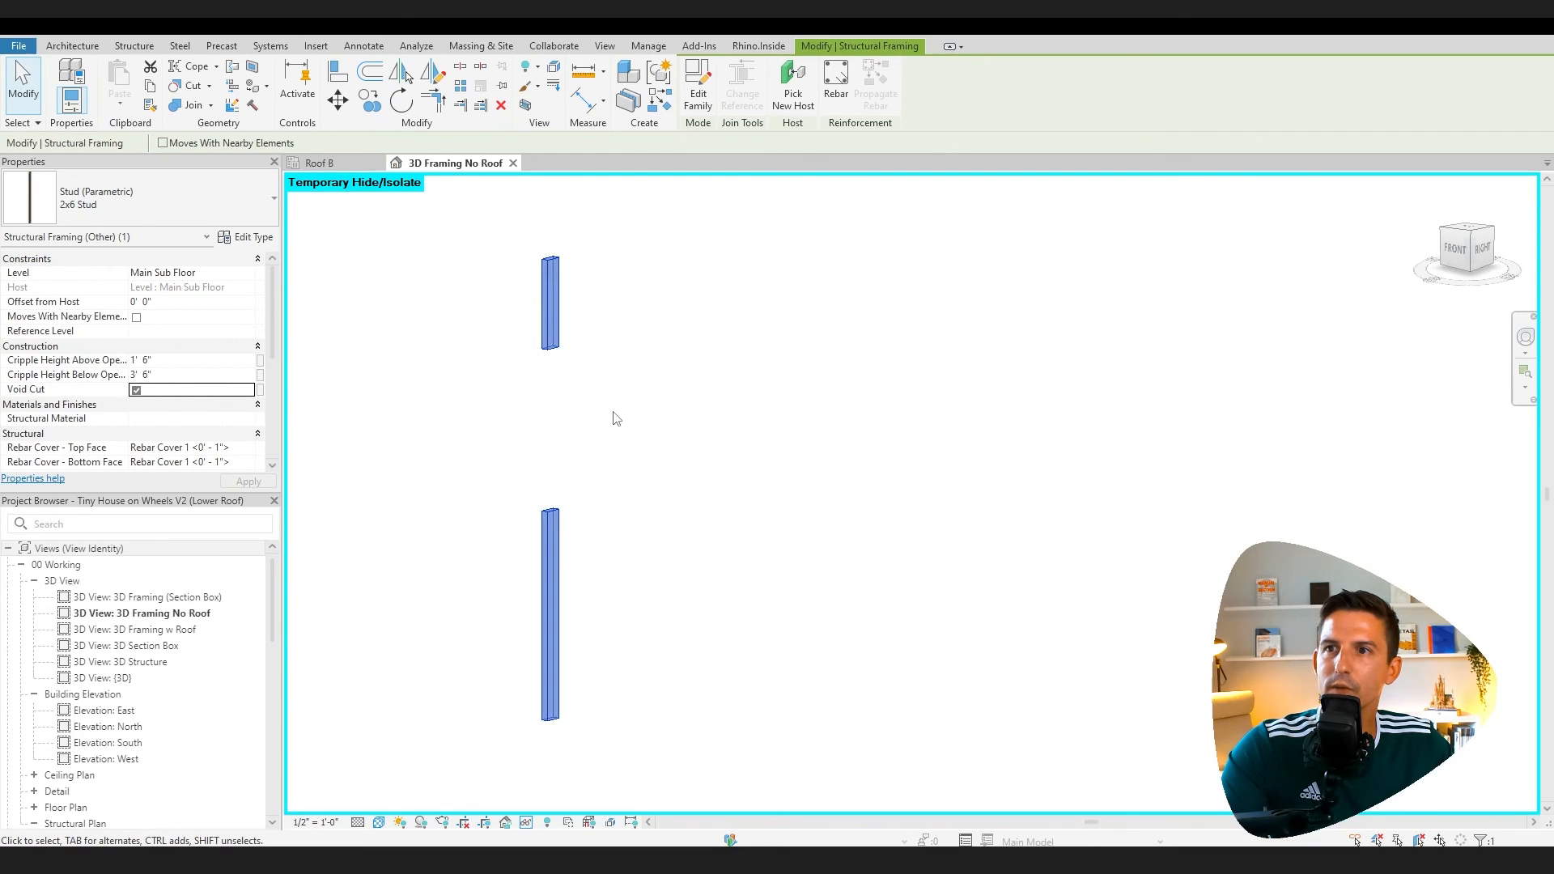
scroll(down, 3)
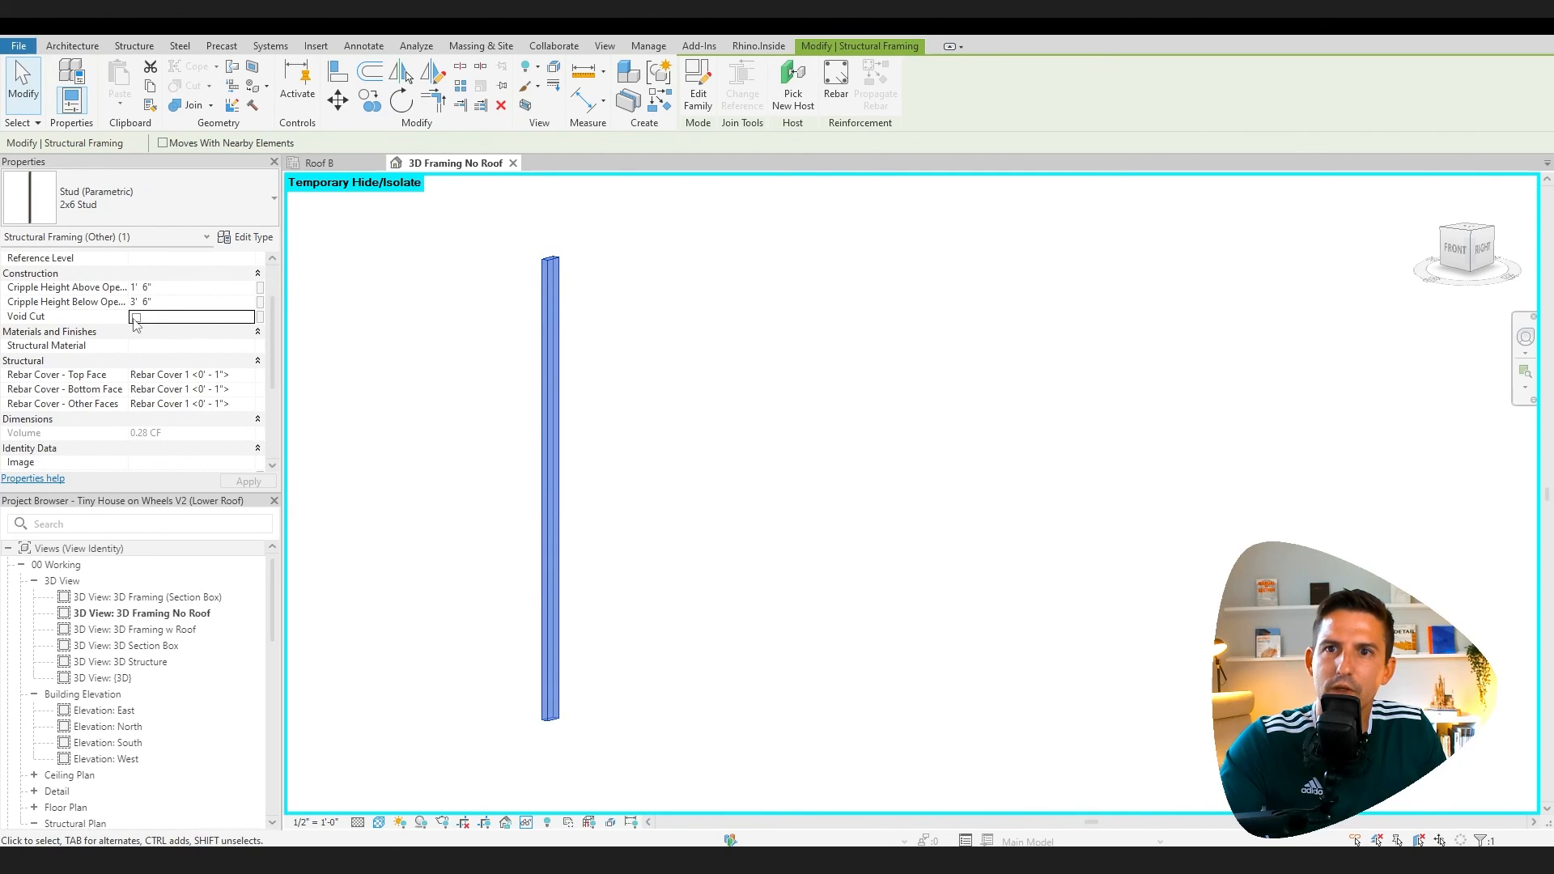
click(136, 318)
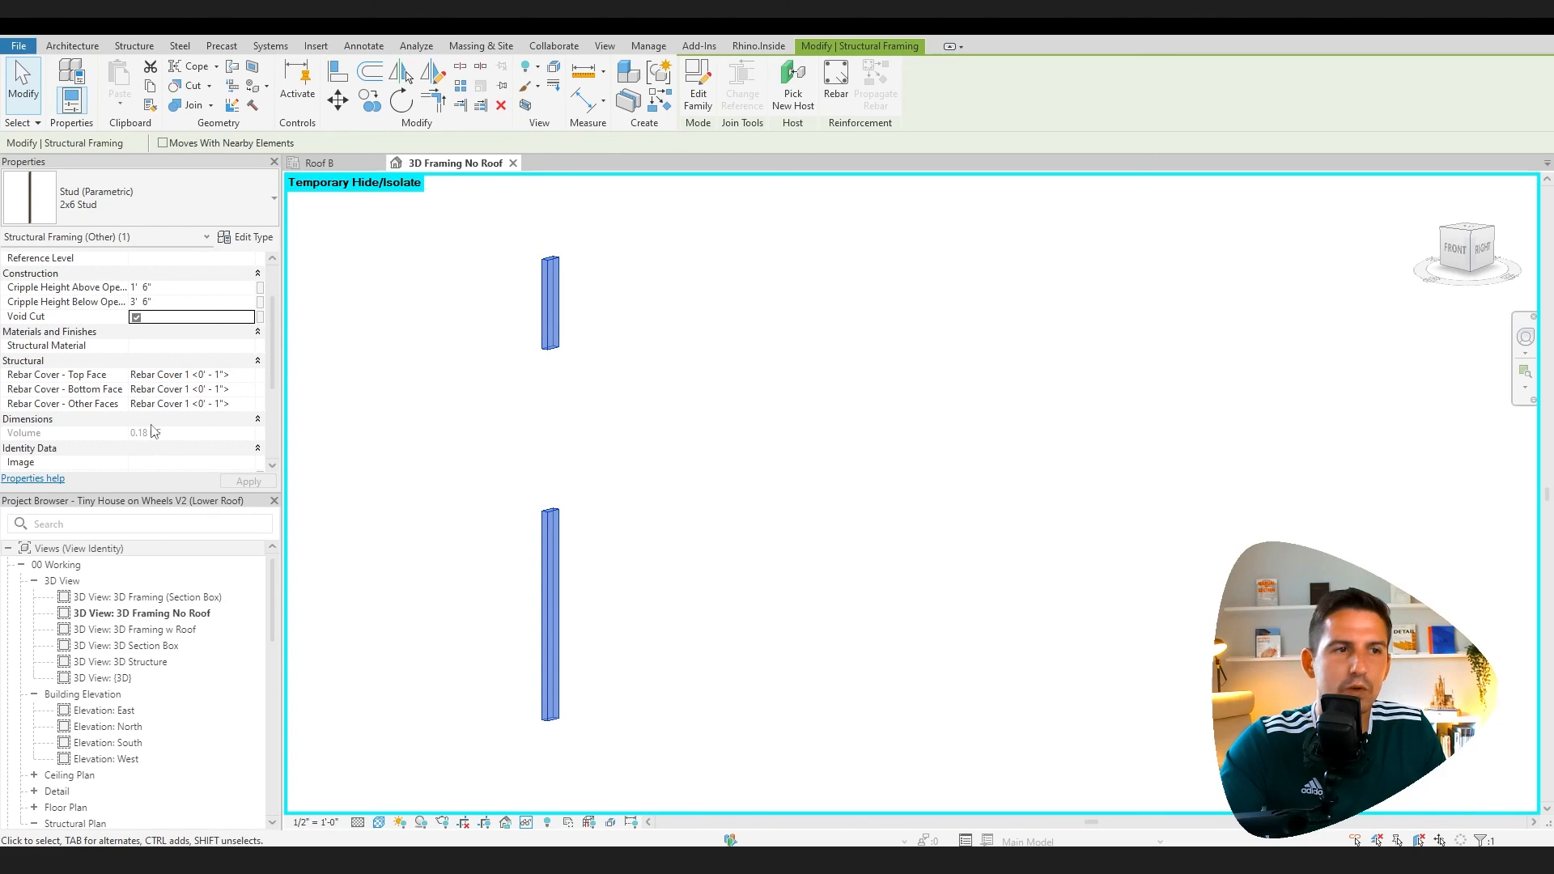